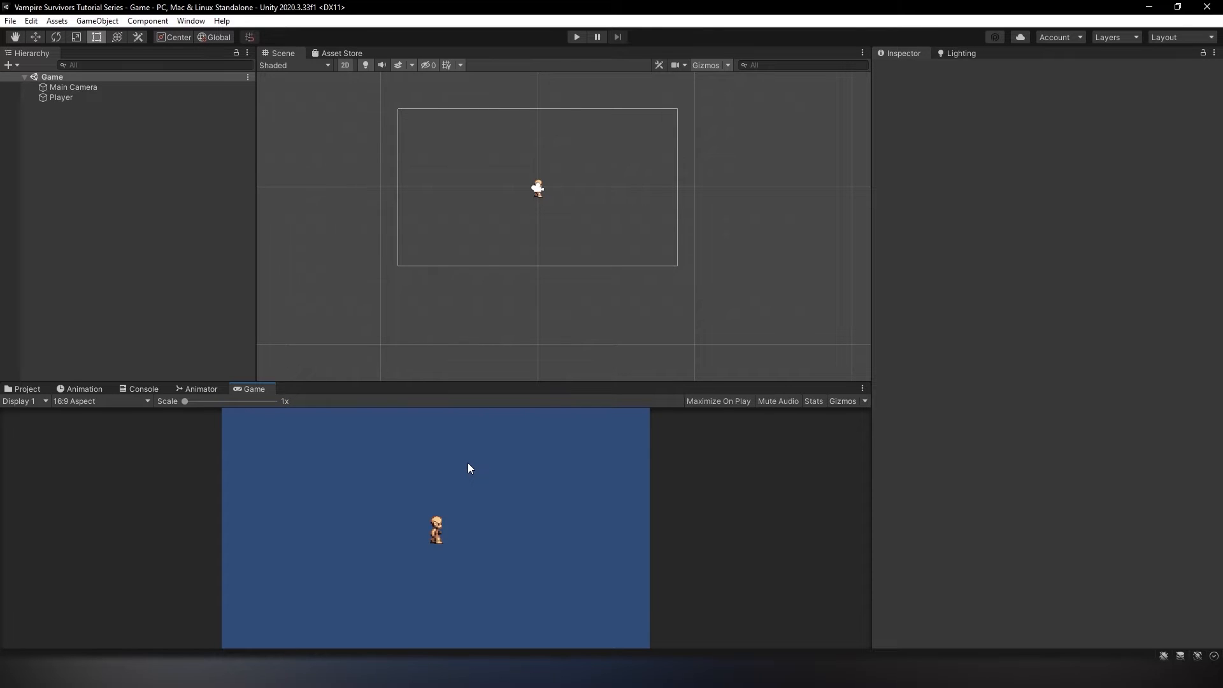
{"action": "mouse_move", "coordinate": [637, 367]}
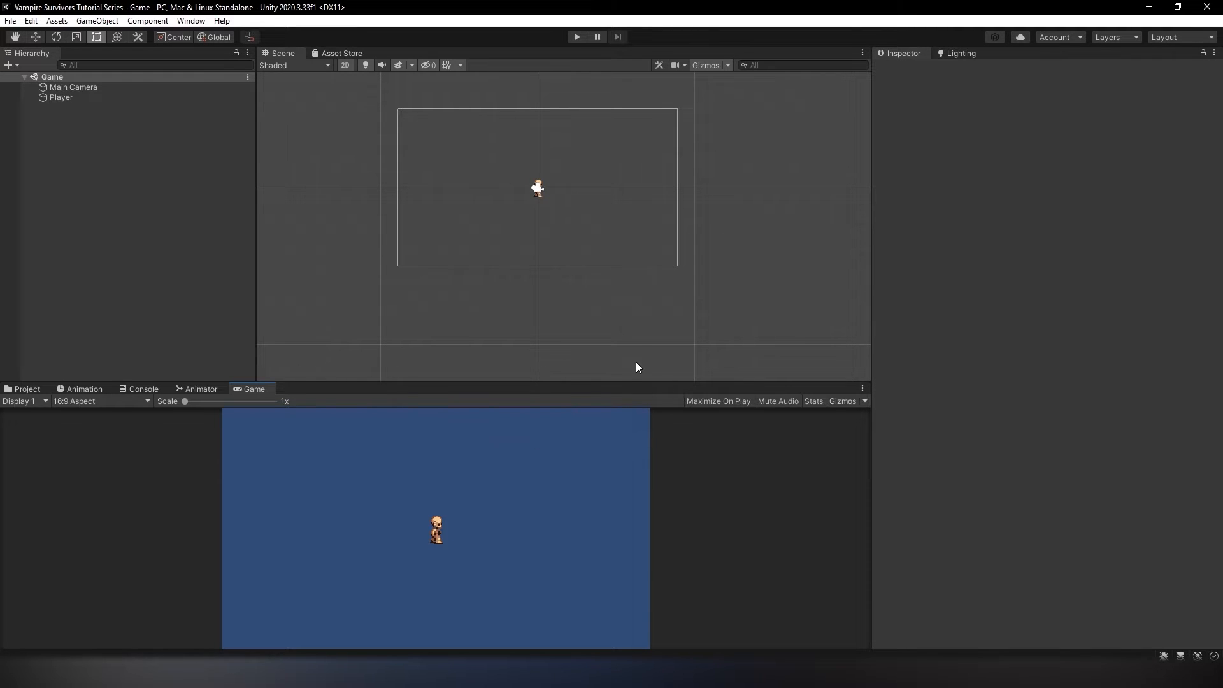
{"action": "mouse_move", "coordinate": [634, 363]}
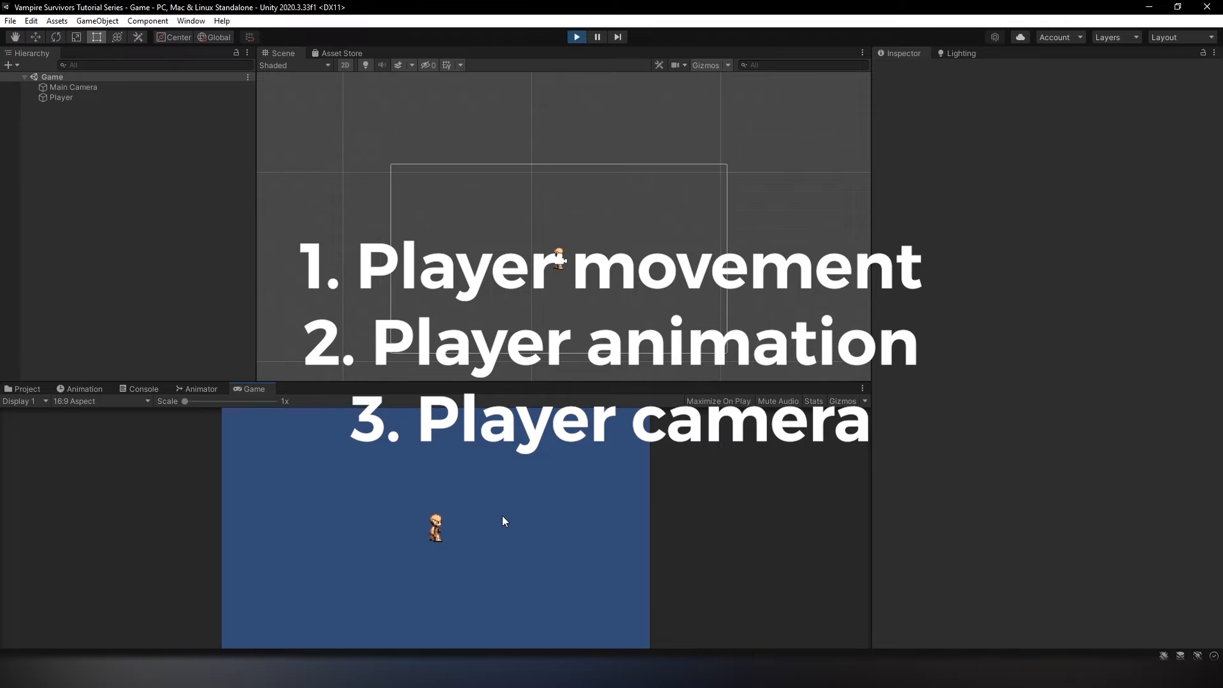
Start a new Unity Hub project on editor 2020.3.33f1 with the 2D template
{"action": "left_click", "coordinate": [576, 37]}
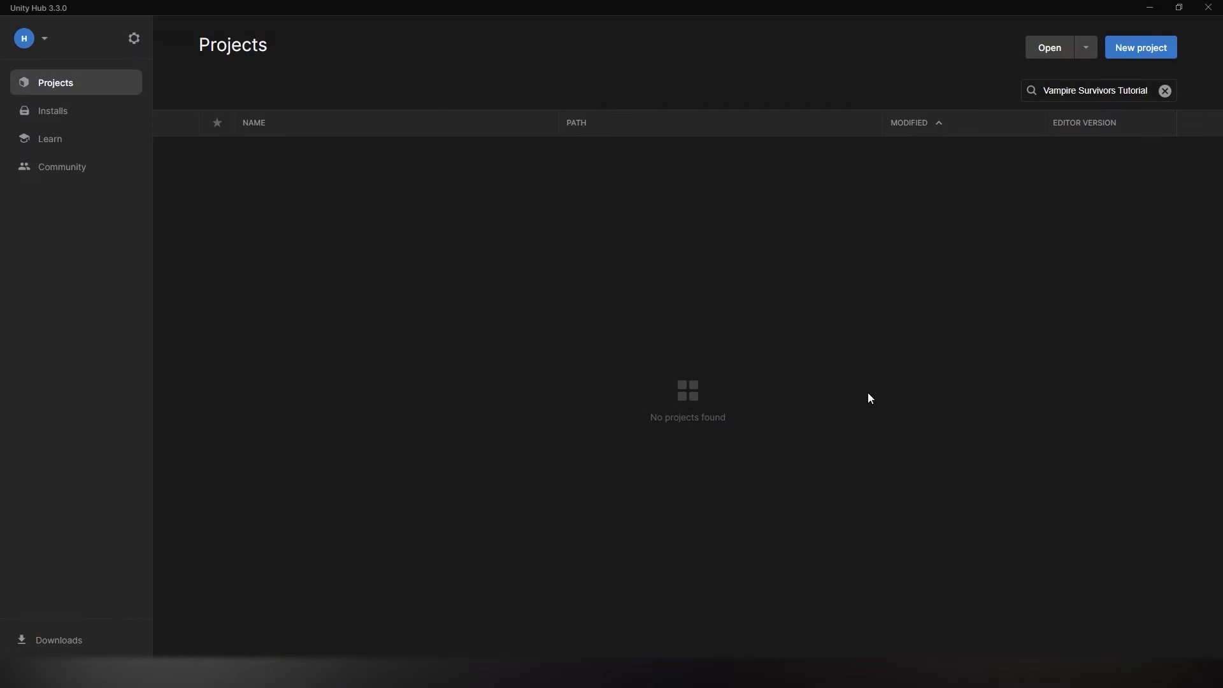
{"action": "mouse_move", "coordinate": [865, 354]}
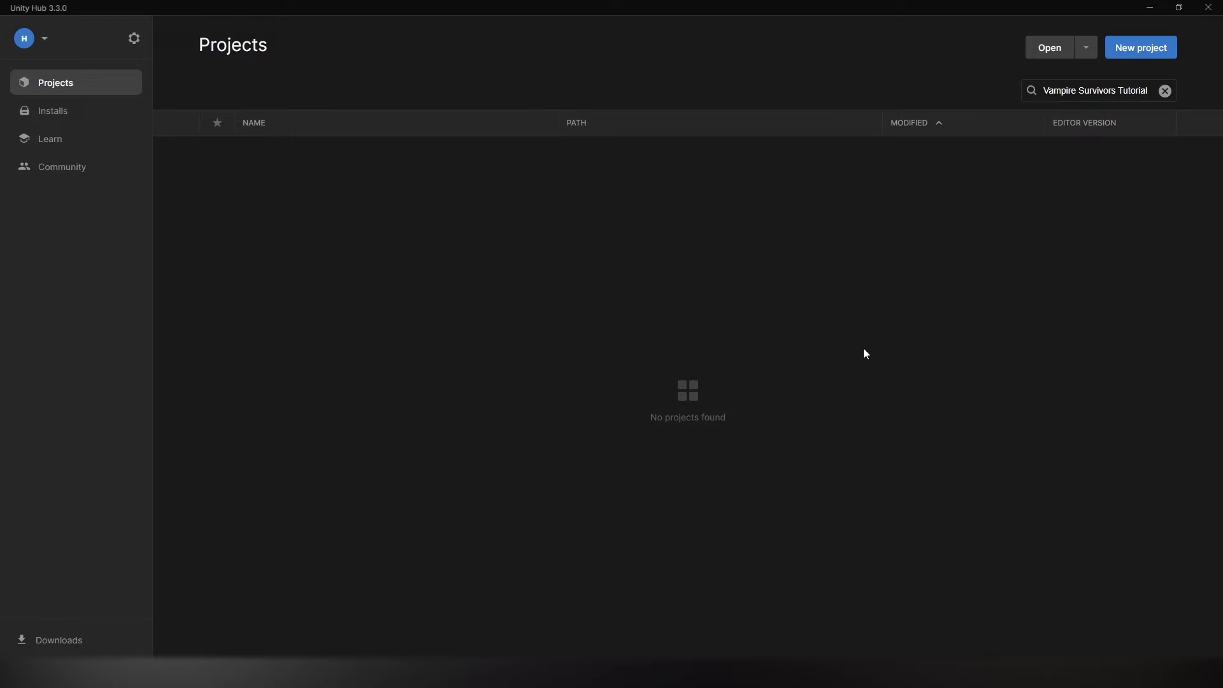
{"action": "mouse_move", "coordinate": [817, 462]}
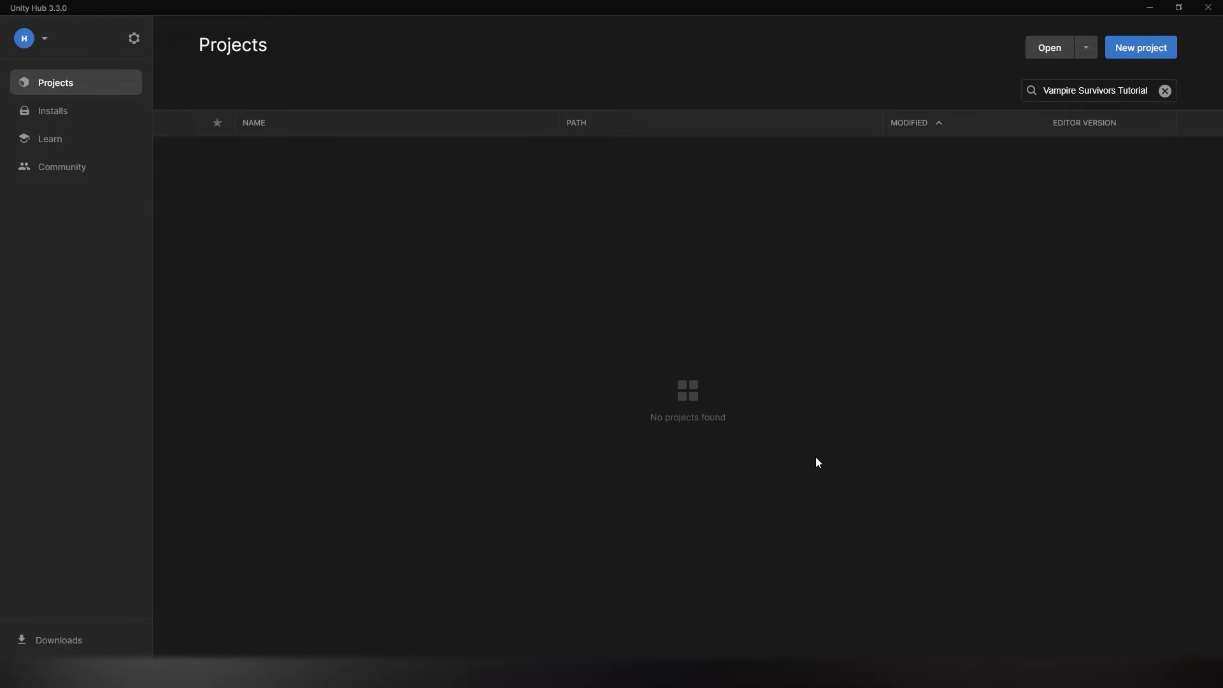
{"action": "left_click", "coordinate": [1139, 47]}
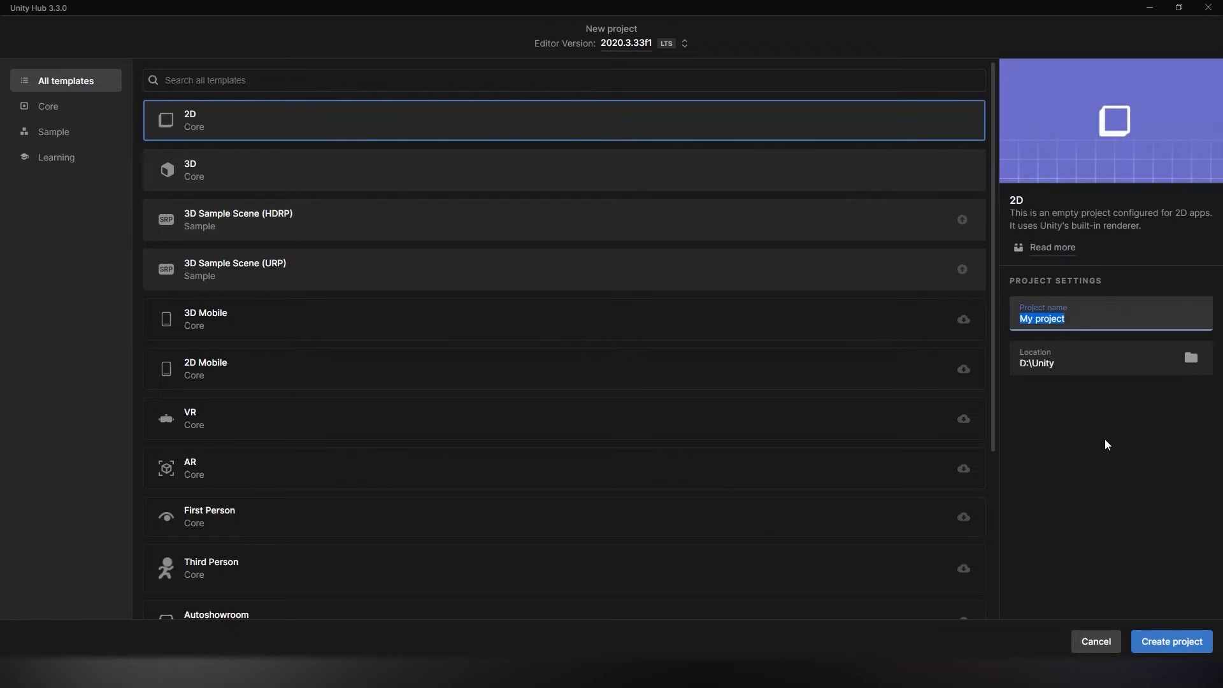
Name the 2D project 'Vampire Survivors Tutorial Video' in D:\Unity and create it
{"action": "left_click", "coordinate": [684, 43]}
{"action": "type", "text": "Vampire Survivors T"}
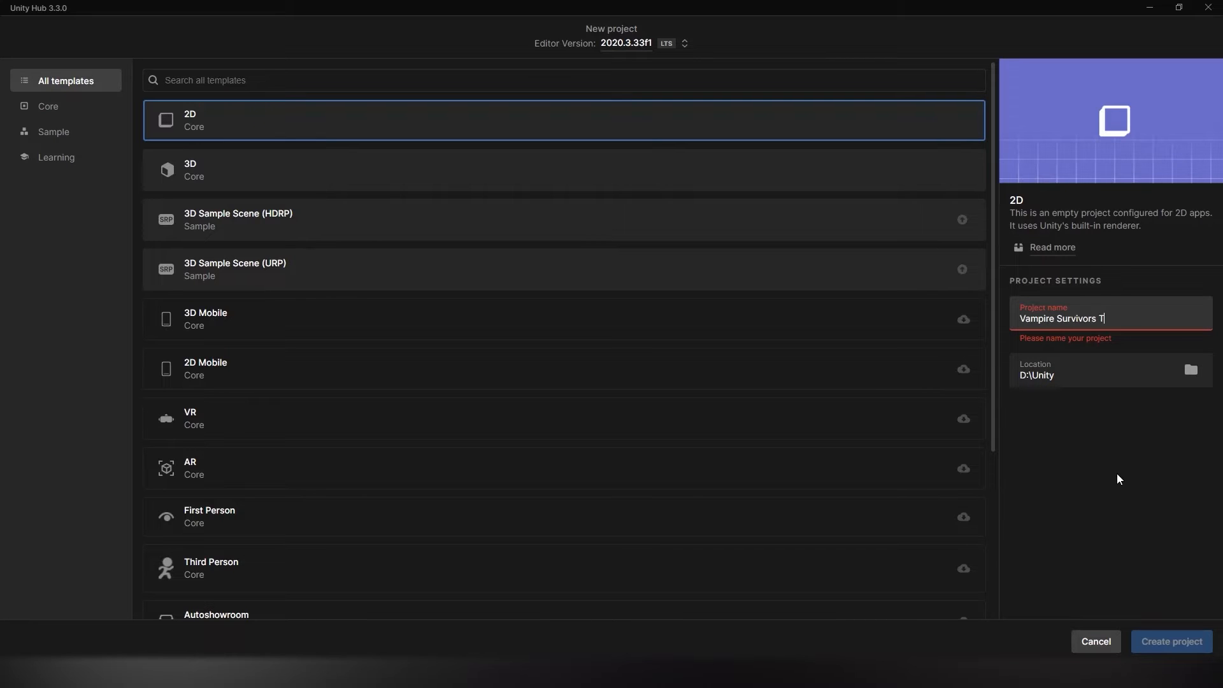
{"action": "type", "text": "utorial Video"}
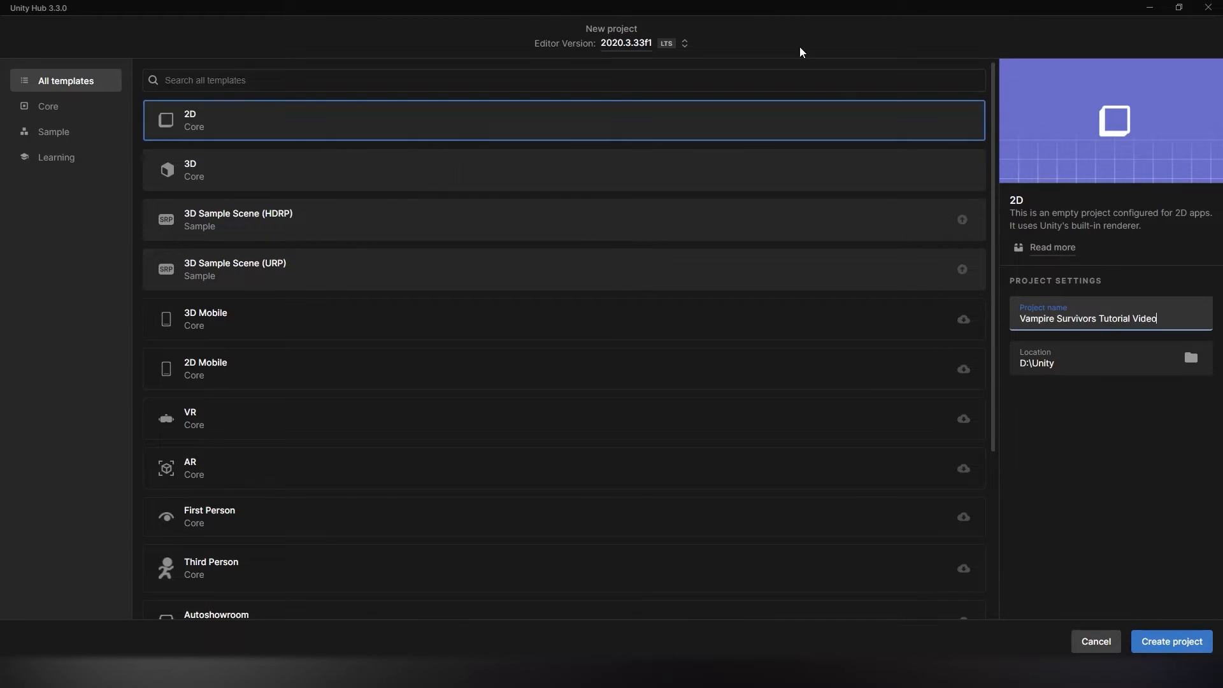
{"action": "mouse_move", "coordinate": [1130, 522]}
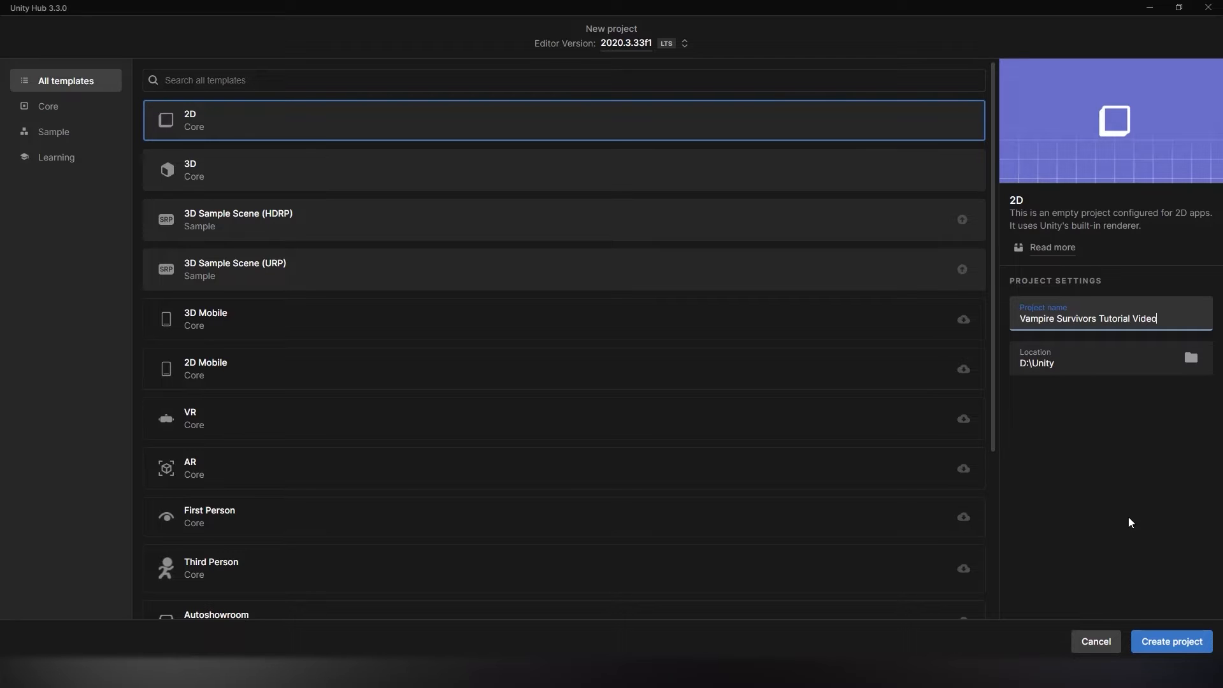
{"action": "mouse_move", "coordinate": [1103, 488]}
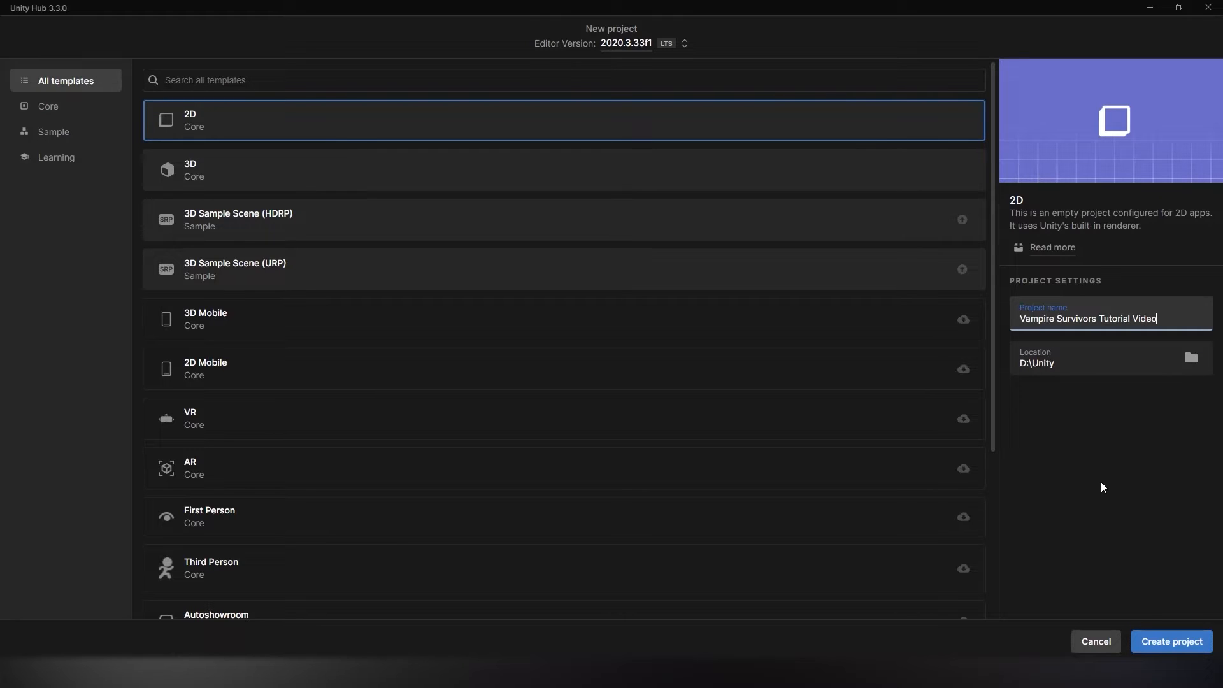
{"action": "mouse_move", "coordinate": [1168, 626]}
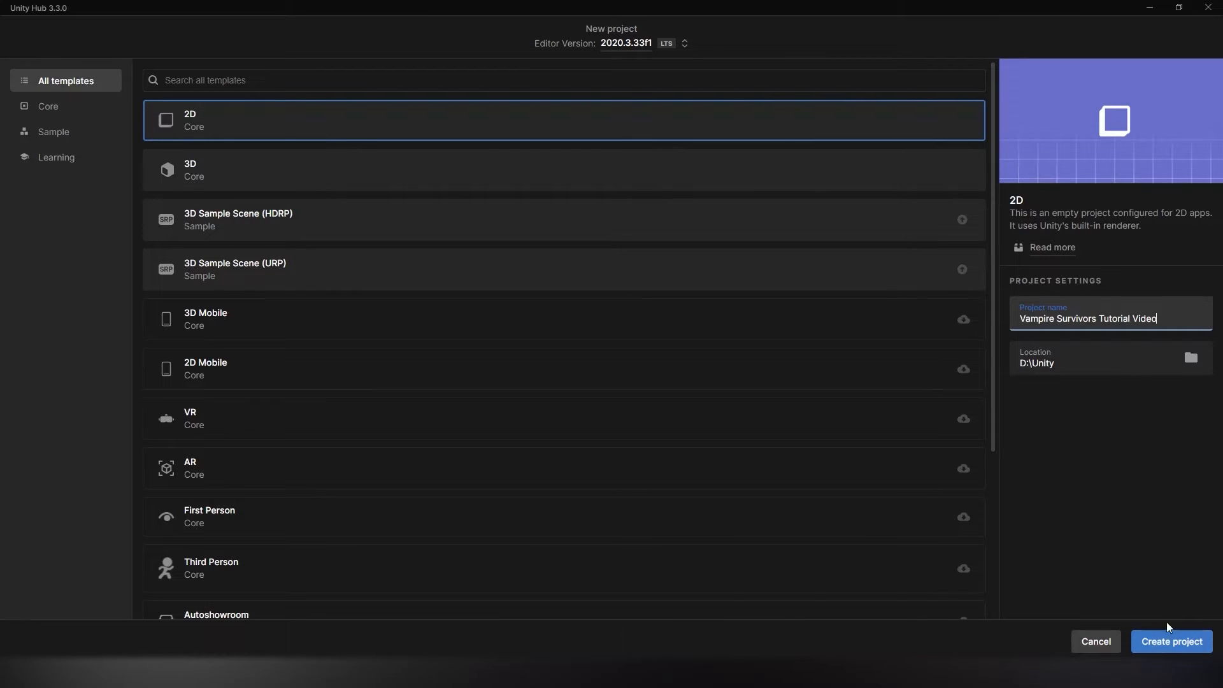
{"action": "left_click", "coordinate": [1171, 642]}
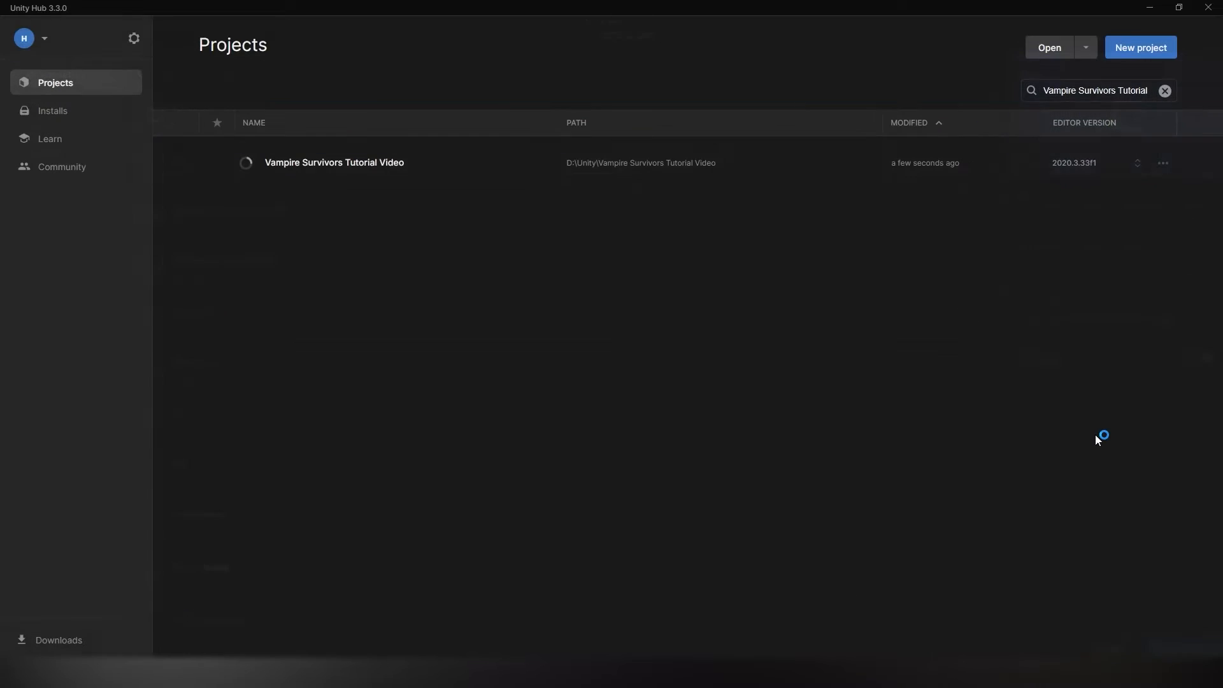
Browse the Art, Scripts and Scenes folders, select the Game scene, then return to Art
{"action": "double_click", "coordinate": [334, 162]}
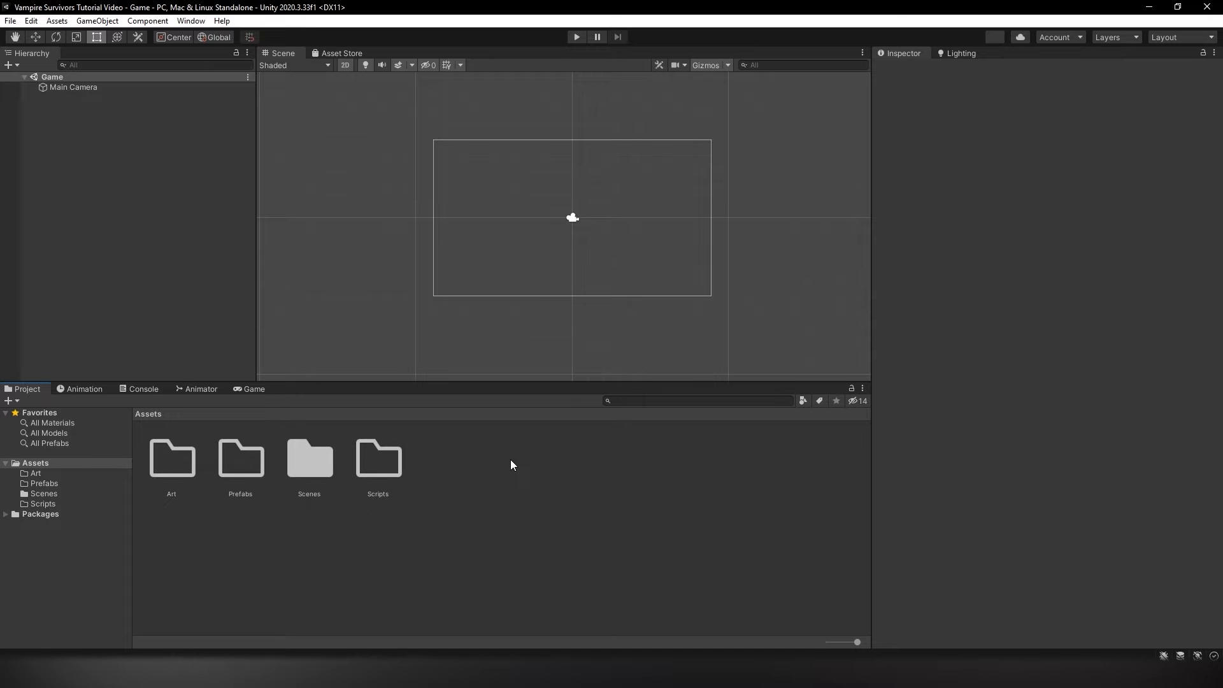
{"action": "left_click", "coordinate": [171, 458]}
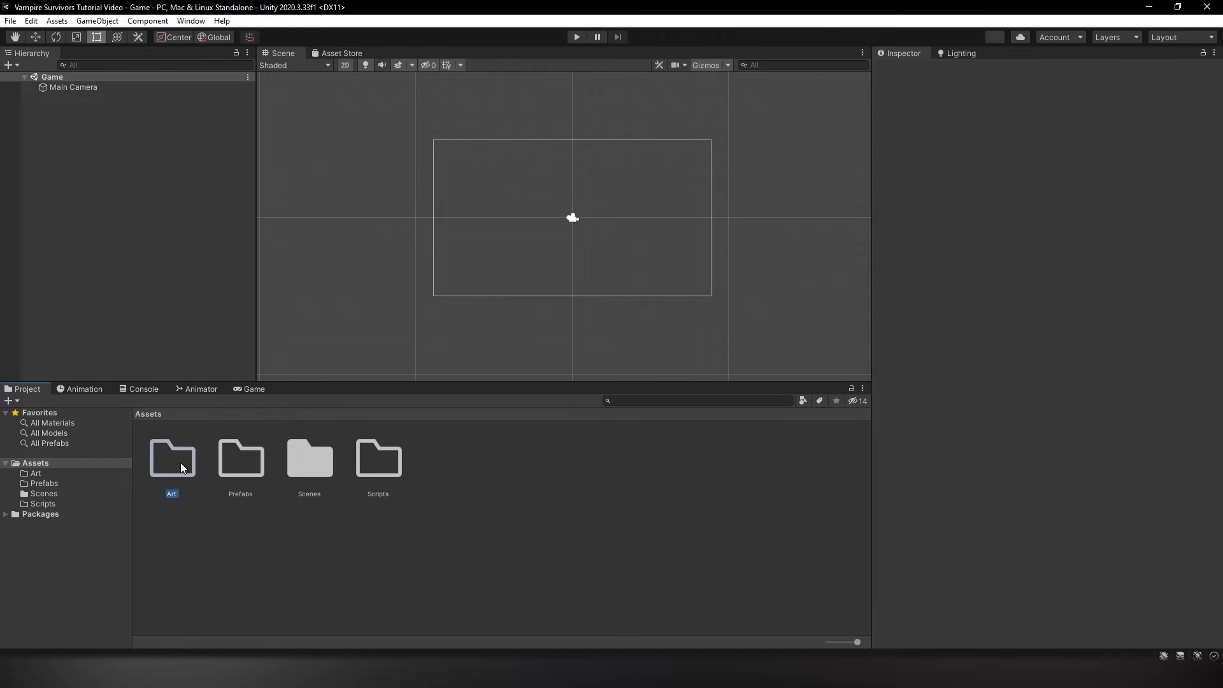
{"action": "left_click", "coordinate": [378, 459]}
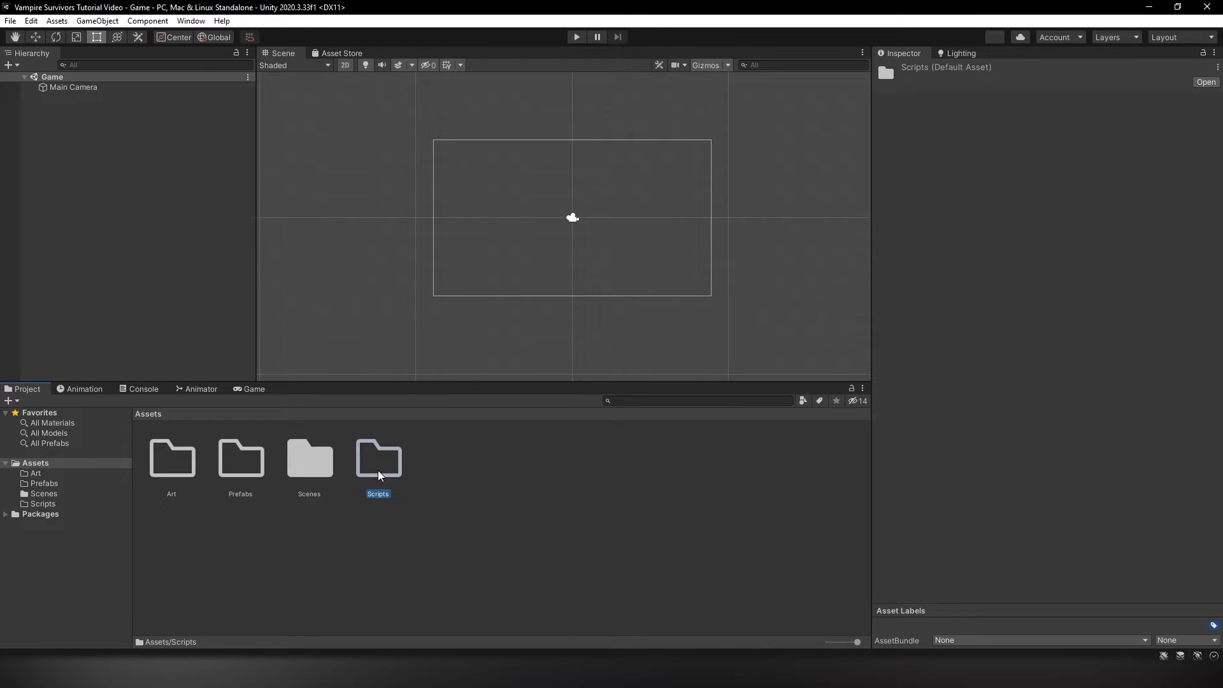
{"action": "double_click", "coordinate": [308, 459]}
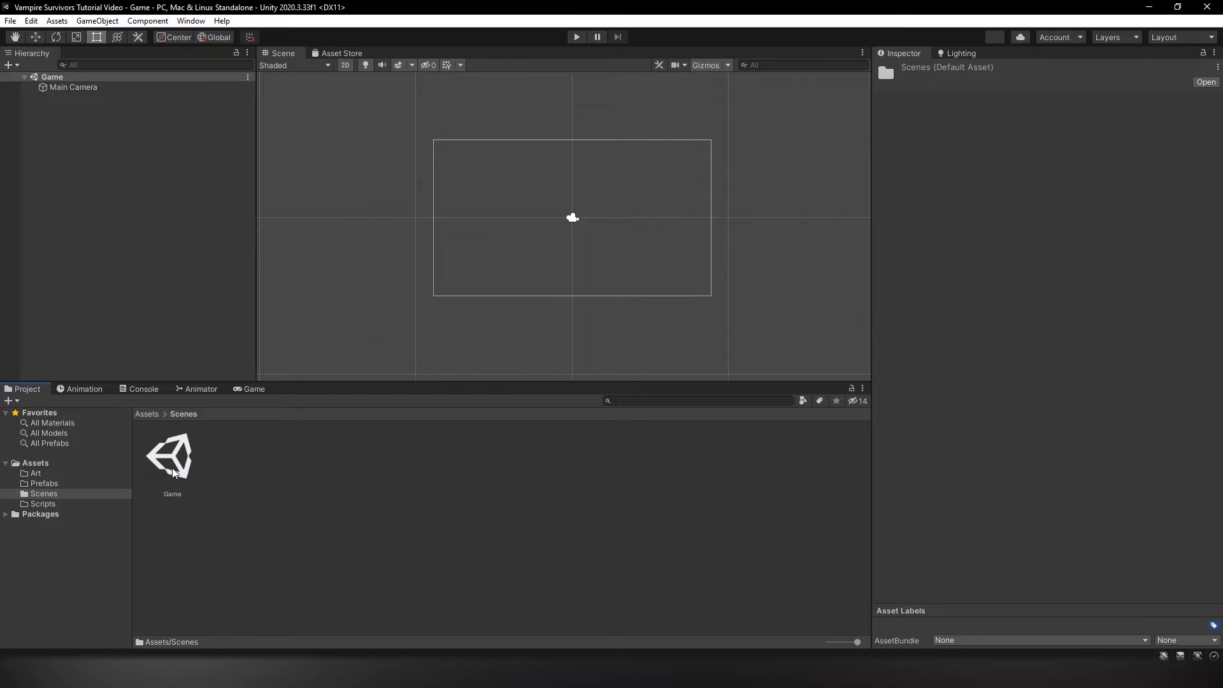
{"action": "left_click", "coordinate": [171, 456]}
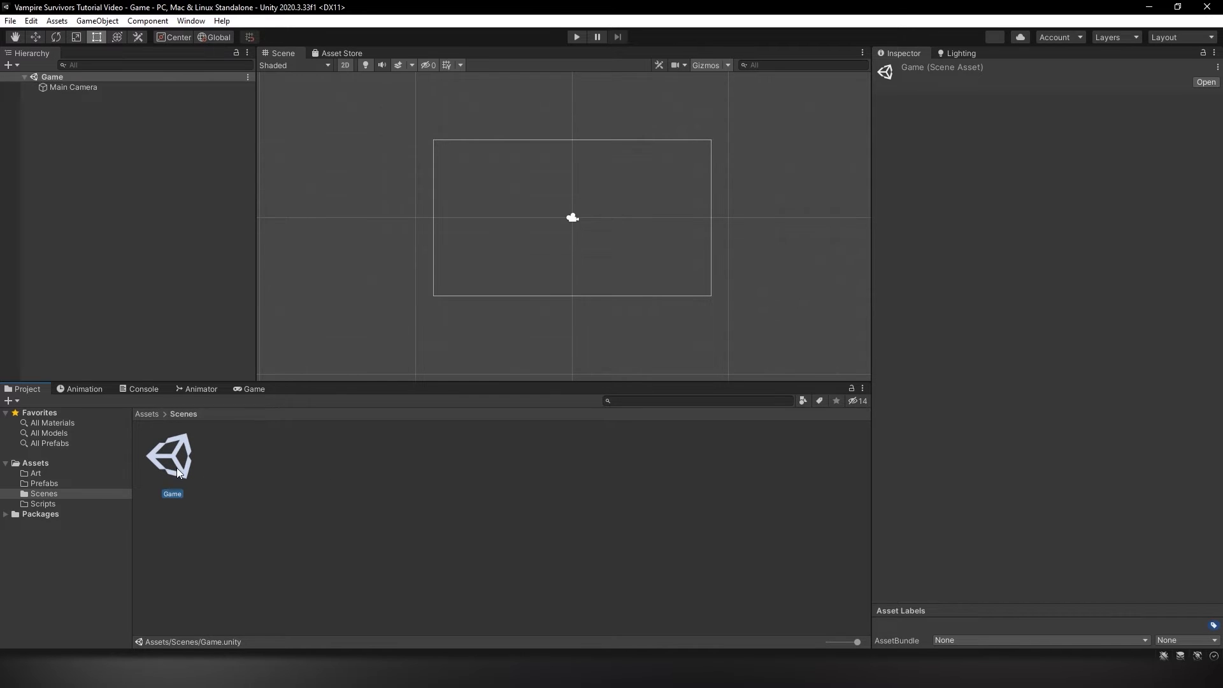
{"action": "left_click", "coordinate": [35, 473]}
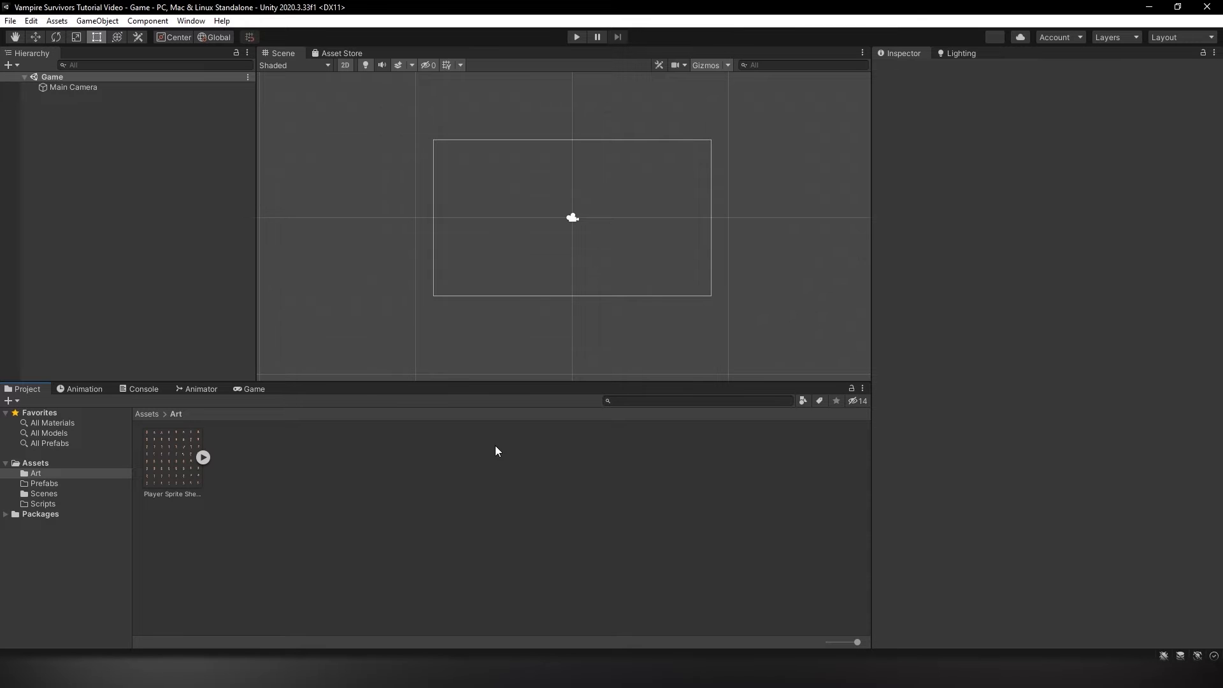
{"action": "mouse_move", "coordinate": [423, 428]}
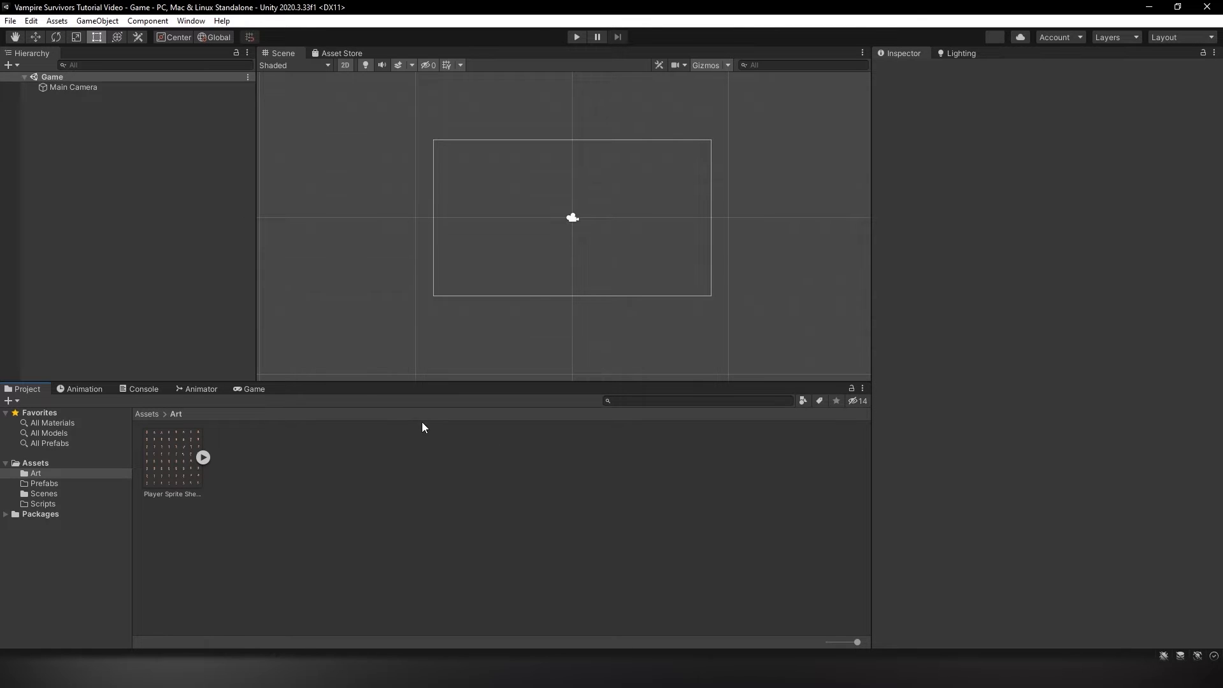
{"action": "mouse_move", "coordinate": [291, 479]}
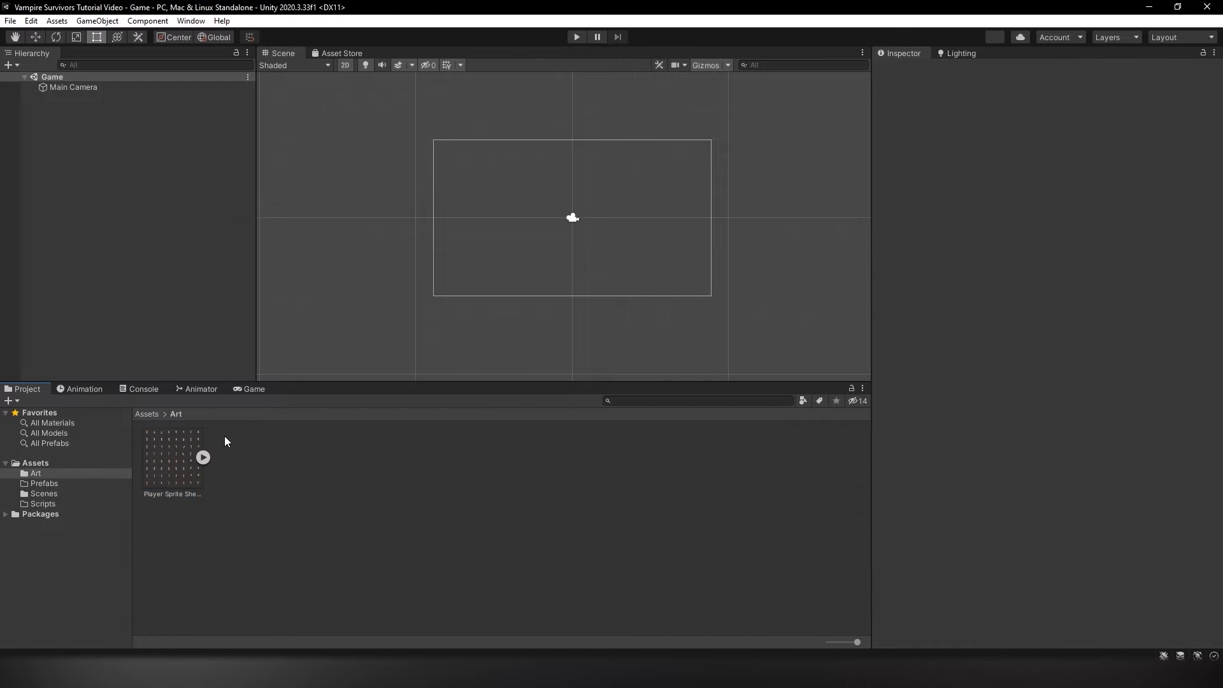
{"action": "mouse_move", "coordinate": [180, 468]}
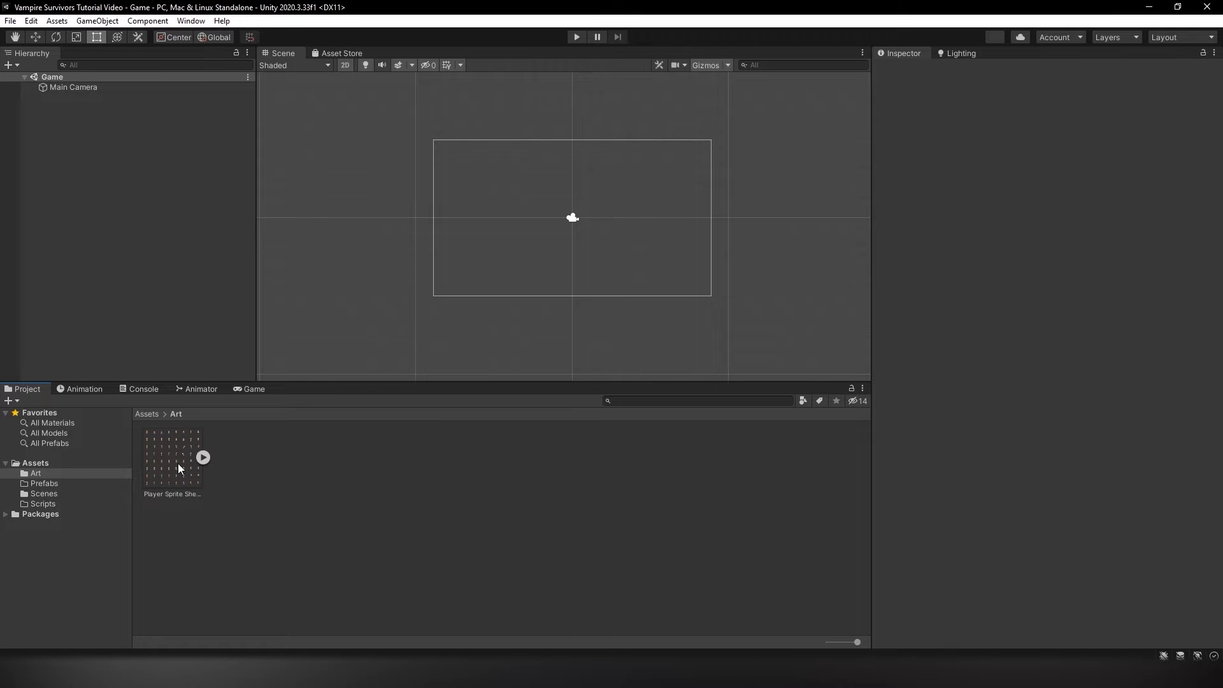
Give Player Sprite Sheet Multiple mode, 25 pixels per unit and Point filtering, then apply
{"action": "left_click", "coordinate": [171, 455]}
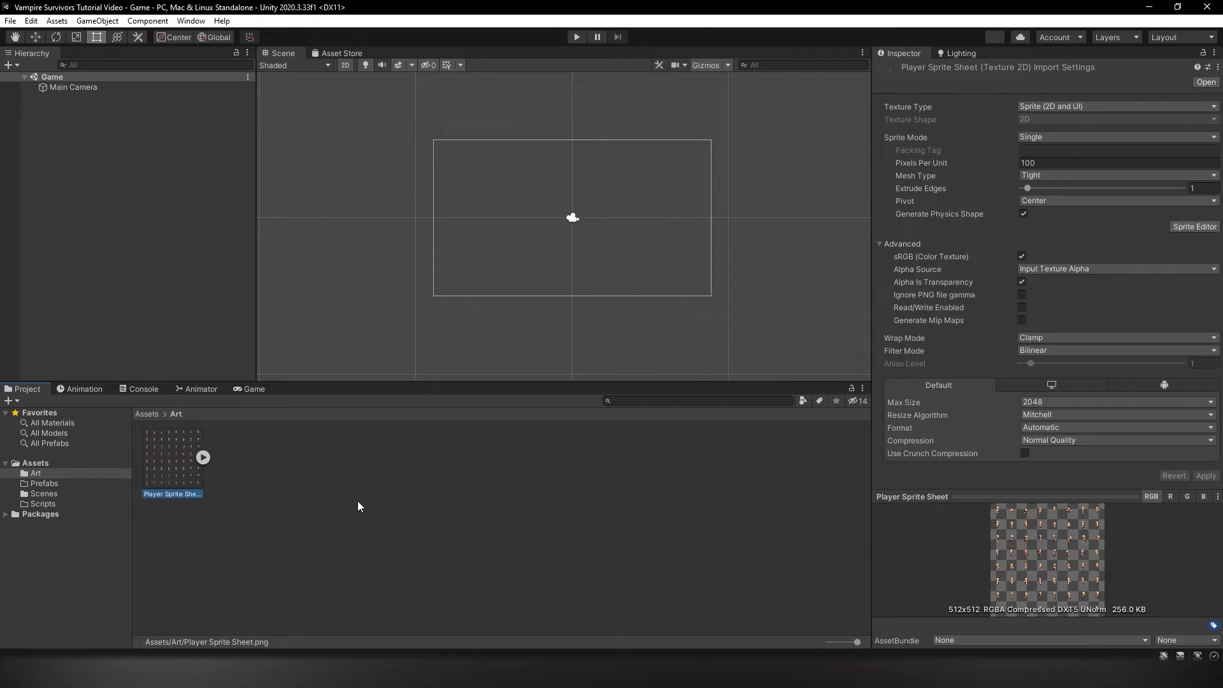
{"action": "mouse_move", "coordinate": [556, 499]}
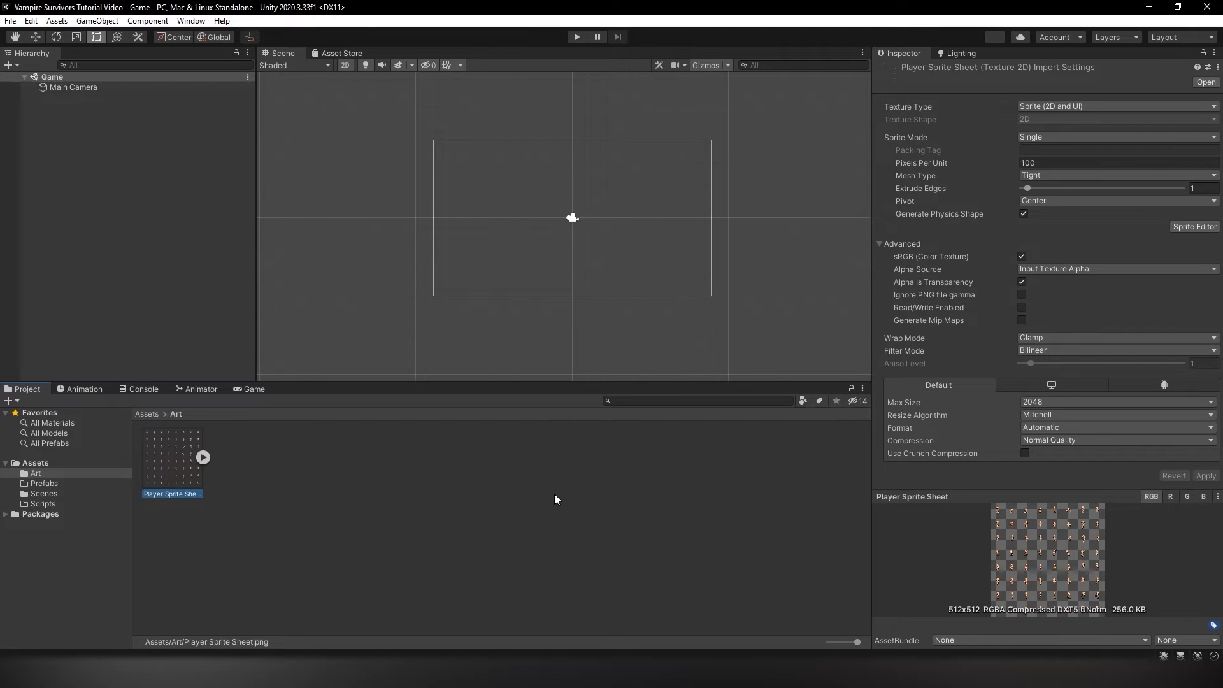
{"action": "mouse_move", "coordinate": [742, 449]}
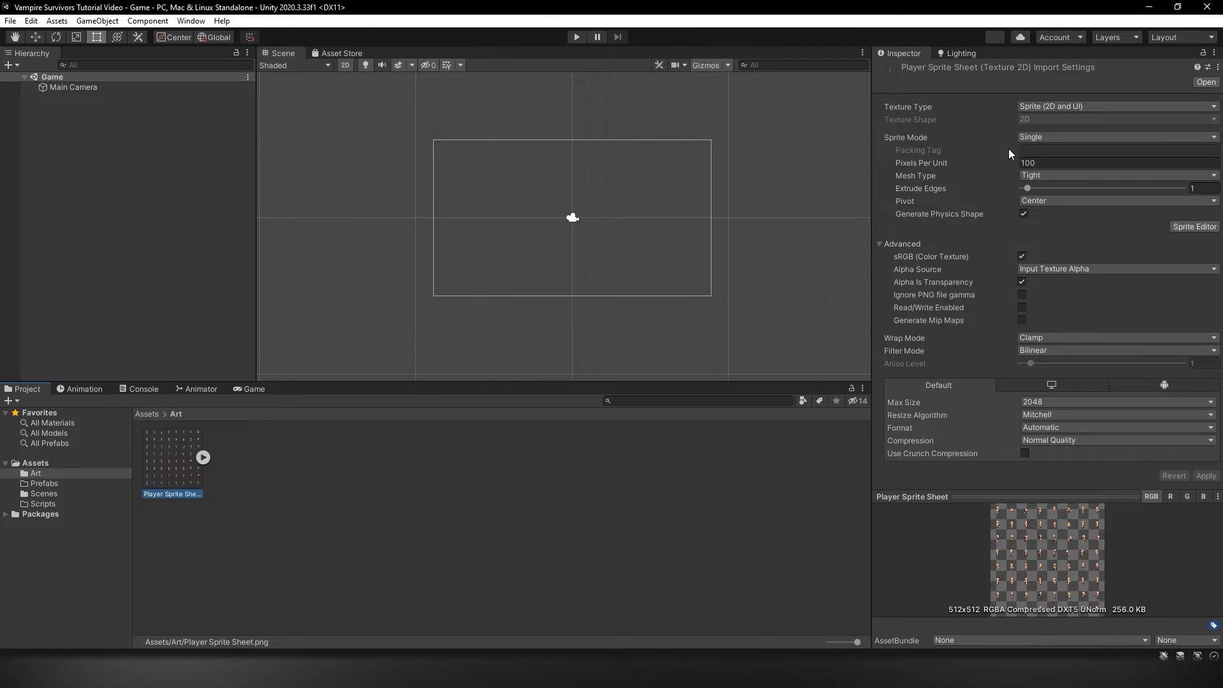
{"action": "mouse_move", "coordinate": [959, 139]}
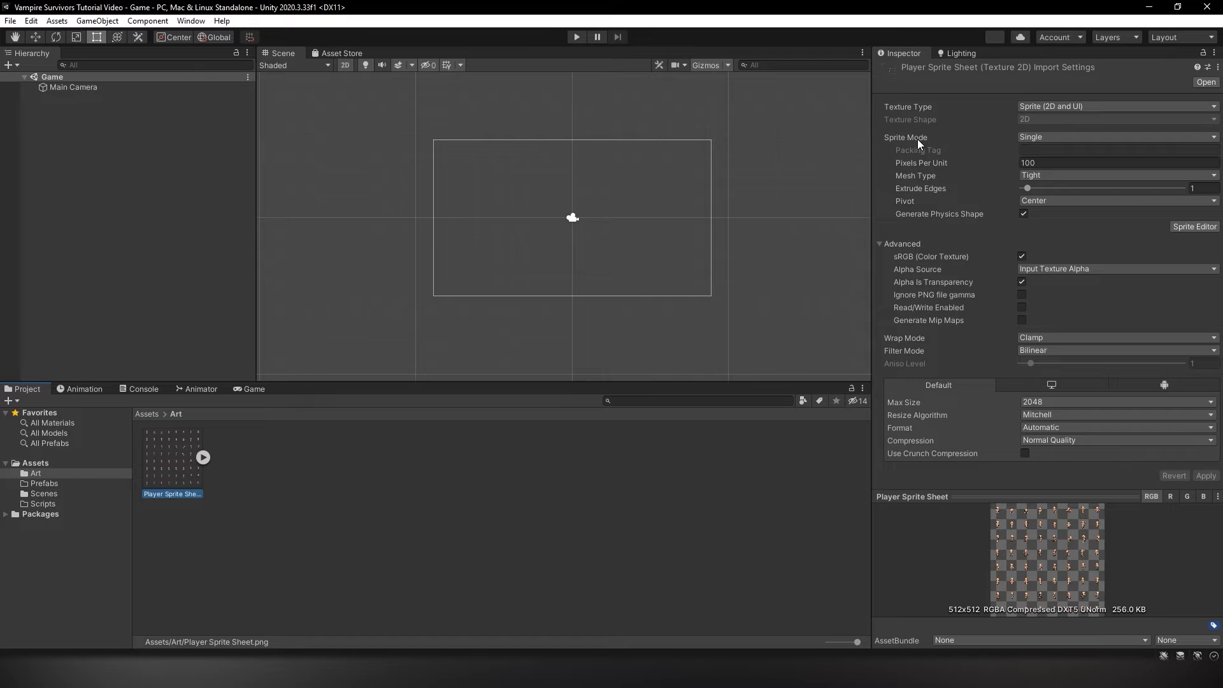
{"action": "left_click", "coordinate": [1115, 137]}
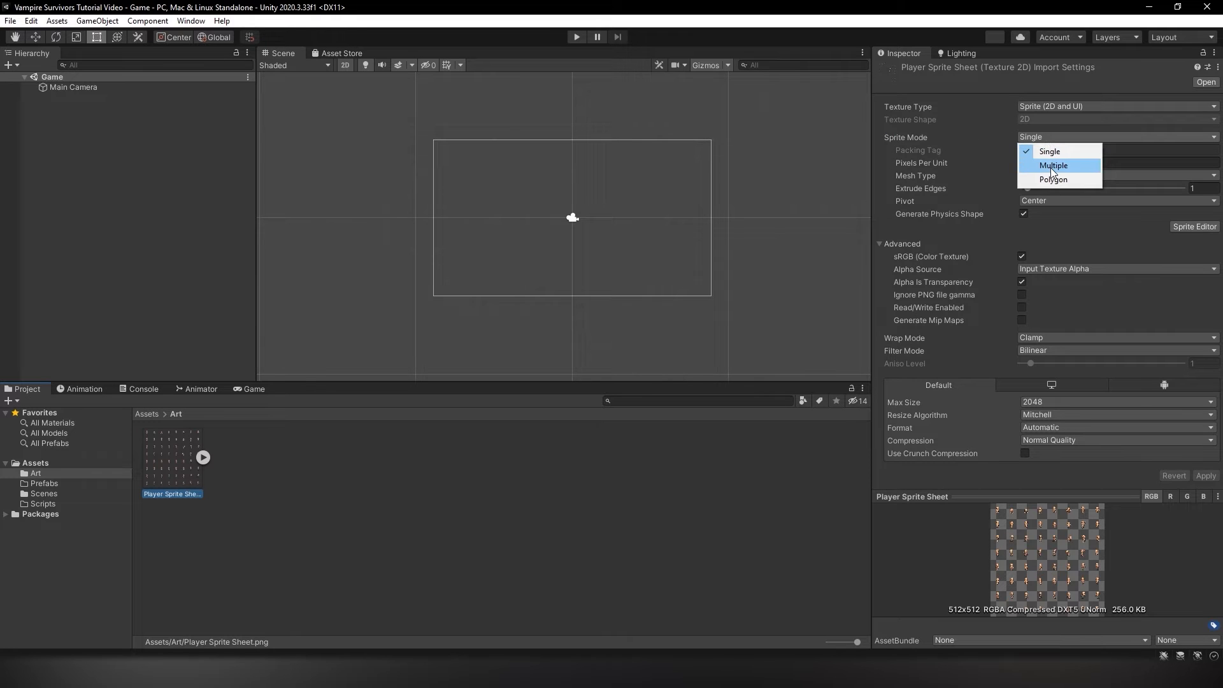
{"action": "left_click", "coordinate": [1054, 164]}
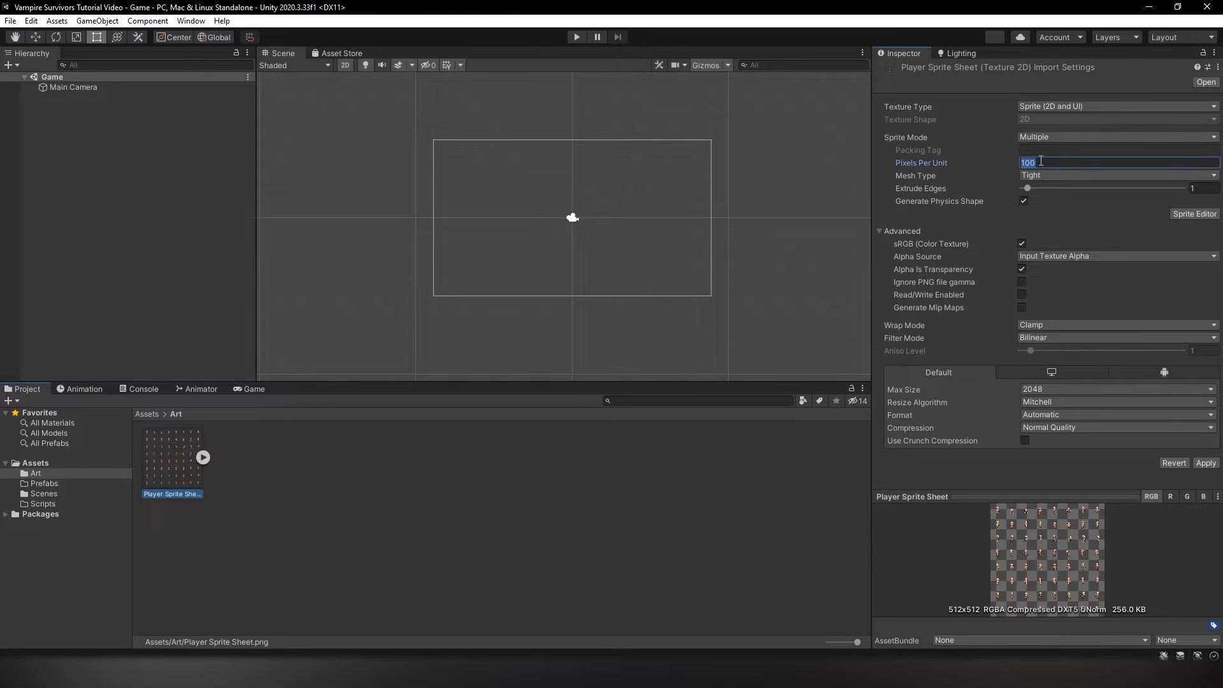
{"action": "type", "text": "25"}
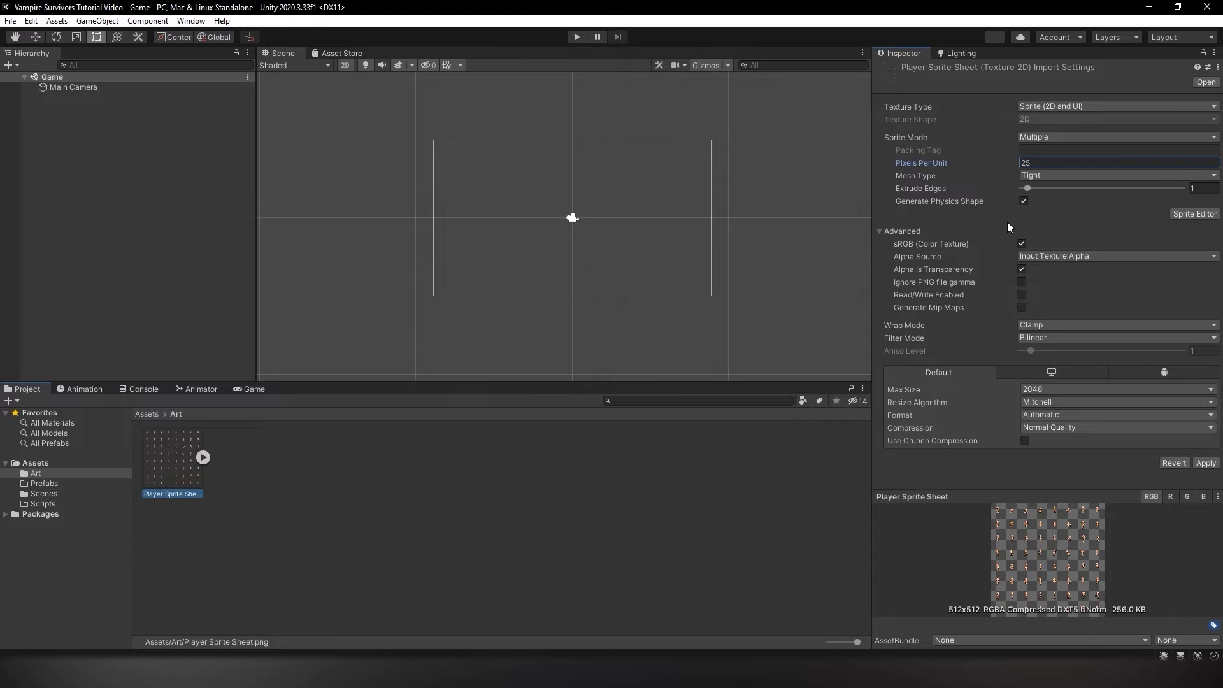
{"action": "mouse_move", "coordinate": [1029, 331]}
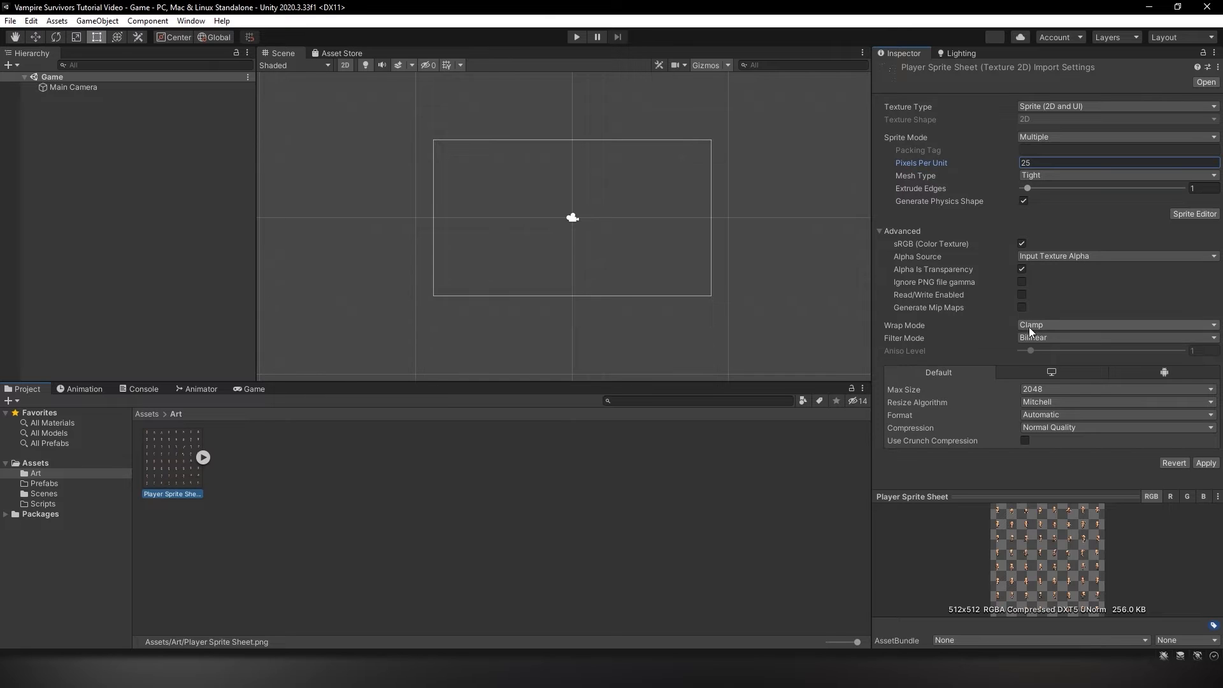
{"action": "left_click", "coordinate": [1116, 337]}
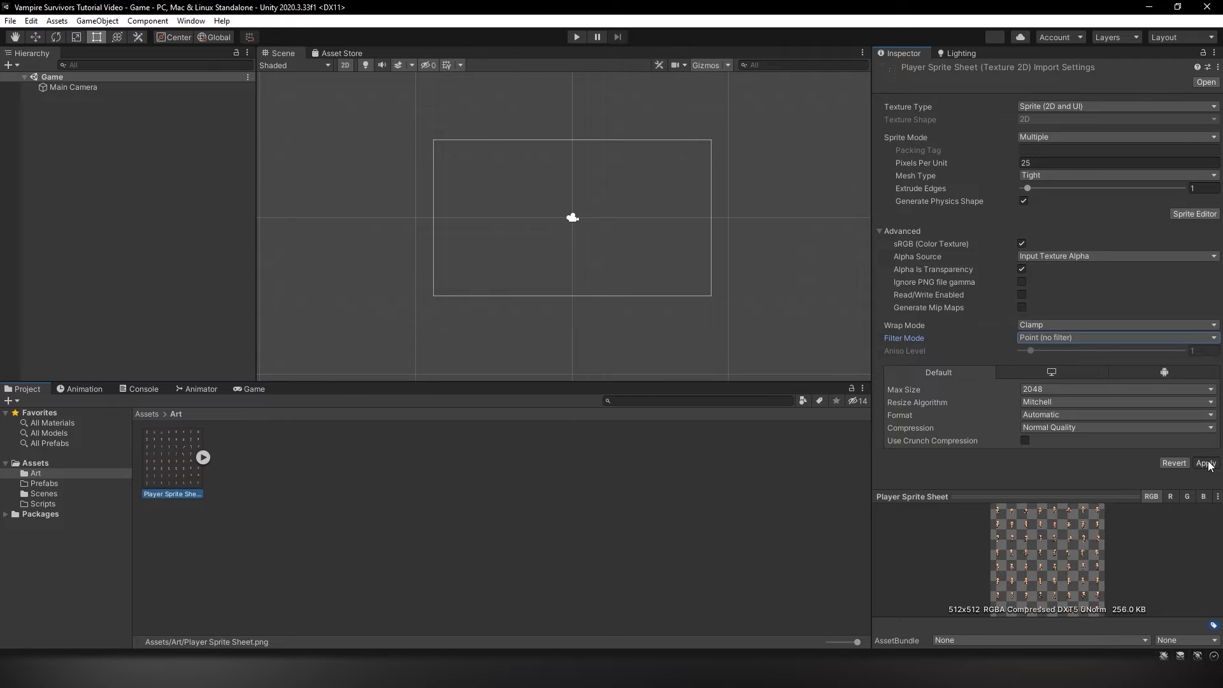
{"action": "left_click", "coordinate": [260, 458]}
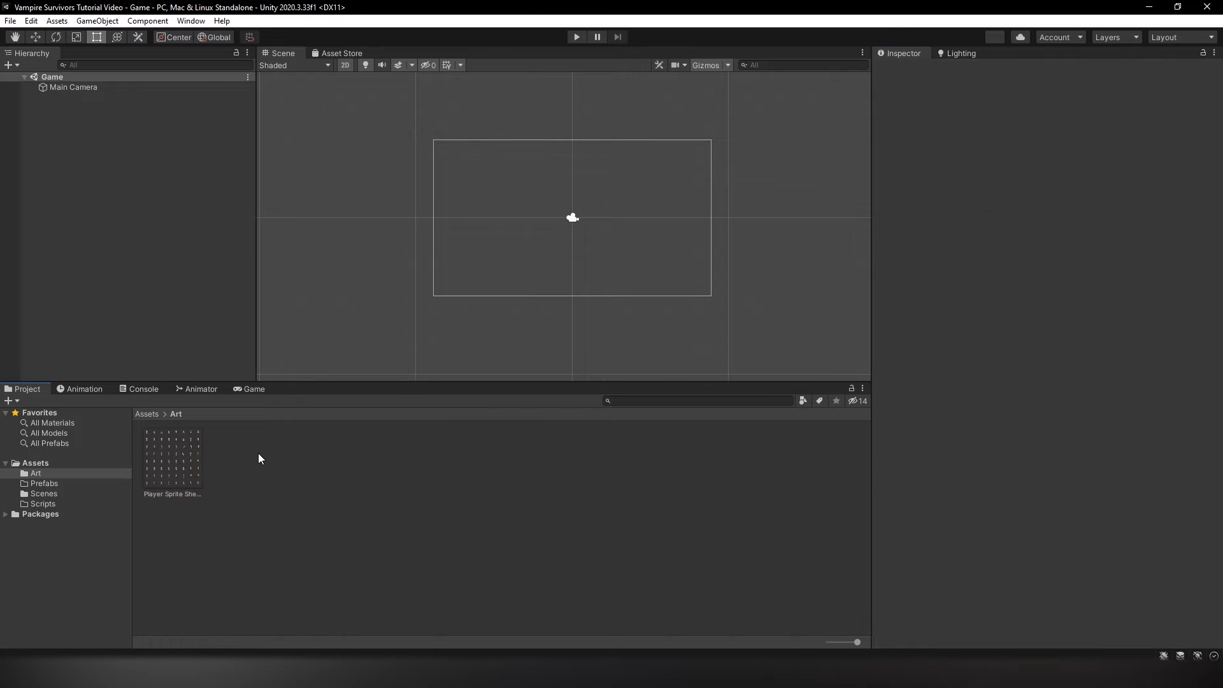
{"action": "left_click", "coordinate": [172, 460]}
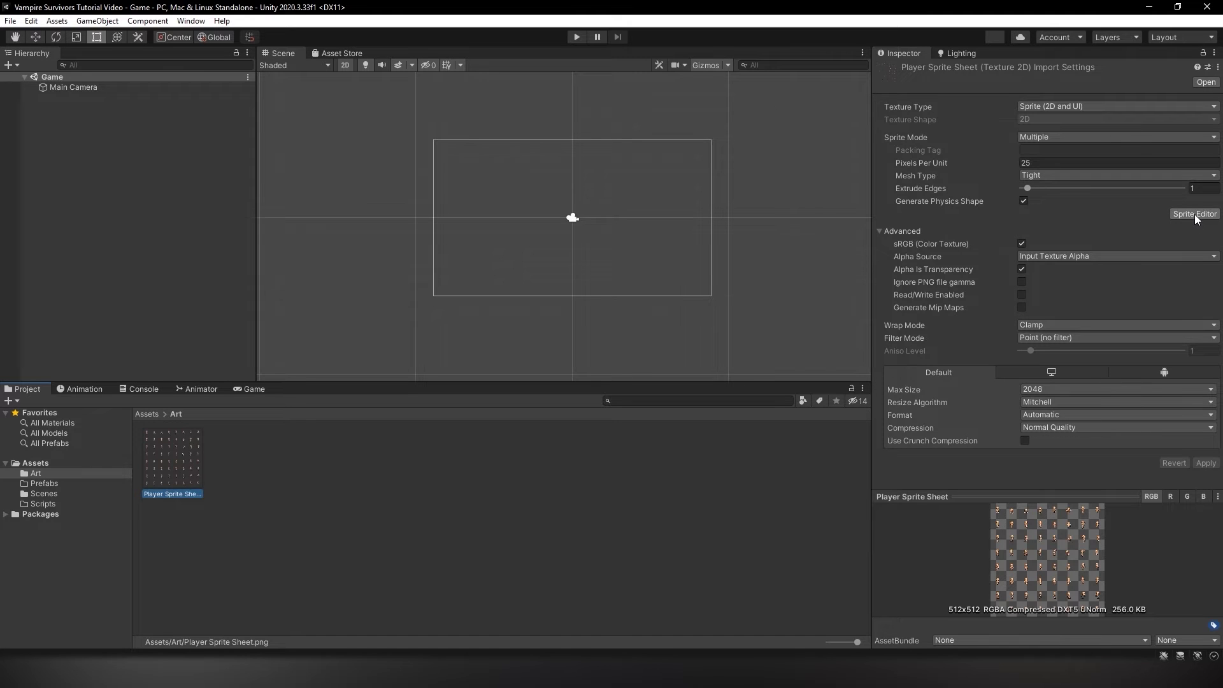
Automatically slice the player sprite sheet in the Sprite Editor and apply the slices
{"action": "left_click", "coordinate": [1194, 214]}
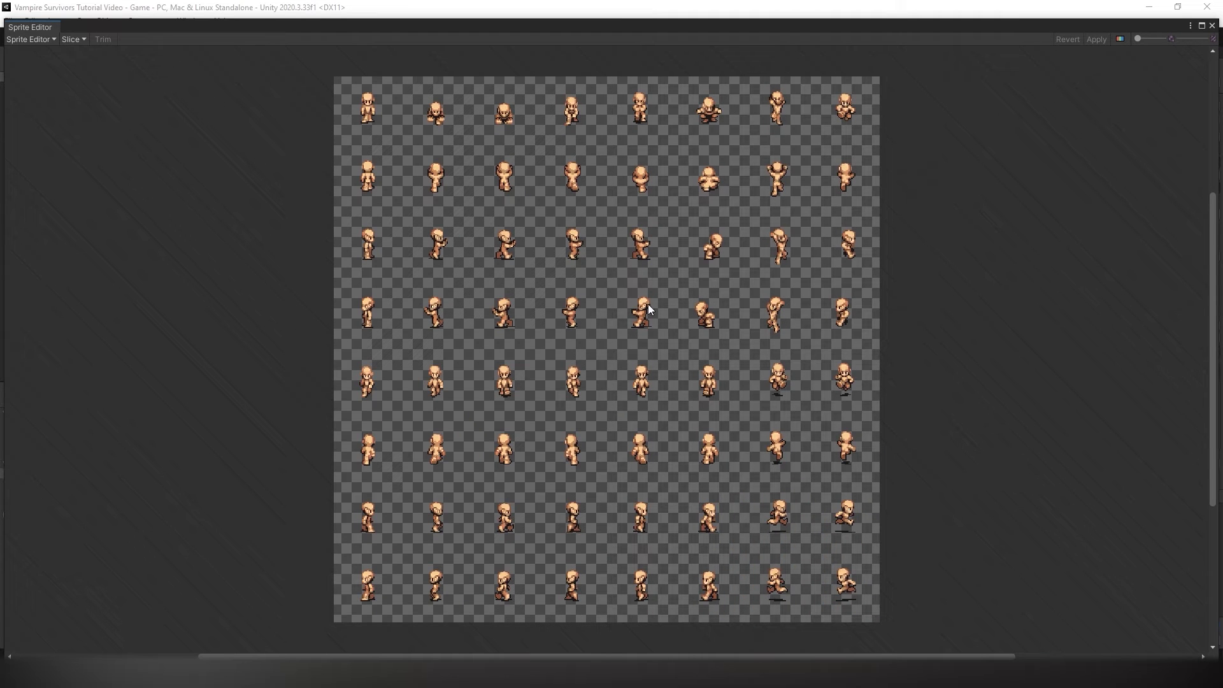
{"action": "mouse_move", "coordinate": [594, 338]}
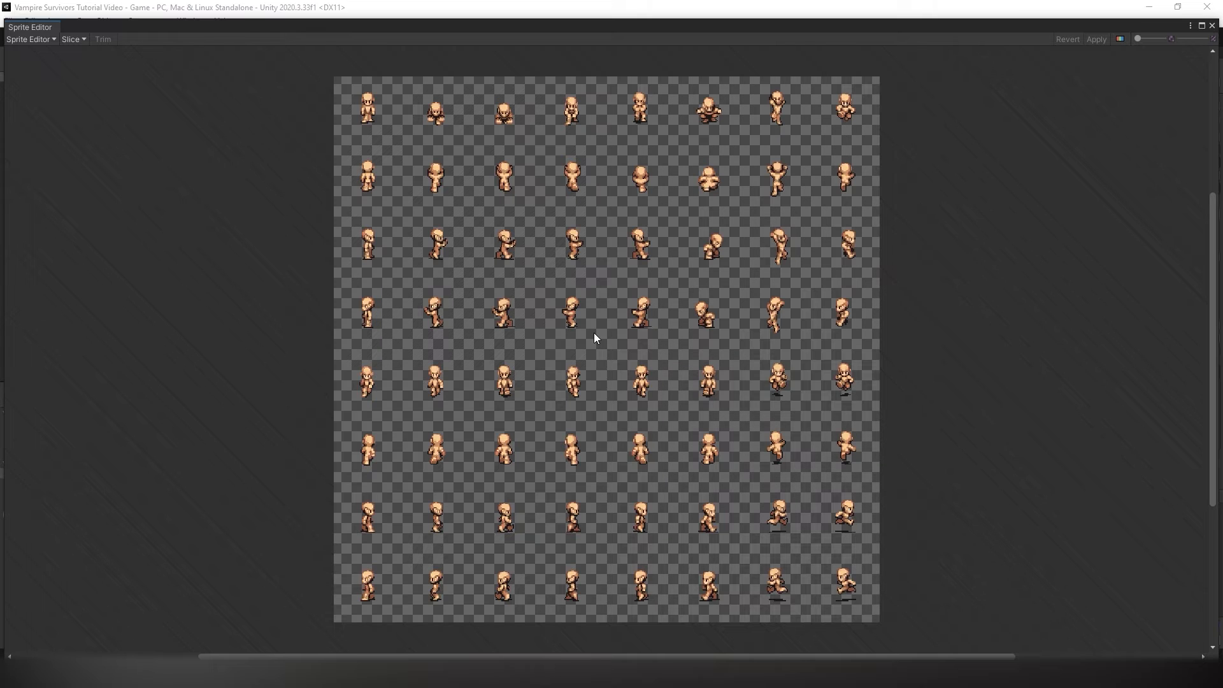
{"action": "mouse_move", "coordinate": [164, 141]}
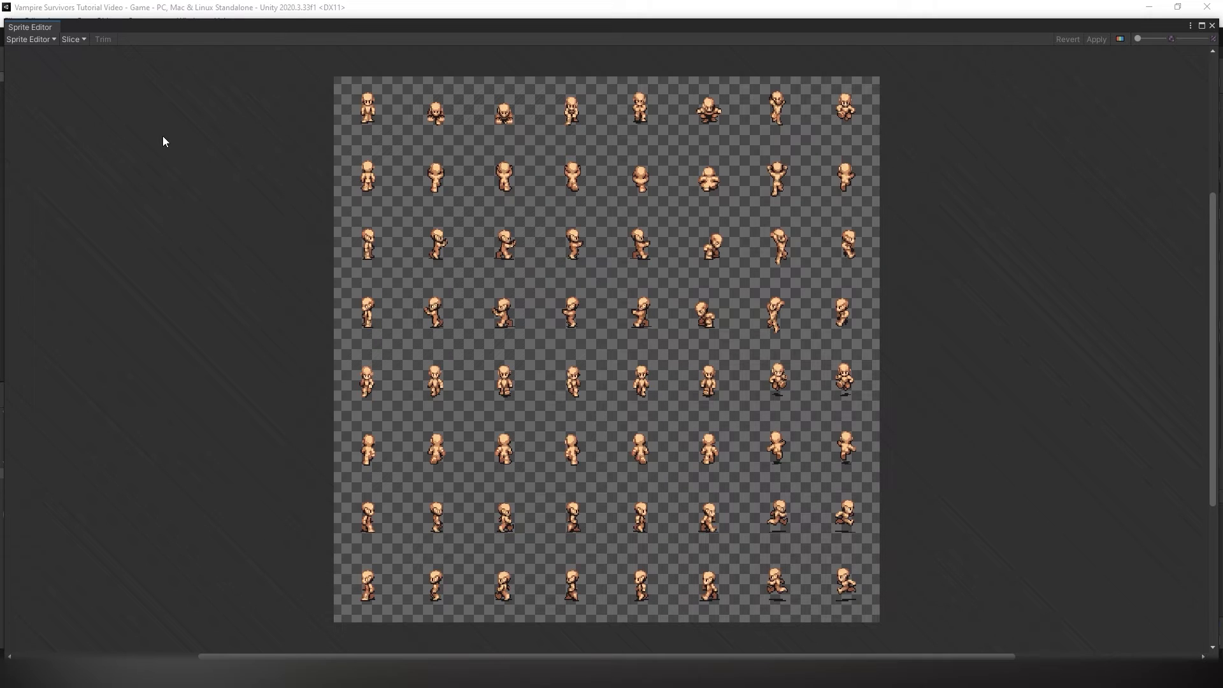
{"action": "mouse_move", "coordinate": [64, 97]}
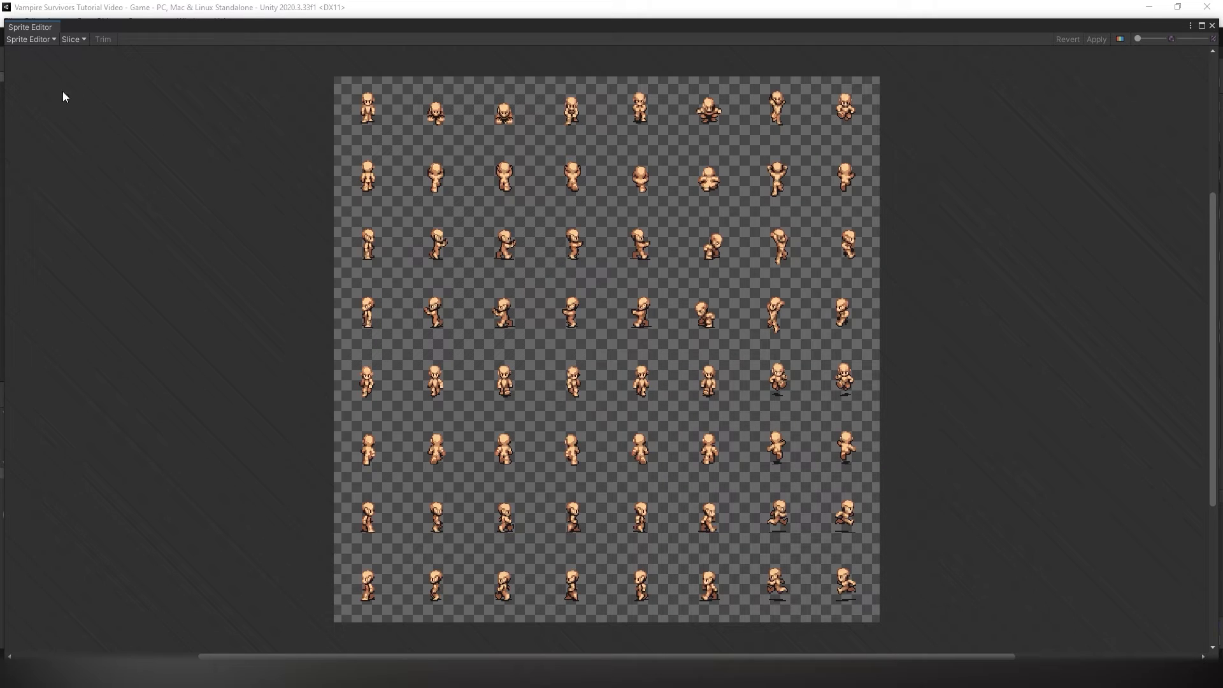
{"action": "mouse_move", "coordinate": [79, 59]}
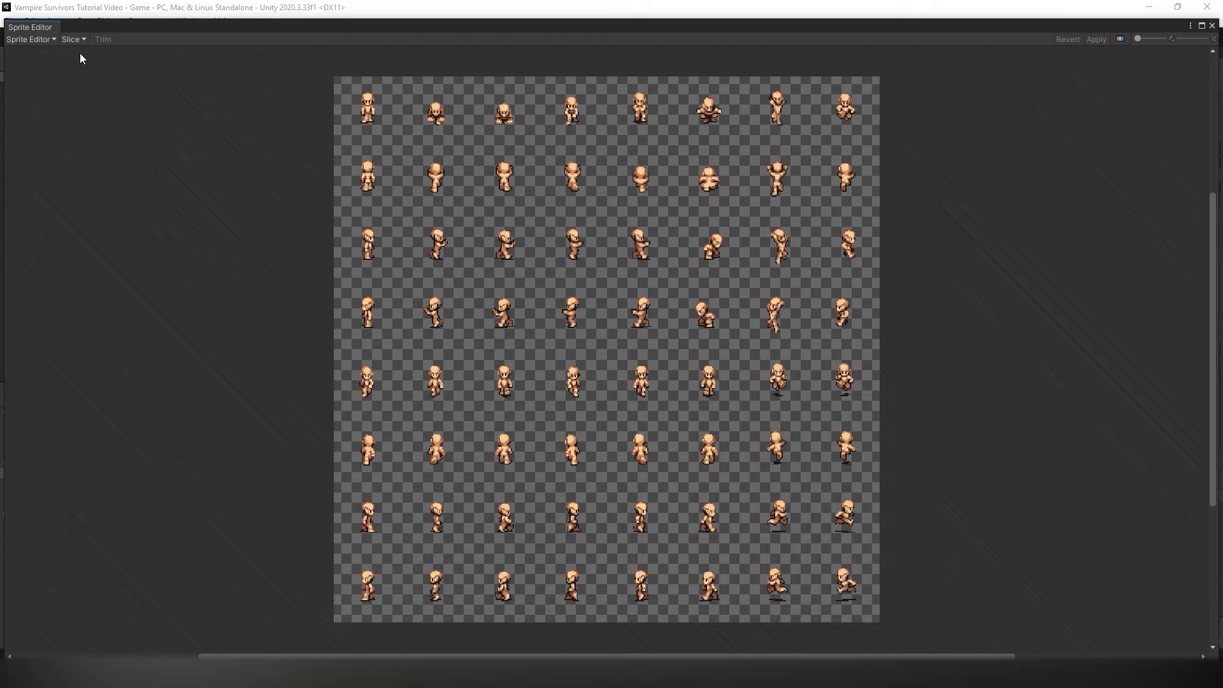
{"action": "left_click", "coordinate": [73, 39]}
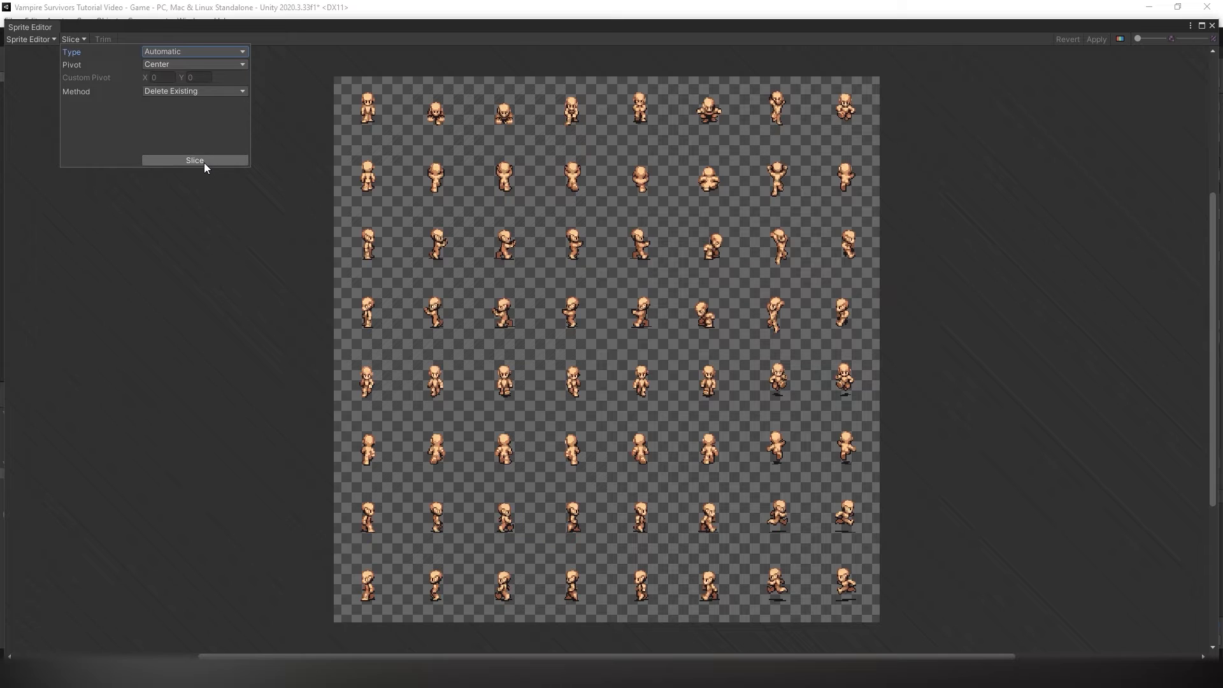
{"action": "left_click", "coordinate": [195, 160]}
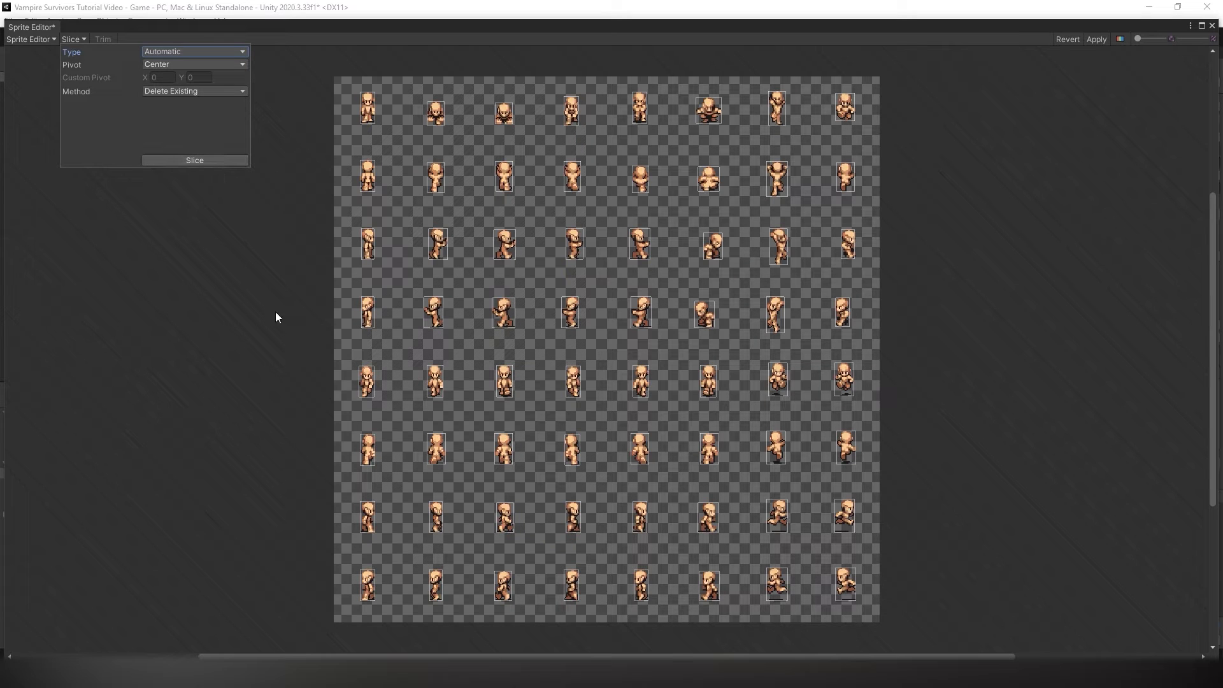
{"action": "mouse_move", "coordinate": [1002, 251]}
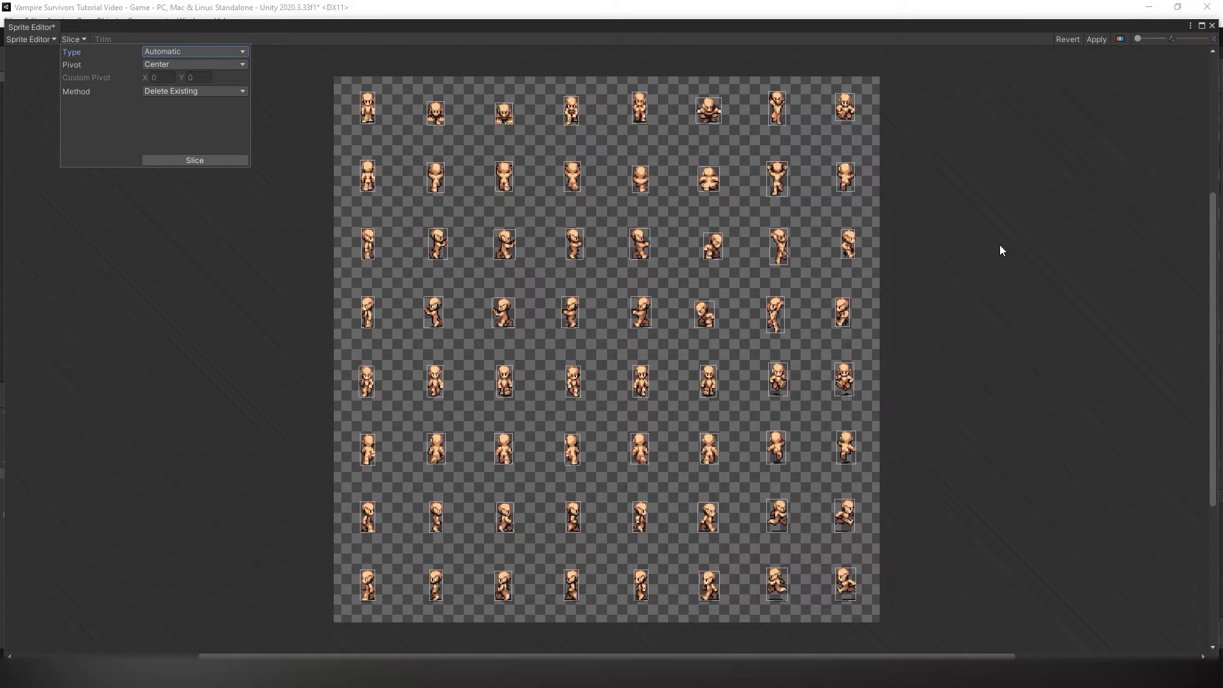
{"action": "mouse_move", "coordinate": [443, 123]}
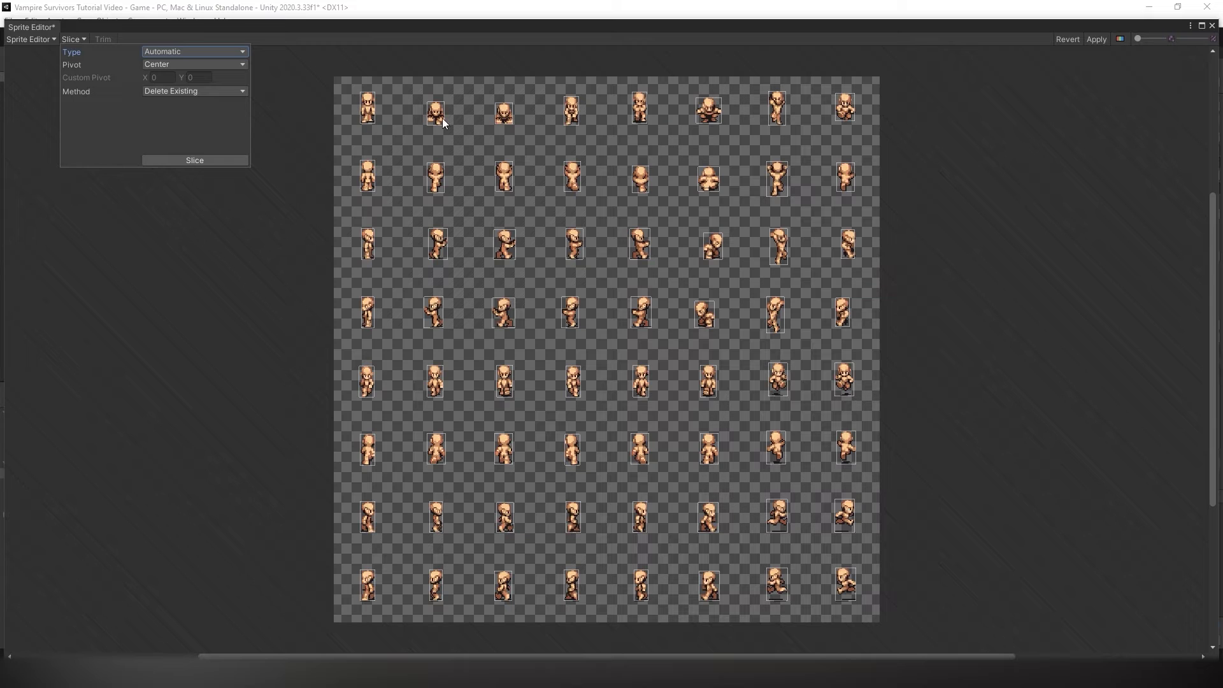
{"action": "mouse_move", "coordinate": [1105, 48]}
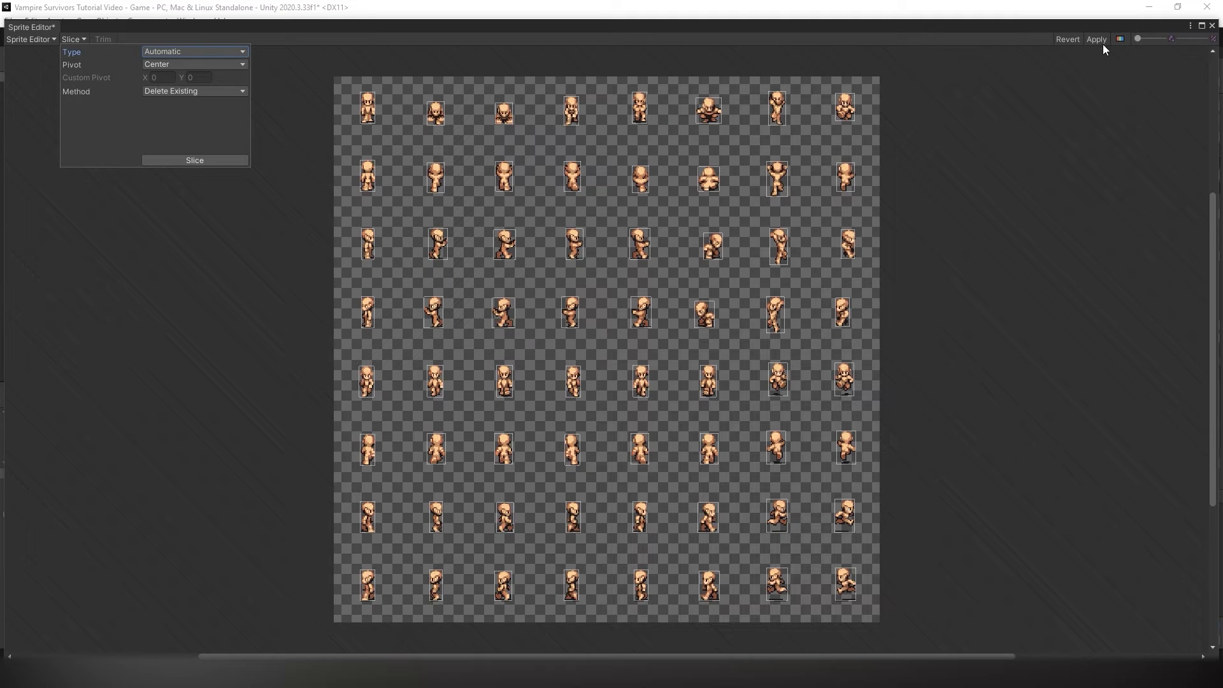
{"action": "left_click", "coordinate": [366, 107]}
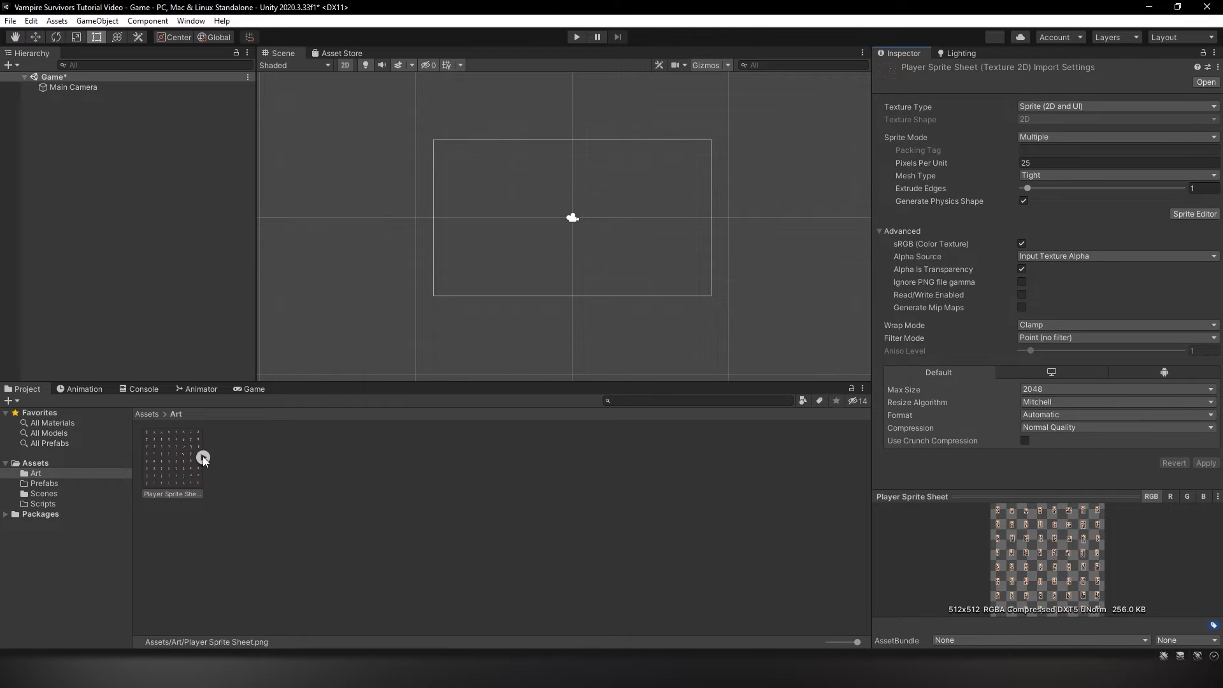
Expand the sheet to inspect a sliced sprite, then open the Scripts folder
{"action": "left_click", "coordinate": [204, 458]}
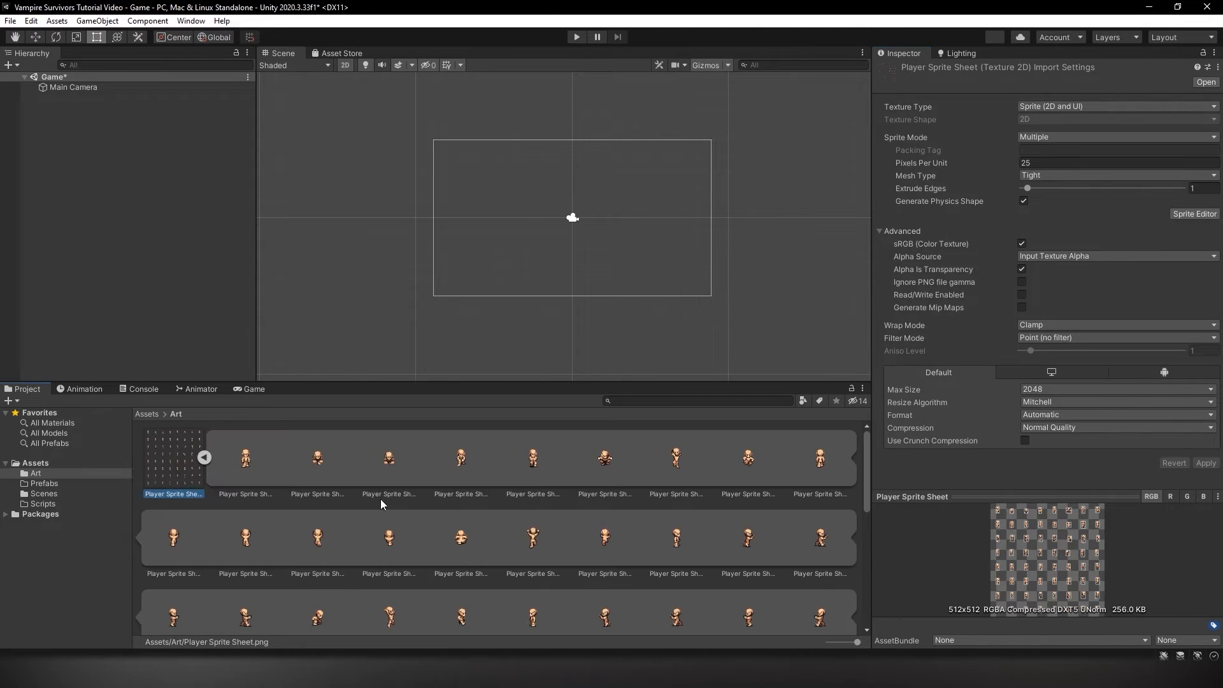
{"action": "left_click", "coordinate": [202, 459]}
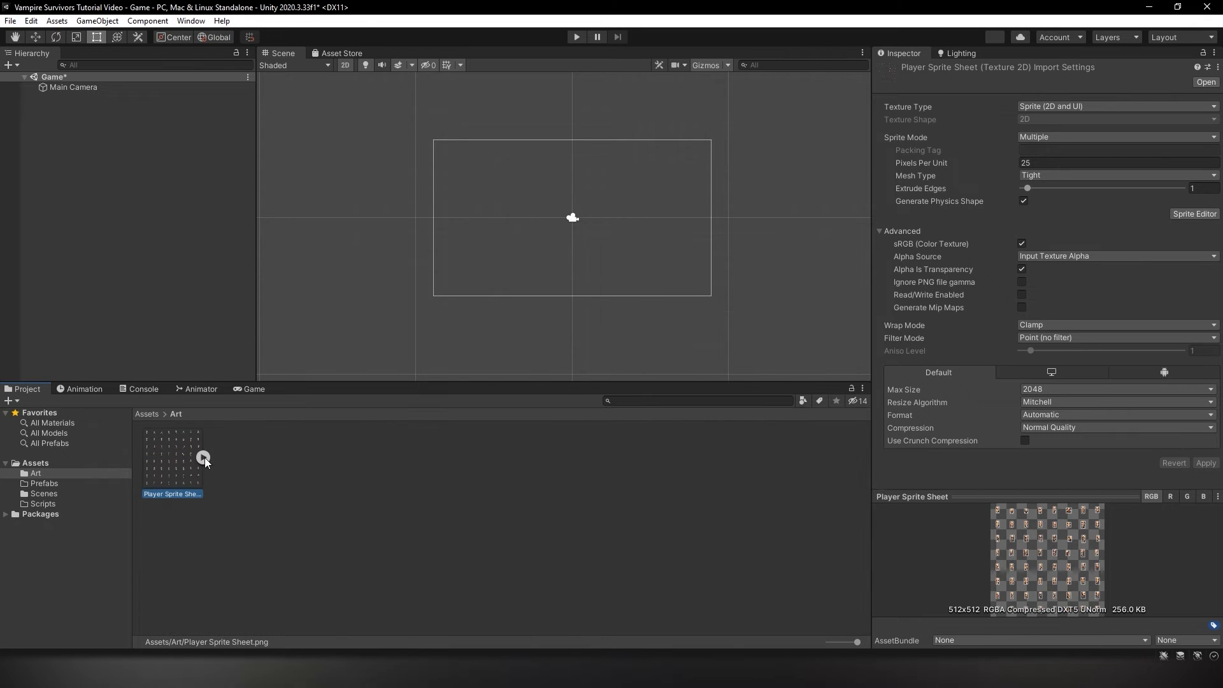
{"action": "left_click", "coordinate": [203, 457]}
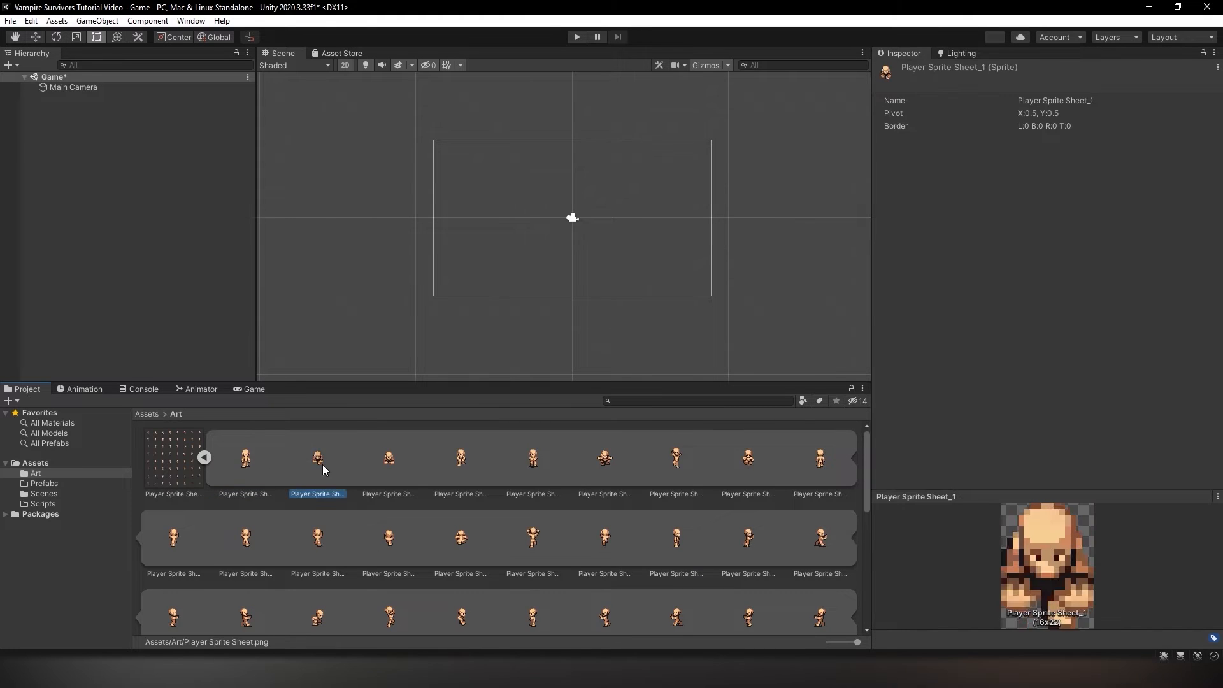
{"action": "left_click", "coordinate": [460, 458]}
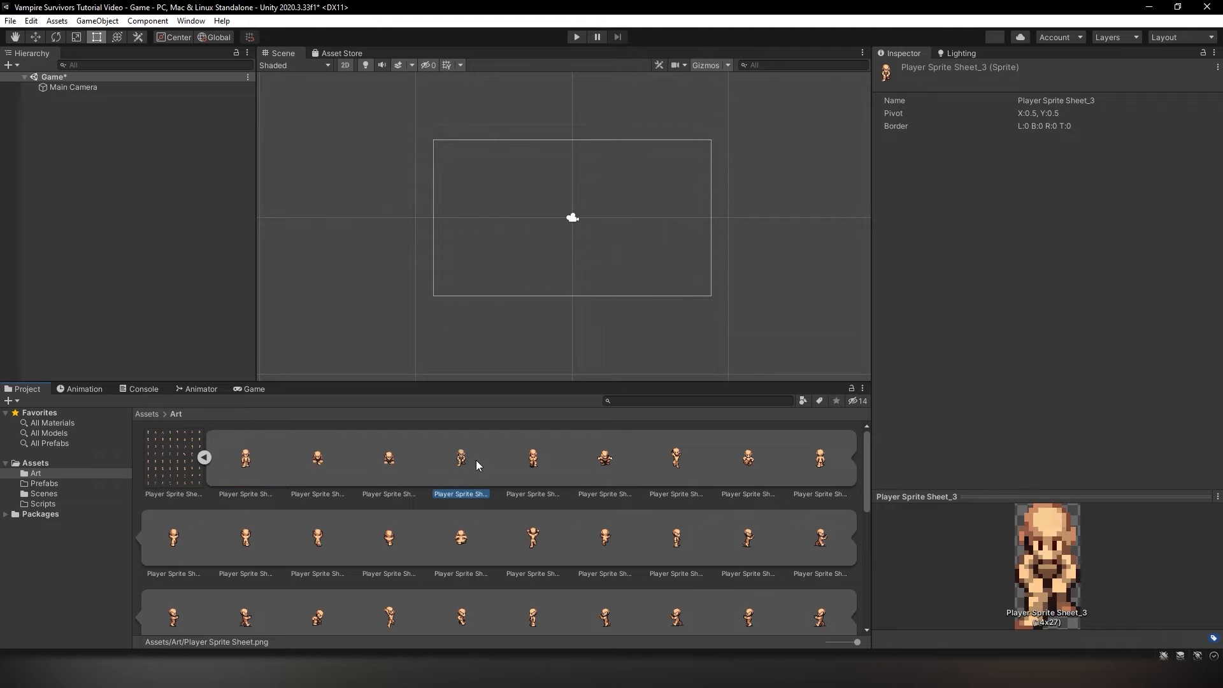
{"action": "left_click", "coordinate": [203, 457]}
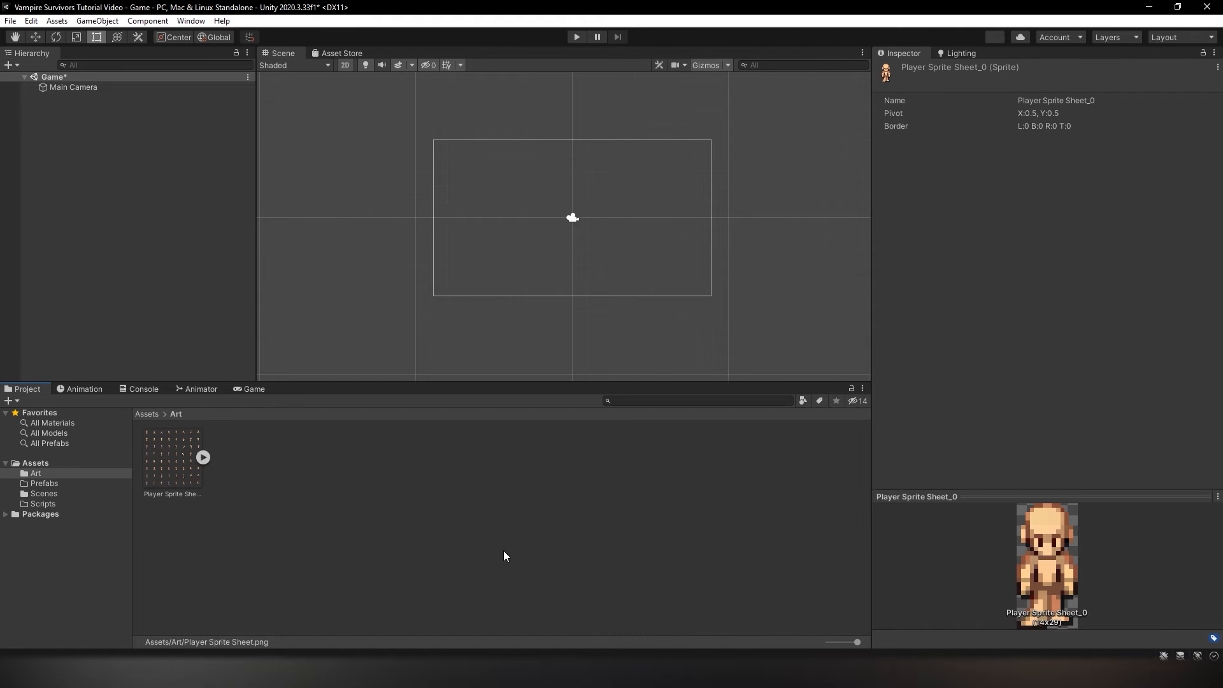
{"action": "left_click", "coordinate": [42, 503]}
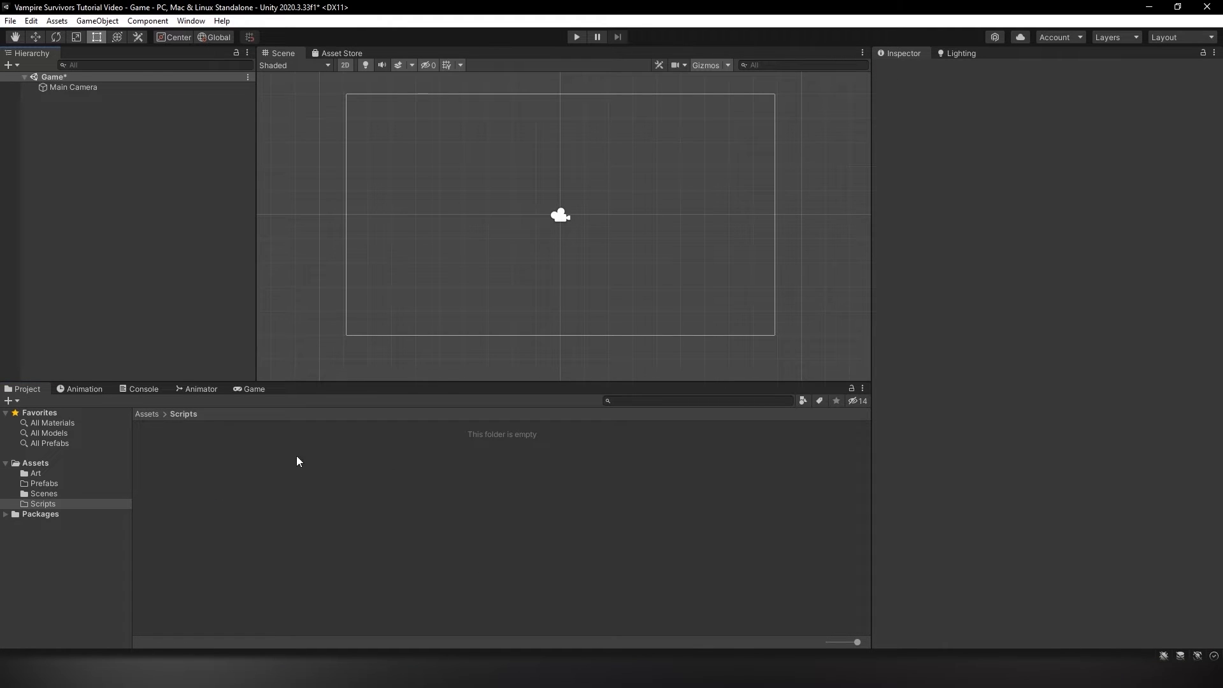
Place a sliced character sprite from Art into the scene as an object named Player
{"action": "left_click", "coordinate": [35, 473]}
{"action": "type", "text": "Player"}
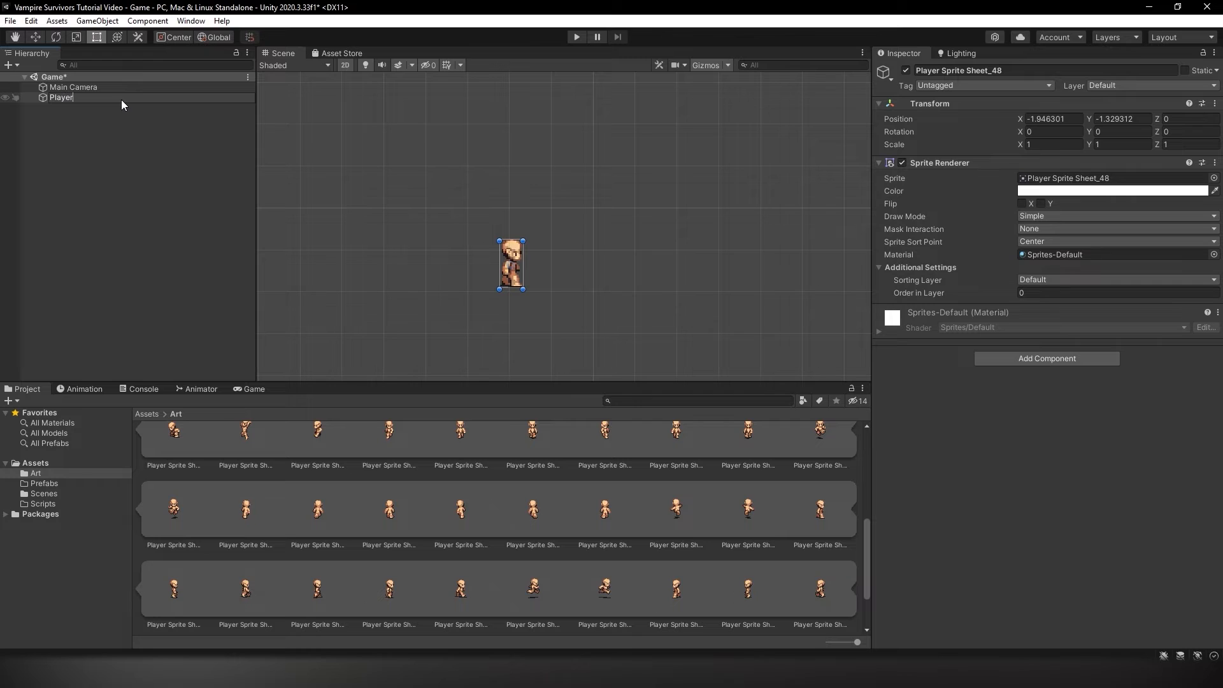
{"action": "left_click", "coordinate": [61, 97]}
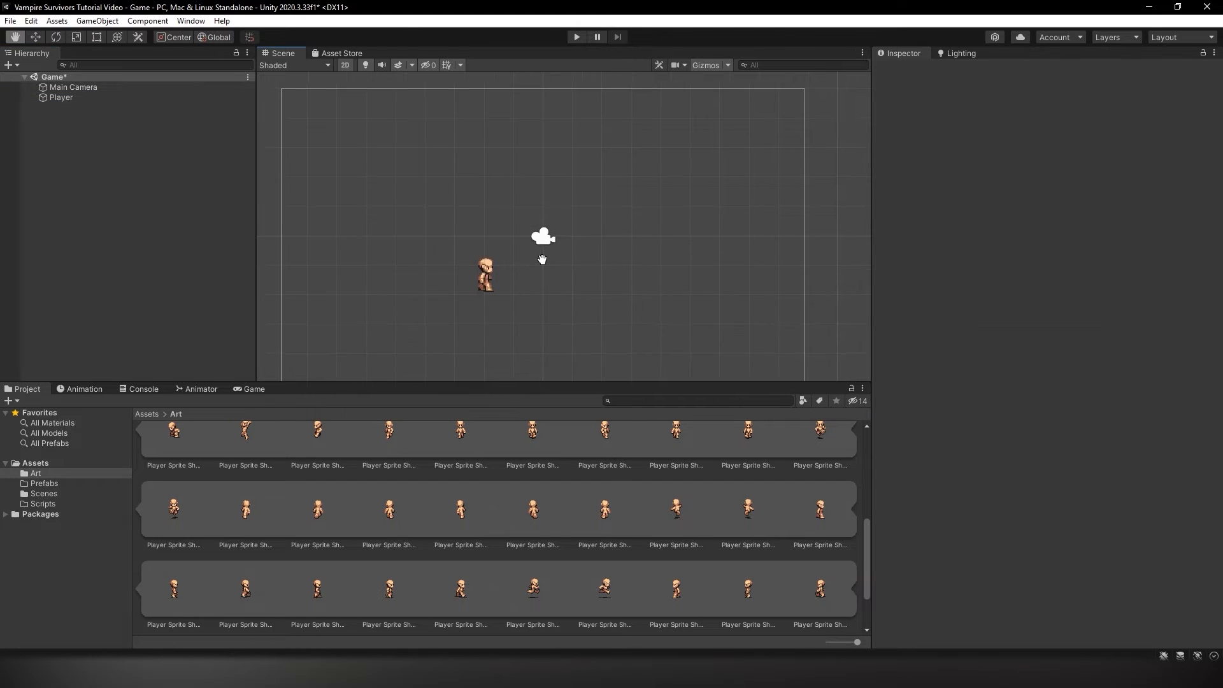
Add a PlayerMovement C# script with the default template to Assets/Scripts
{"action": "right_click", "coordinate": [42, 503]}
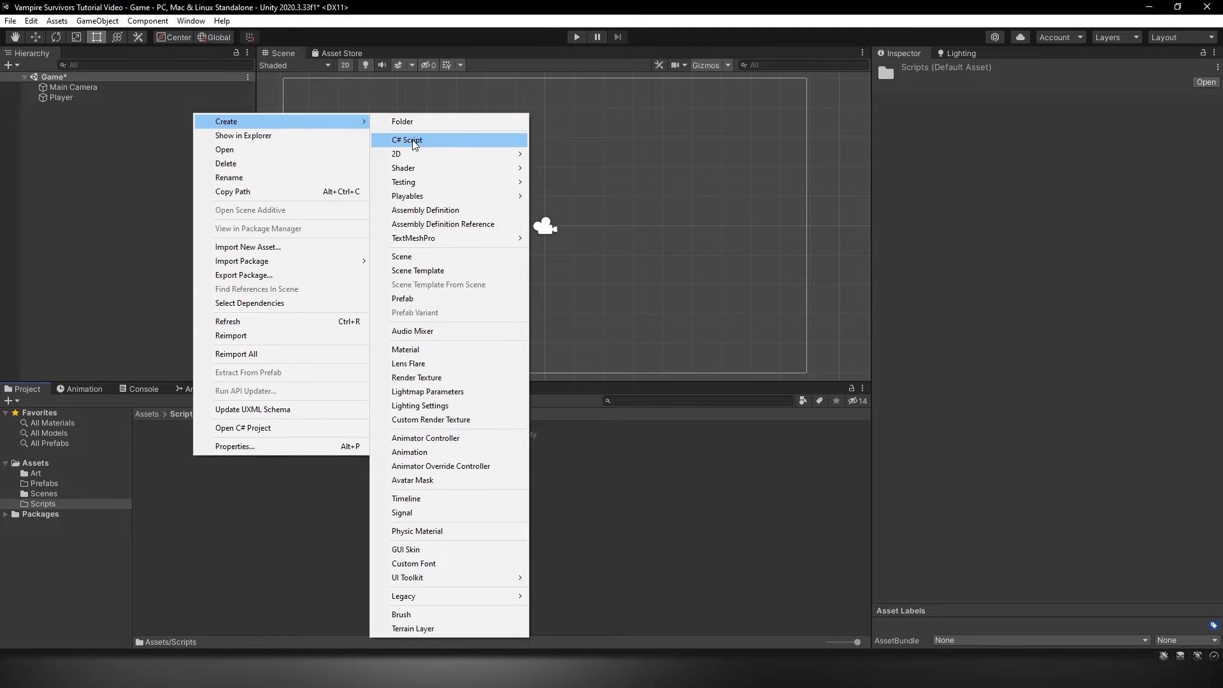
{"action": "left_click", "coordinate": [407, 139]}
{"action": "type", "text": "PlayerMovement"}
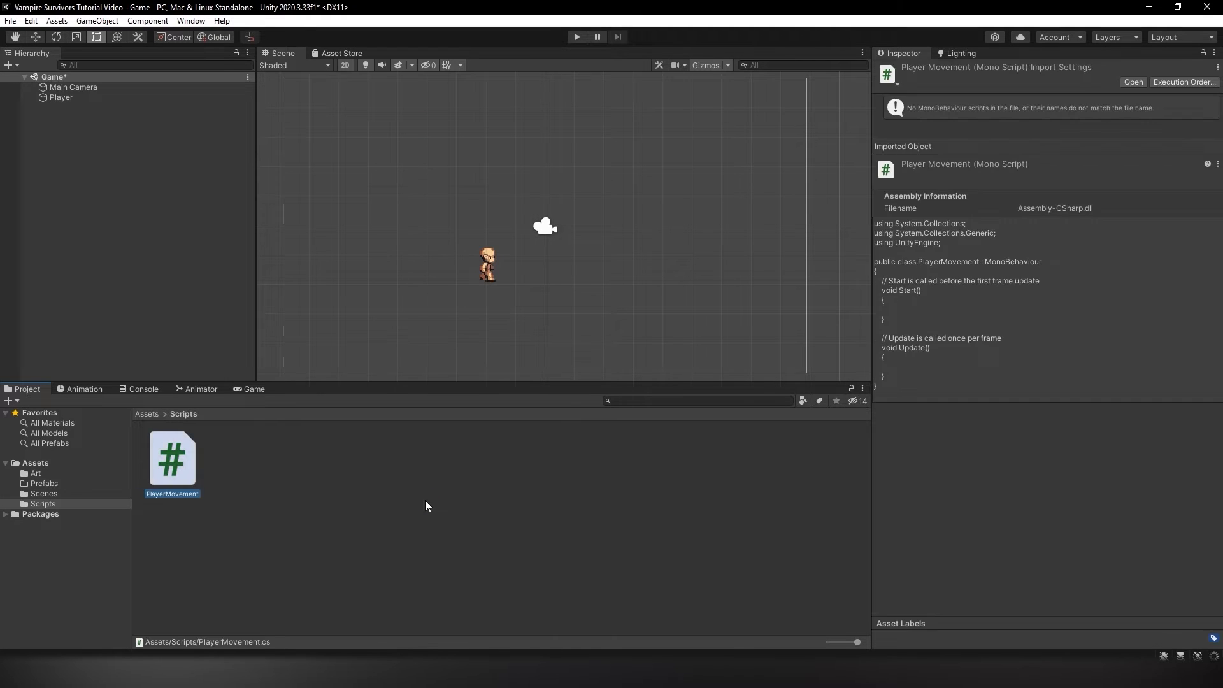
{"action": "mouse_move", "coordinate": [327, 458]}
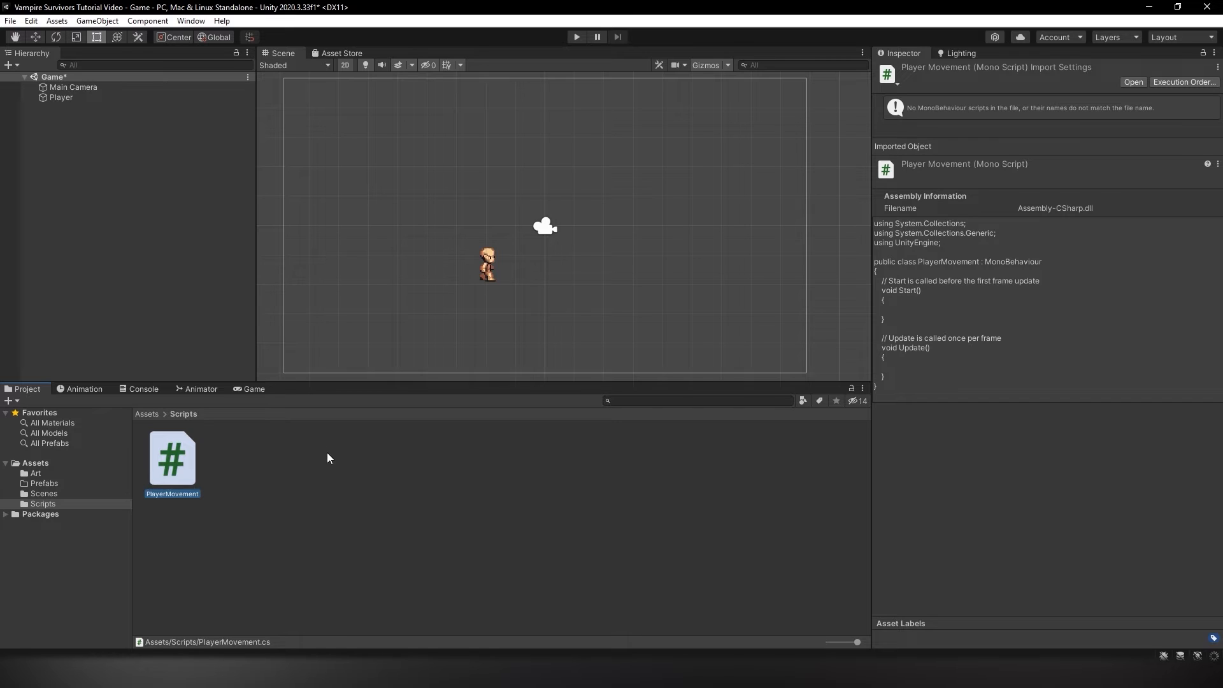
{"action": "left_click", "coordinate": [389, 323]}
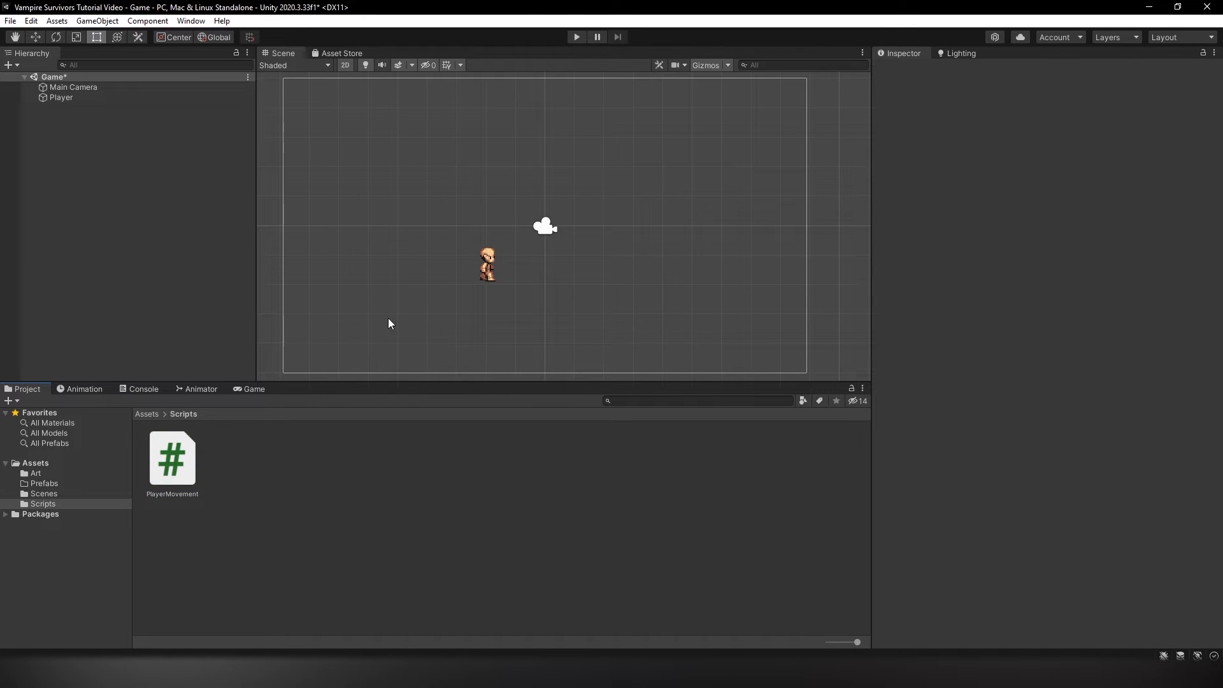
{"action": "mouse_move", "coordinate": [278, 251]}
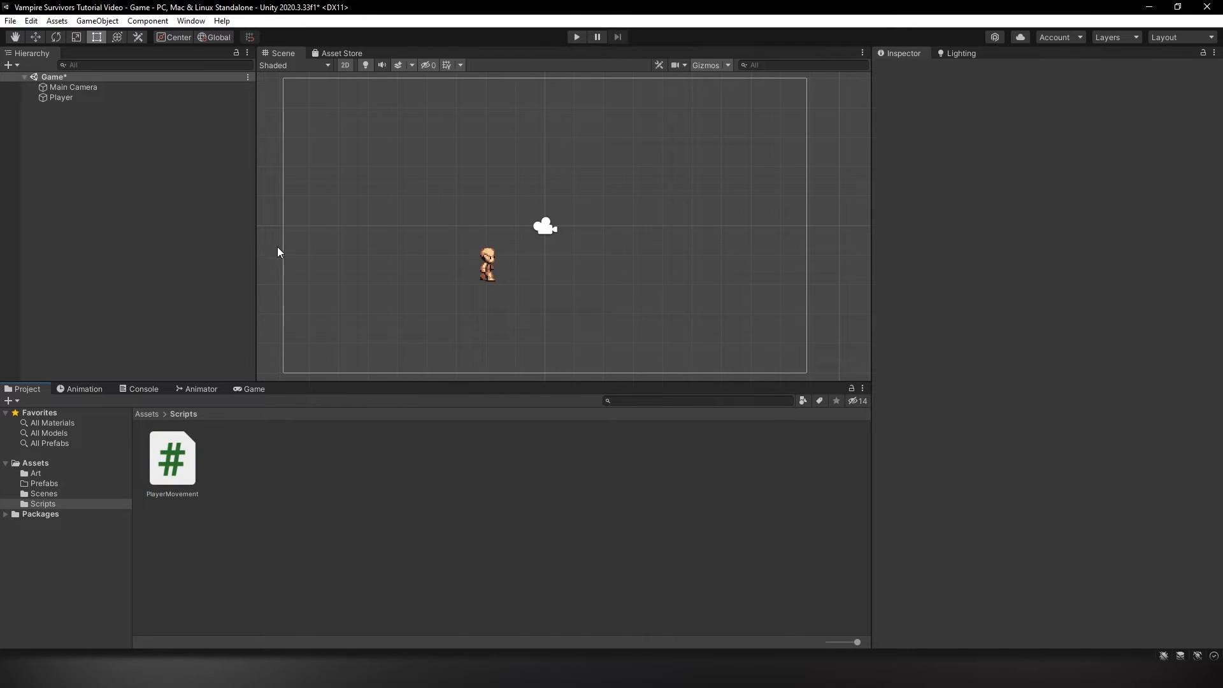
{"action": "mouse_move", "coordinate": [283, 254]}
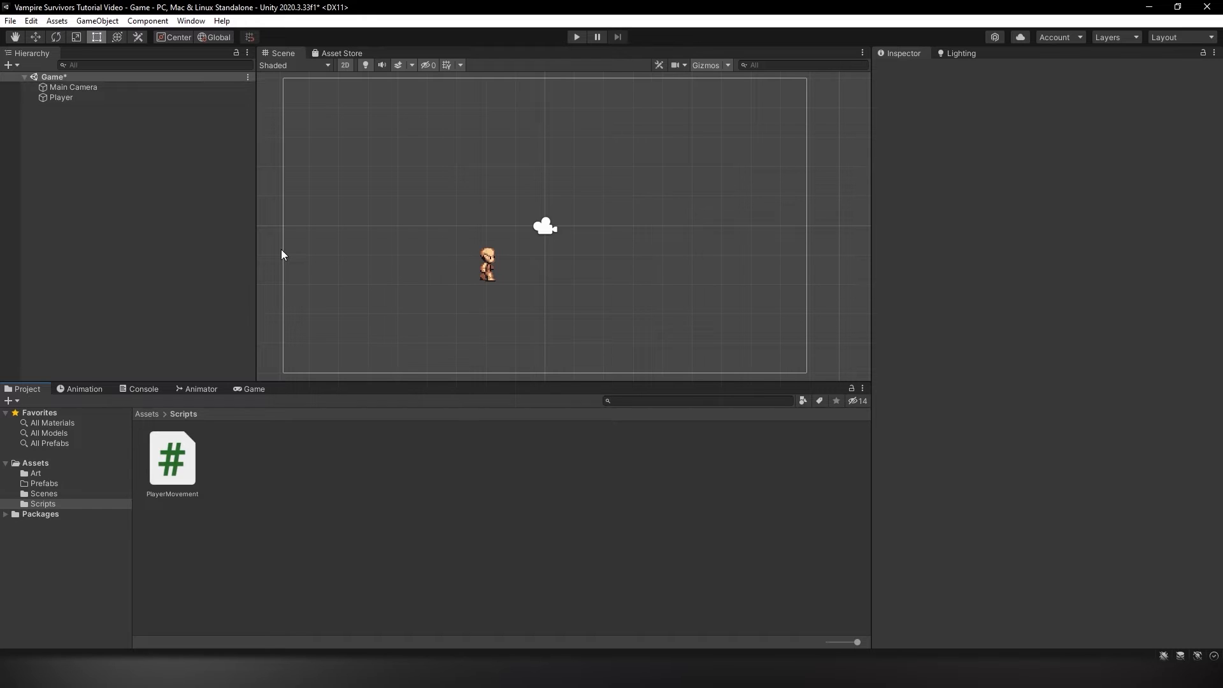
{"action": "mouse_move", "coordinate": [278, 248]}
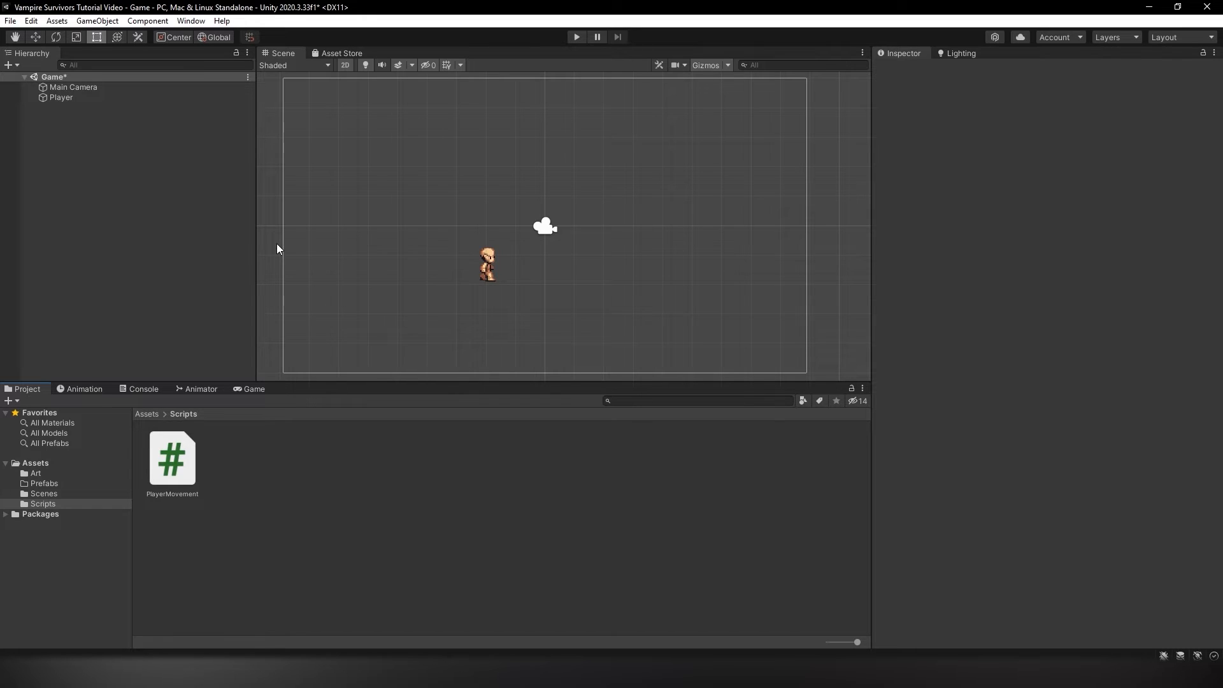
Add a Rigidbody 2D component to the Player
{"action": "left_click", "coordinate": [1046, 358]}
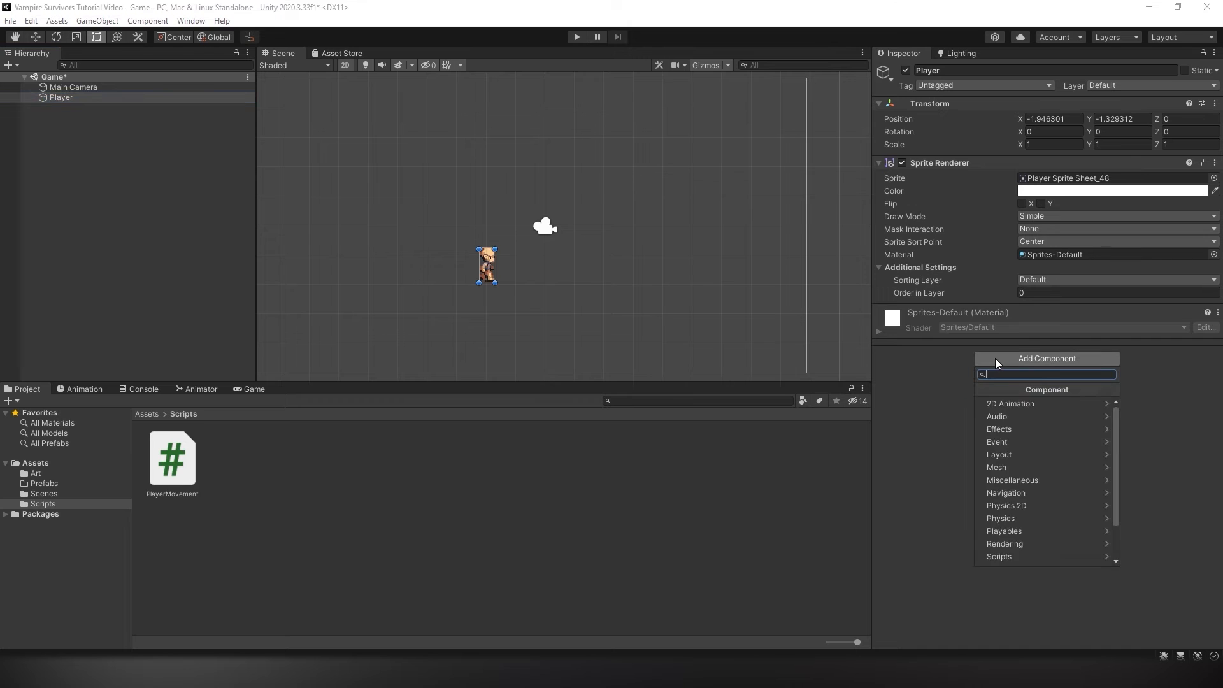
{"action": "type", "text": "rigi"}
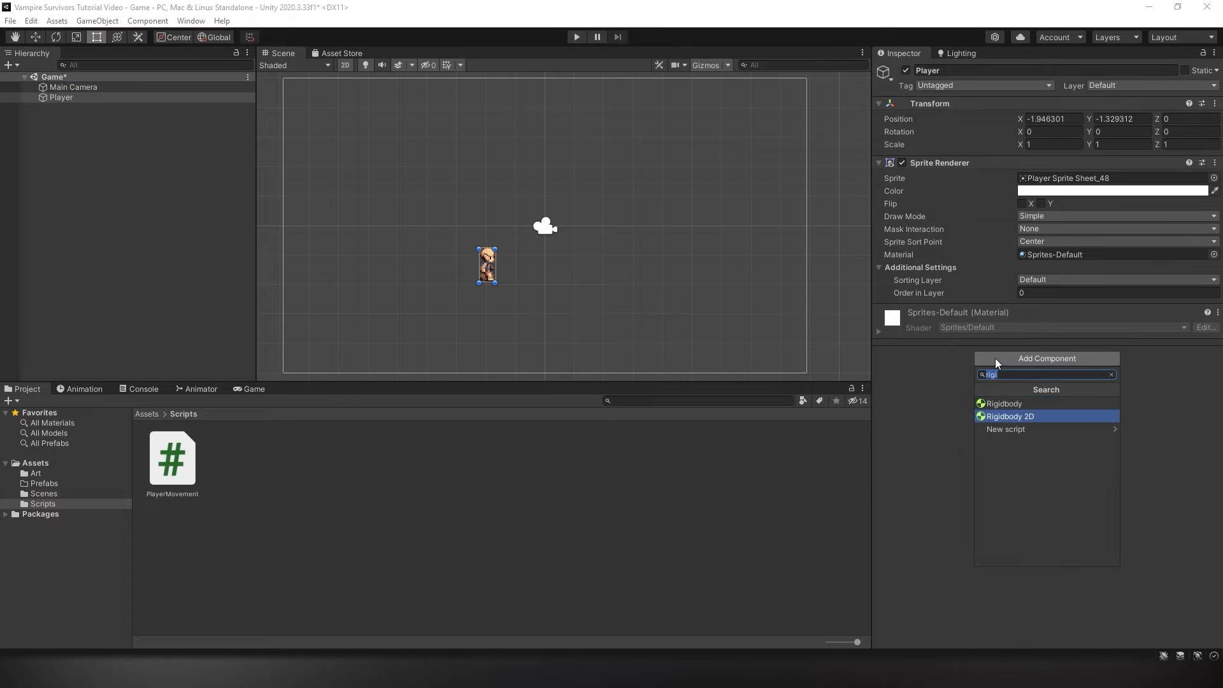
{"action": "left_click", "coordinate": [1012, 416]}
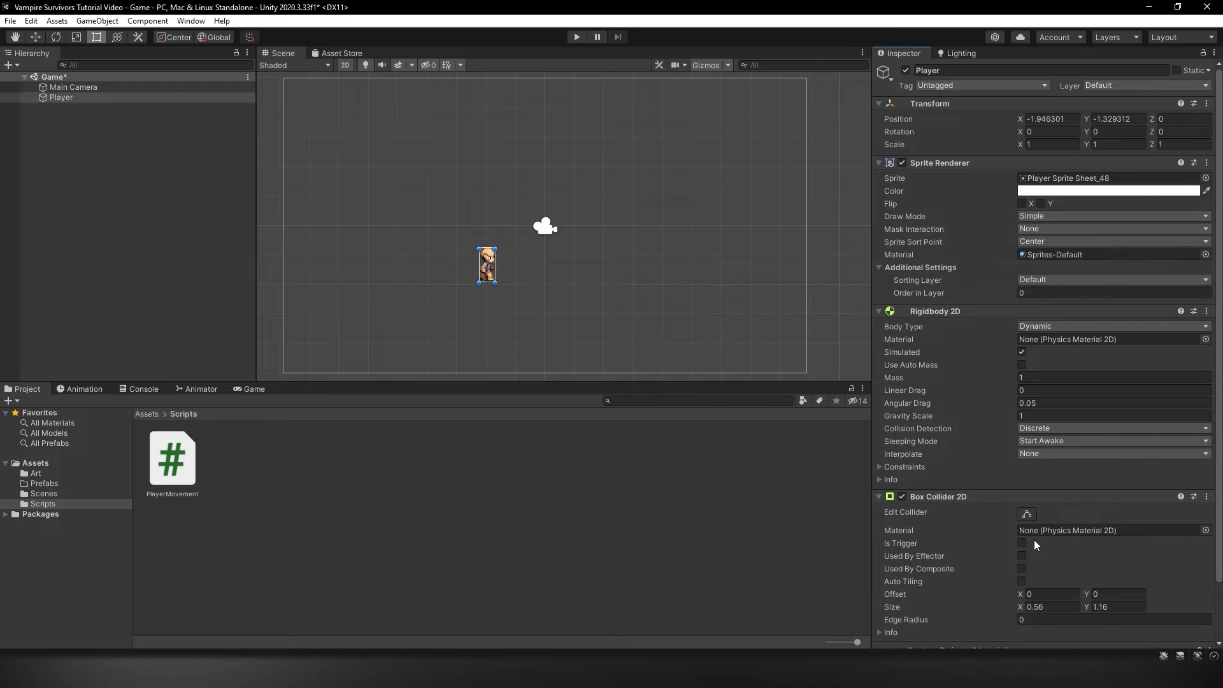
Tick Freeze Rotation Z in the Rigidbody 2D constraints
{"action": "scroll", "scroll_direction": "down", "scroll_amount": 3}
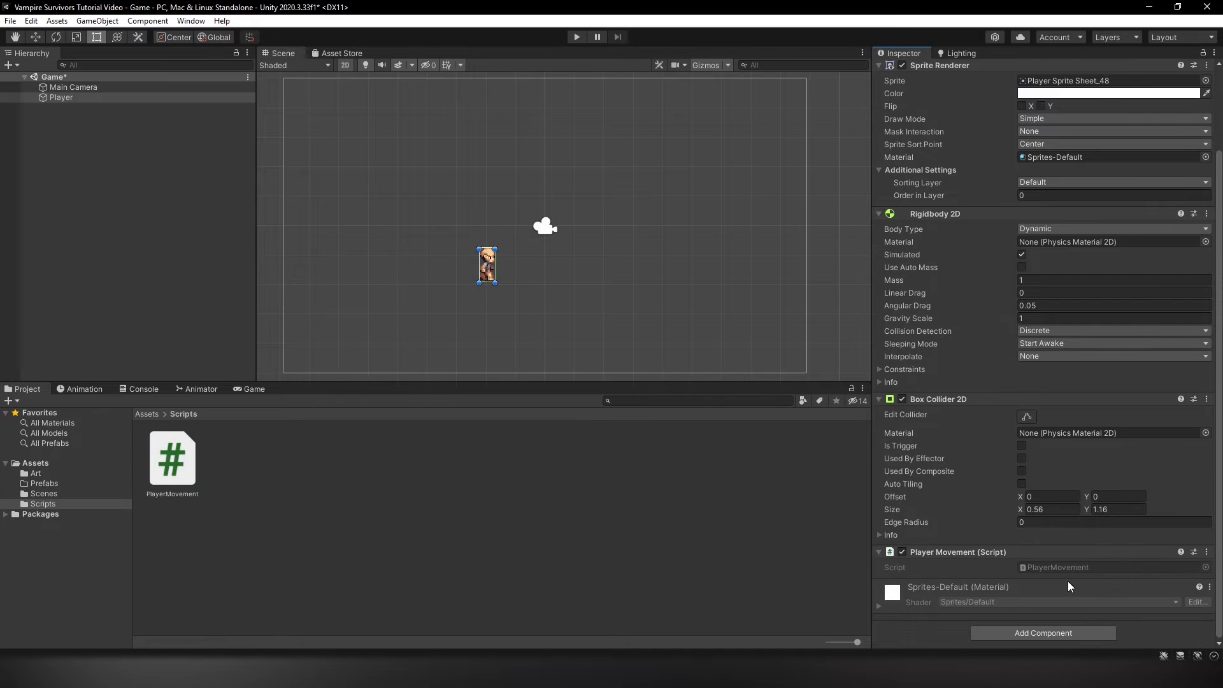
{"action": "scroll", "scroll_direction": "up", "scroll_amount": 3}
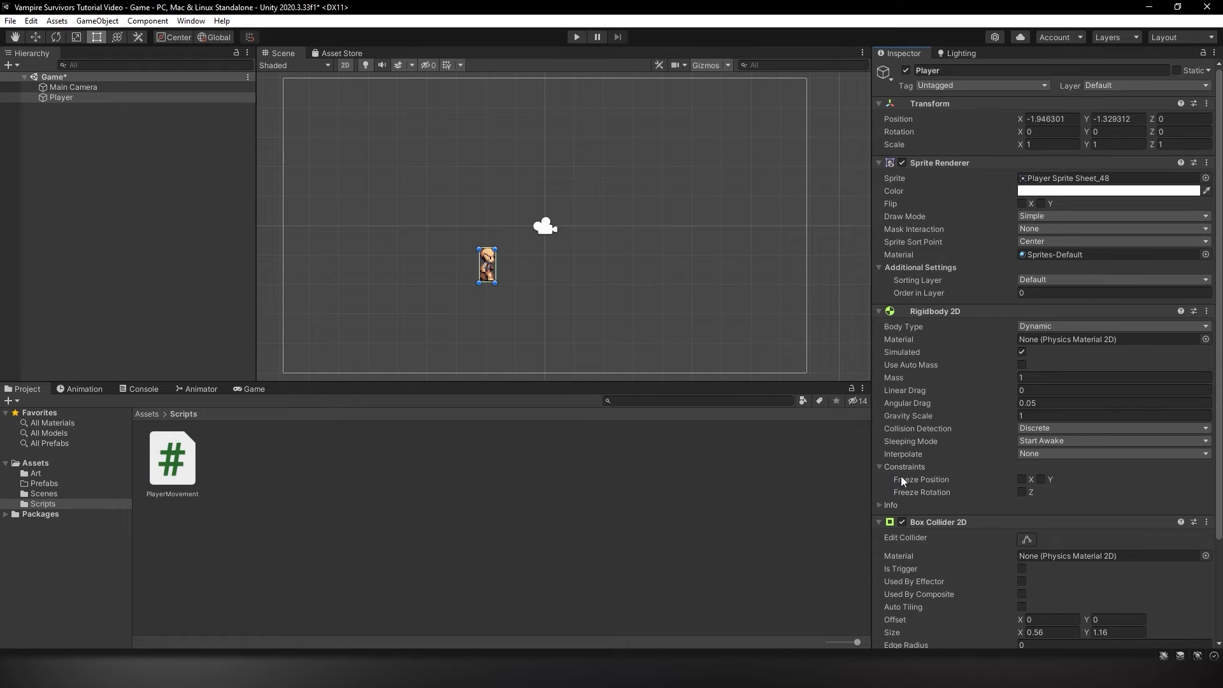
{"action": "mouse_move", "coordinate": [917, 474]}
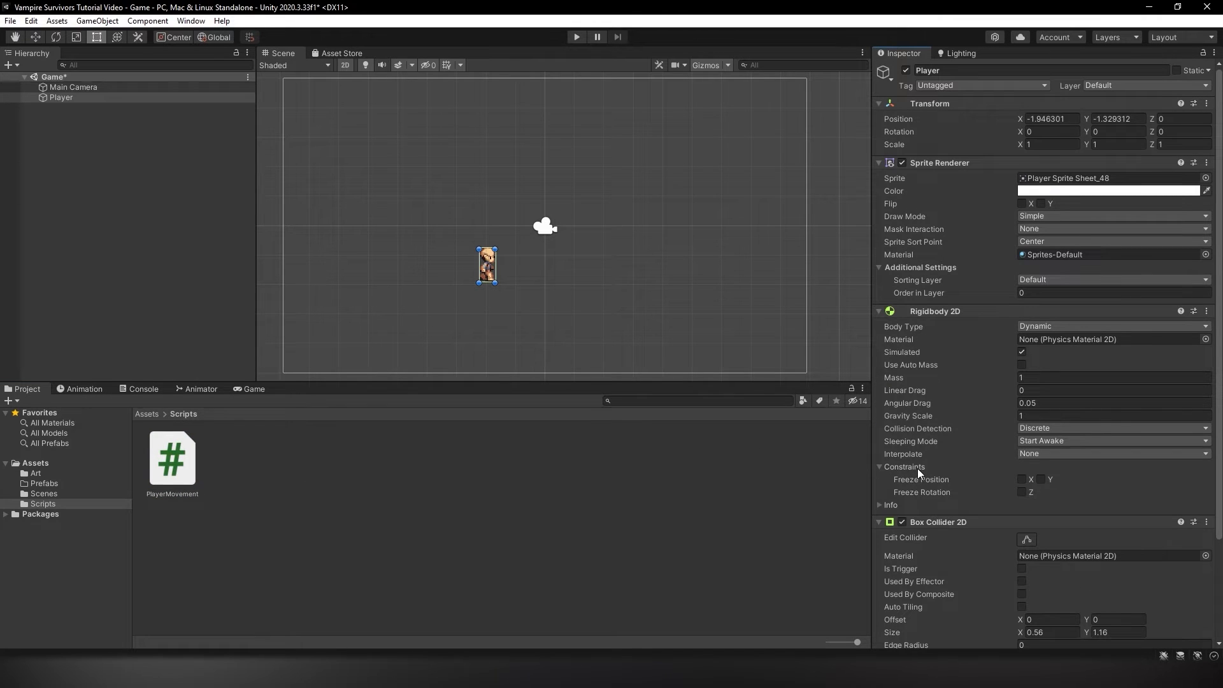
{"action": "left_click", "coordinate": [1022, 493]}
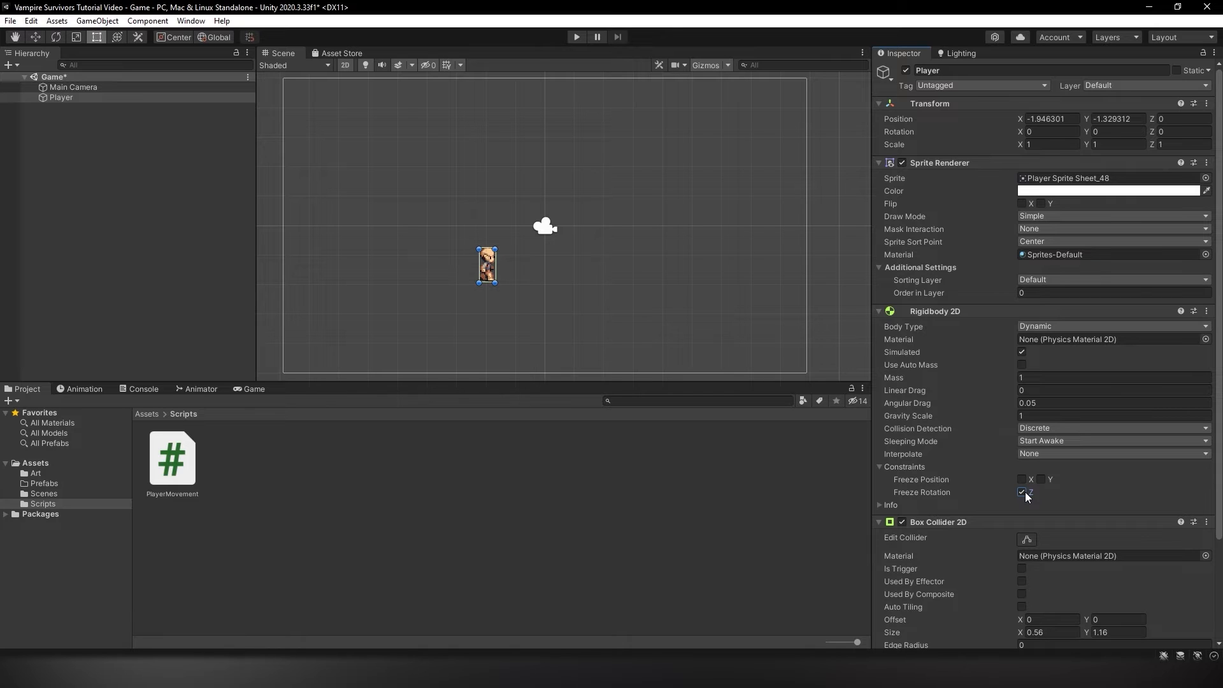
{"action": "mouse_move", "coordinate": [612, 78]}
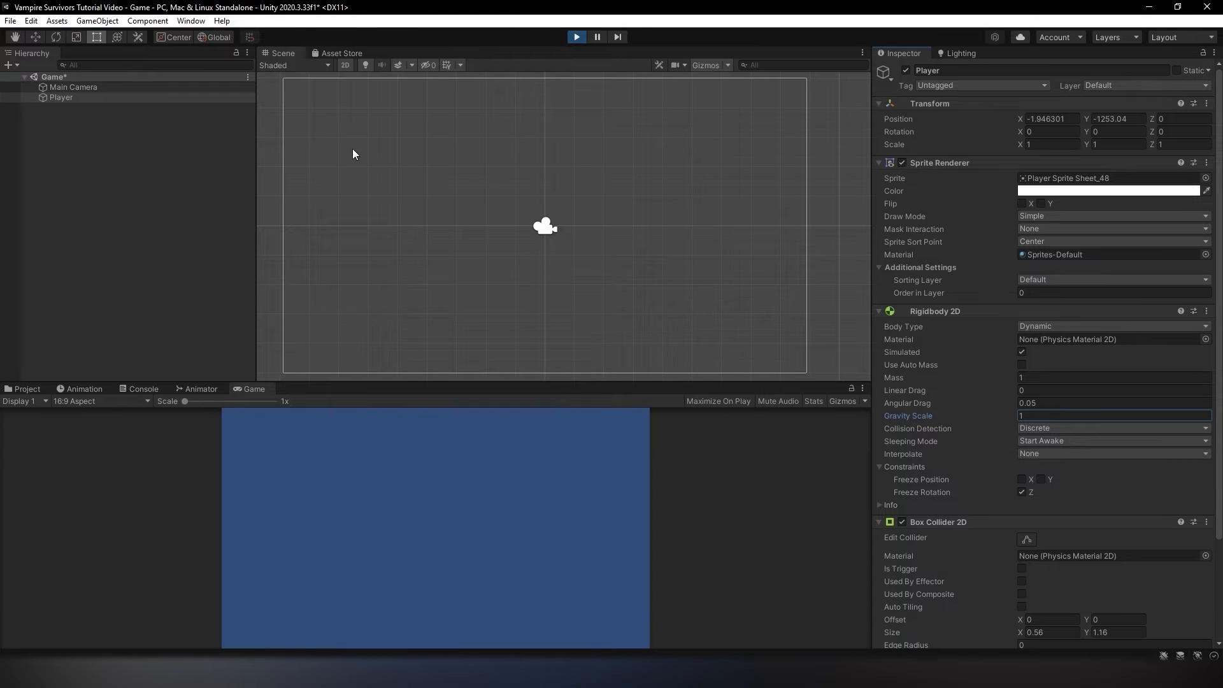
{"action": "left_click", "coordinate": [576, 37]}
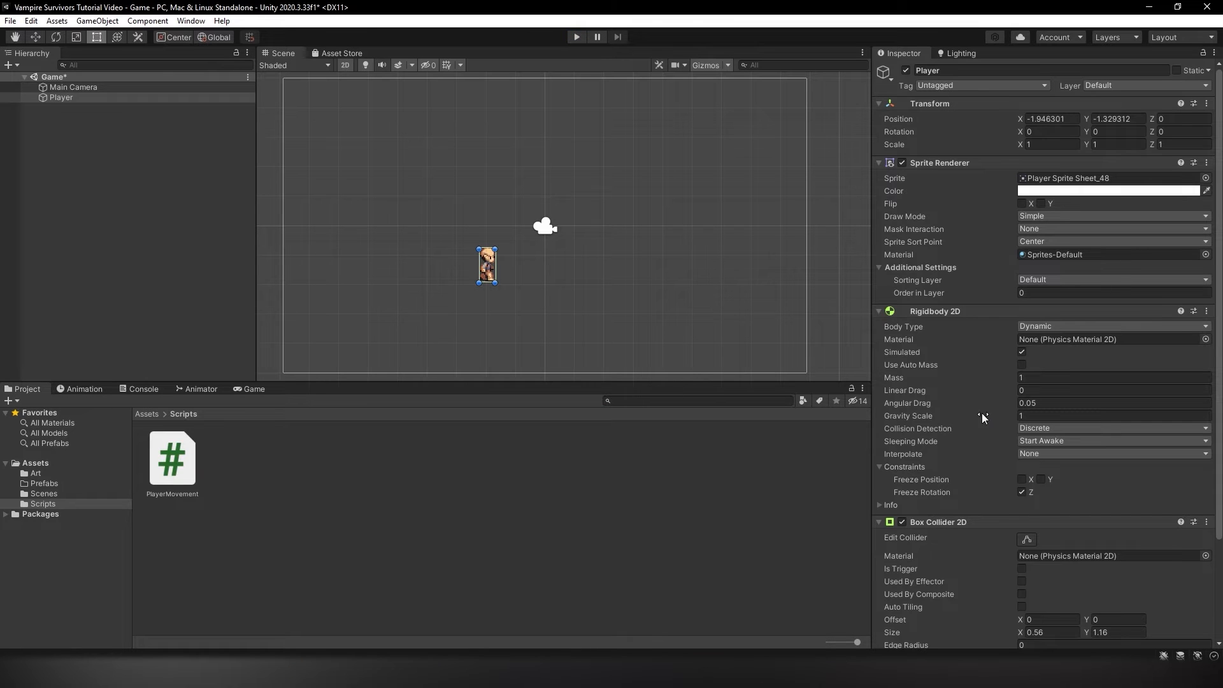
{"action": "mouse_move", "coordinate": [1016, 425]}
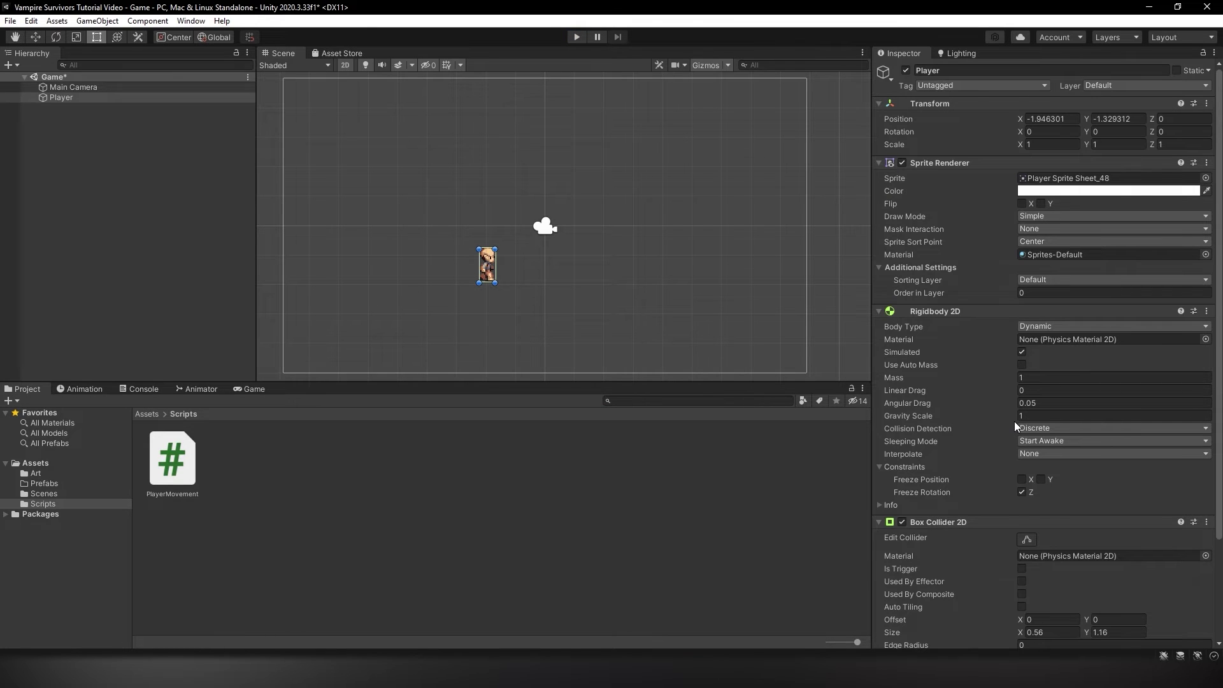
{"action": "mouse_move", "coordinate": [1014, 429]}
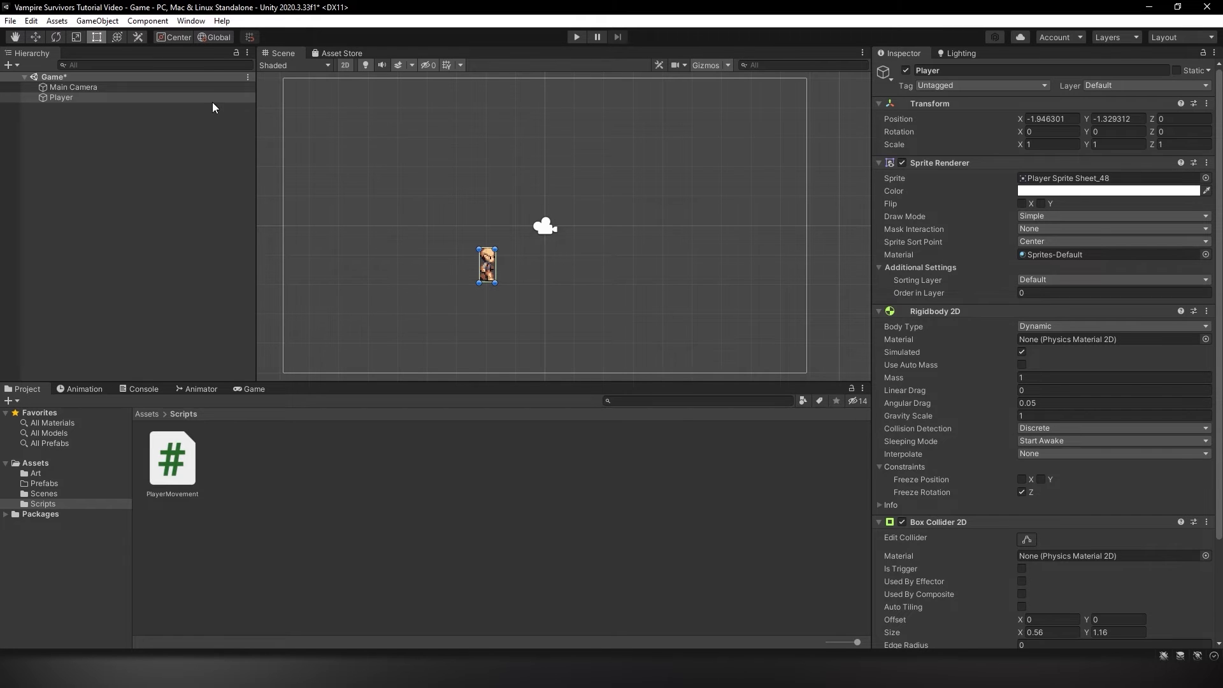
Set Physics 2D gravity Y to 0 in Project Settings and close the window
{"action": "left_click", "coordinate": [31, 21]}
{"action": "type", "text": "0"}
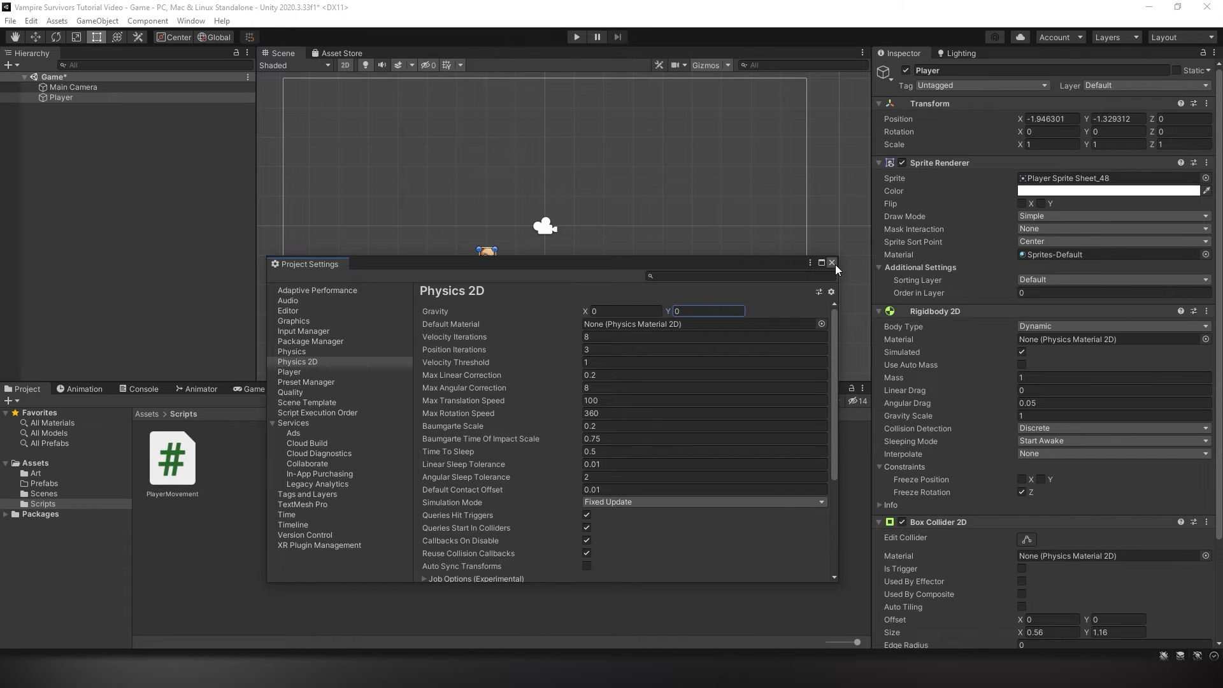
{"action": "left_click", "coordinate": [831, 264]}
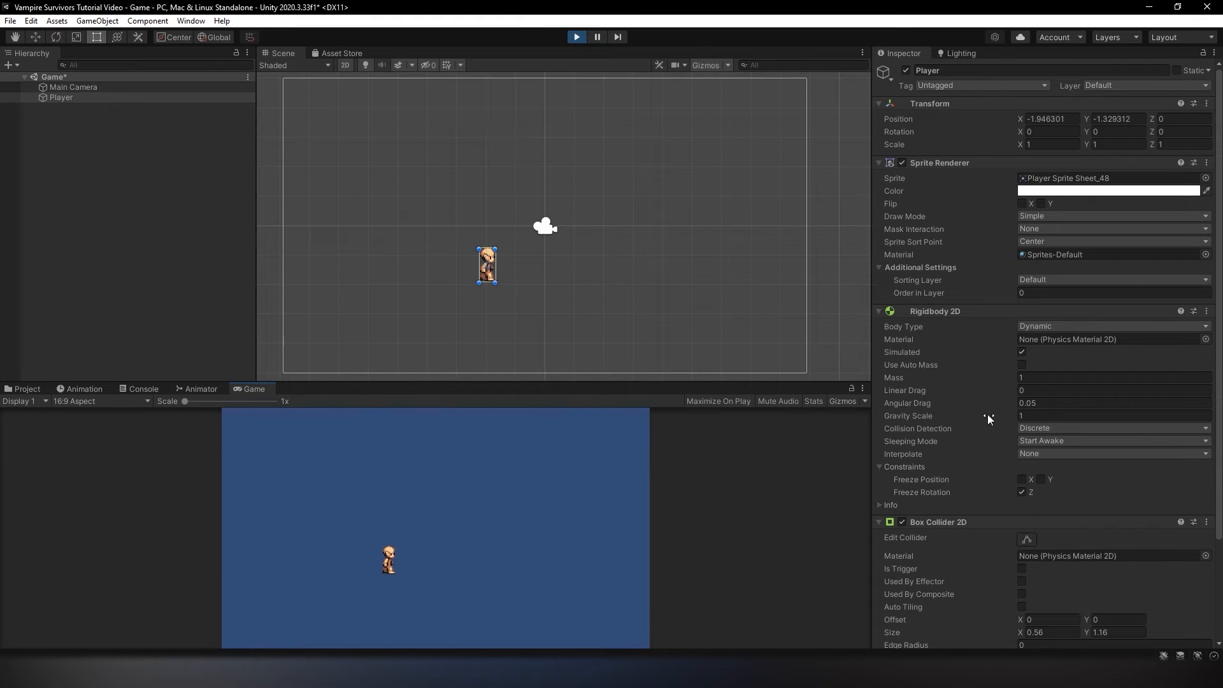
{"action": "mouse_move", "coordinate": [560, 90]}
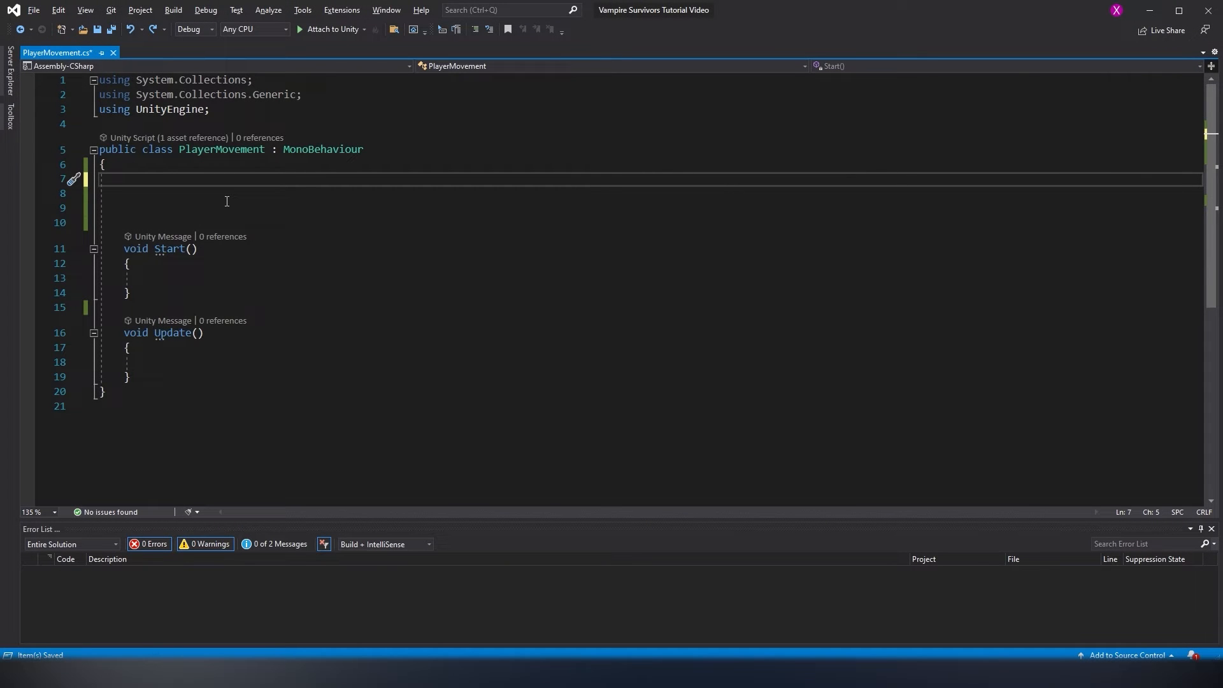
Declare //Movement with public float moveSpeed, Rigidbody2D rb and Vector2 moveDir above Start
{"action": "type", "text": "//Movement"}
{"action": "left_click", "coordinate": [650, 193]}
{"action": "type", "text": "publi"}
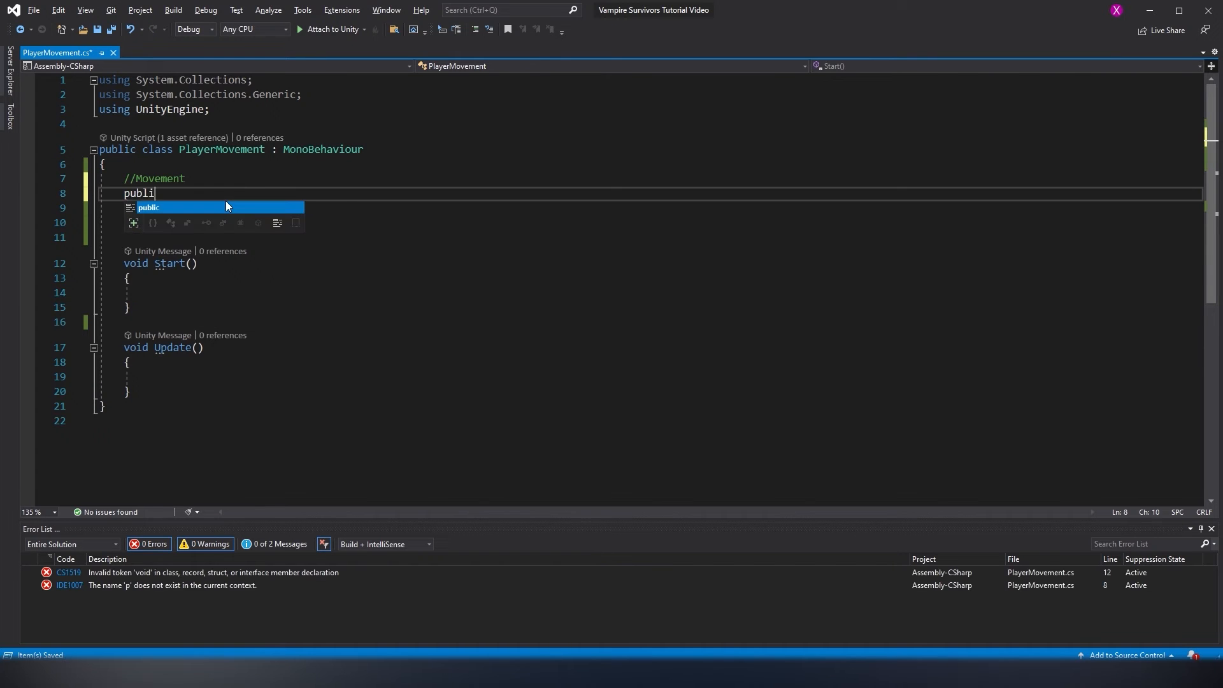
{"action": "type", "text": "float moveSpeed;"}
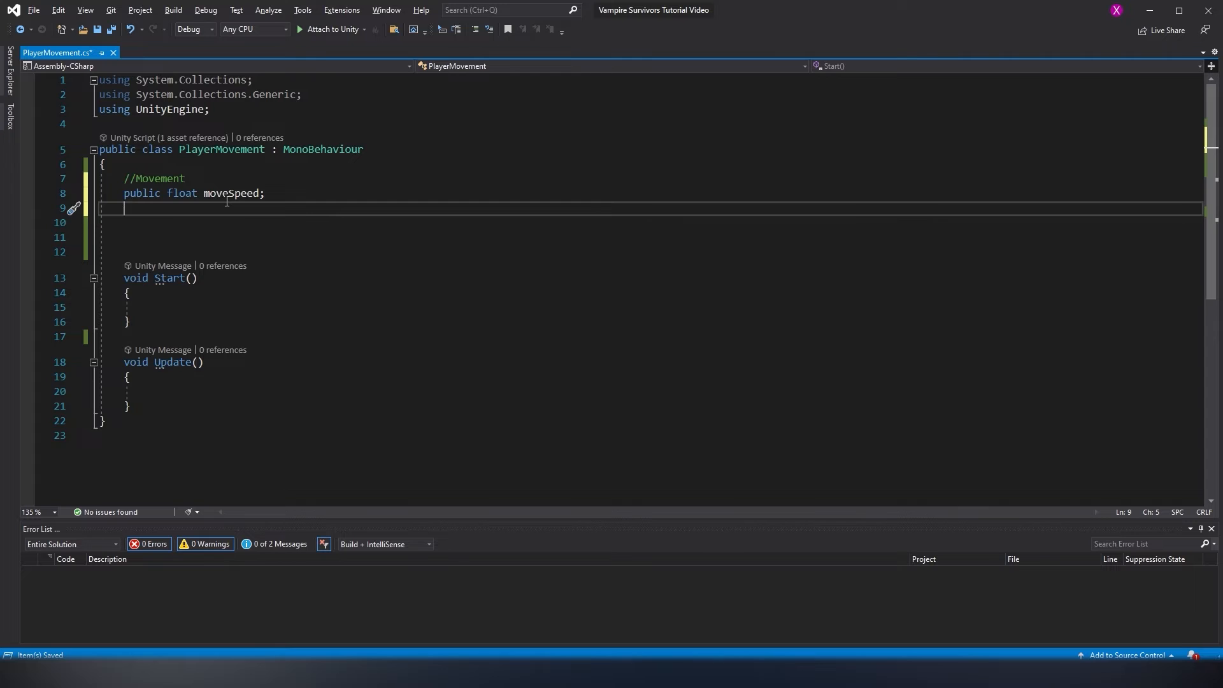
{"action": "type", "text": "Rigidbody2D"}
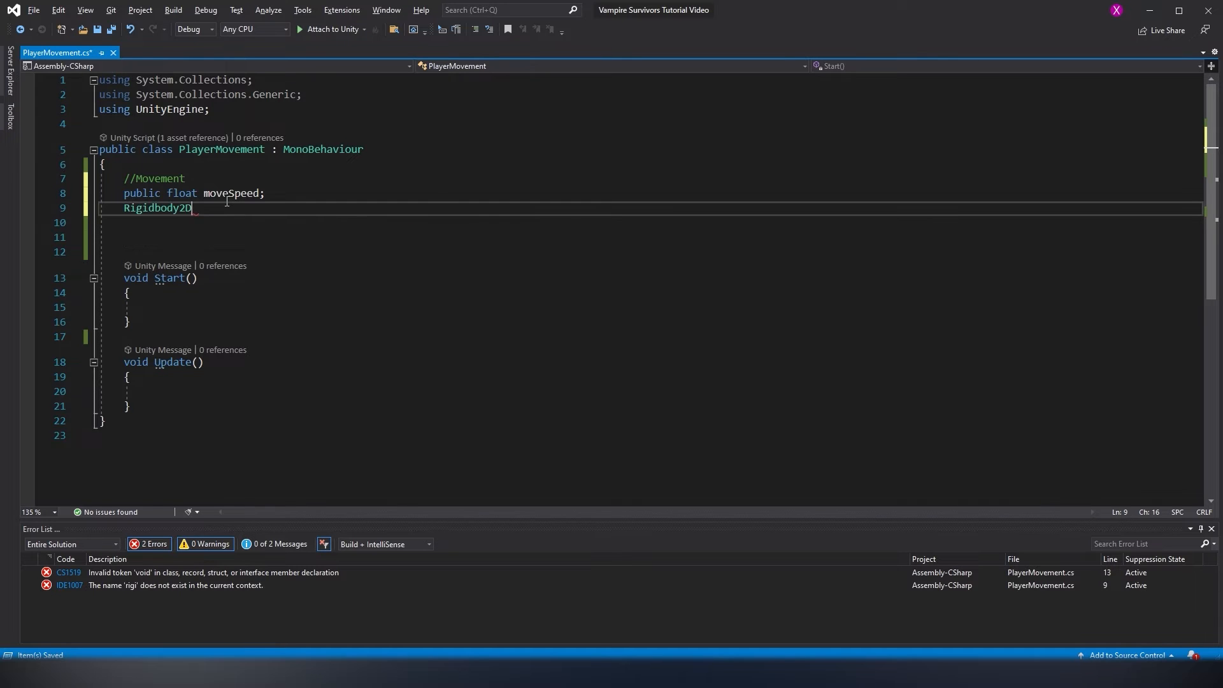
{"action": "key", "text": "enter"}
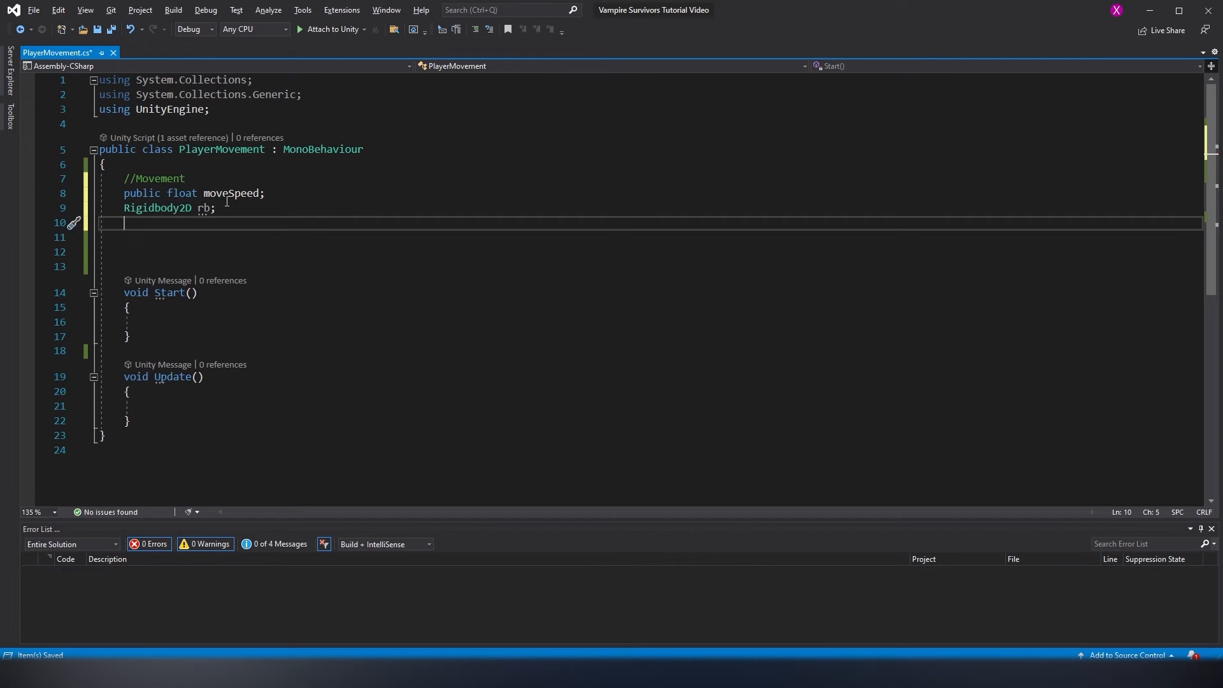
{"action": "type", "text": "Vector2"}
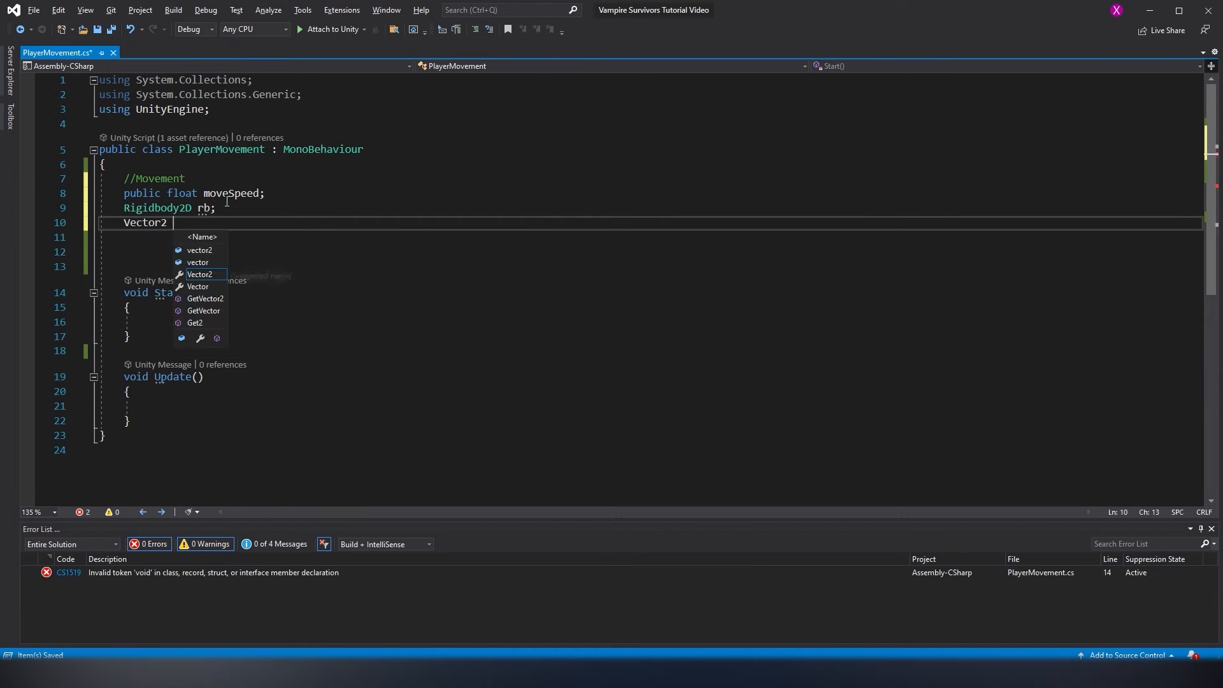
{"action": "type", "text": "moveDir;"}
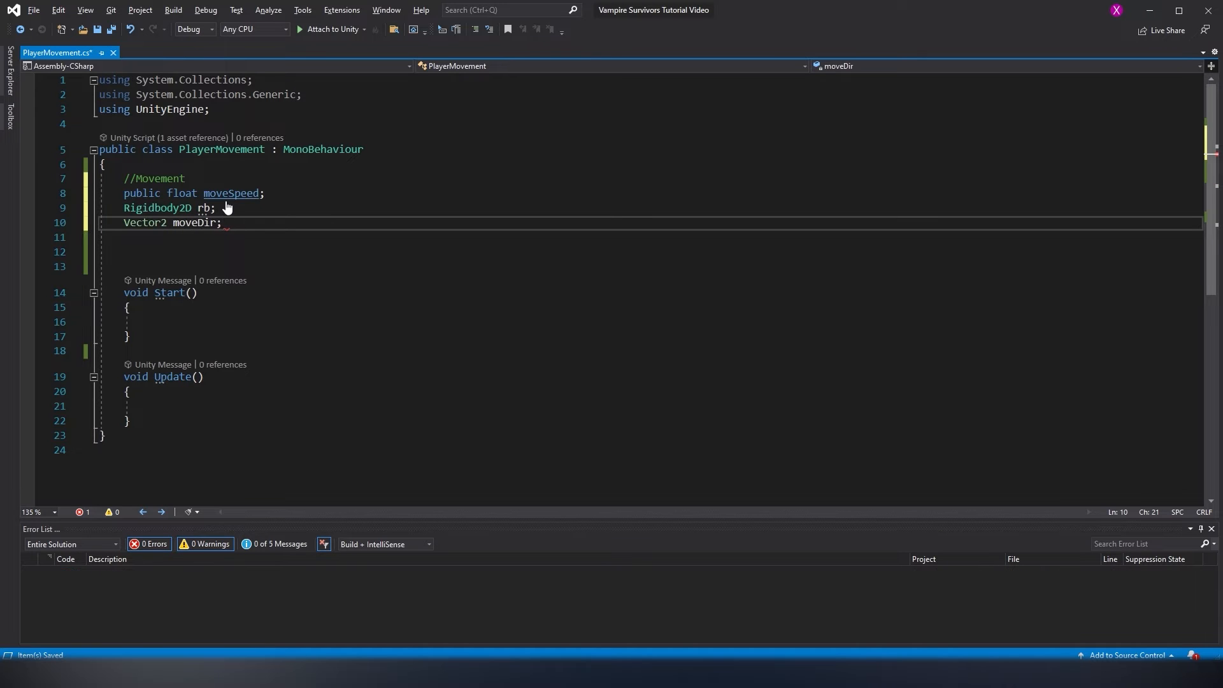
{"action": "left_click", "coordinate": [176, 320]}
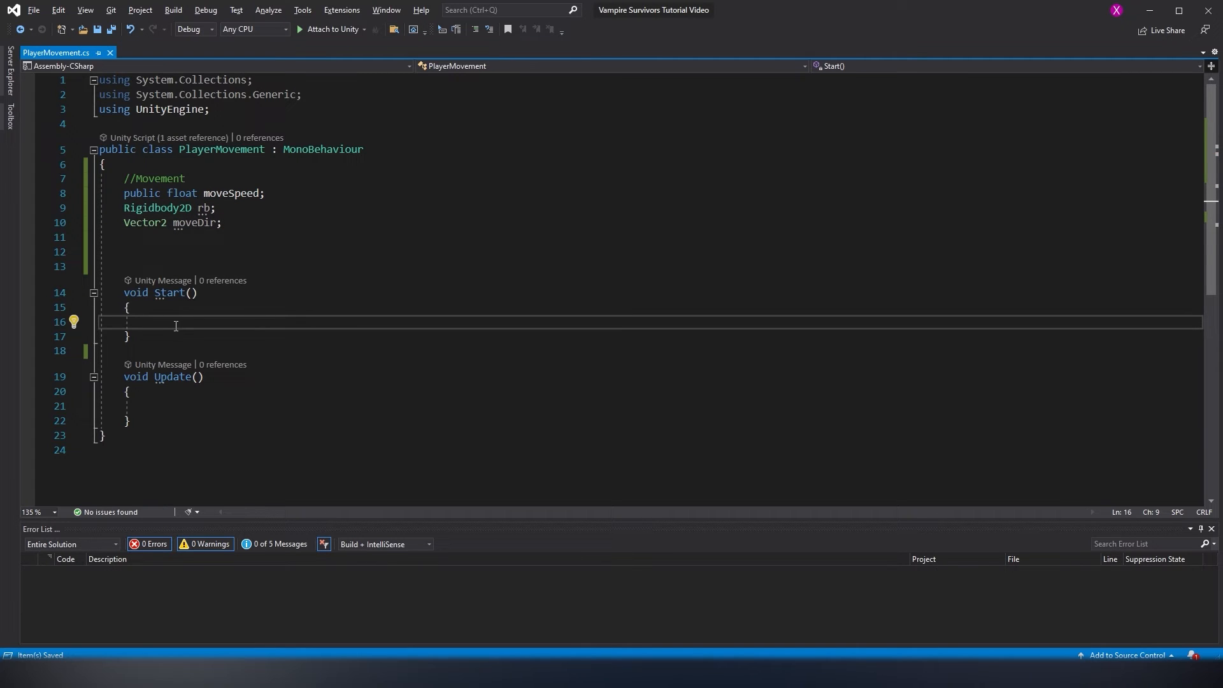
Assign rb = GetComponent<Rigidbody2D>() in Start and declare empty InputManagement() and Move() methods
{"action": "type", "text": "rb = getComponent<Rigidbody2D>();"}
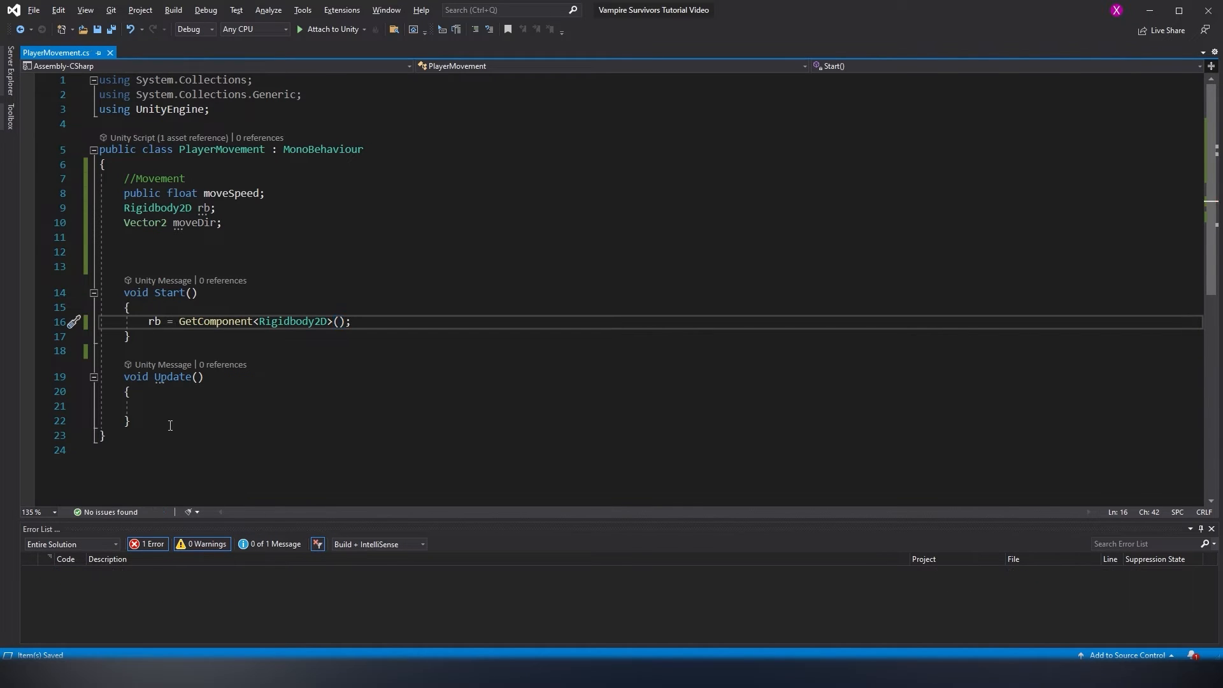
{"action": "type", "text": "void InputManagement"}
{"action": "type", "text": "void Move"}
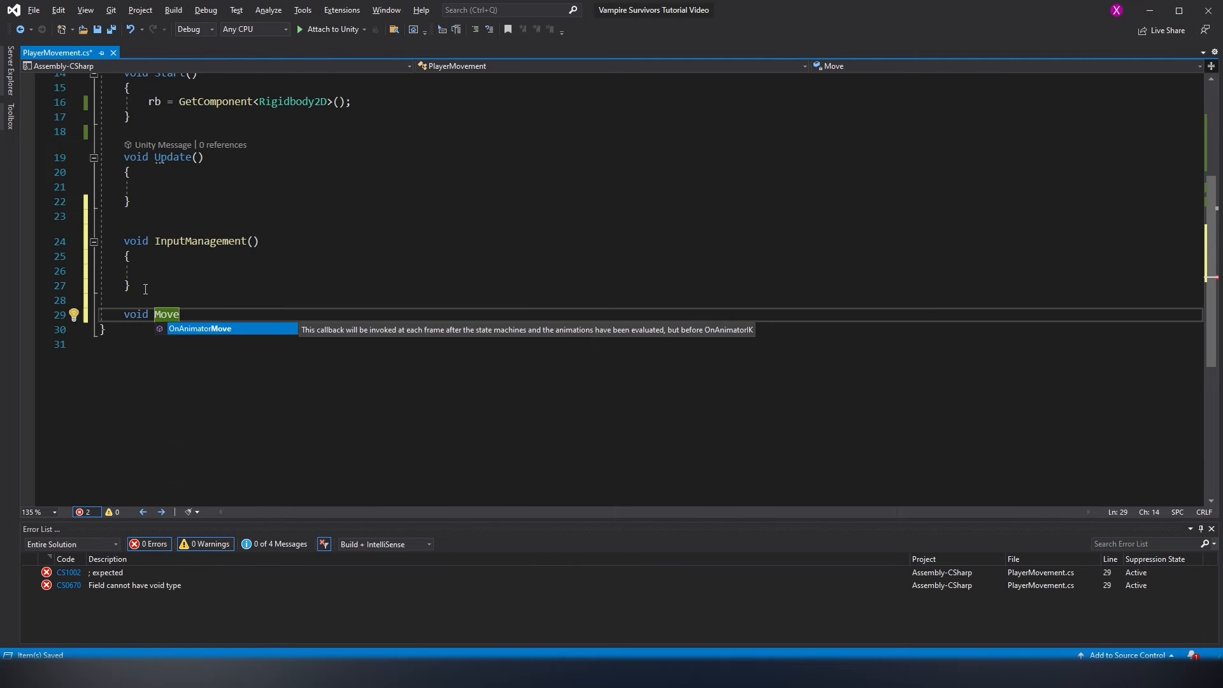
{"action": "type", "text": "()"}
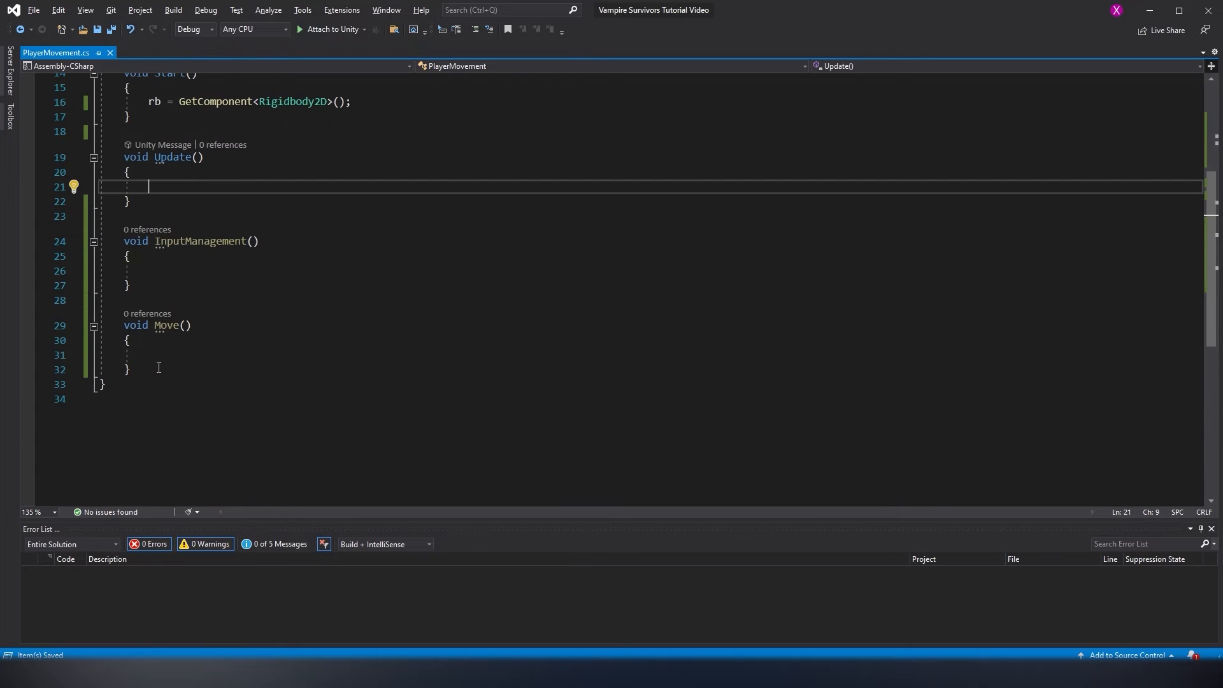
{"action": "left_click", "coordinate": [129, 458]}
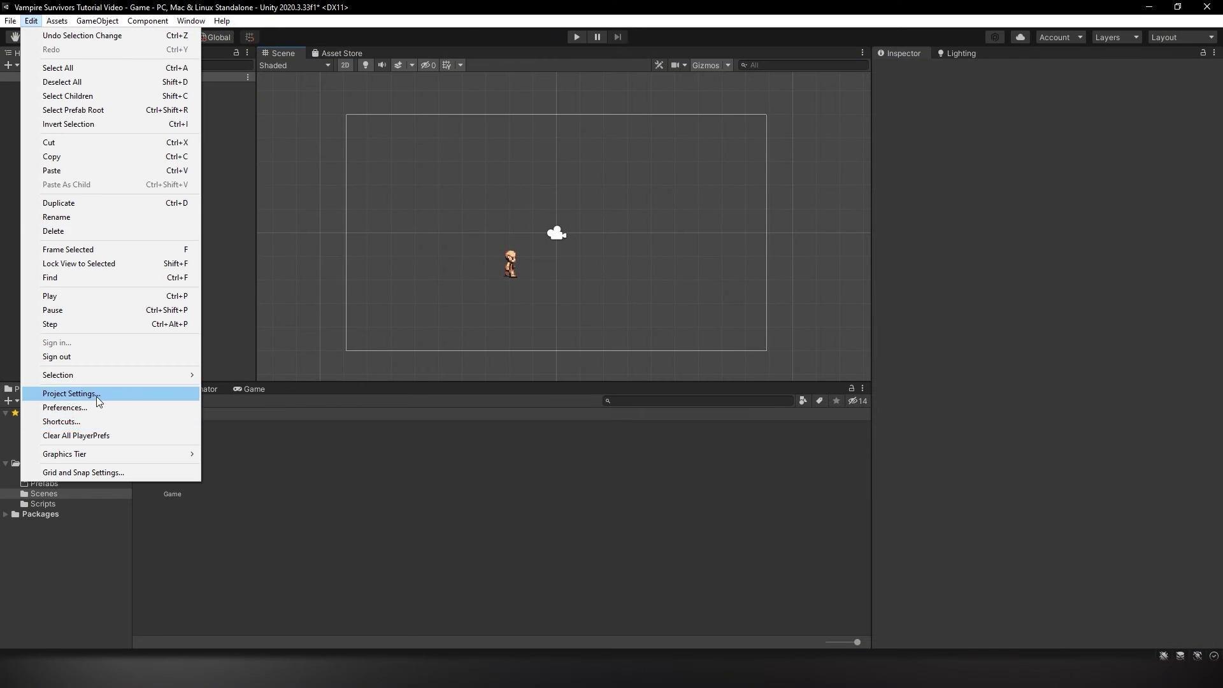
Open Project Settings to the Input Manager and look through the Horizontal and Vertical axes
{"action": "left_click", "coordinate": [70, 393]}
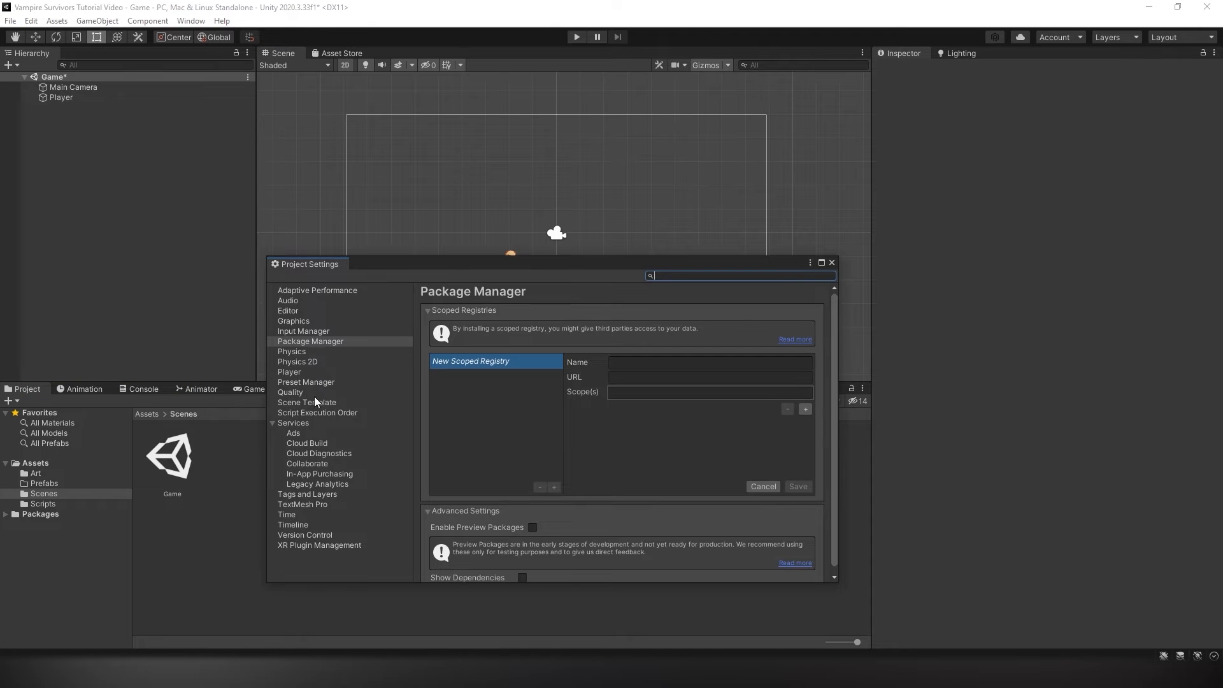
{"action": "left_click", "coordinate": [303, 330]}
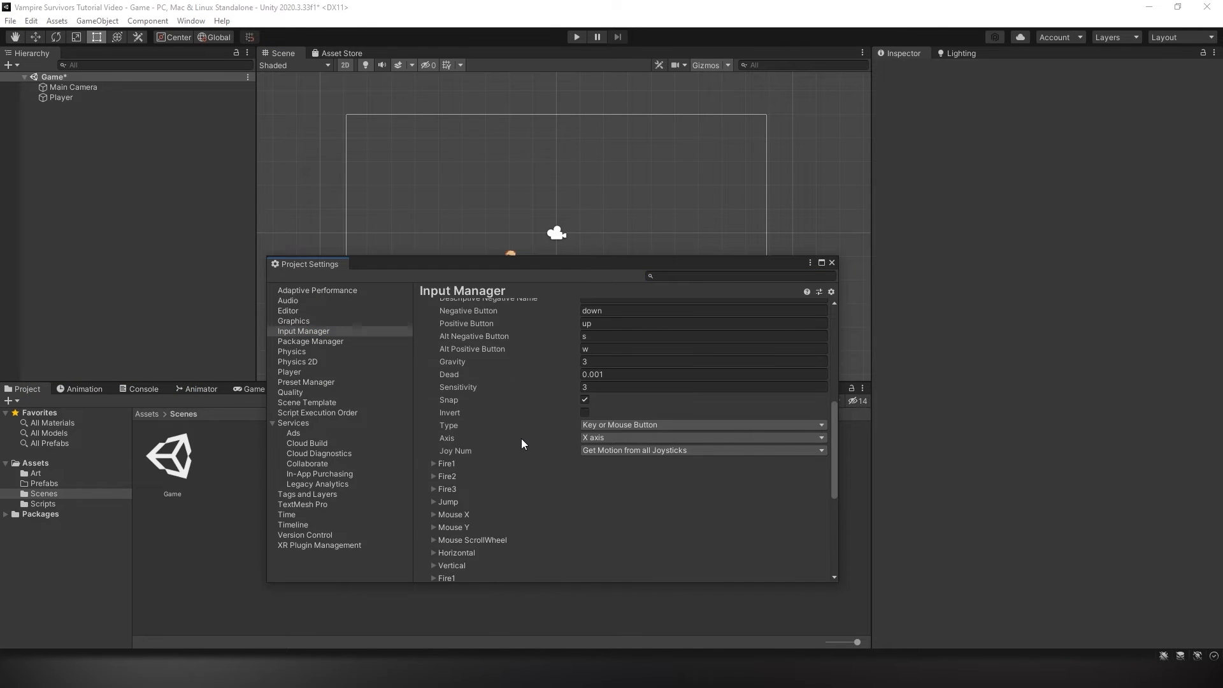
{"action": "scroll", "scroll_direction": "up", "scroll_amount": 3}
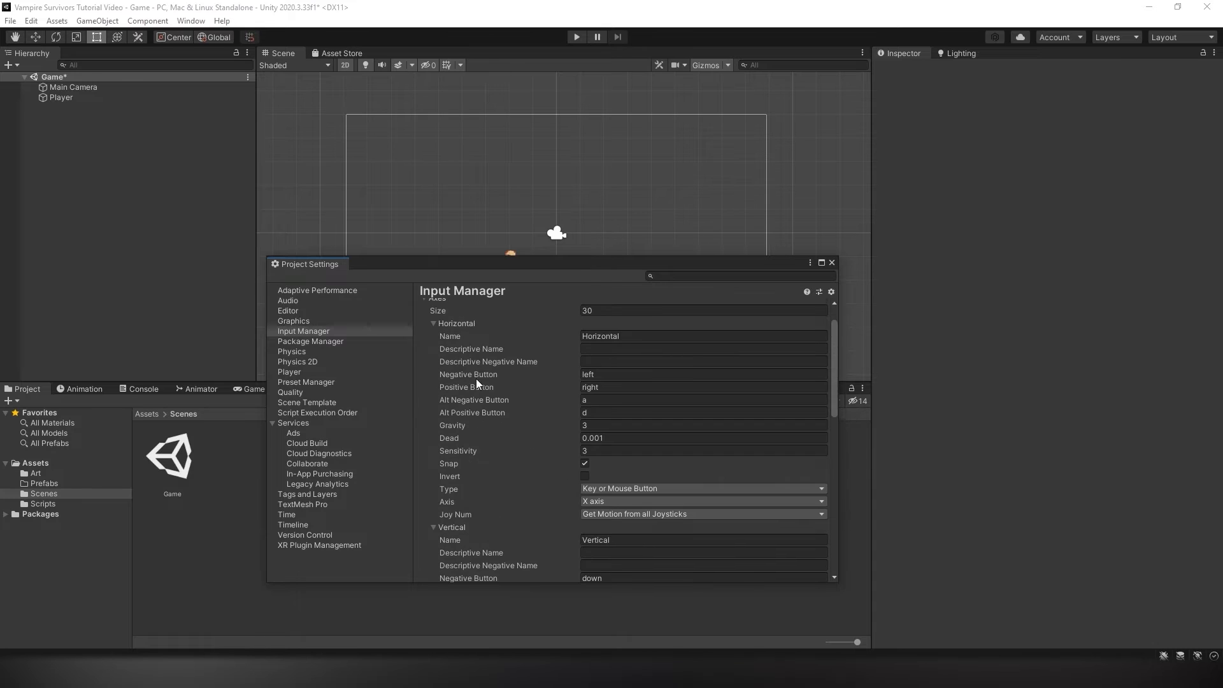
{"action": "scroll", "scroll_direction": "down", "scroll_amount": 3}
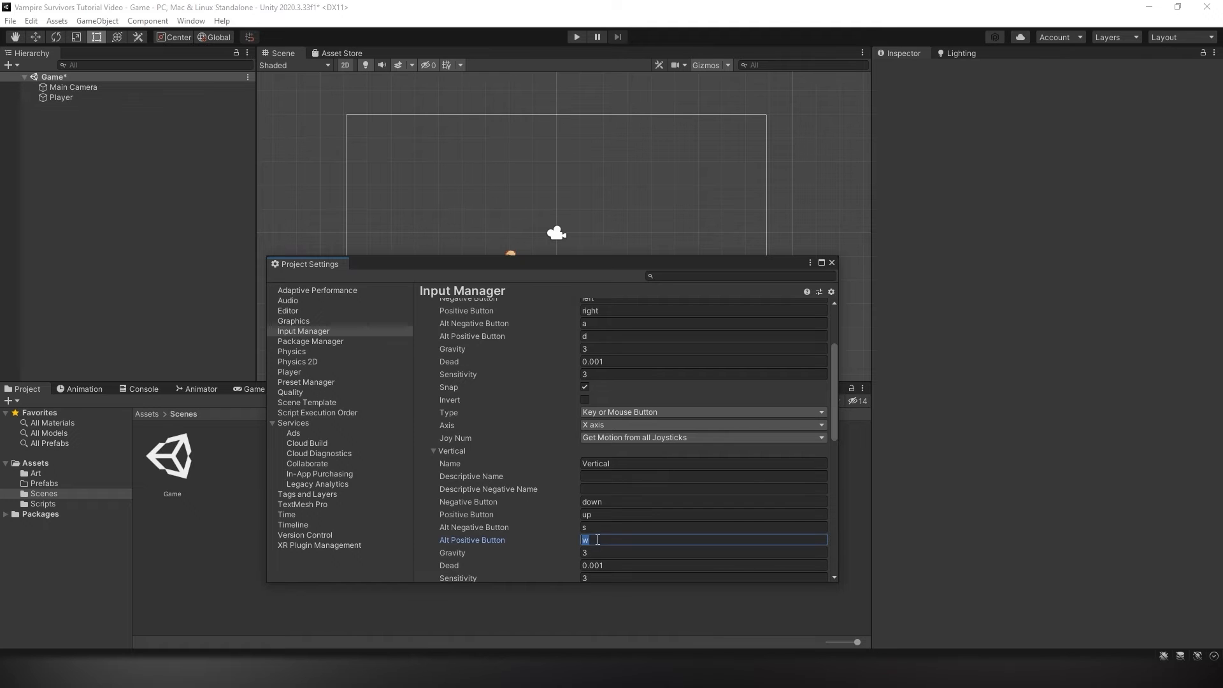
{"action": "scroll", "scroll_direction": "up", "scroll_amount": 3}
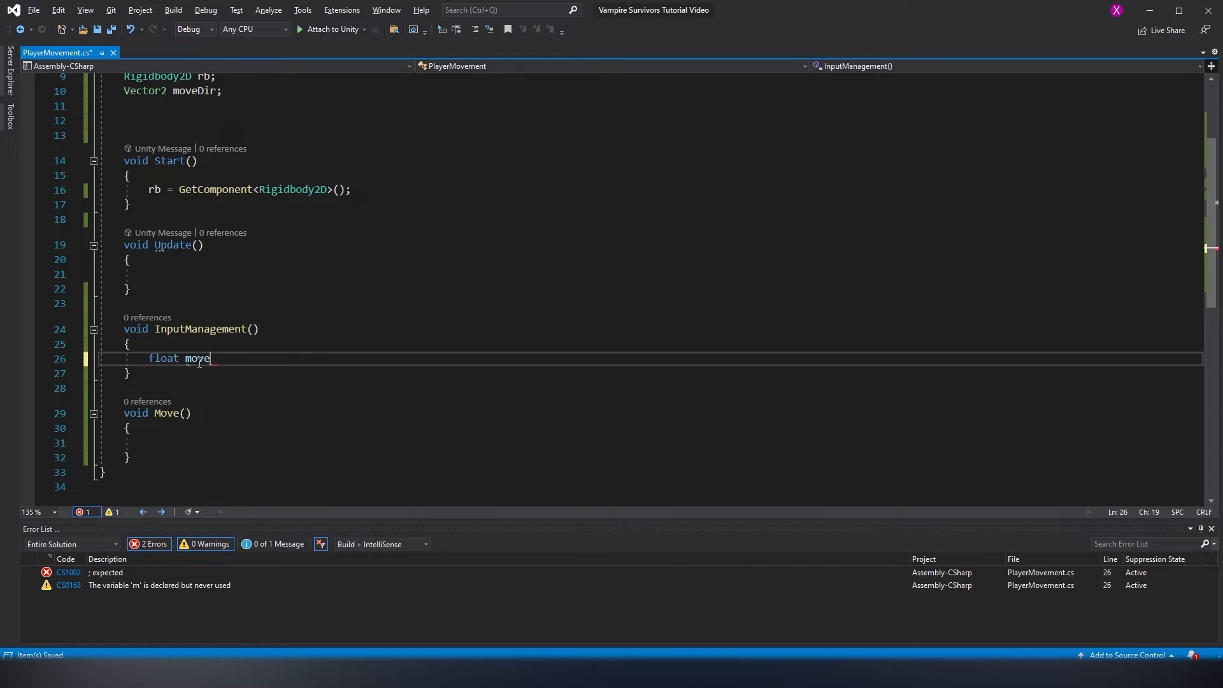
In InputManagement, read moveX and moveY via Input.GetAxisRaw and normalize them into moveDir
{"action": "type", "text": "X = Input.GetAxisRaw(\"Horizontal\");"}
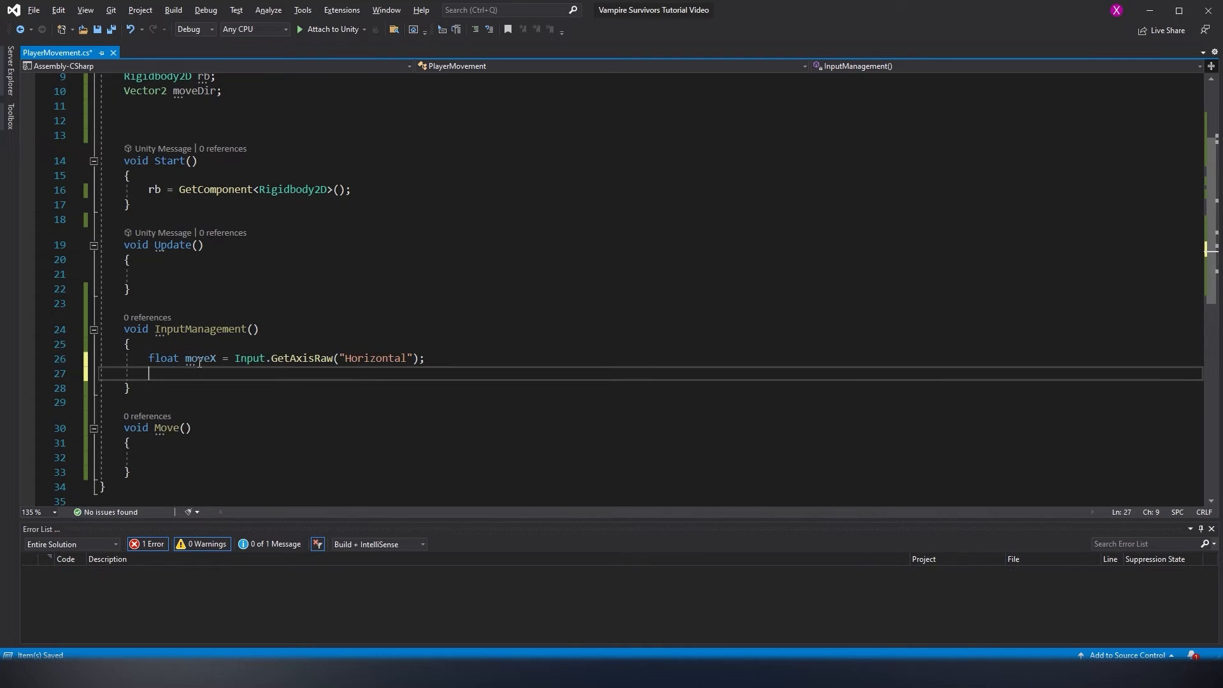
{"action": "type", "text": "float moveY = Input.getAxisRaw(\"Vertical"}
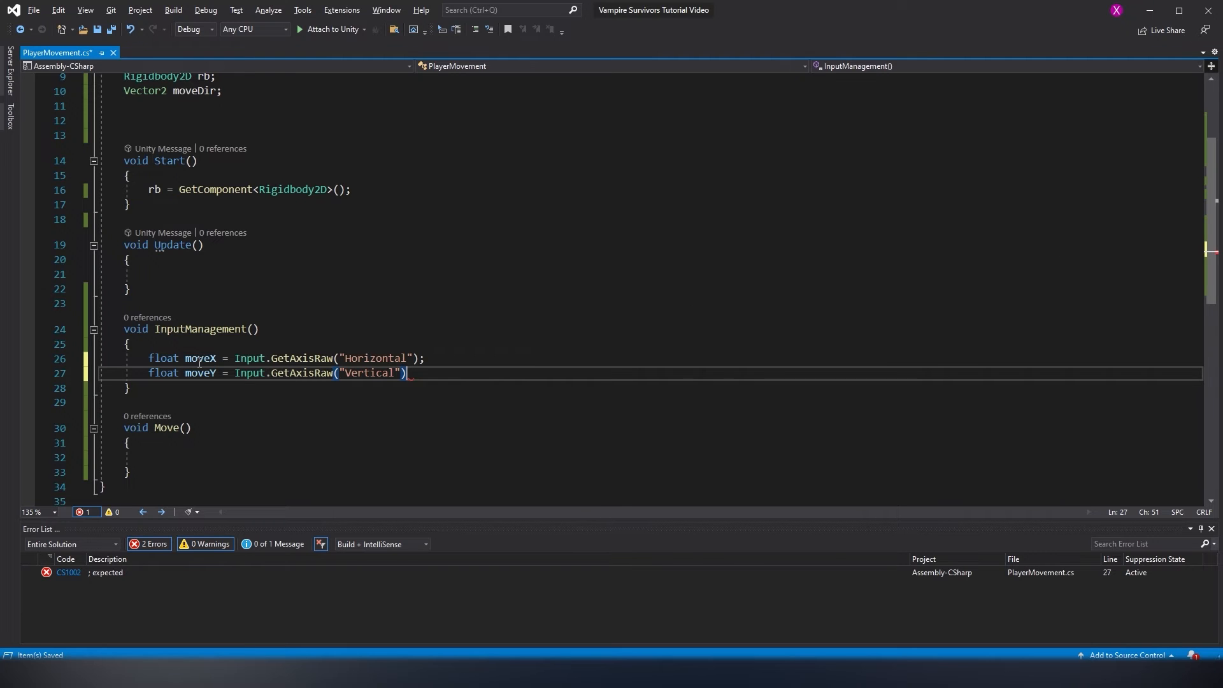
{"action": "type", "text": "moveDir = new vector2(moveX"}
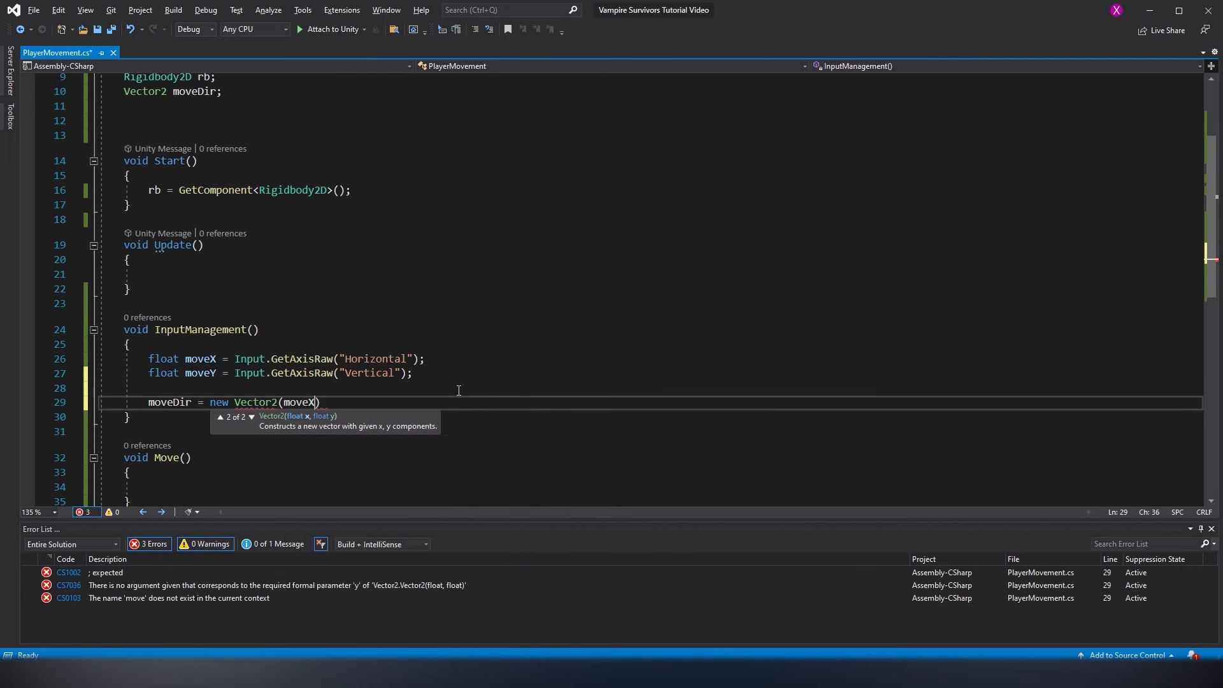
{"action": "type", "text": ", moveY).normalized;"}
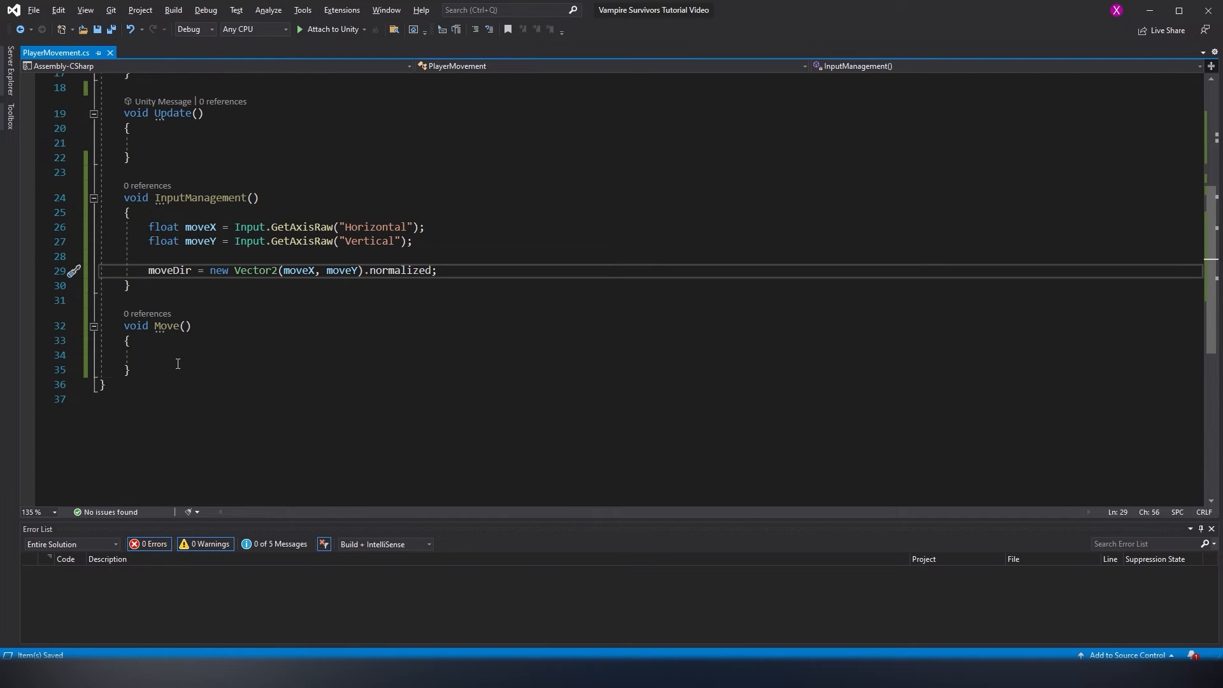
In Move, set rb.velocity to a new Vector2 of moveDir.x and moveDir.y times moveSpeed
{"action": "type", "text": "rb.velocity = new Vector2 (moveDir.x * moveSpeed, moveDir.y * )"}
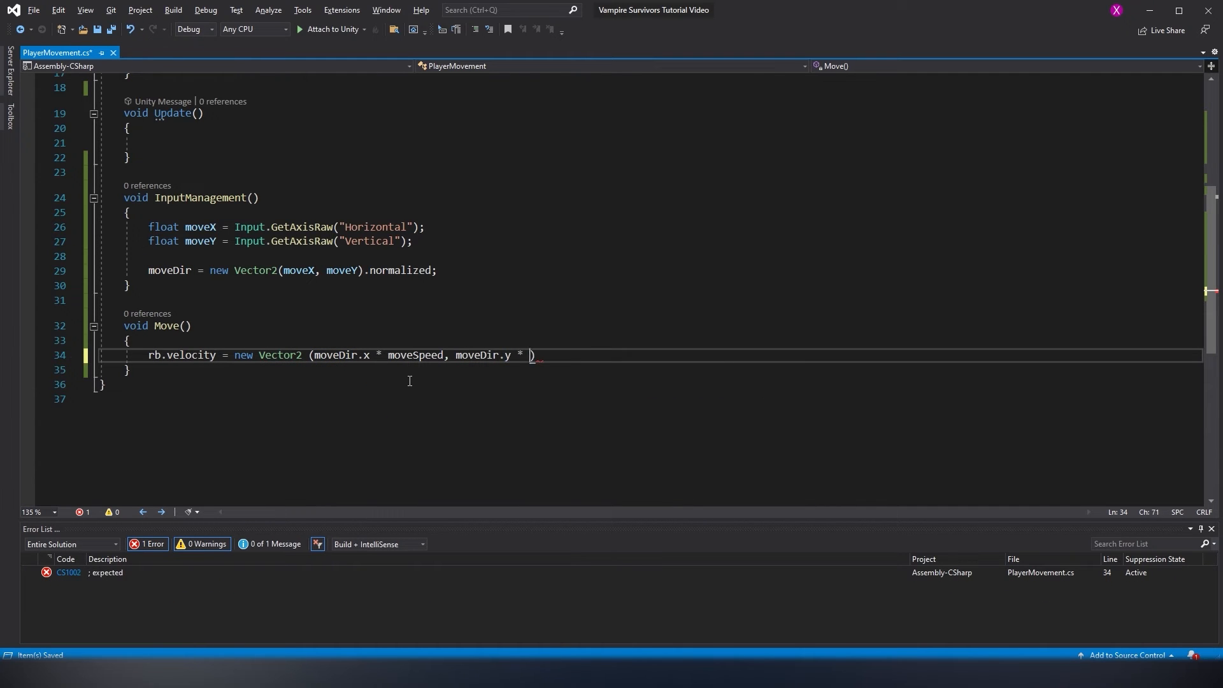
{"action": "type", "text": "moveSpeed);"}
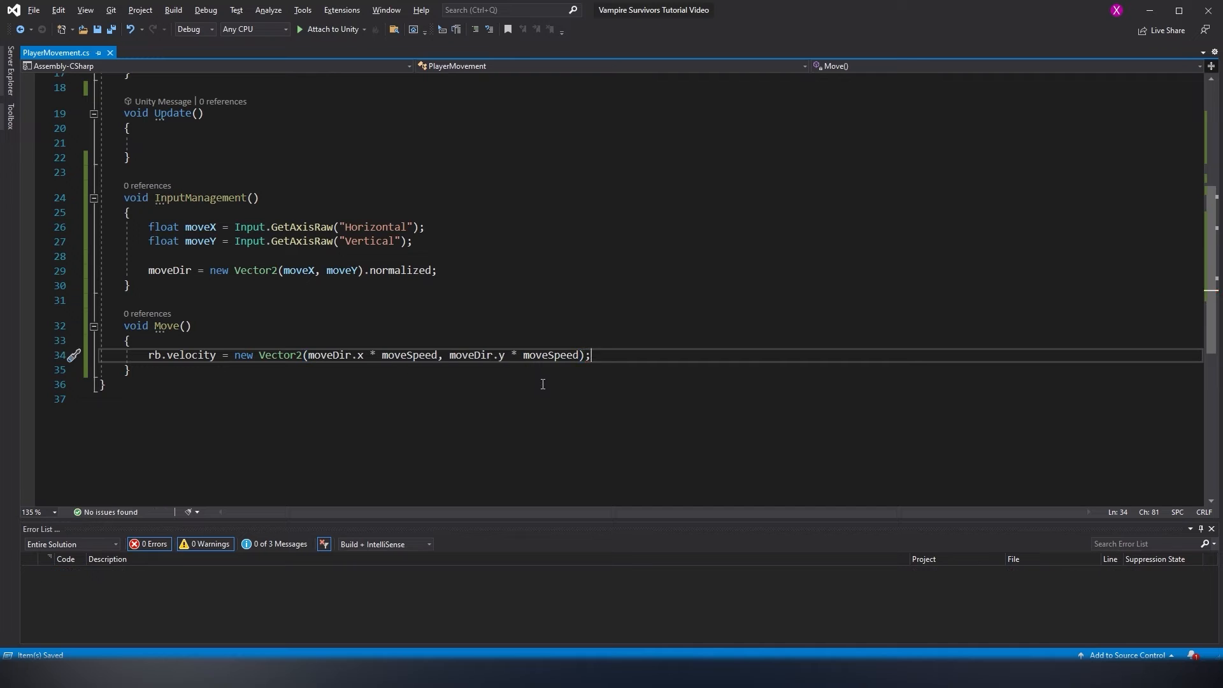
{"action": "scroll", "scroll_direction": "up", "scroll_amount": 3}
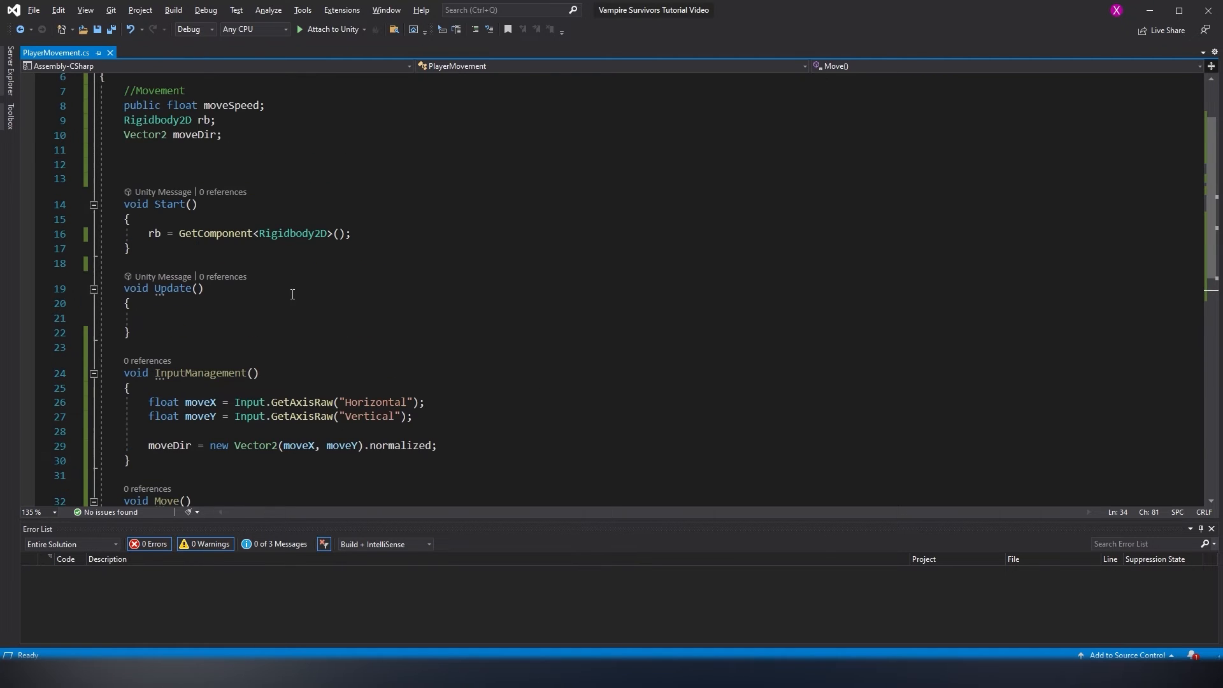
Call InputManagement() in Update and Move() inside a new FixedUpdate method
{"action": "type", "text": "in"}
{"action": "type", "text": "void FixedUpdate("}
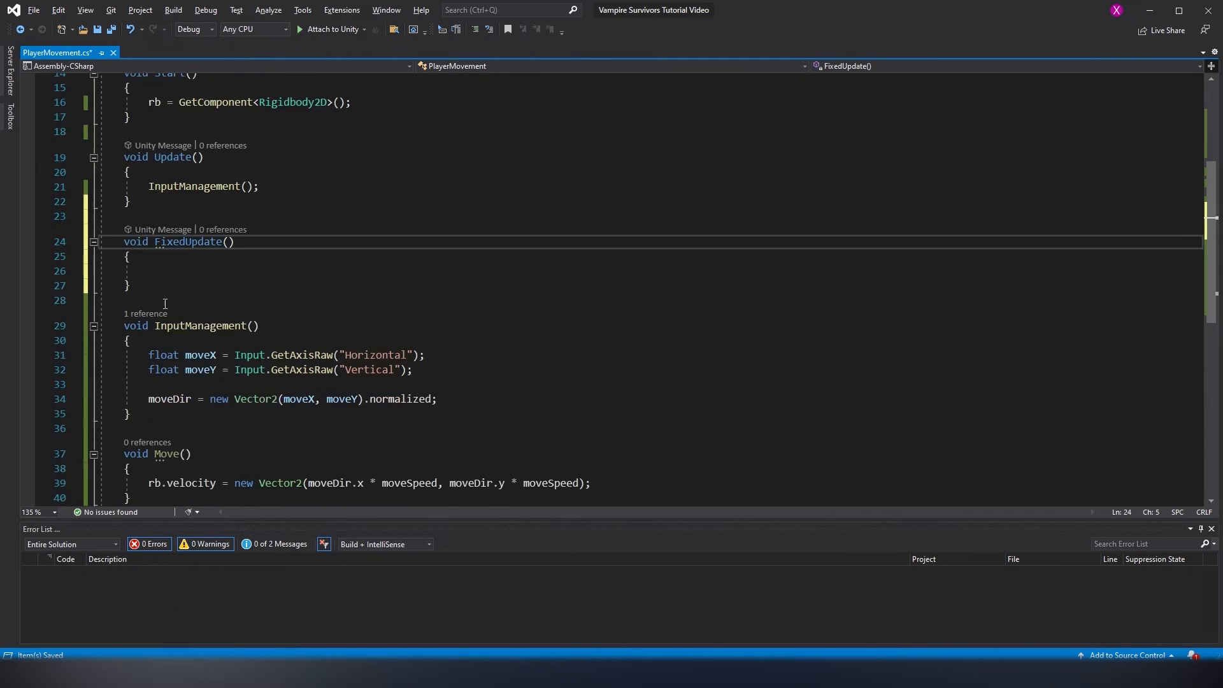
{"action": "type", "text": "Move"}
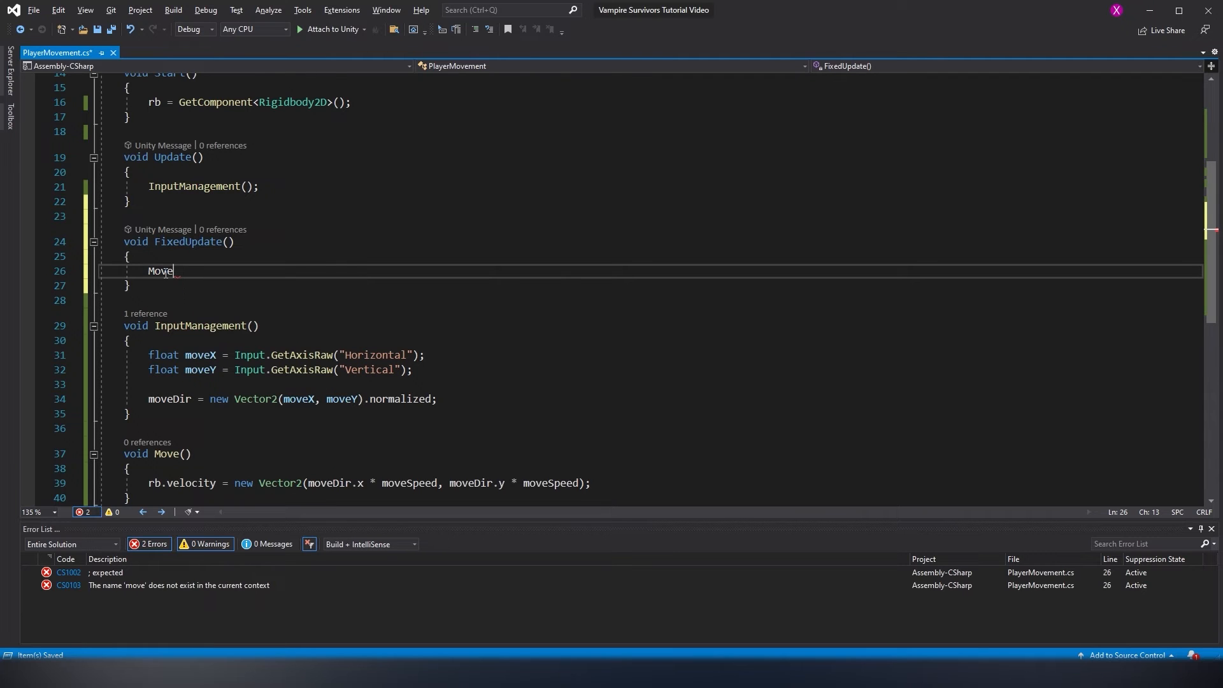
{"action": "type", "text": "();"}
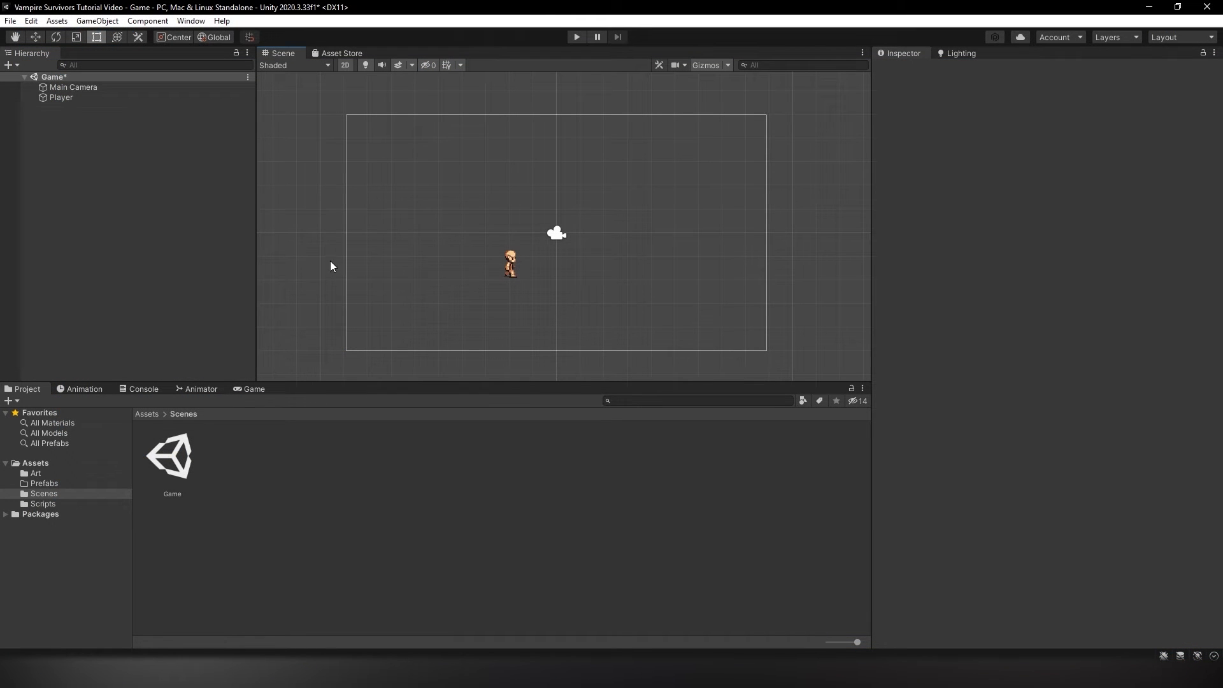
Set Player's Move Speed to 5 in Player Movement (Script) and enter Play mode to test
{"action": "left_click", "coordinate": [61, 97]}
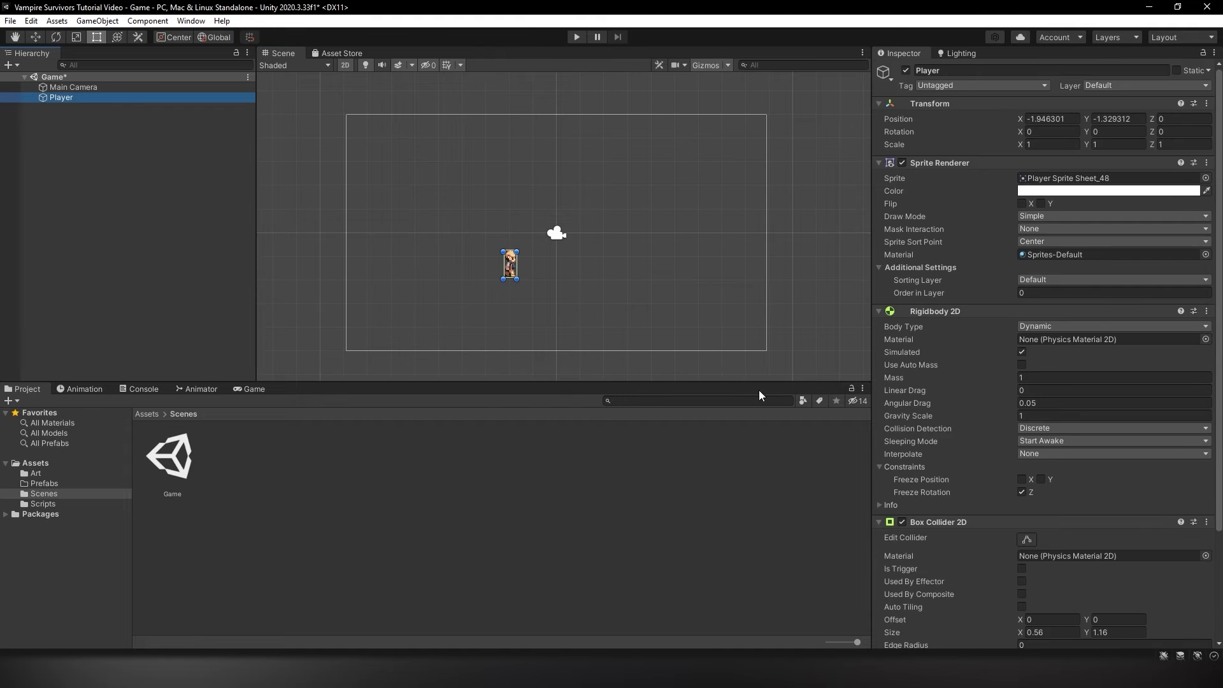
{"action": "scroll", "scroll_direction": "down", "scroll_amount": 3}
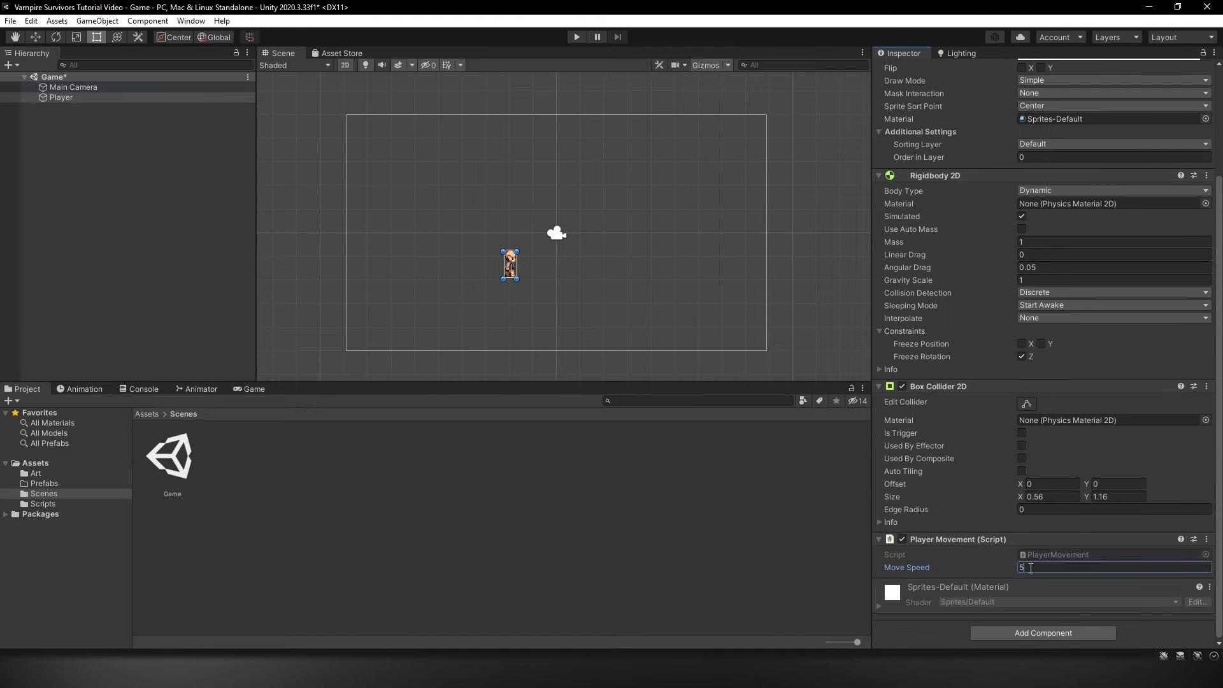
{"action": "left_click", "coordinate": [576, 37]}
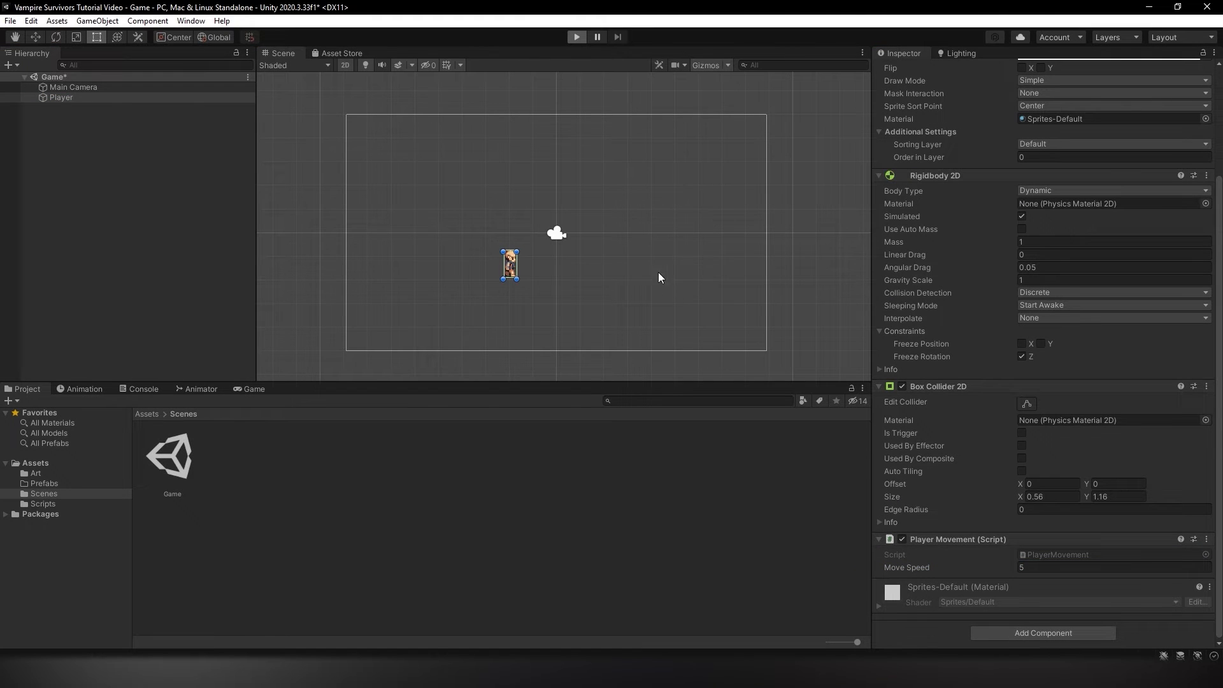
{"action": "left_click", "coordinate": [576, 36]}
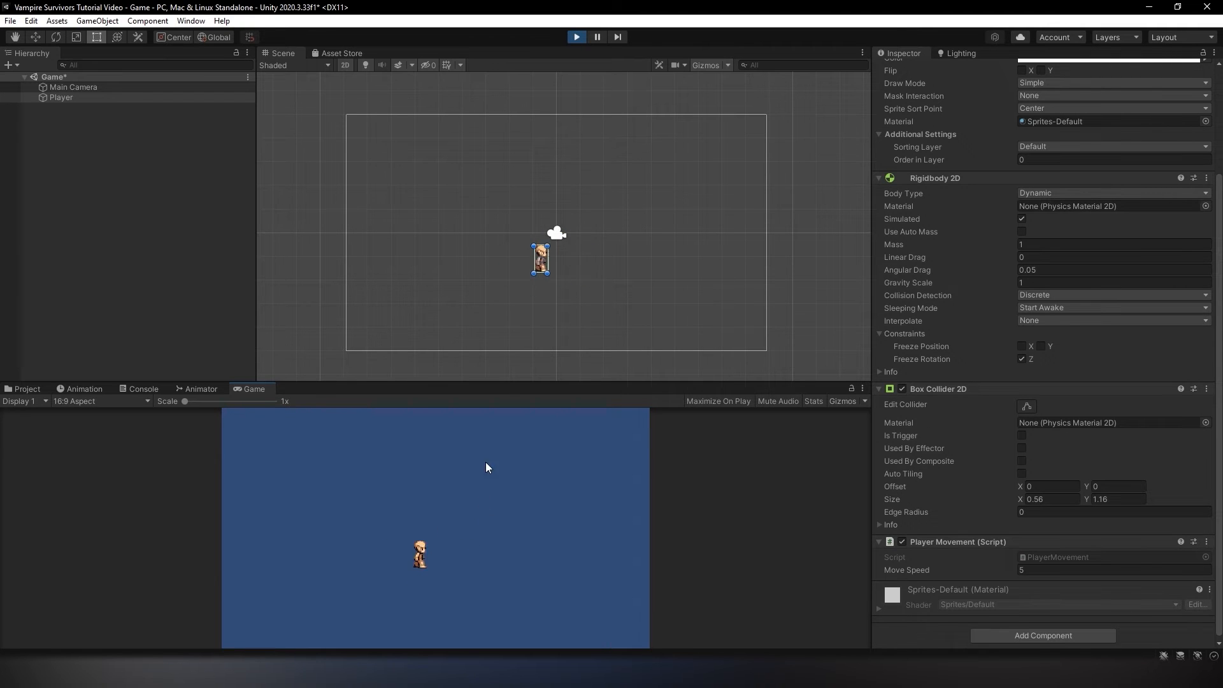
{"action": "left_click", "coordinate": [577, 37]}
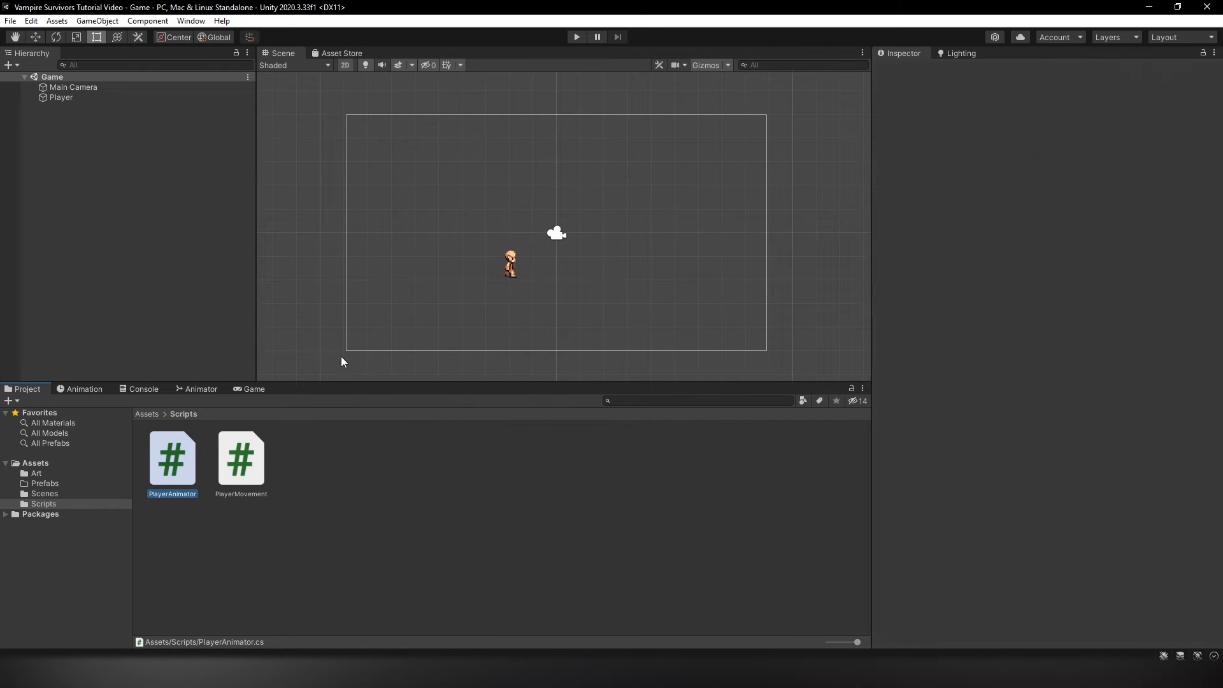
Attach PlayerAnimator to Player, create an Animations folder inside Art, and show the Animation window
{"action": "left_click", "coordinate": [62, 96]}
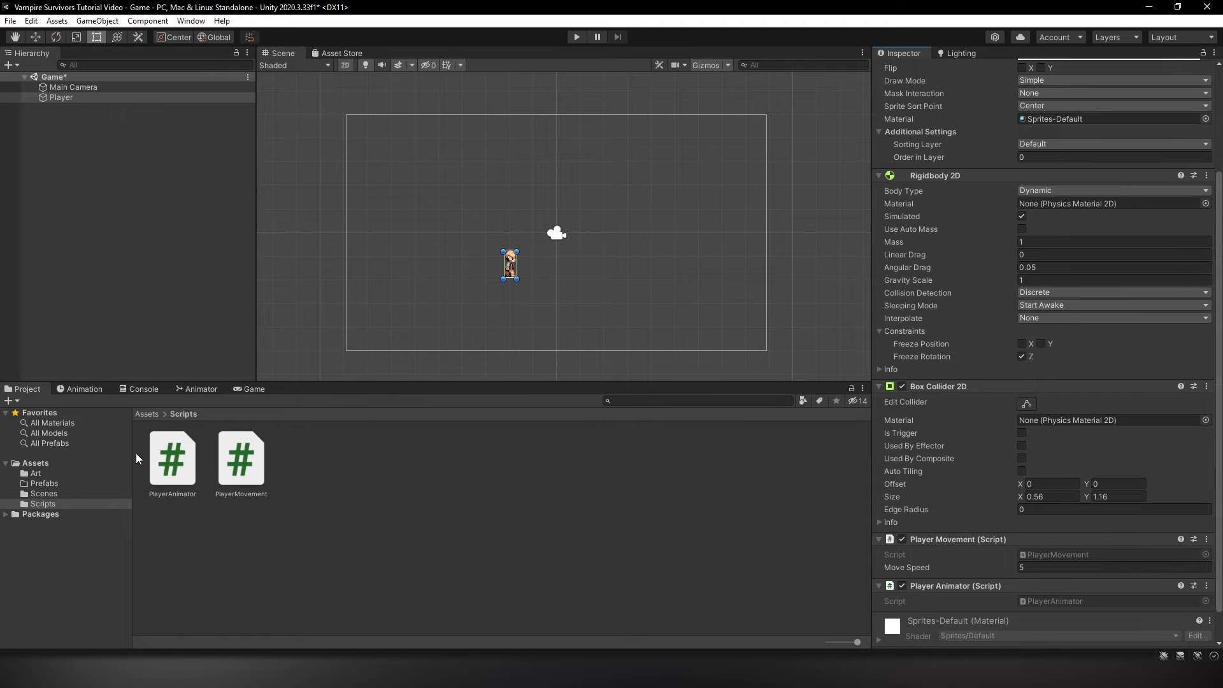
{"action": "right_click", "coordinate": [36, 473]}
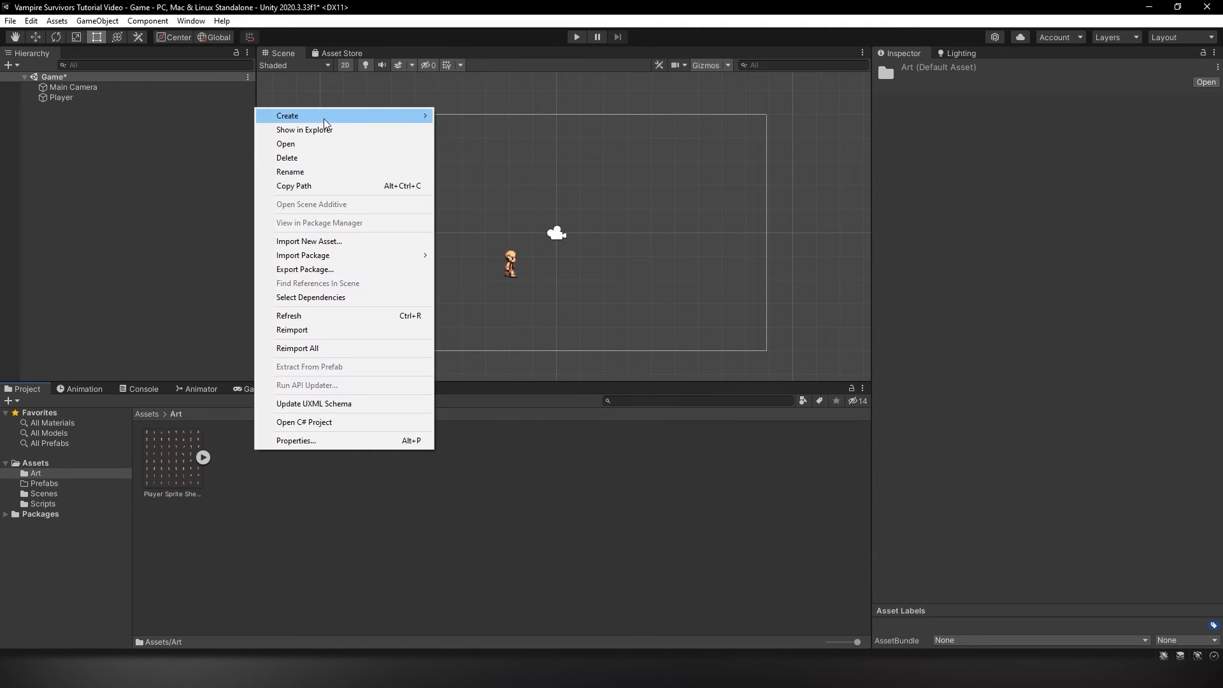
{"action": "left_click", "coordinate": [287, 115]}
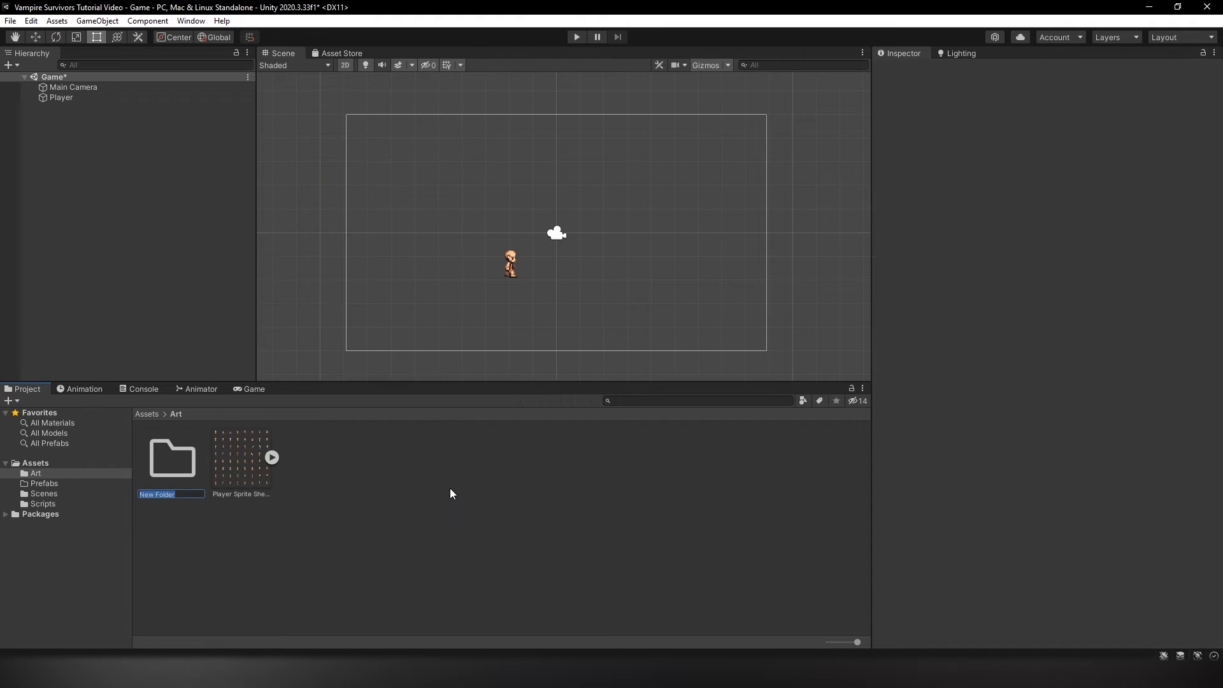
{"action": "type", "text": "Animat"}
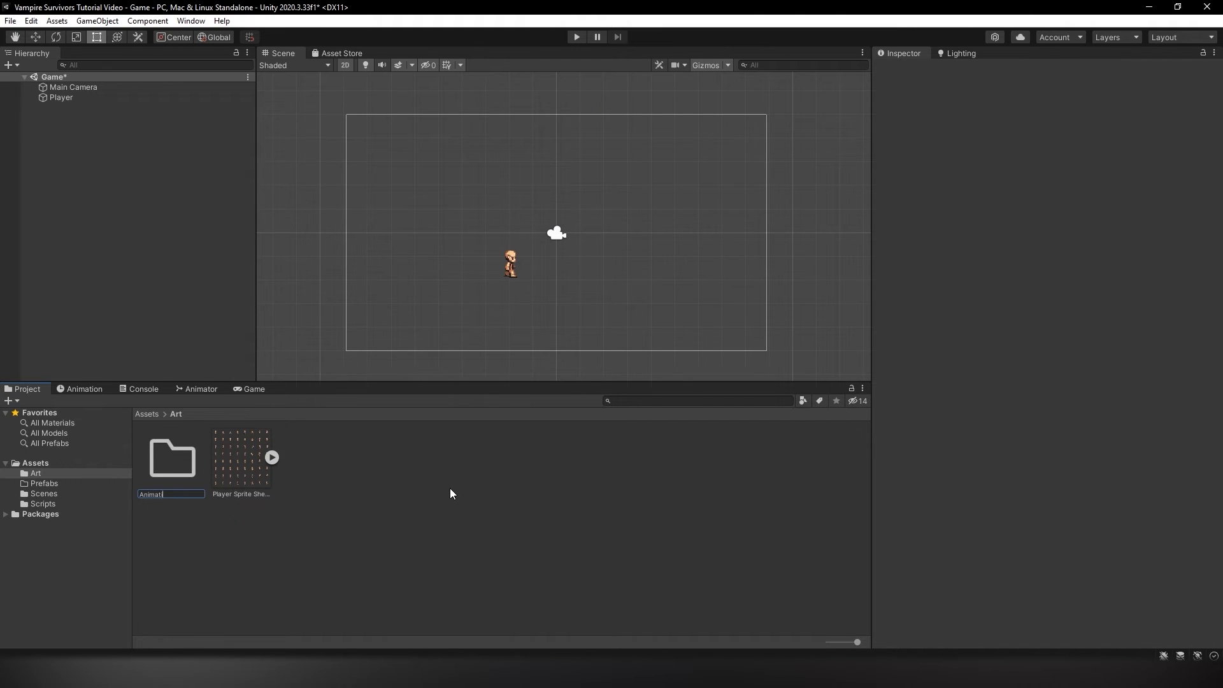
{"action": "key", "text": "Return"}
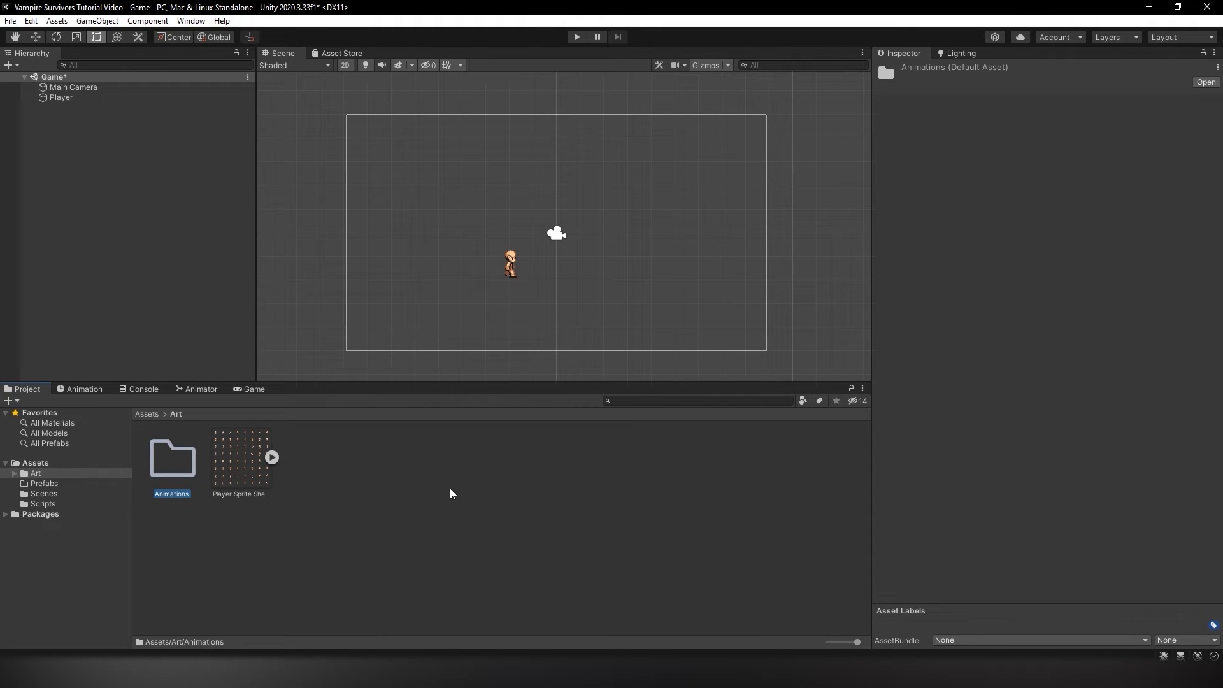
{"action": "mouse_move", "coordinate": [288, 173]}
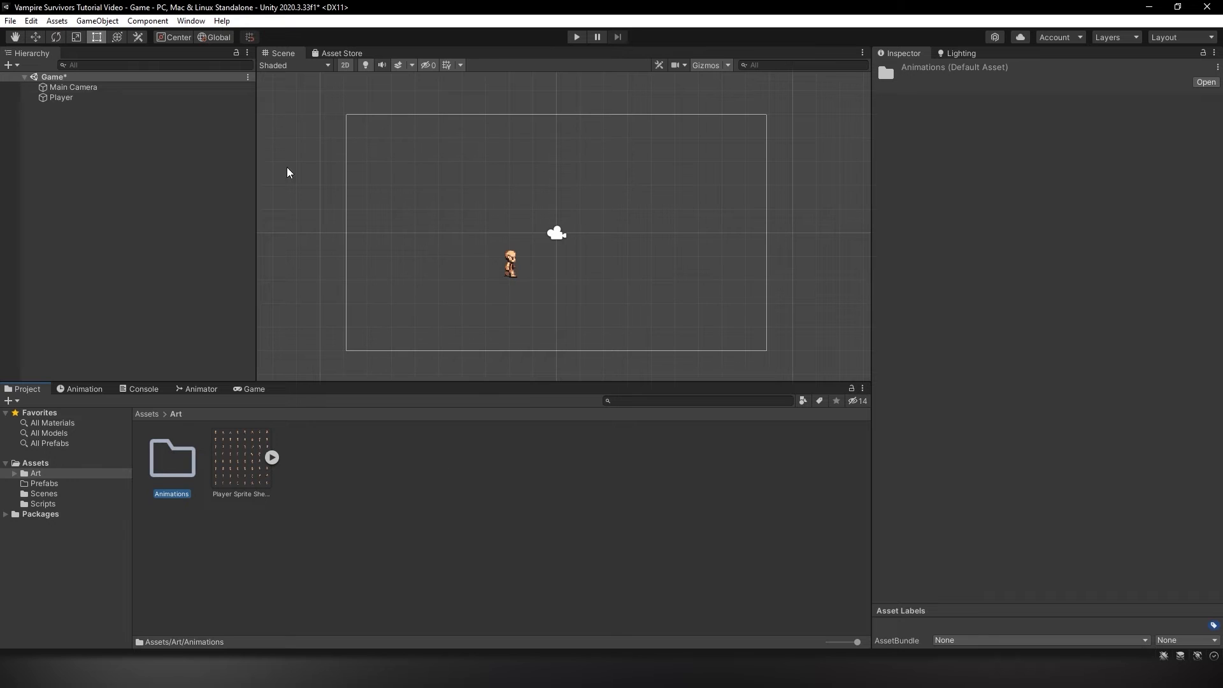
{"action": "left_click", "coordinate": [191, 21]}
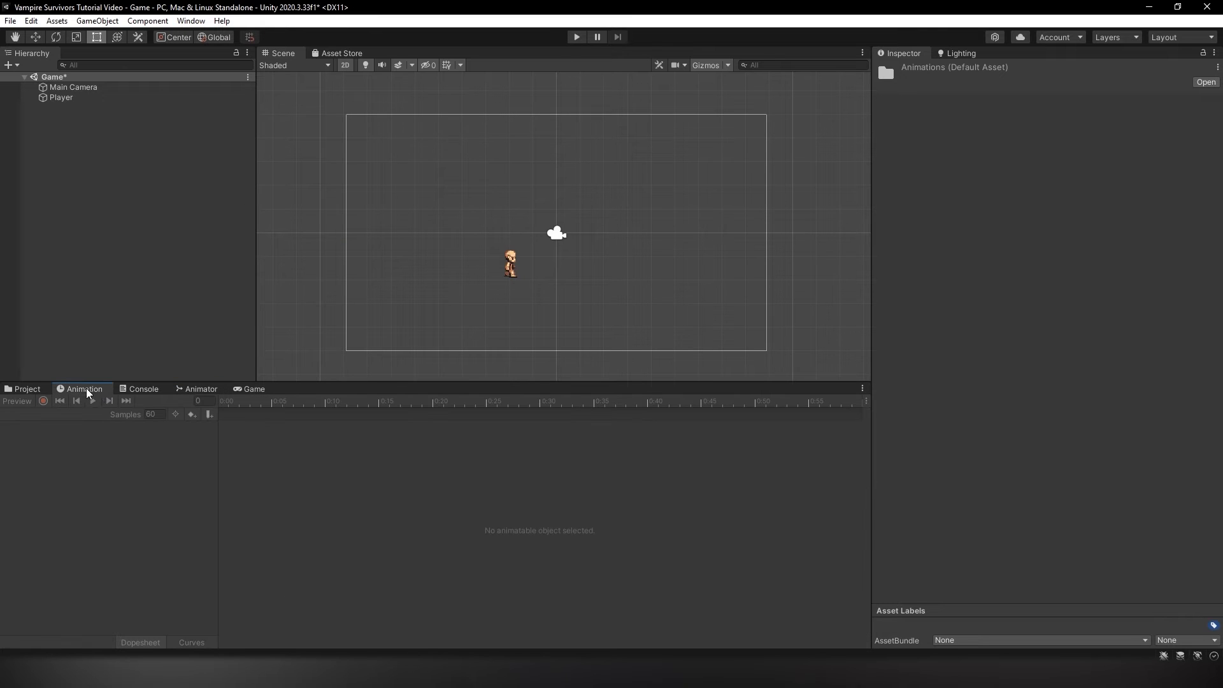
Create the PlayerWalk animation clip for Player, saved in Assets/Art/Animations
{"action": "left_click", "coordinate": [61, 97]}
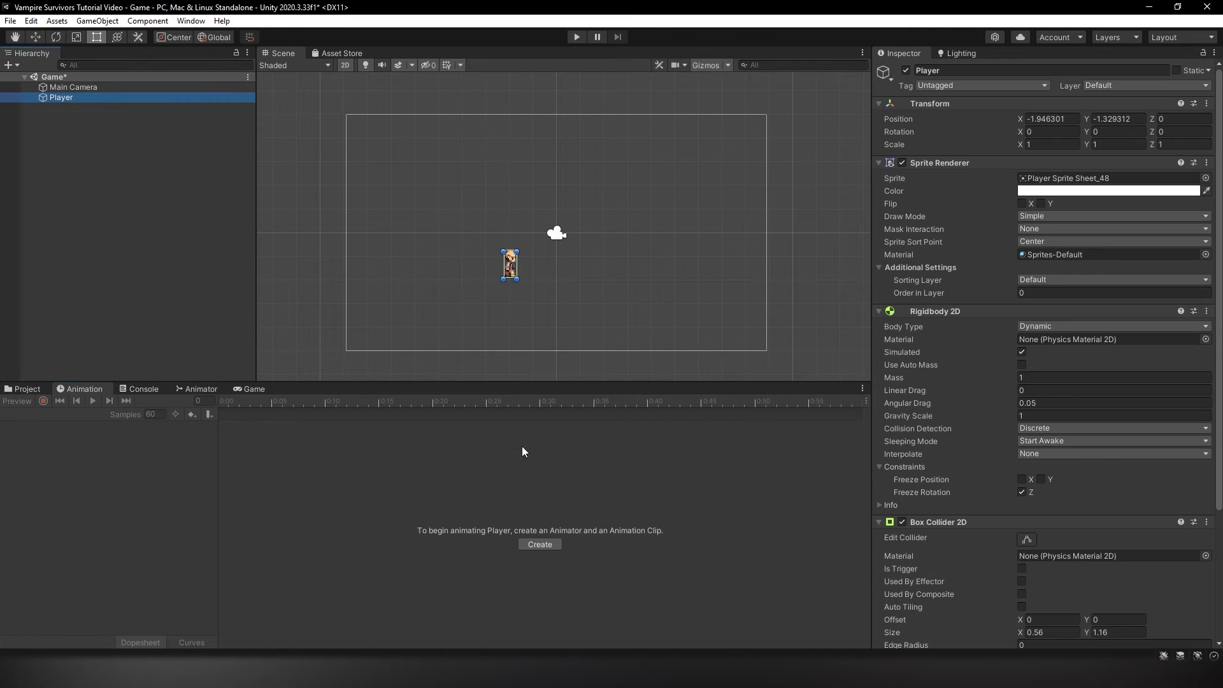
{"action": "left_click", "coordinate": [539, 544]}
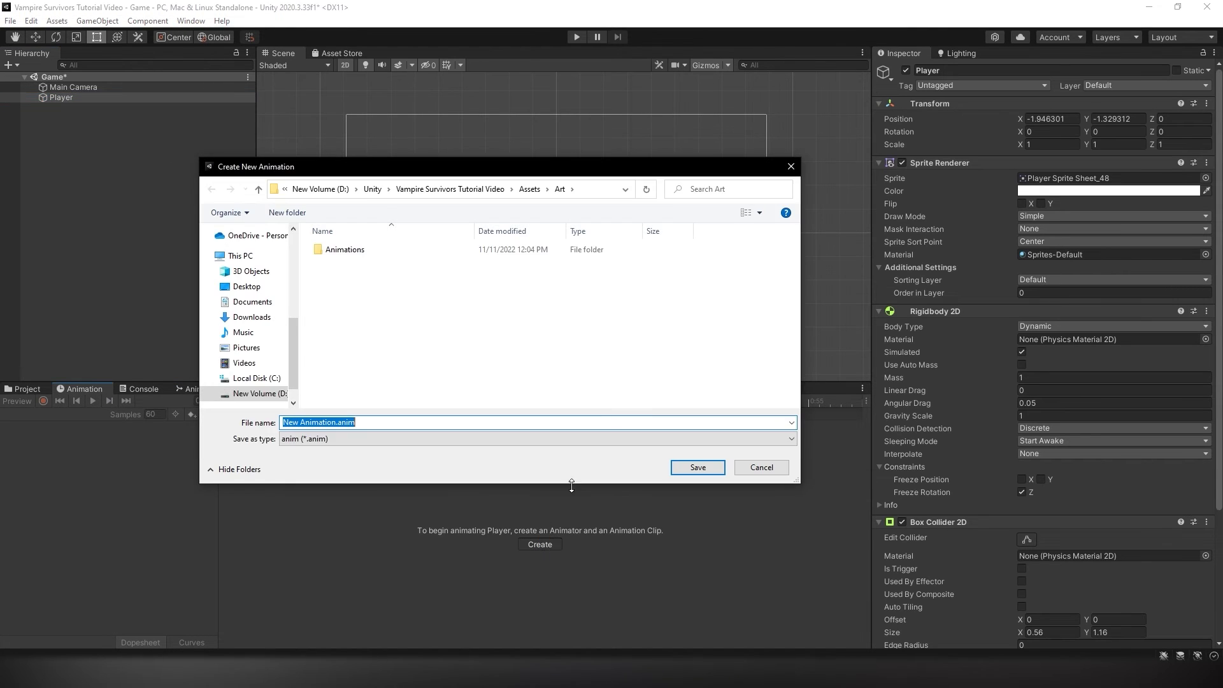
{"action": "left_click", "coordinate": [529, 189]}
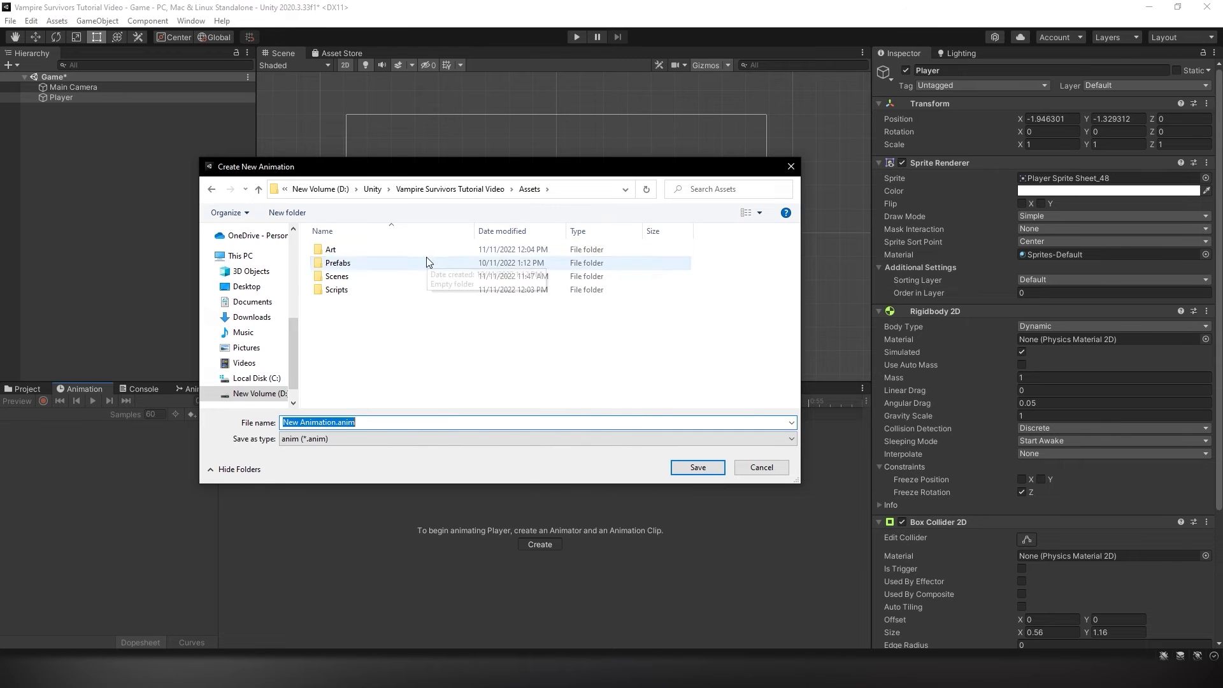
{"action": "double_click", "coordinate": [331, 249]}
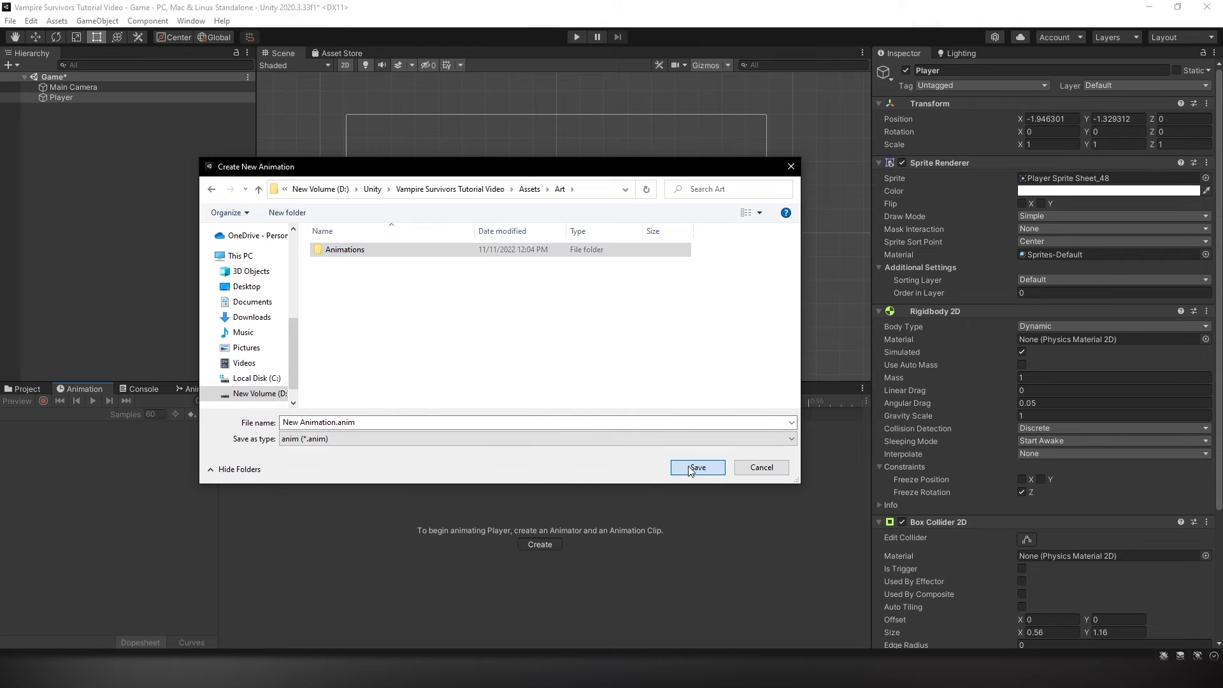
{"action": "double_click", "coordinate": [345, 249]}
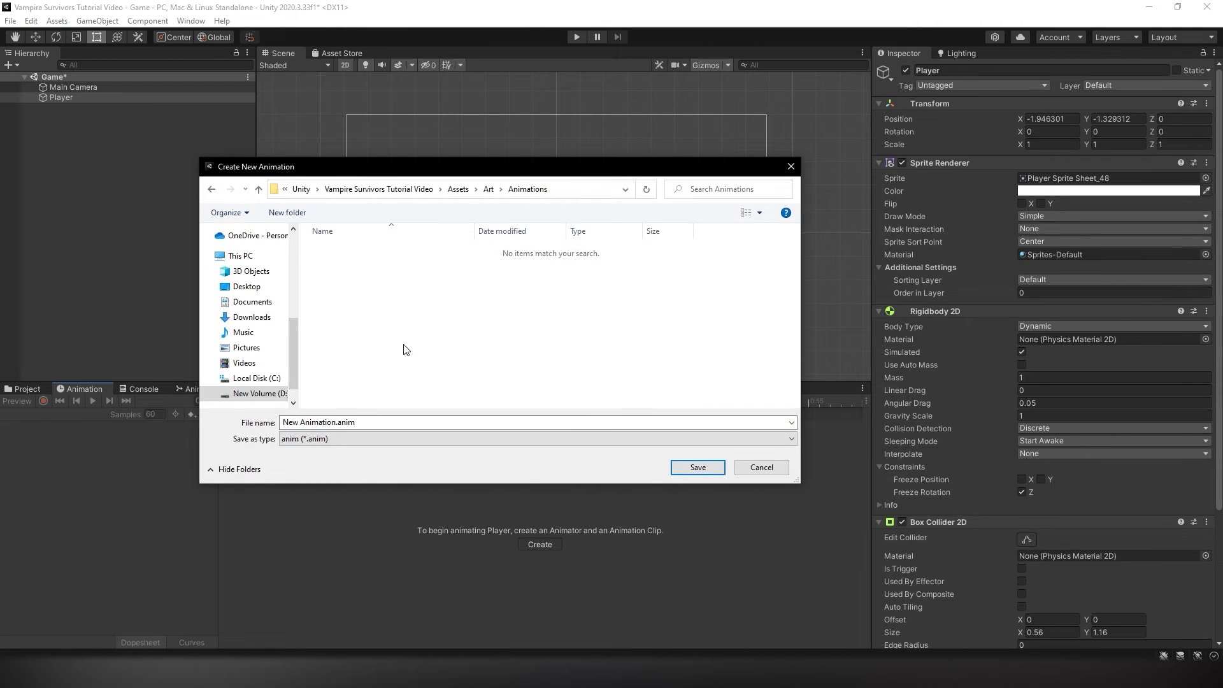
{"action": "left_click", "coordinate": [538, 422]}
{"action": "type", "text": "Player"}
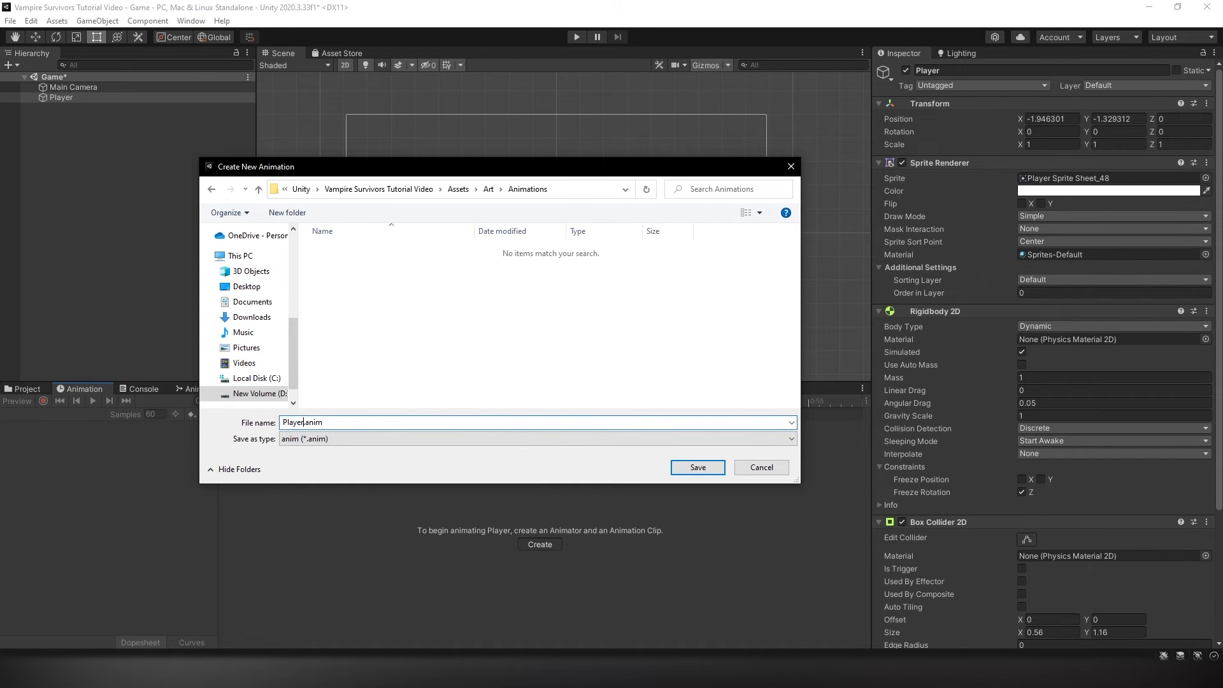
{"action": "left_click", "coordinate": [696, 467]}
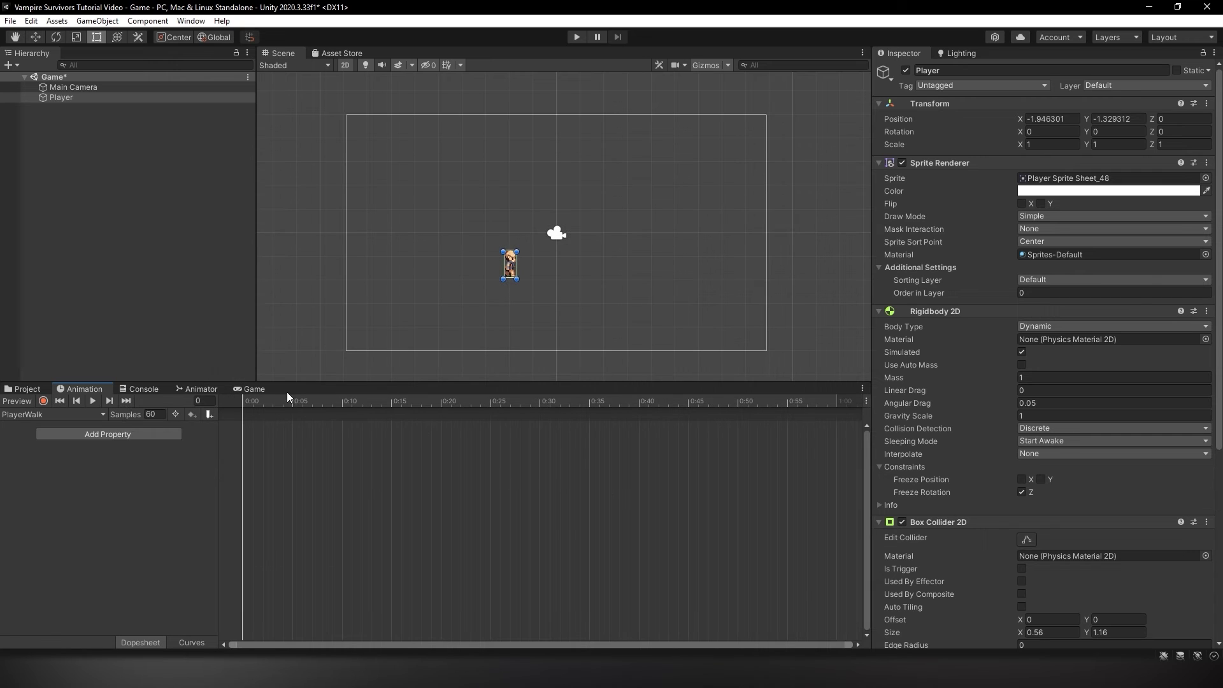
{"action": "left_click", "coordinate": [140, 389]}
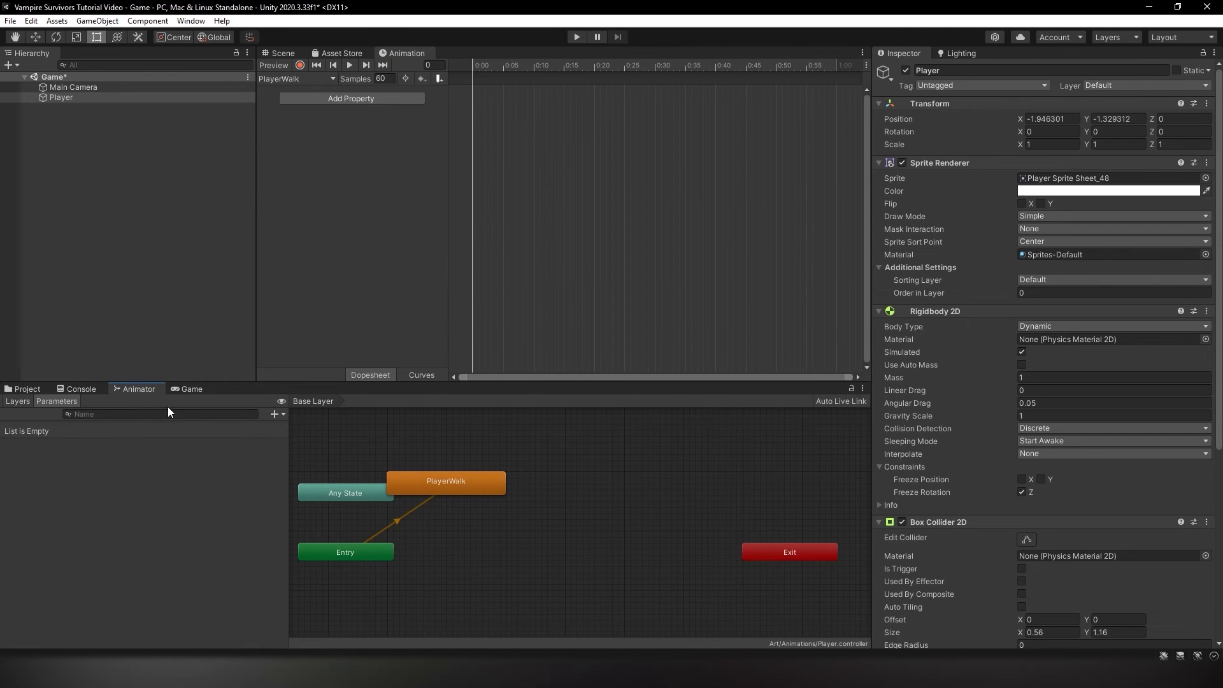
Drag five walking sprite frames from Art into the PlayerWalk timeline, preview, and set Samples to 12
{"action": "left_click", "coordinate": [25, 389]}
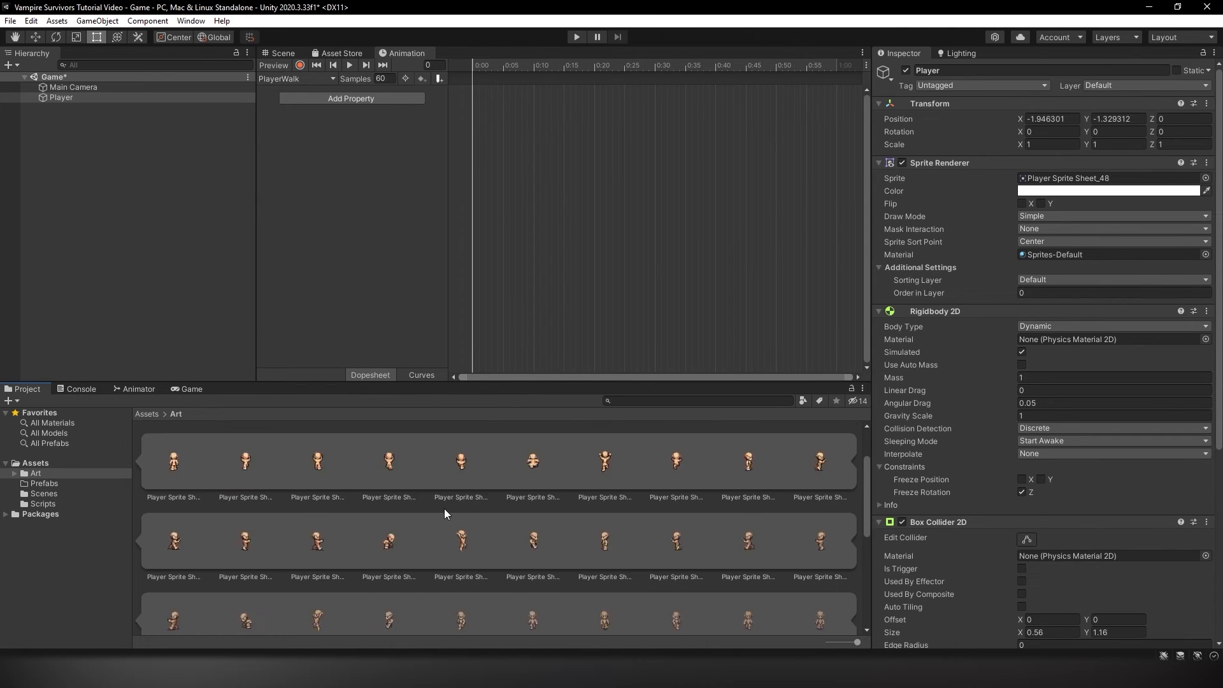
{"action": "left_click", "coordinate": [174, 510]}
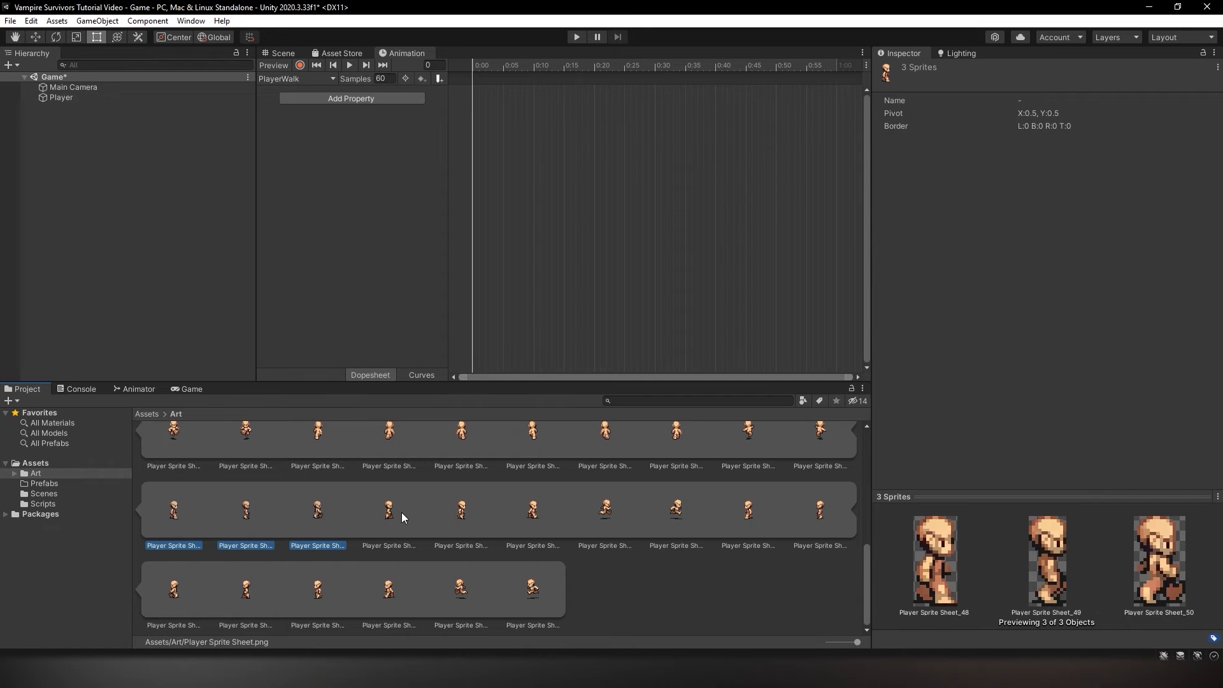
{"action": "left_click", "coordinate": [460, 511]}
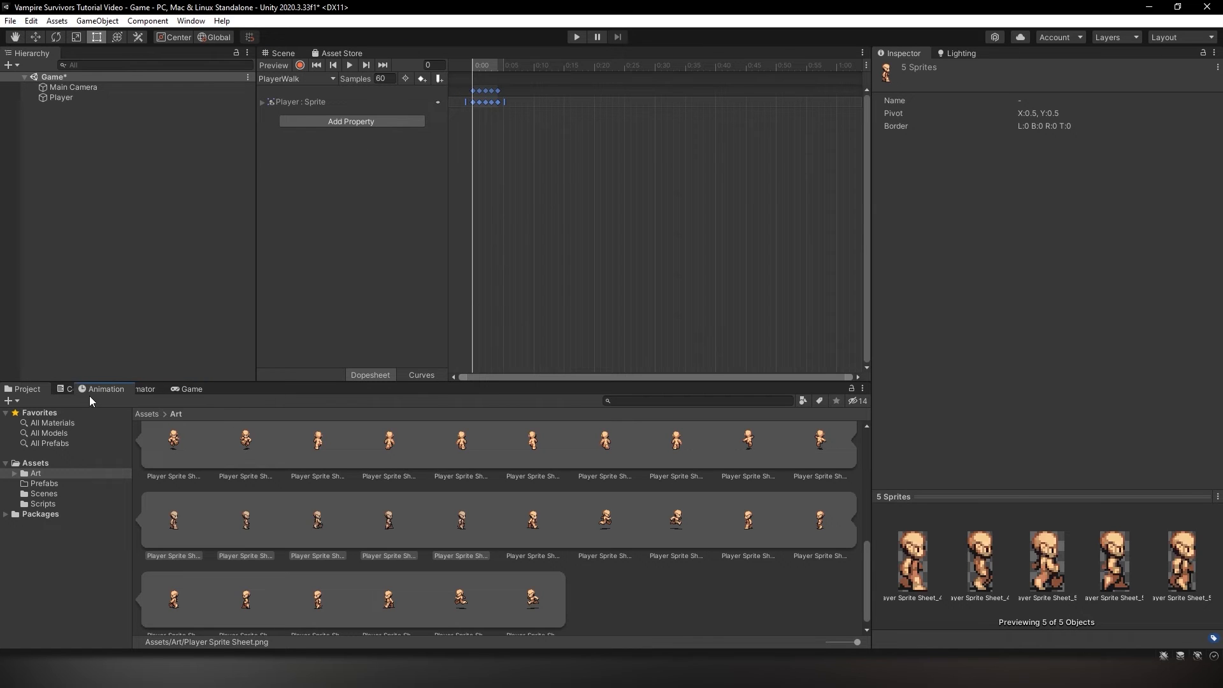
{"action": "left_click", "coordinate": [279, 53]}
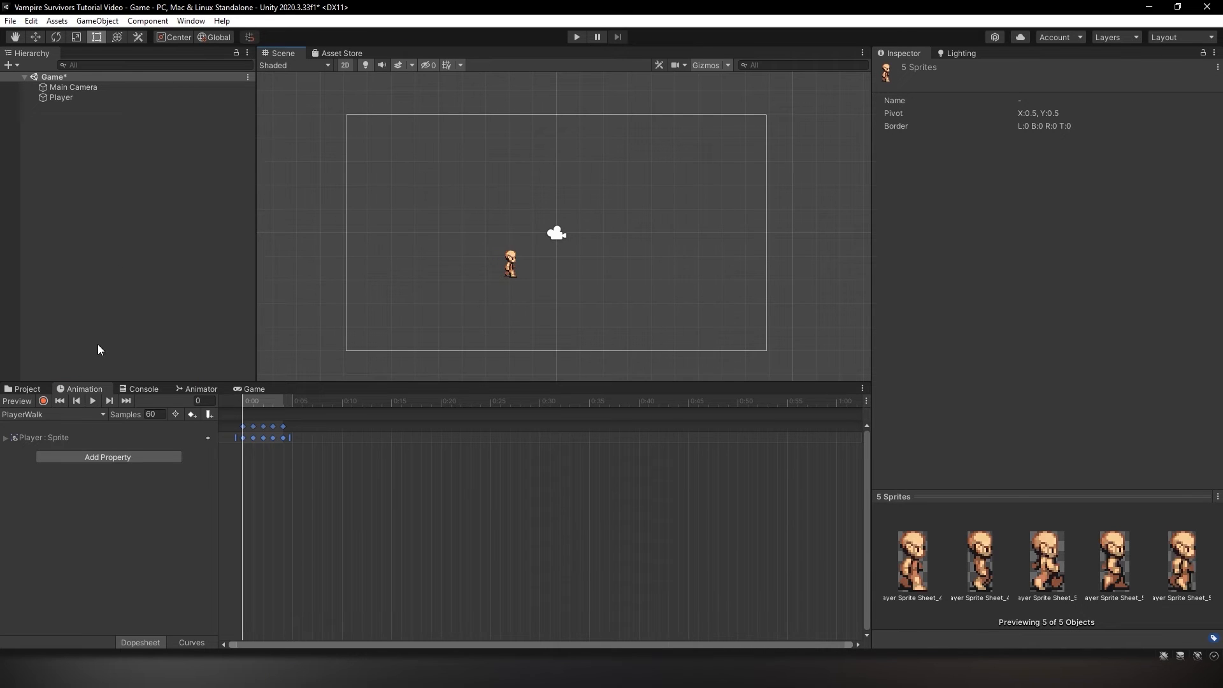
{"action": "left_click", "coordinate": [92, 401]}
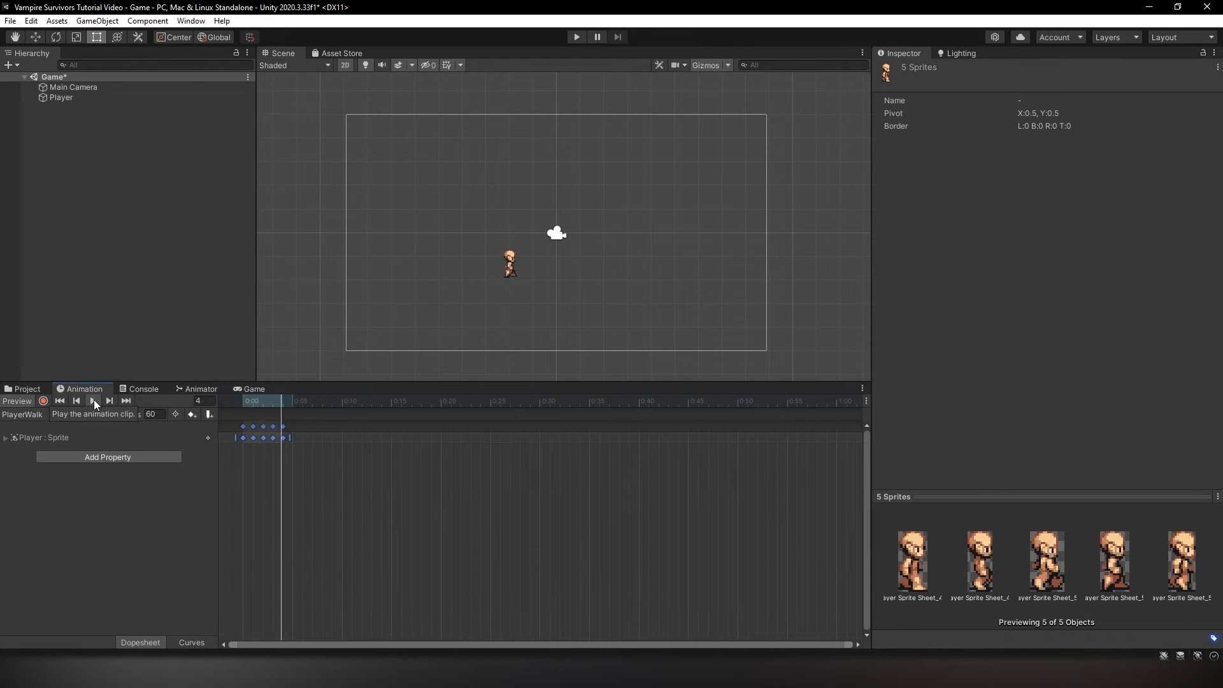
{"action": "left_click", "coordinate": [92, 400]}
{"action": "type", "text": "12"}
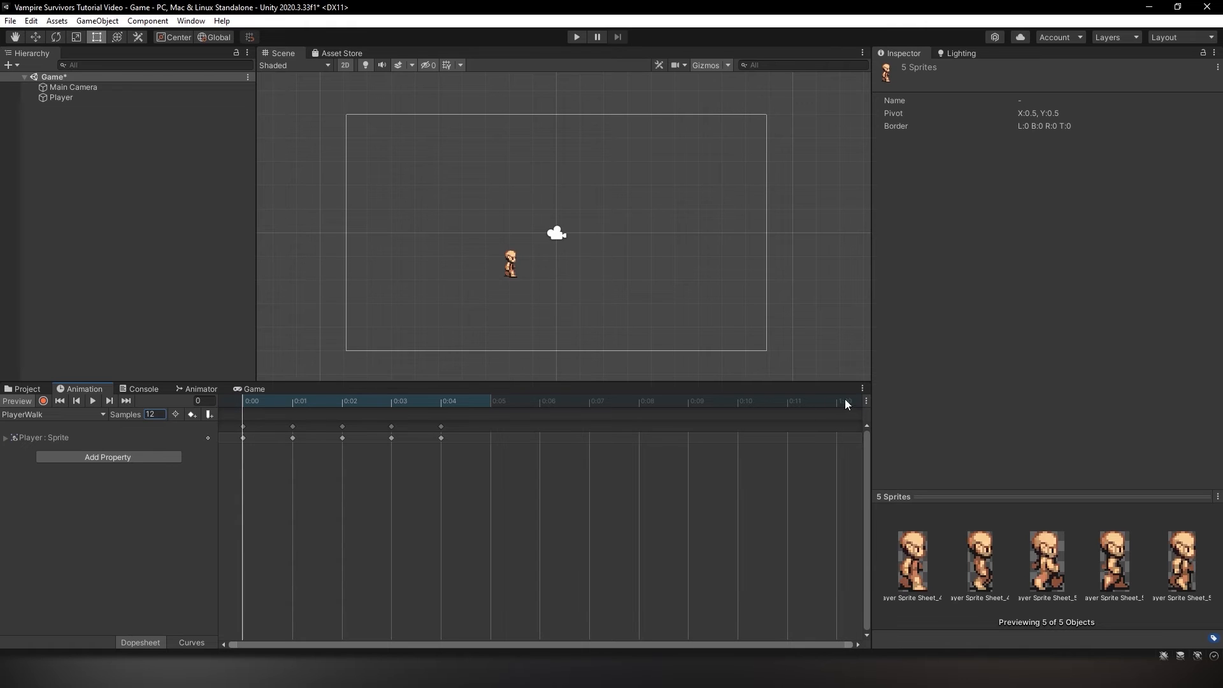
{"action": "left_click", "coordinate": [862, 388]}
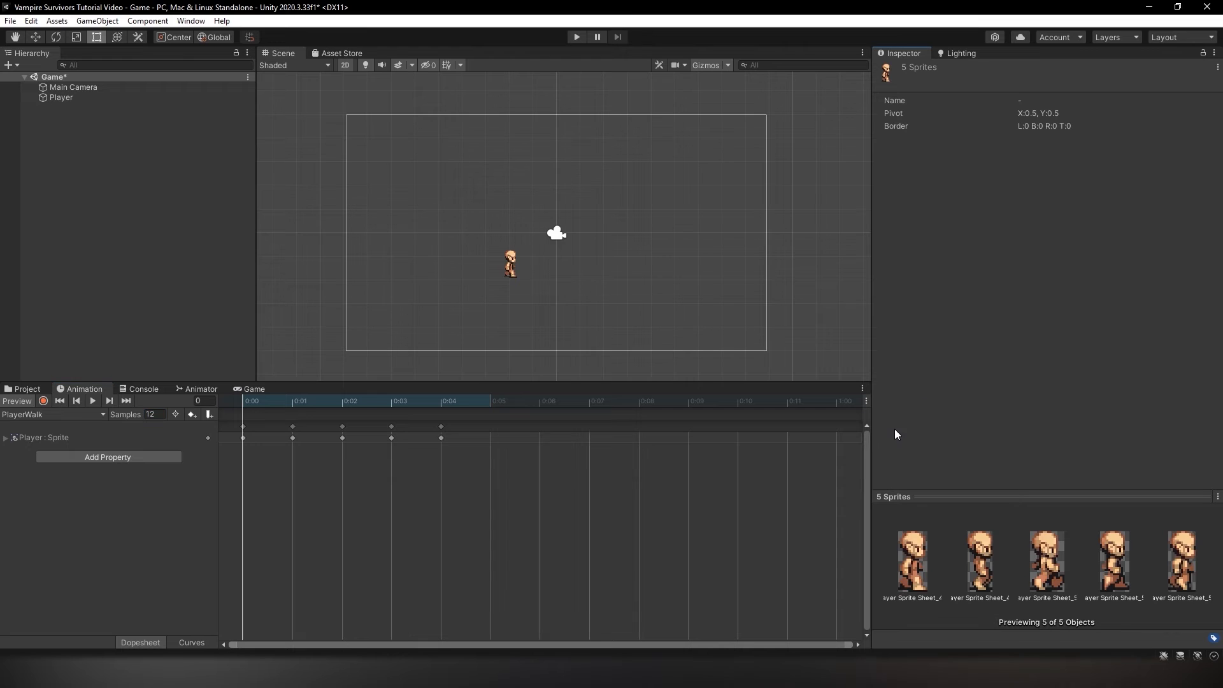
{"action": "mouse_move", "coordinate": [332, 423]}
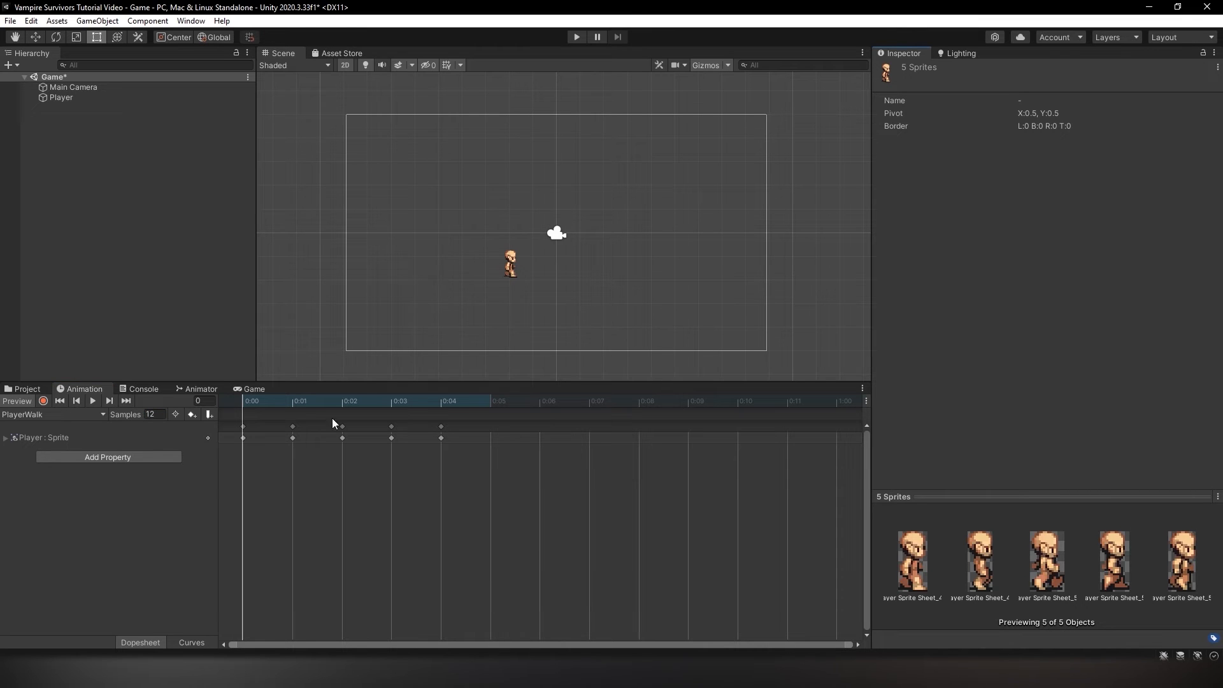
In the Animator graph, create an empty state named Idle next to PlayerWalk
{"action": "left_click", "coordinate": [201, 388]}
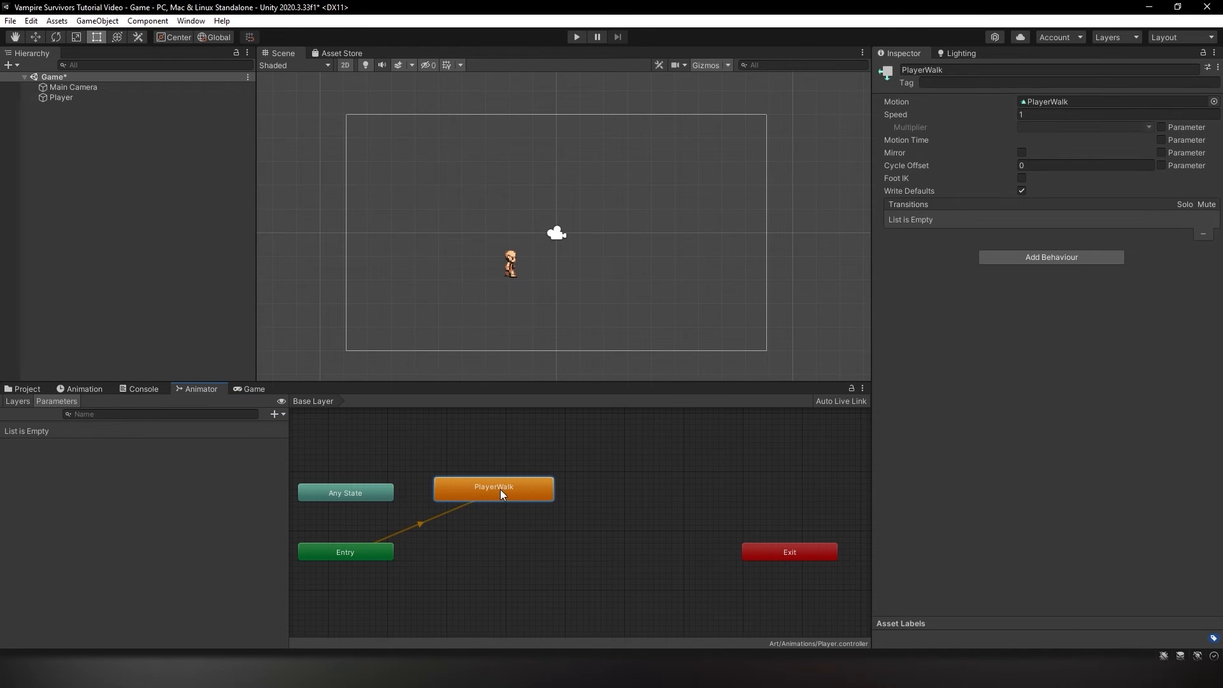
{"action": "left_click", "coordinate": [61, 97]}
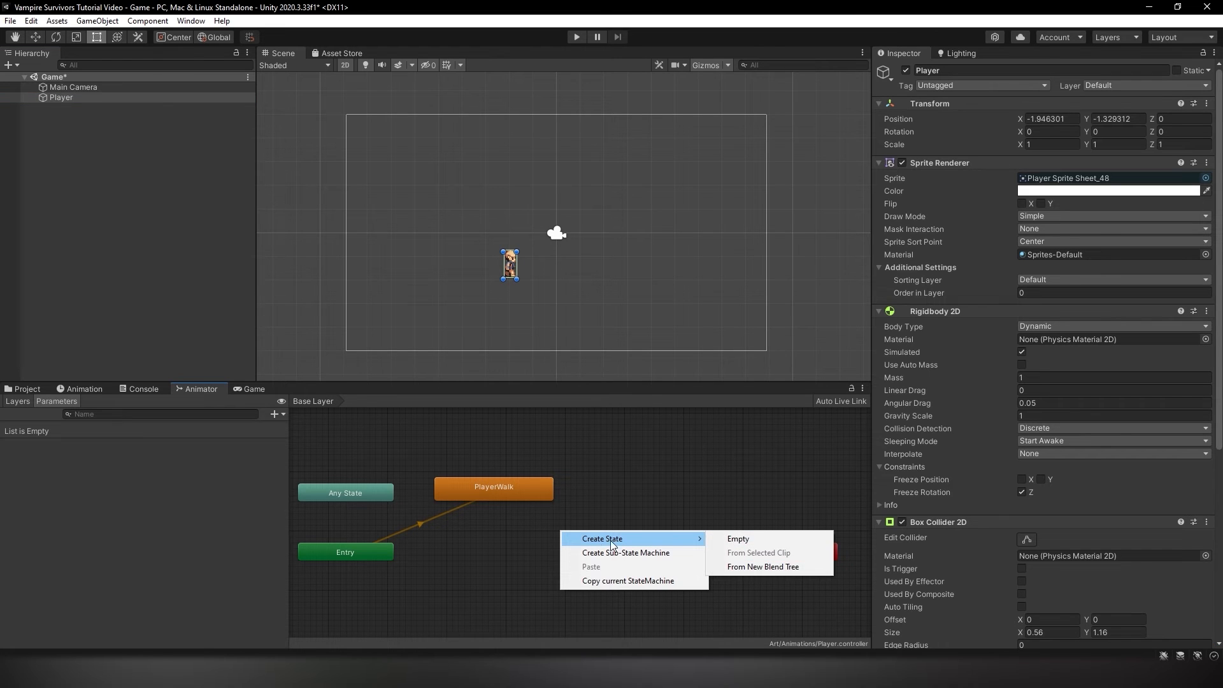
{"action": "left_click", "coordinate": [737, 538]}
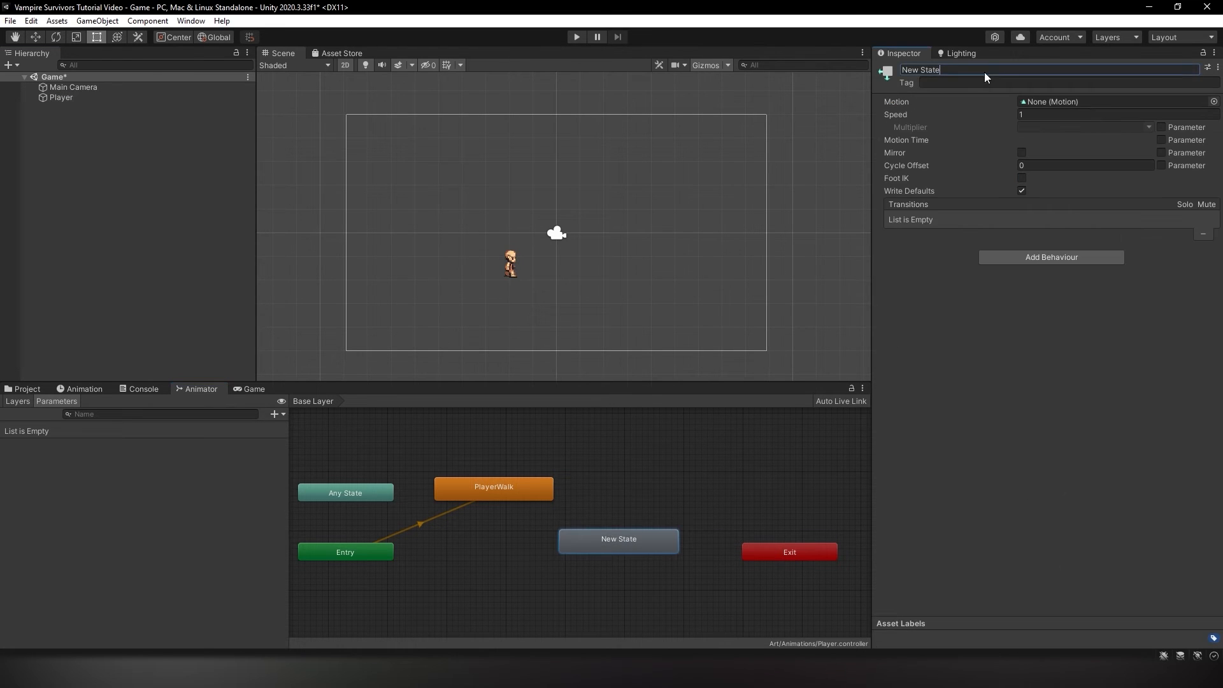
{"action": "type", "text": "Idle"}
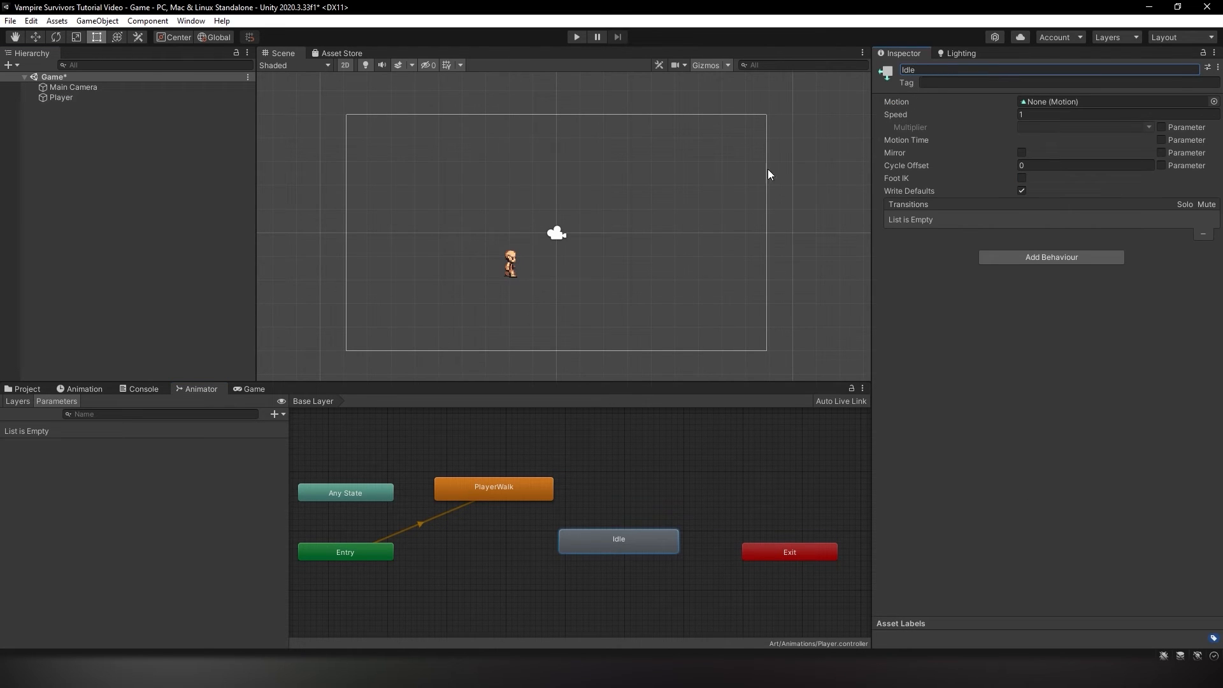
{"action": "right_click", "coordinate": [618, 539]}
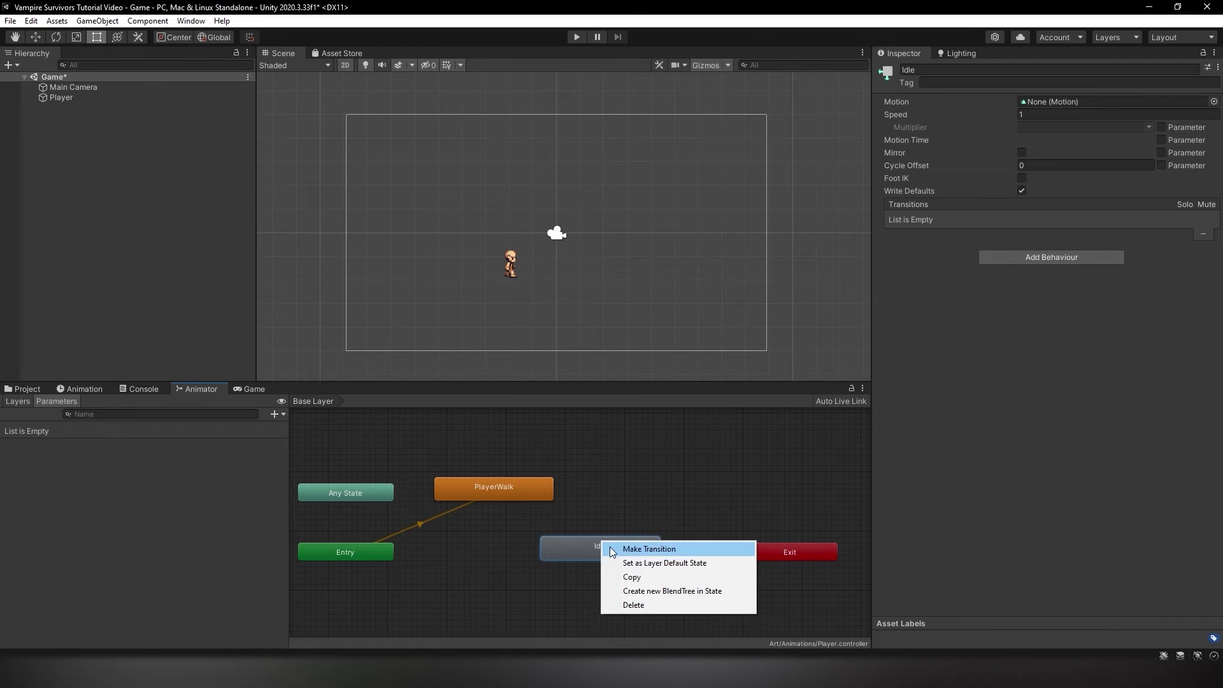
Set Idle as default state, add Idle↔PlayerWalk transitions, and add a Move bool parameter
{"action": "left_click", "coordinate": [664, 563]}
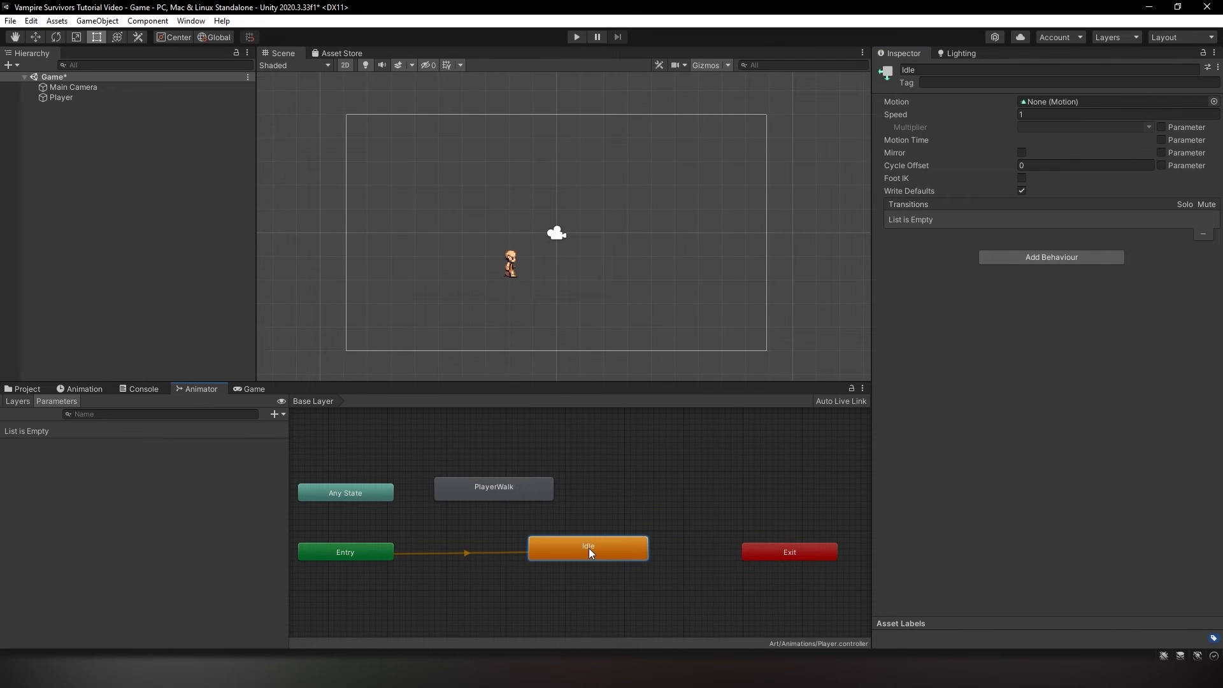
{"action": "mouse_move", "coordinate": [576, 524]}
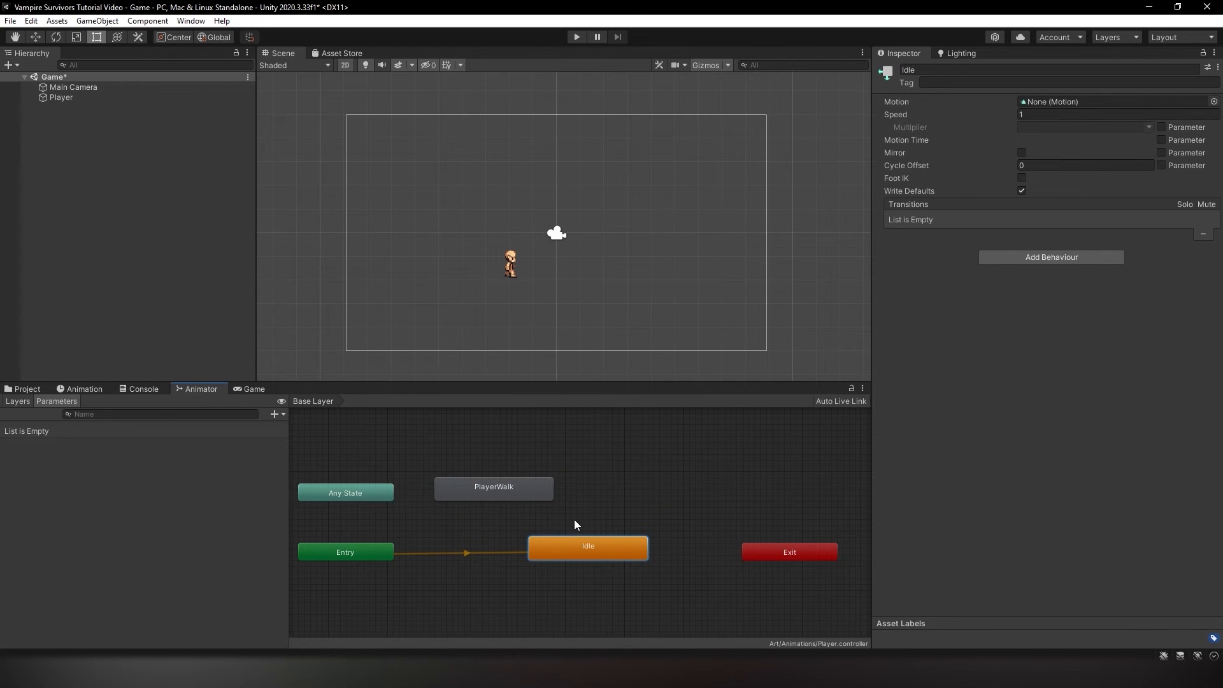
{"action": "mouse_move", "coordinate": [601, 511]}
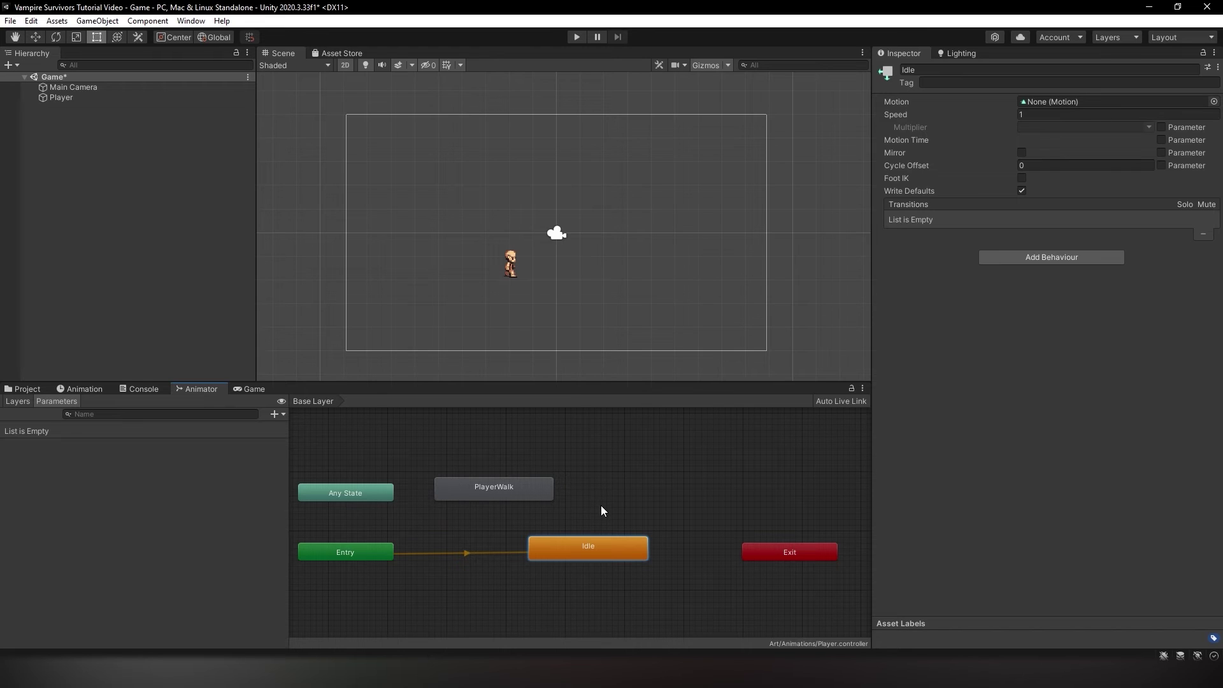
{"action": "mouse_move", "coordinate": [605, 523]}
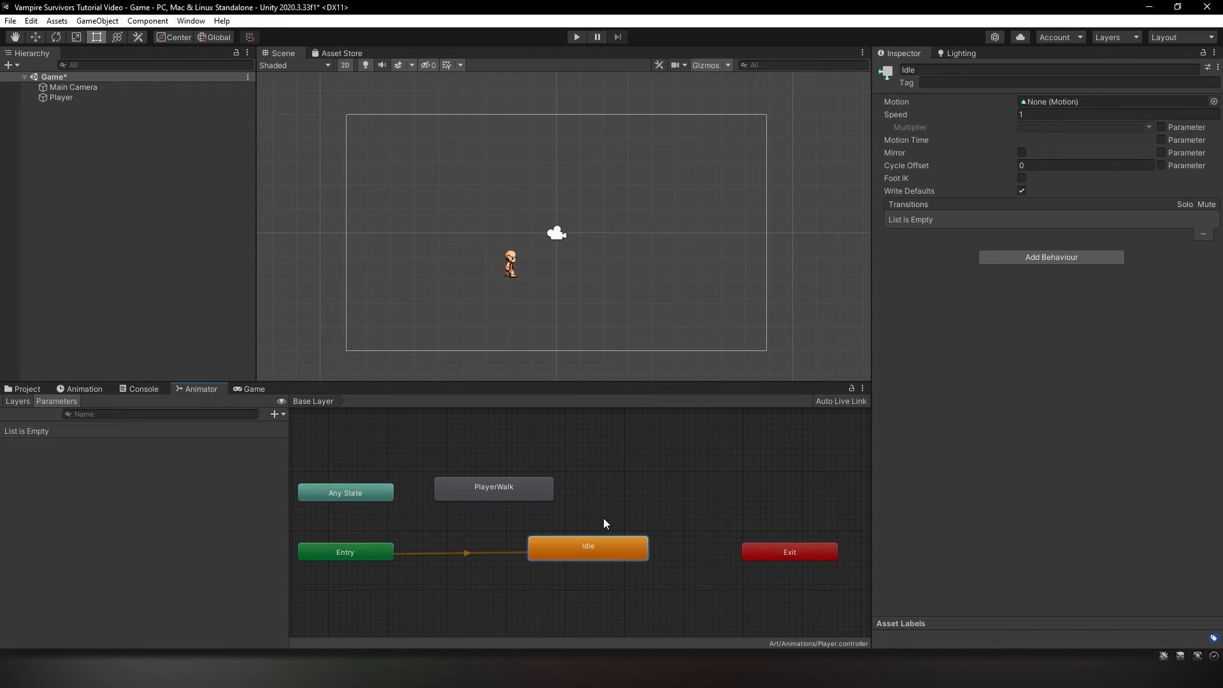
{"action": "right_click", "coordinate": [587, 546]}
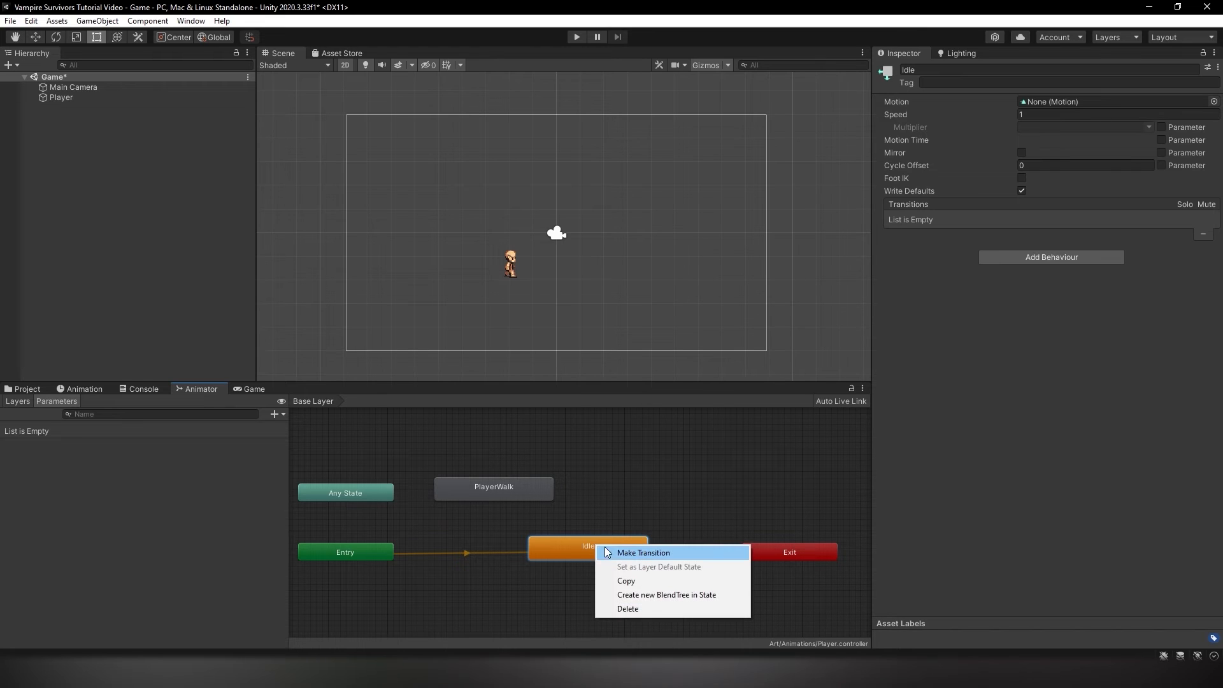
{"action": "left_click", "coordinate": [643, 553]}
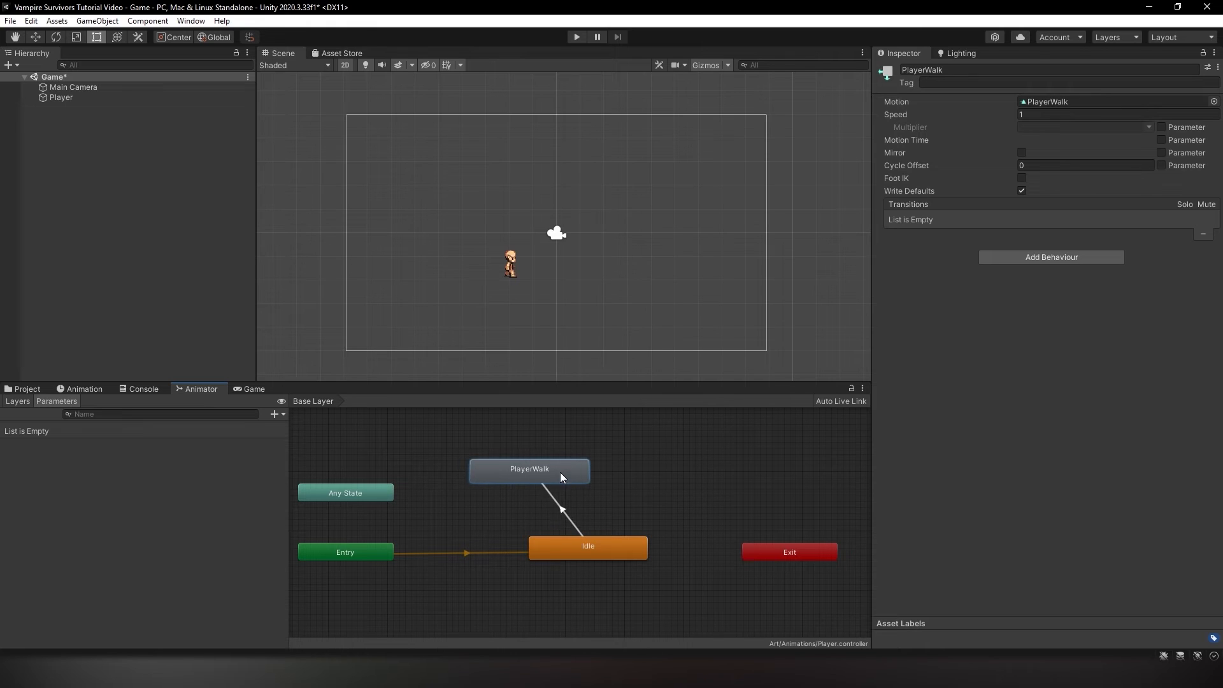
{"action": "right_click", "coordinate": [529, 469]}
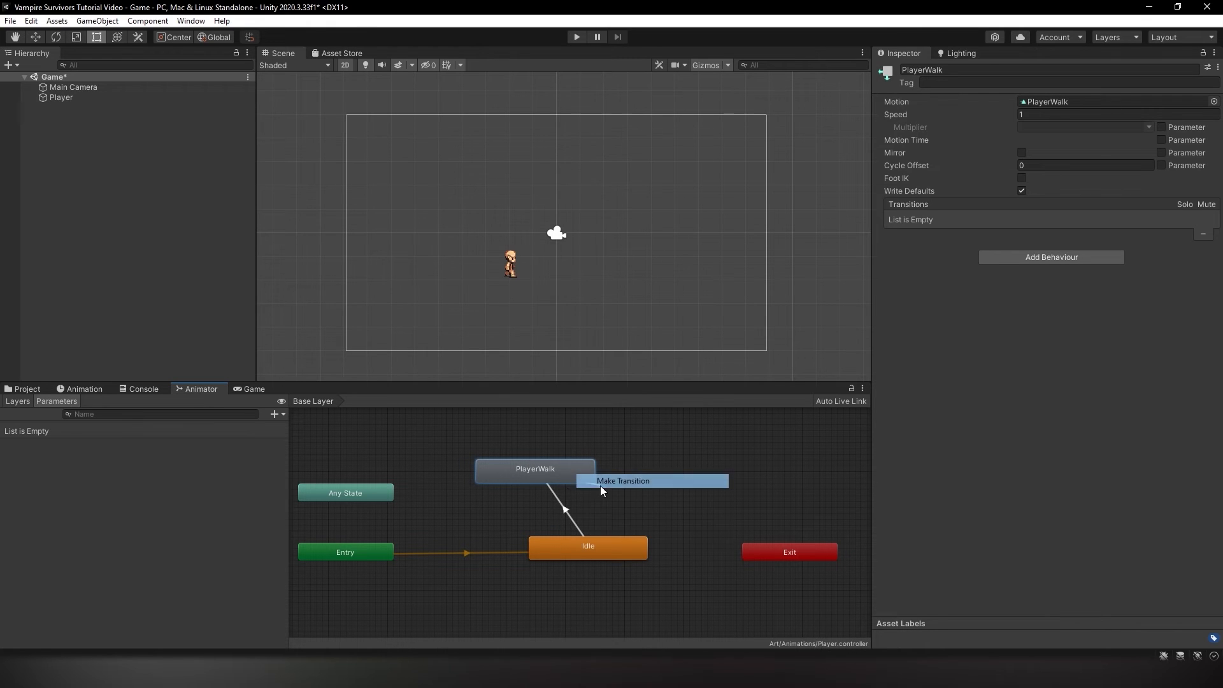
{"action": "left_click", "coordinate": [623, 481]}
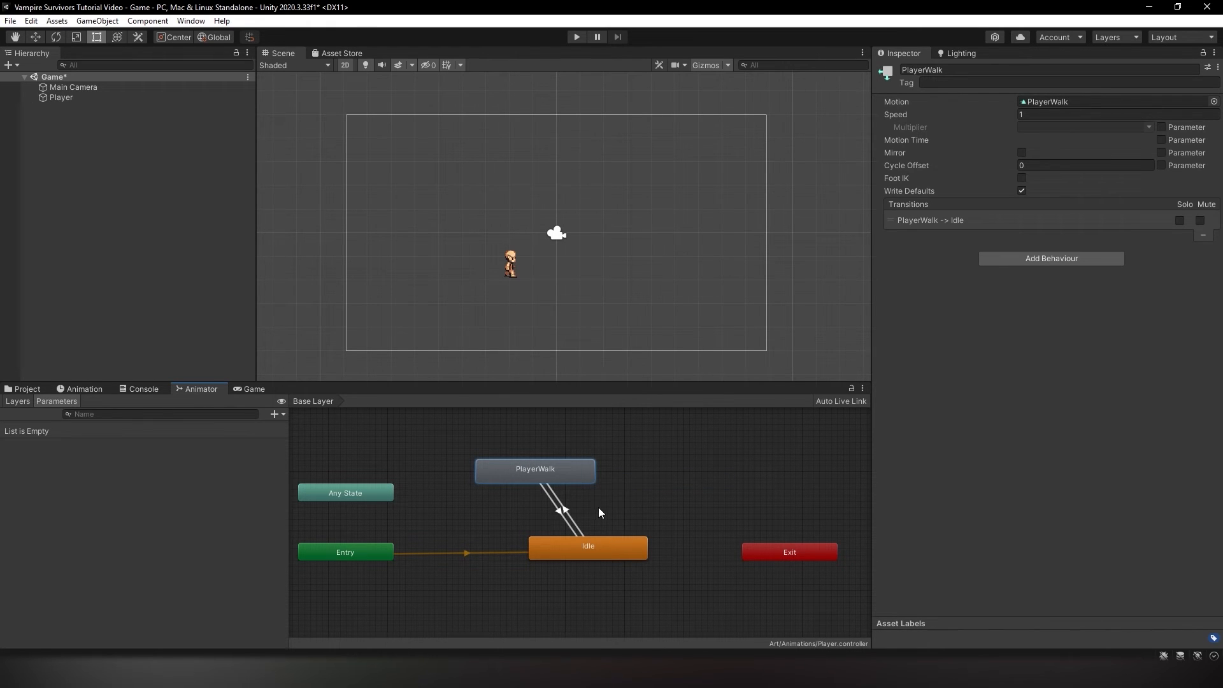
{"action": "left_click", "coordinate": [274, 413]}
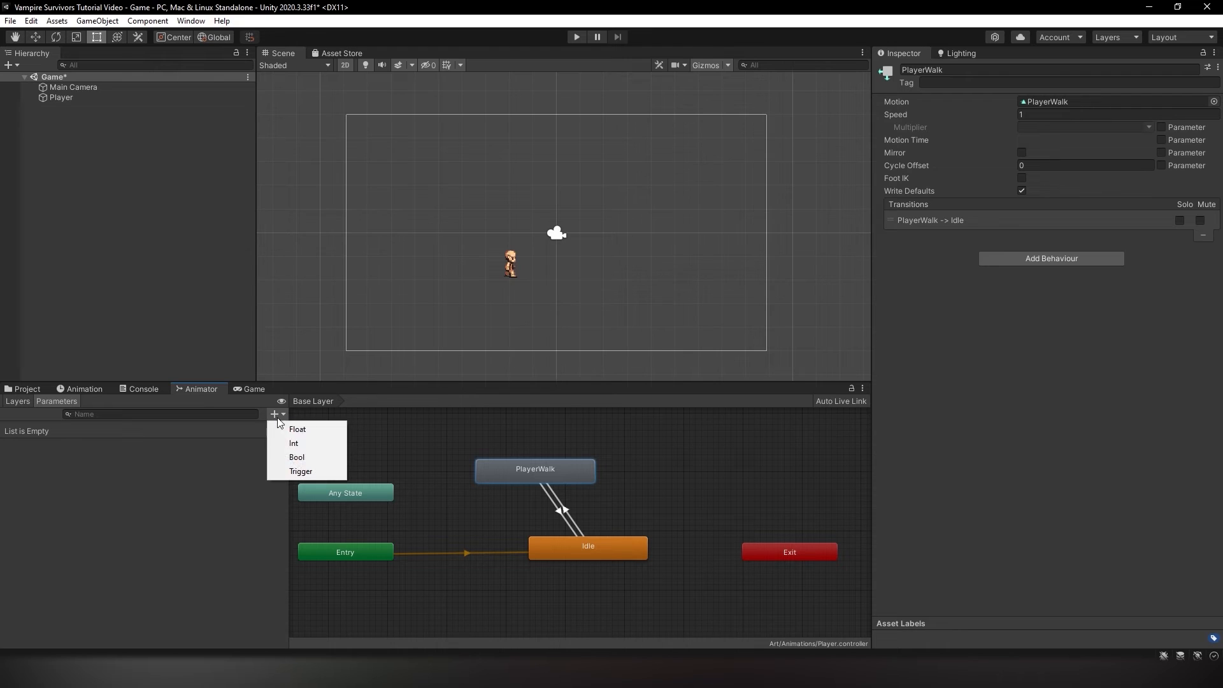
{"action": "left_click", "coordinate": [296, 458]}
{"action": "type", "text": "Move"}
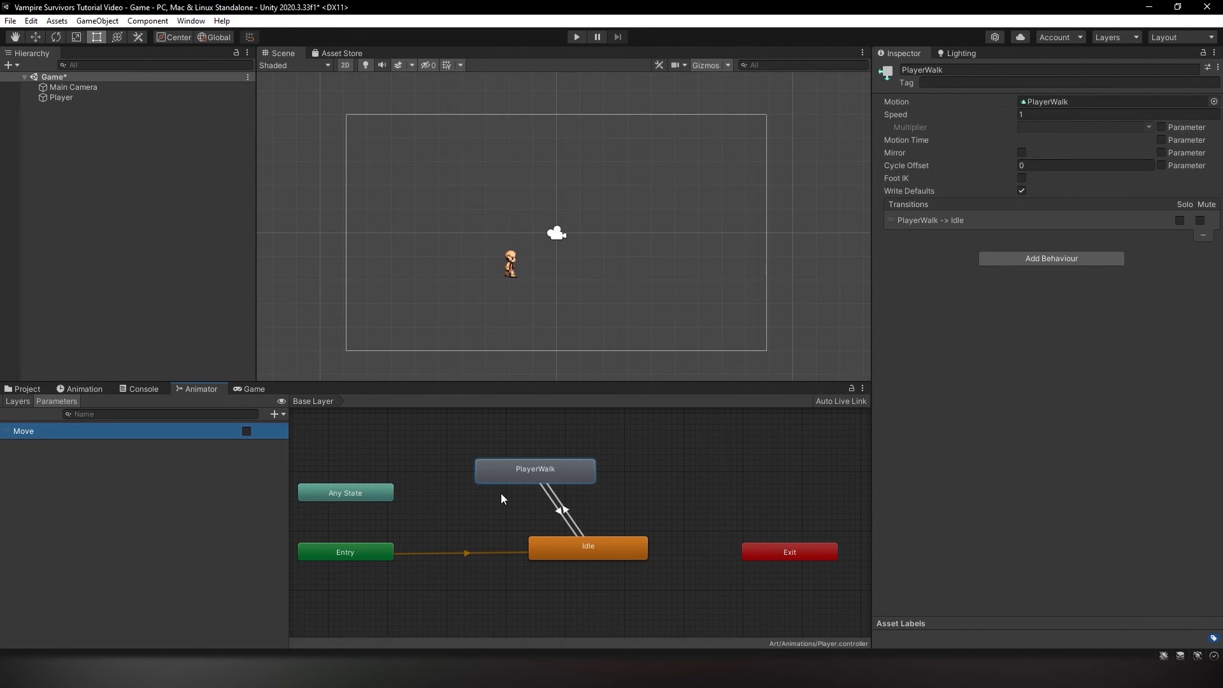
{"action": "mouse_move", "coordinate": [630, 497]}
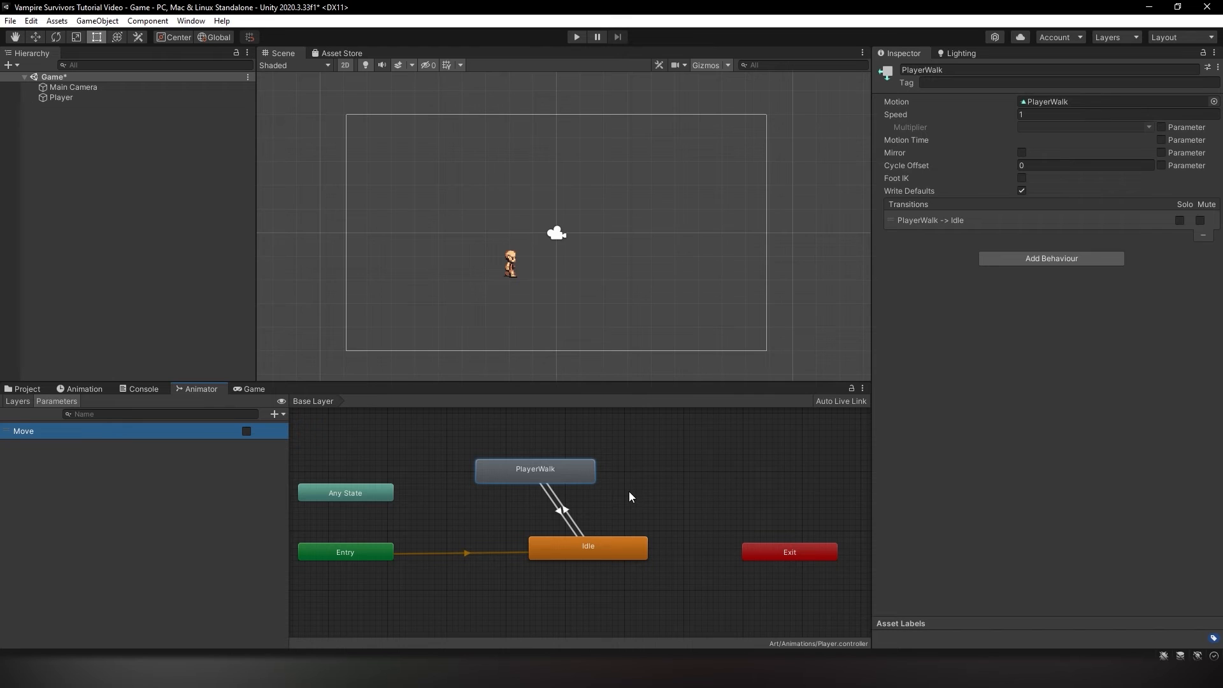
{"action": "mouse_move", "coordinate": [625, 498]}
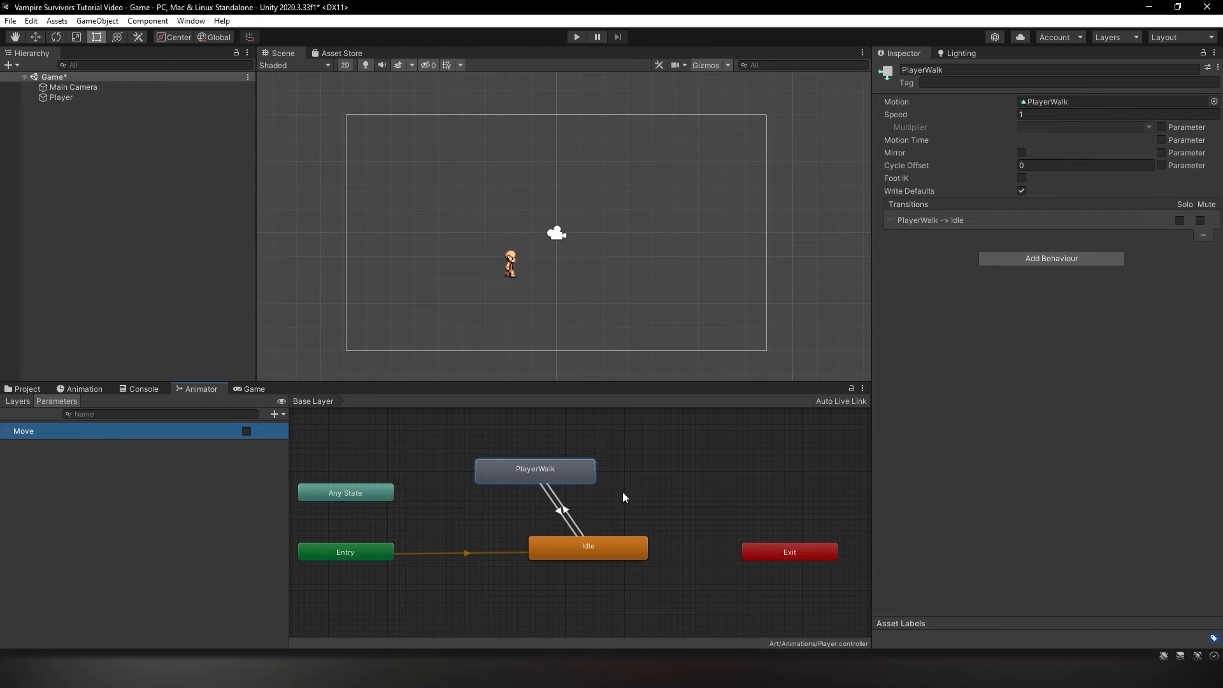
{"action": "mouse_move", "coordinate": [615, 503]}
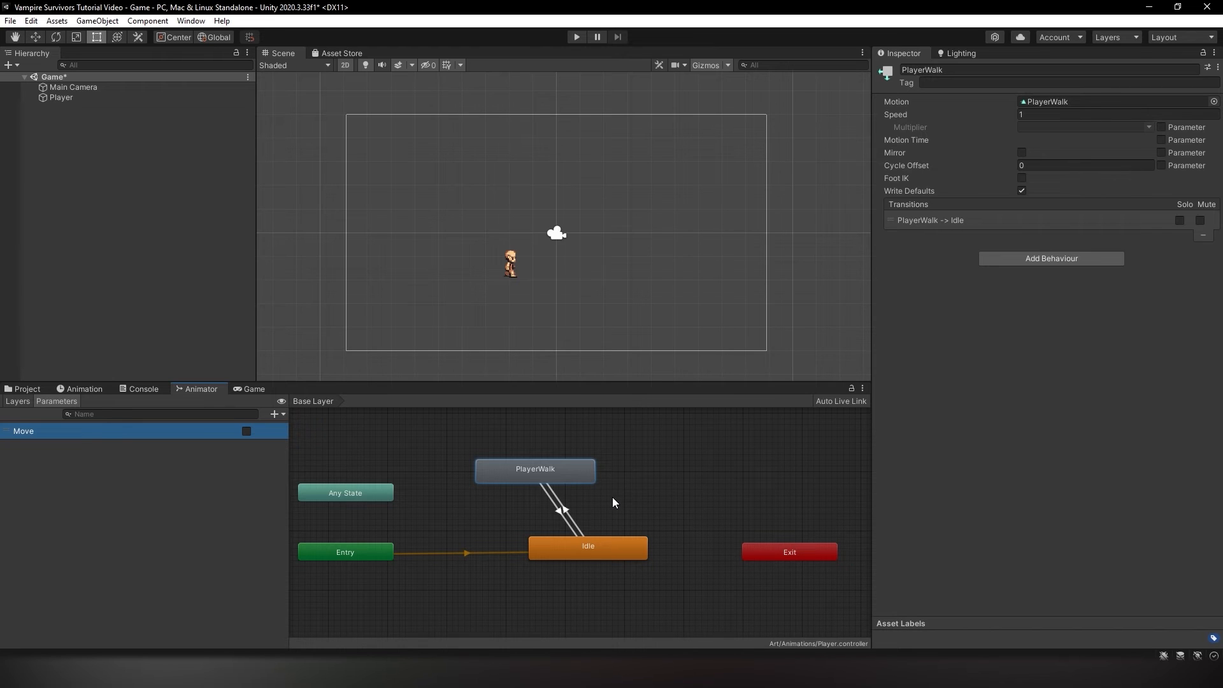
Make Idle→PlayerWalk require Move true, with no exit time or fixed duration
{"action": "left_click", "coordinate": [562, 511]}
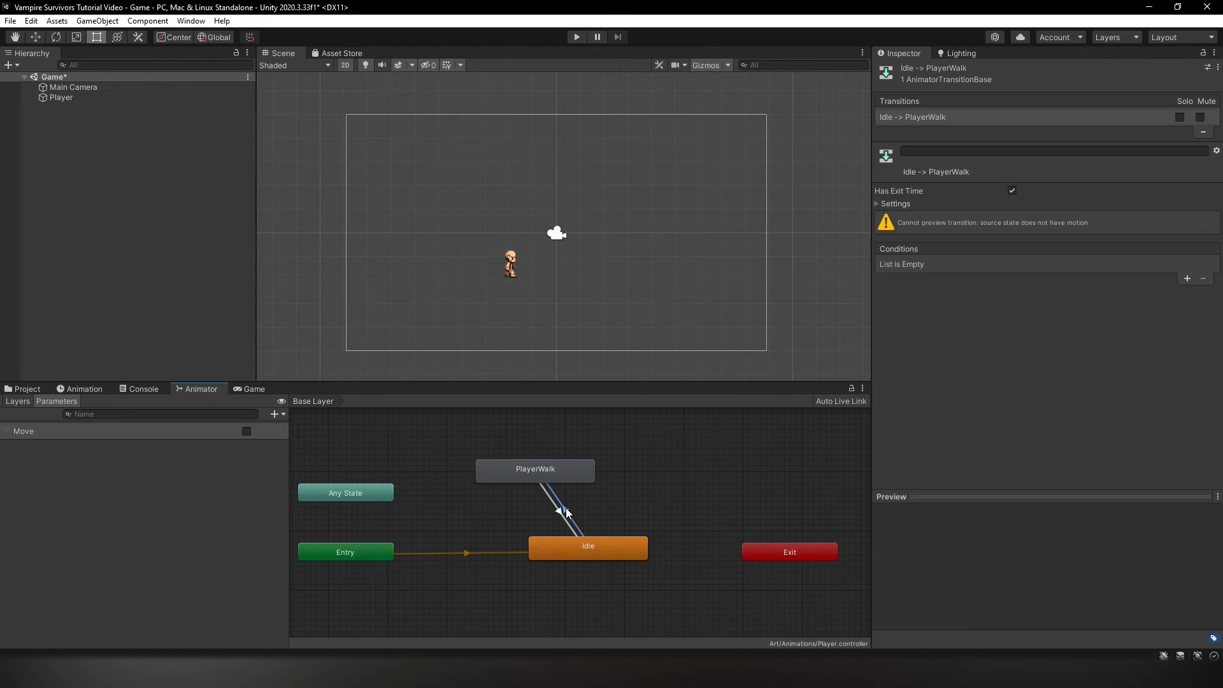
{"action": "left_click", "coordinate": [1186, 278]}
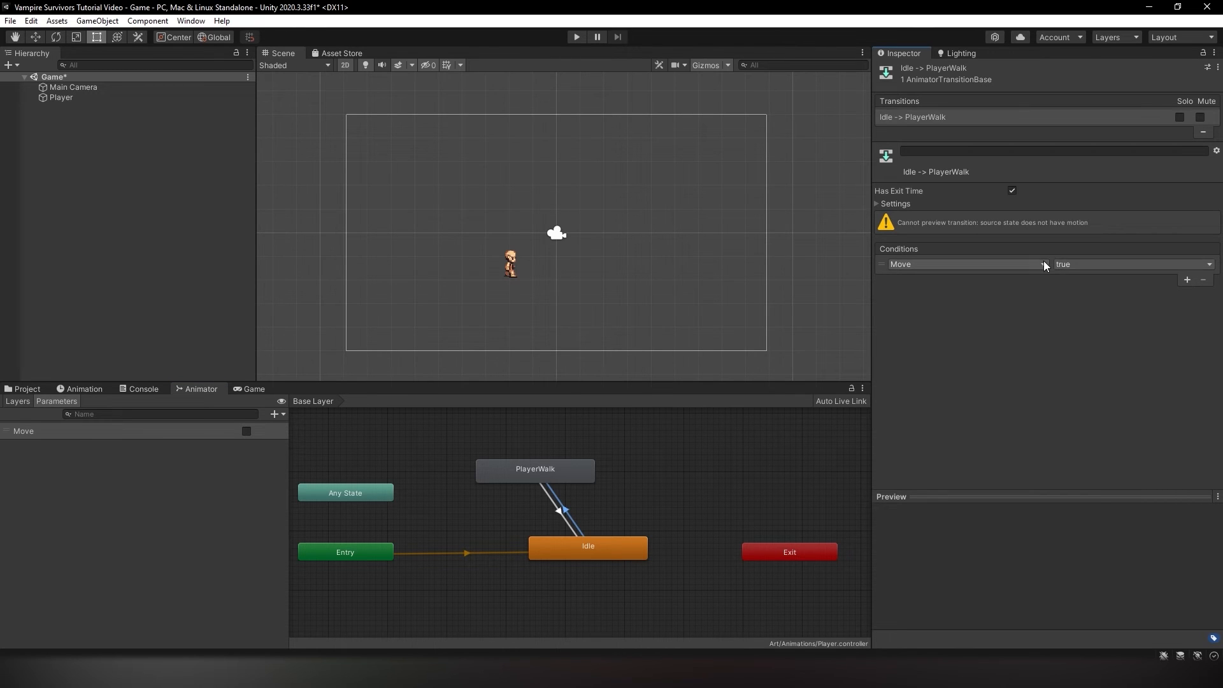
{"action": "mouse_move", "coordinate": [1019, 306]}
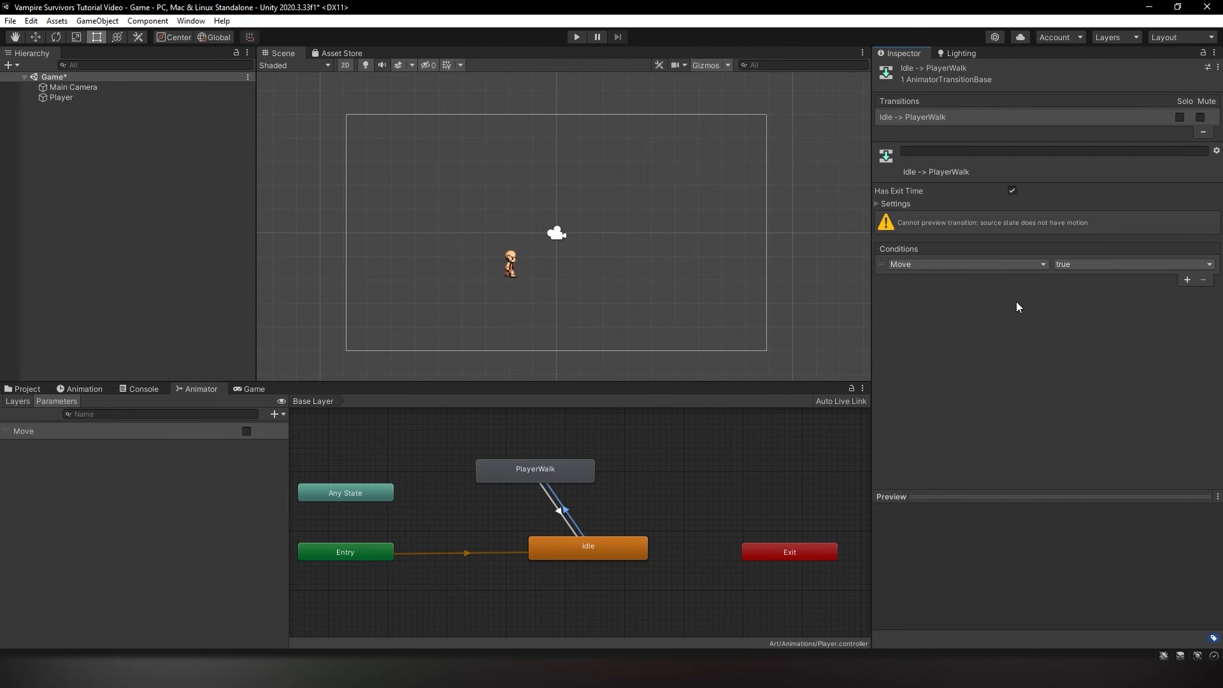
{"action": "mouse_move", "coordinate": [897, 207]}
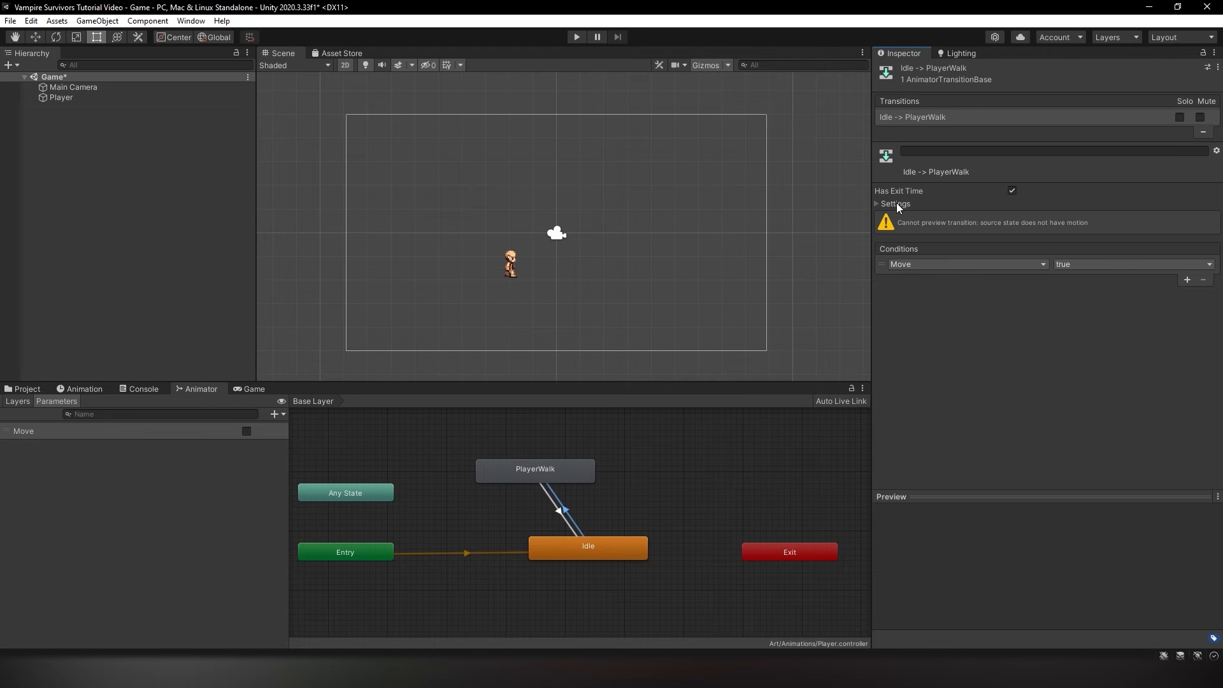
{"action": "left_click", "coordinate": [879, 204]}
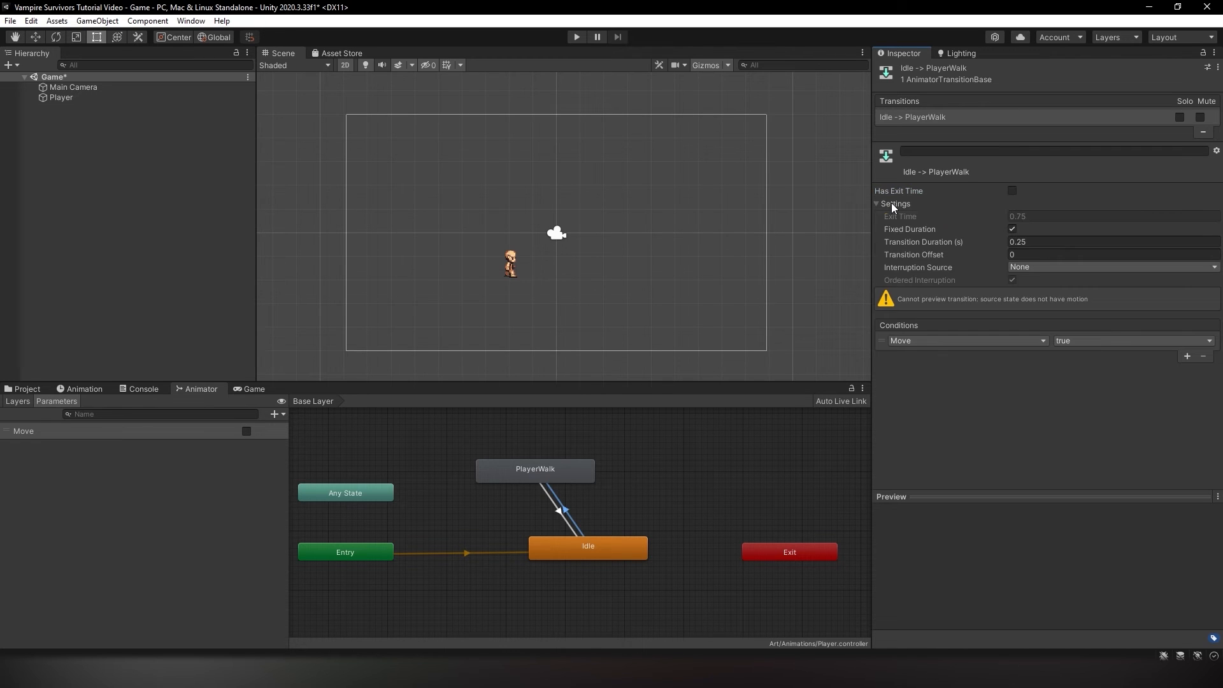
{"action": "left_click", "coordinate": [1013, 229]}
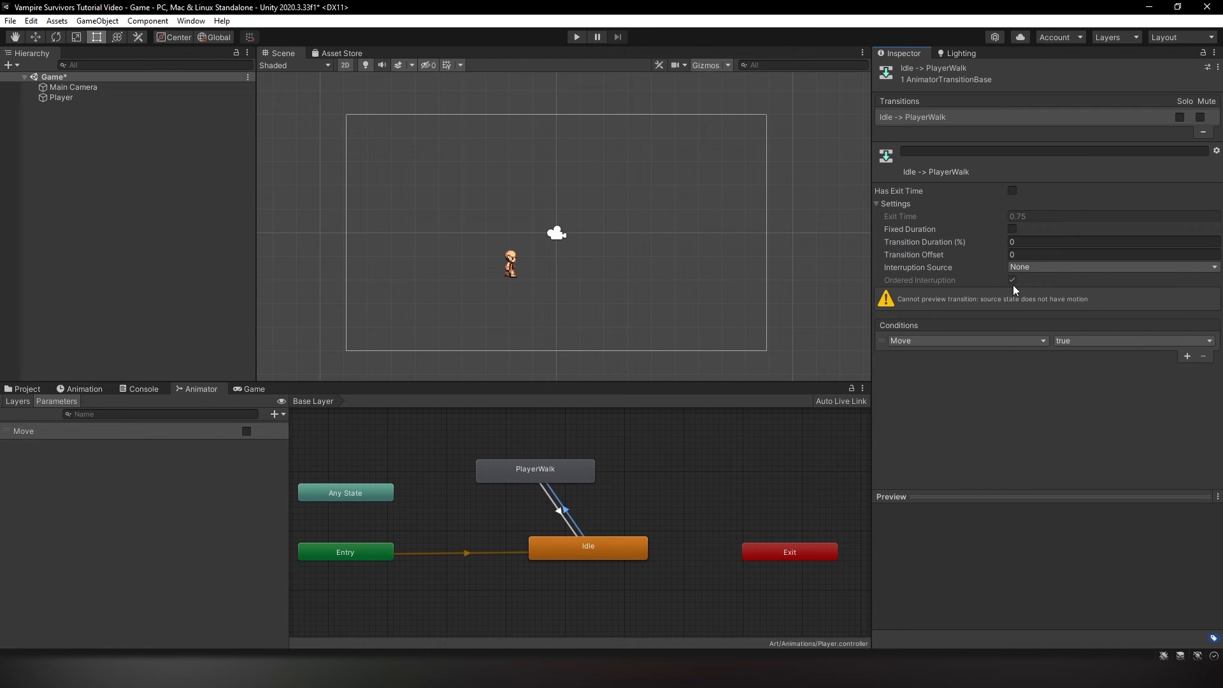
{"action": "mouse_move", "coordinate": [567, 522]}
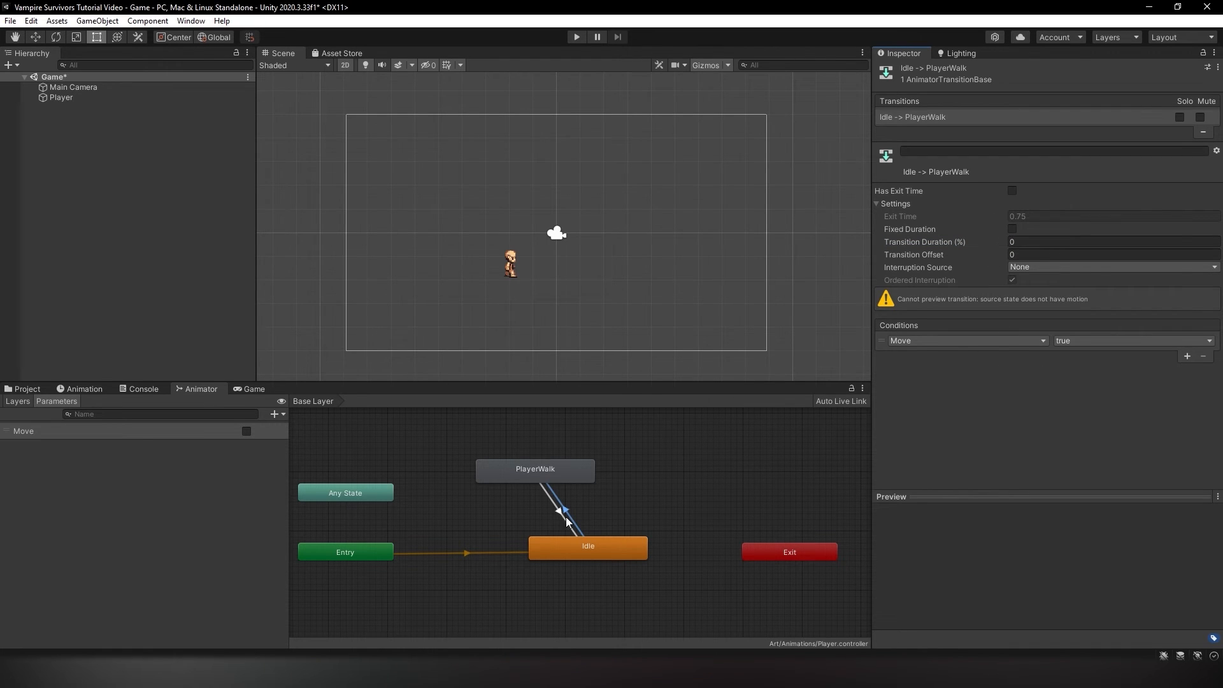
Make PlayerWalk→Idle require Move false, with no exit time or fixed duration
{"action": "left_click", "coordinate": [562, 511]}
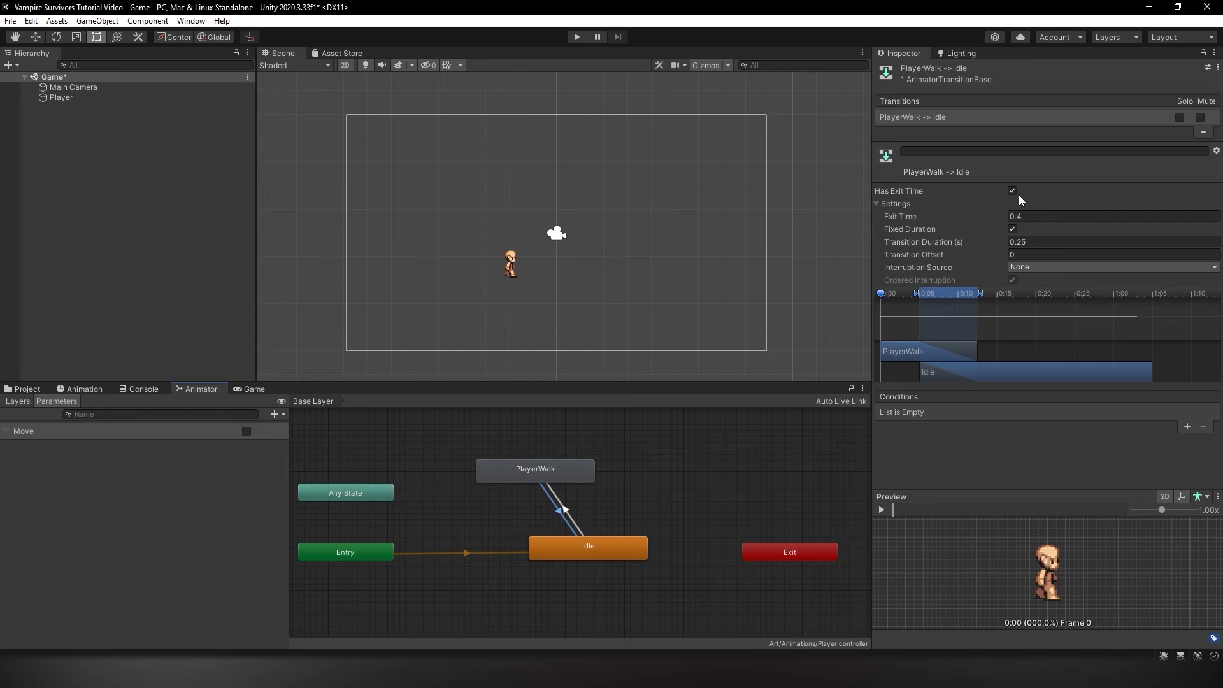
{"action": "left_click", "coordinate": [1012, 191]}
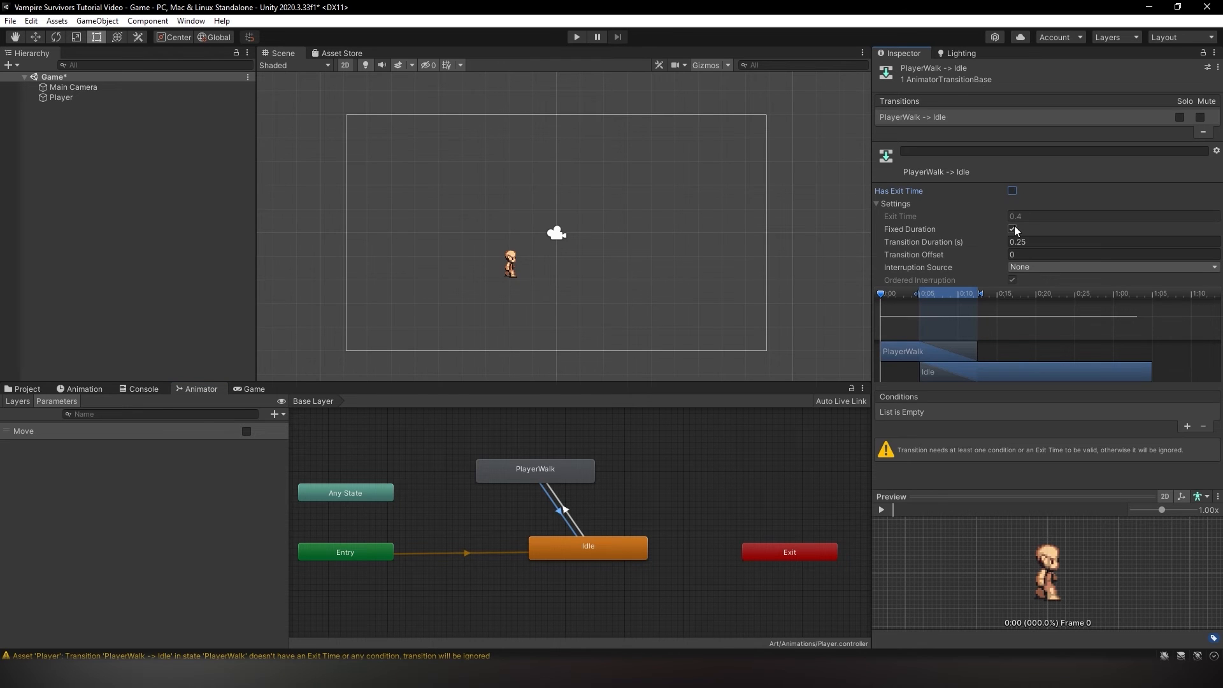
{"action": "left_click", "coordinate": [1013, 228]}
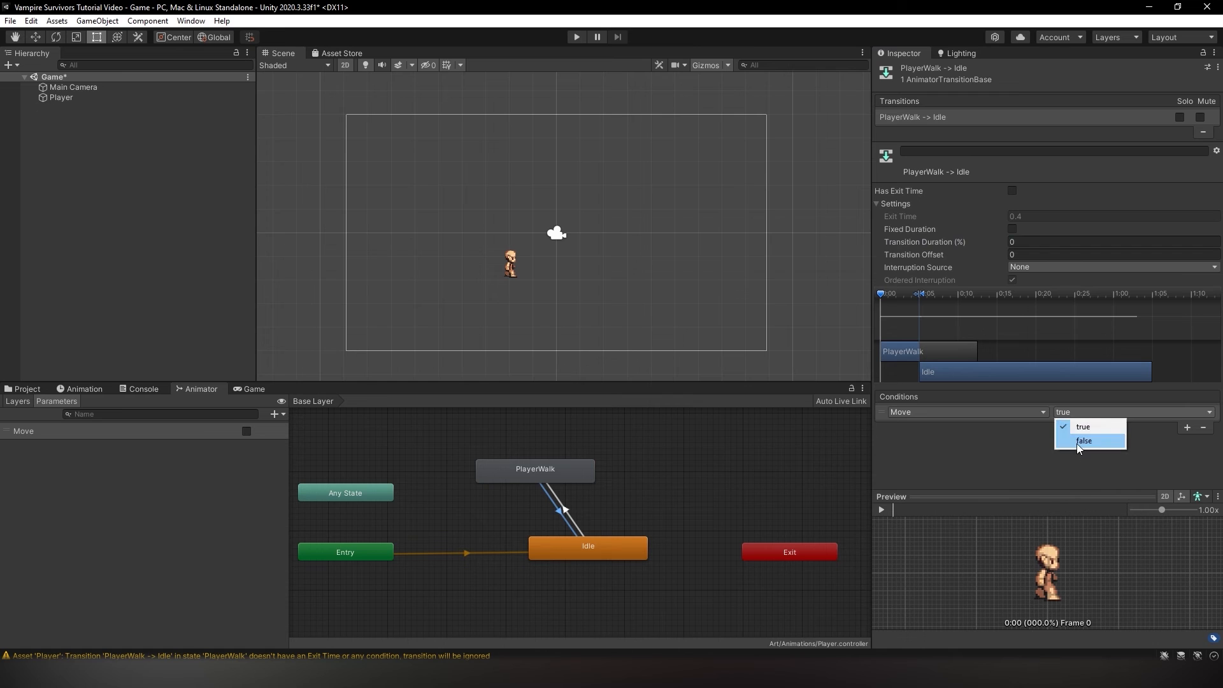
{"action": "left_click", "coordinate": [1083, 440]}
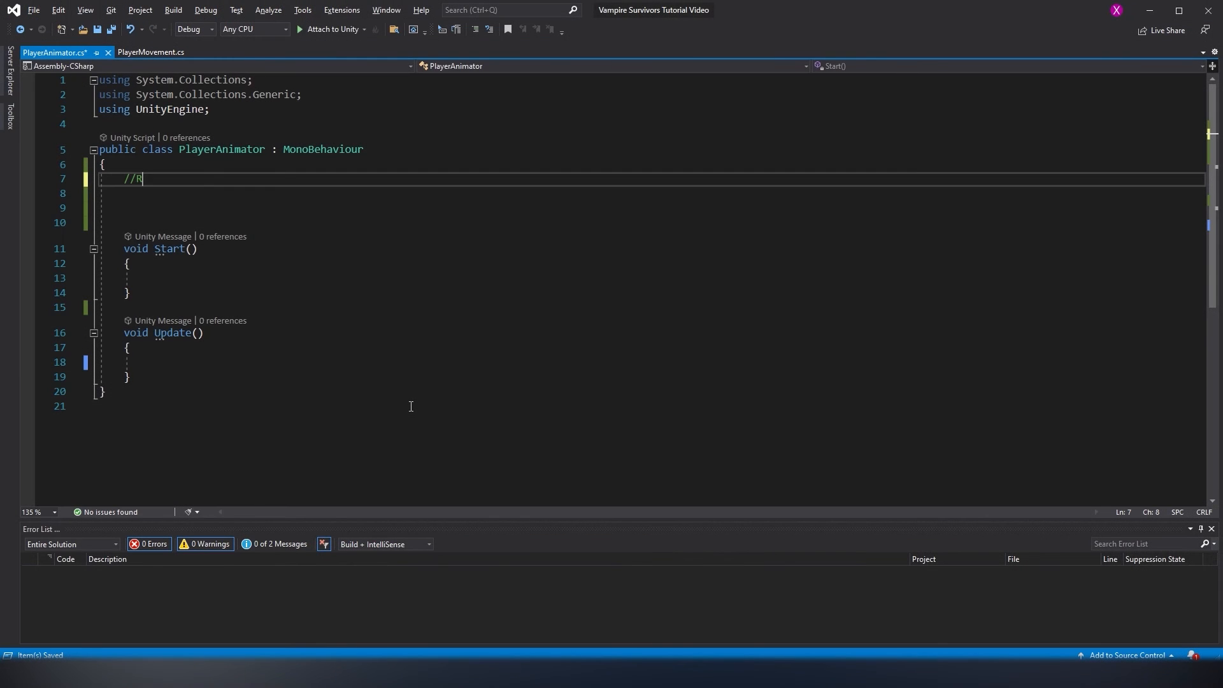
Declare PlayerMovement pm and SpriteRenderer sr reference fields in PlayerAnimator
{"action": "type", "text": "eferences"}
{"action": "left_click", "coordinate": [664, 207]}
{"action": "type", "text": "PlayerMovement pm;"}
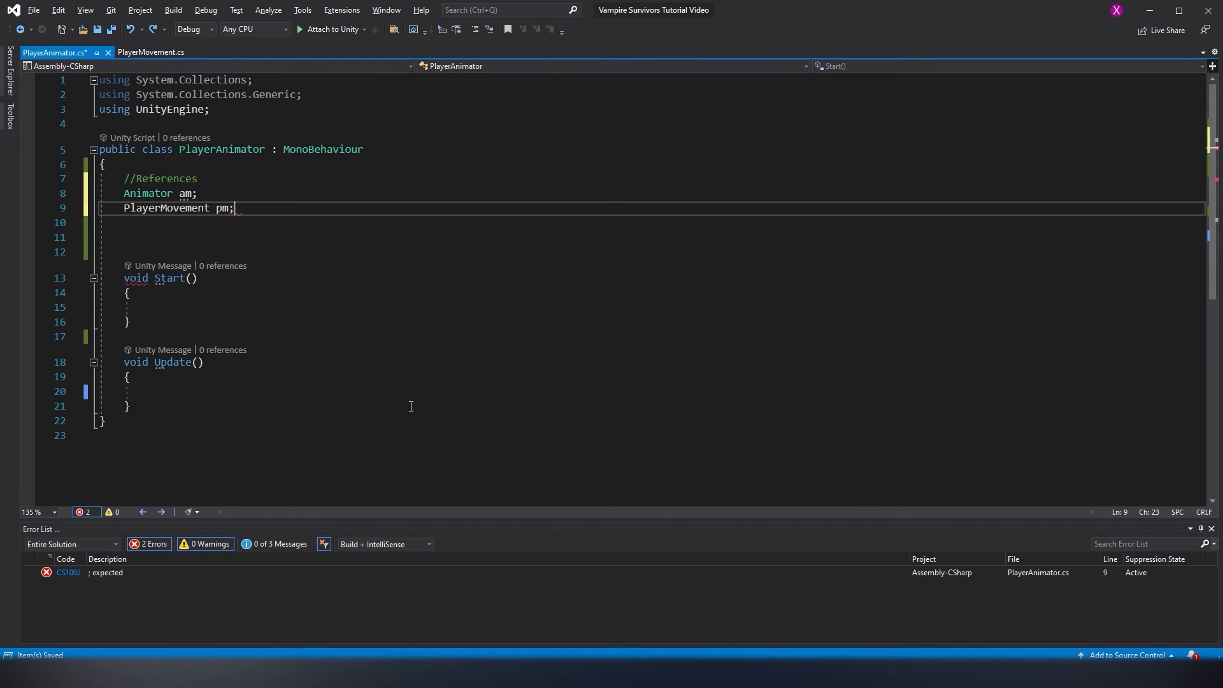
{"action": "key", "text": "enter"}
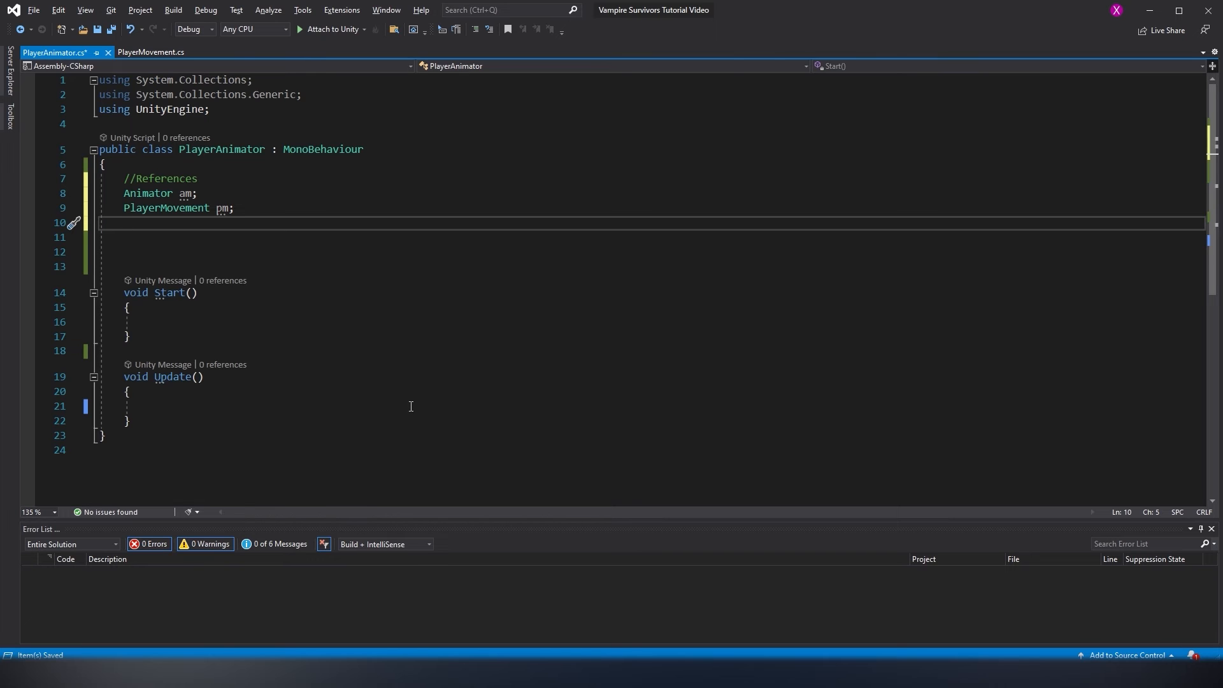
{"action": "type", "text": "spriteRenderer sr;"}
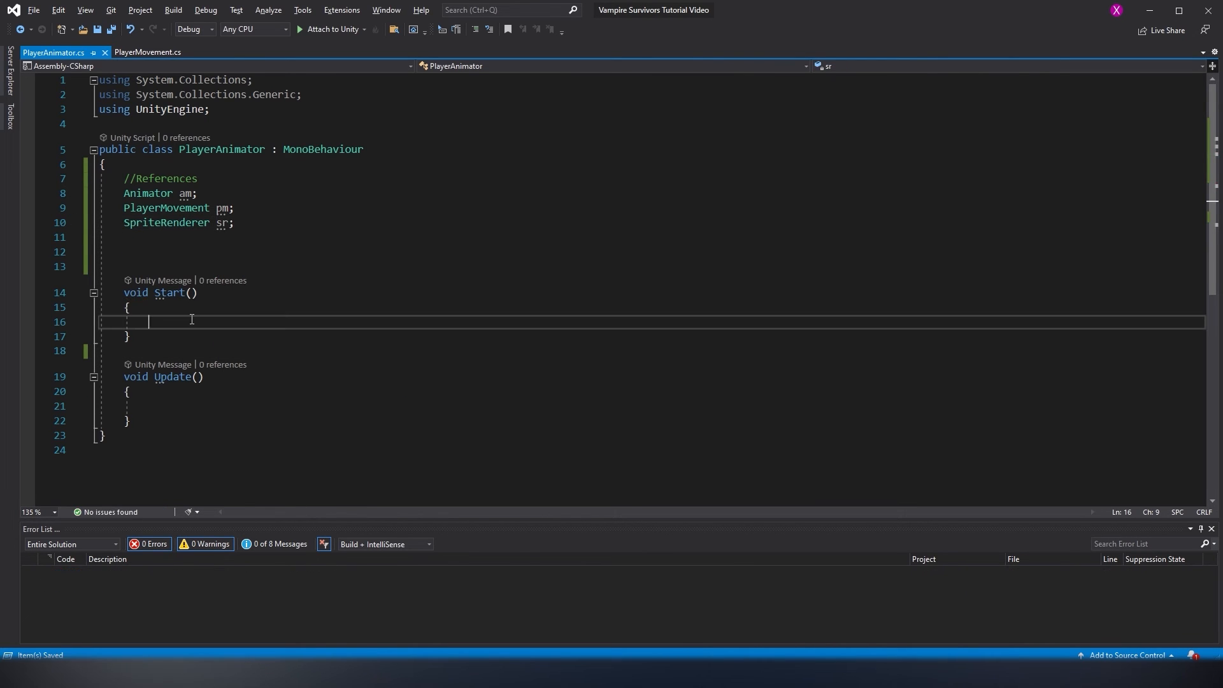
In Start, assign am, pm and sr via GetComponent<Animator>, <PlayerMovement>, <SpriteRenderer>
{"action": "type", "text": "am = GetComponent"}
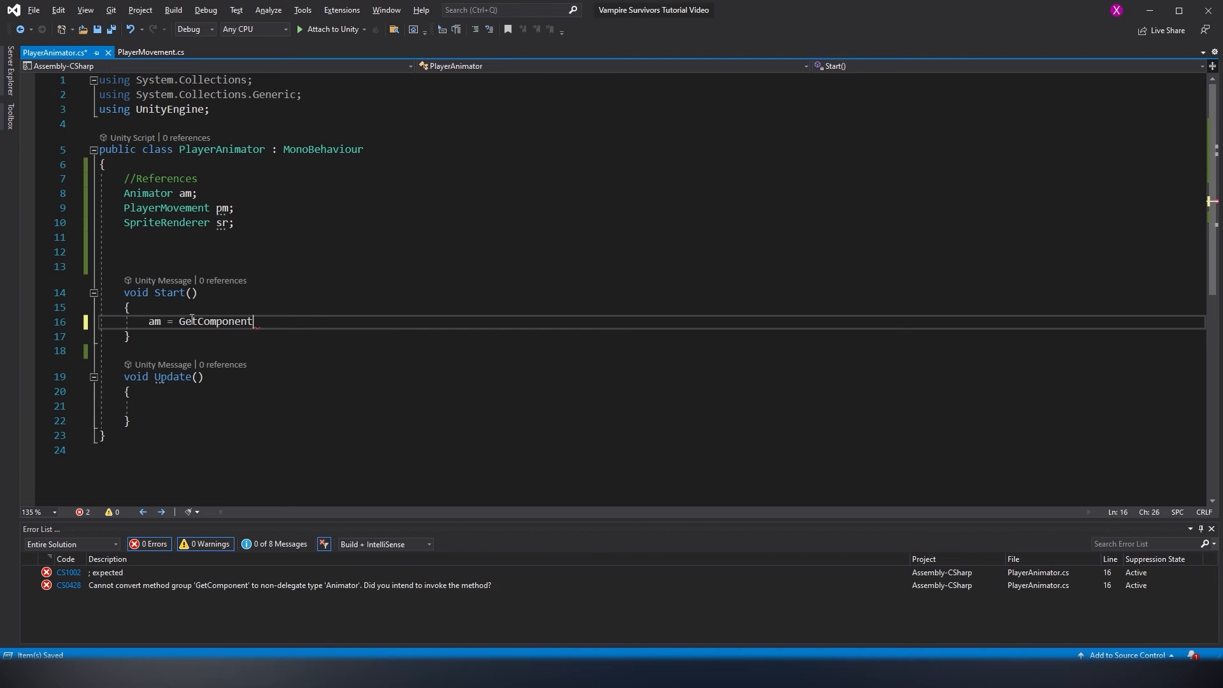
{"action": "type", "text": "<Animator>();"}
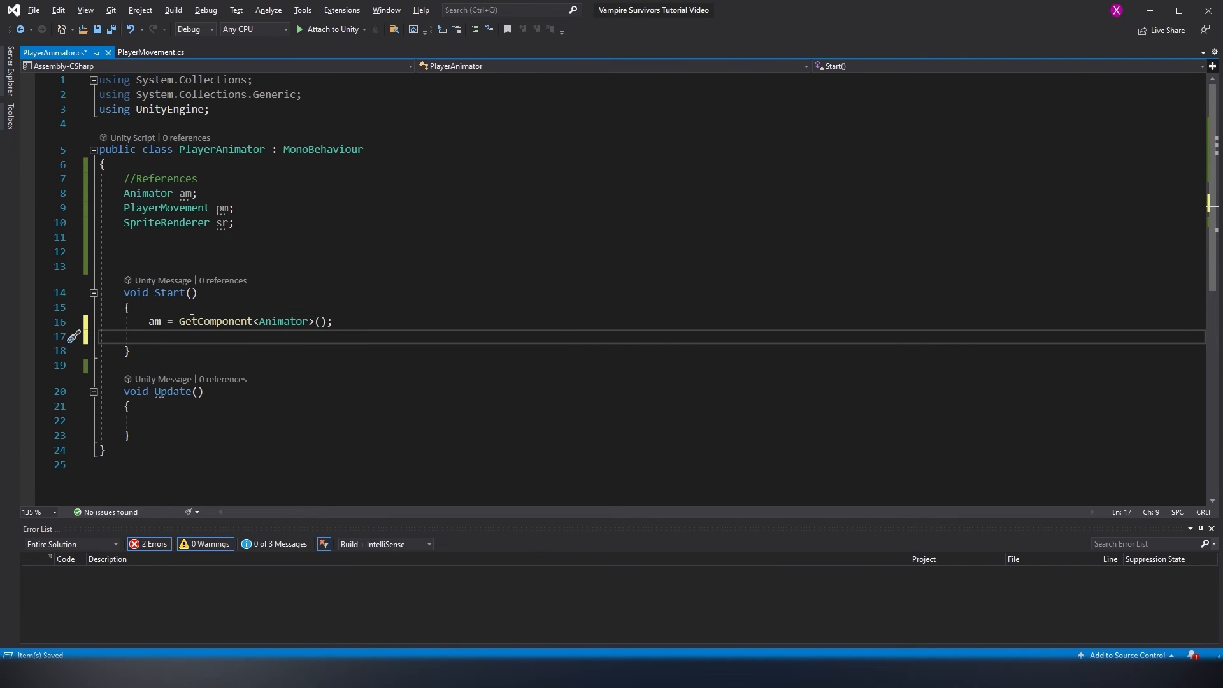
{"action": "type", "text": "pm ="}
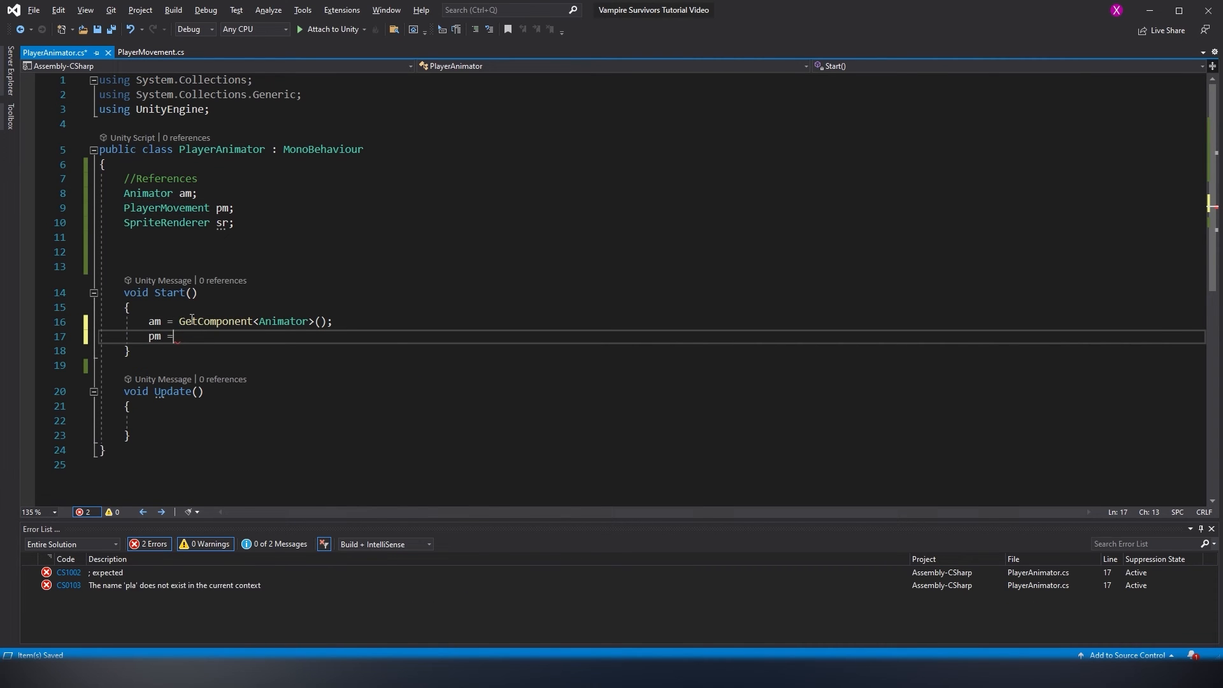
{"action": "type", "text": "GetComponent<PlayerMovement>()"}
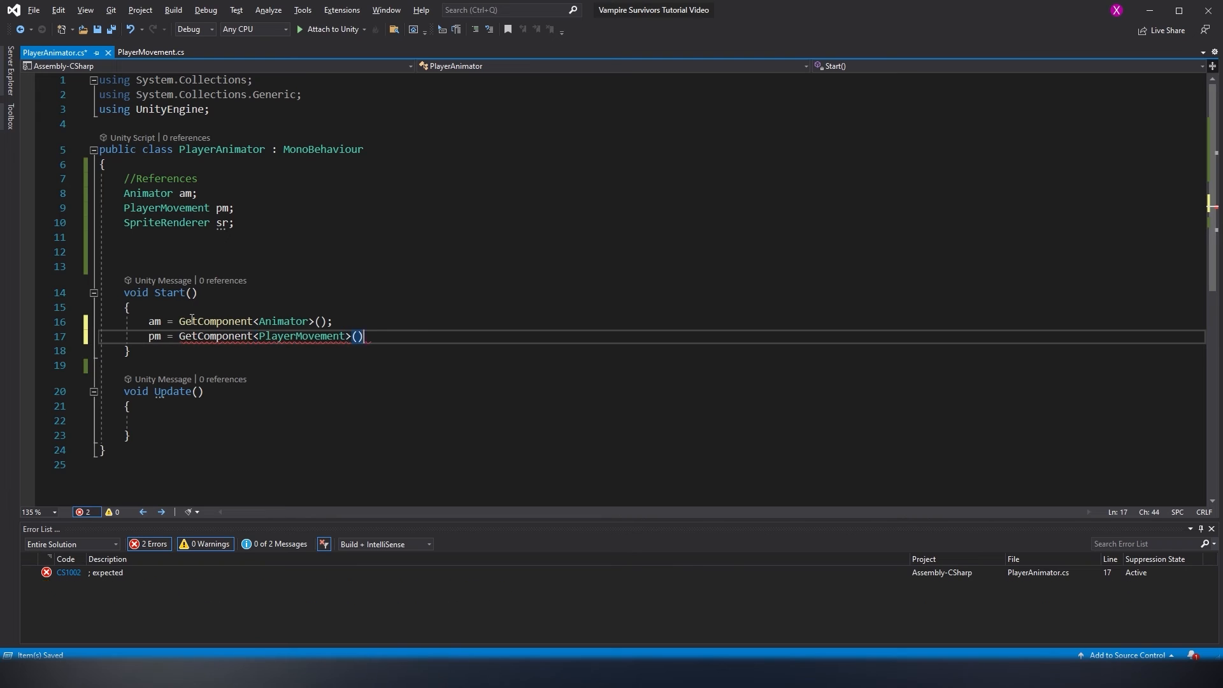
{"action": "scroll", "scroll_direction": "right", "scroll_amount": 3}
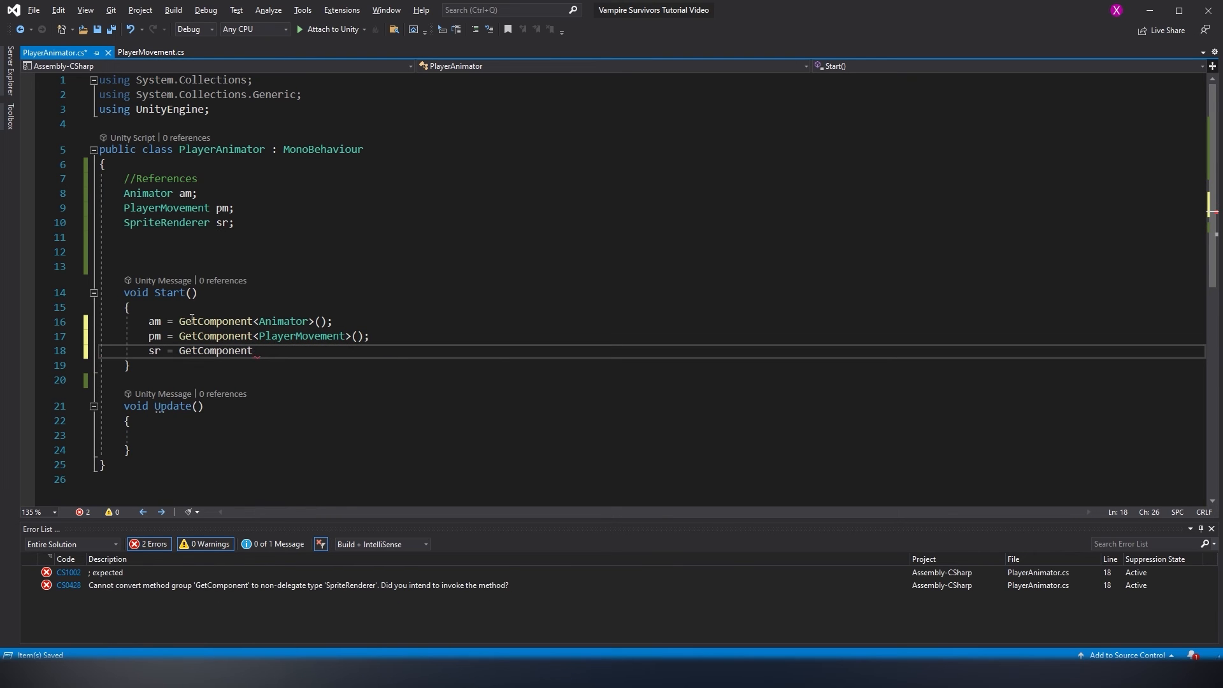
{"action": "type", "text": "<SpriteRenderer>();"}
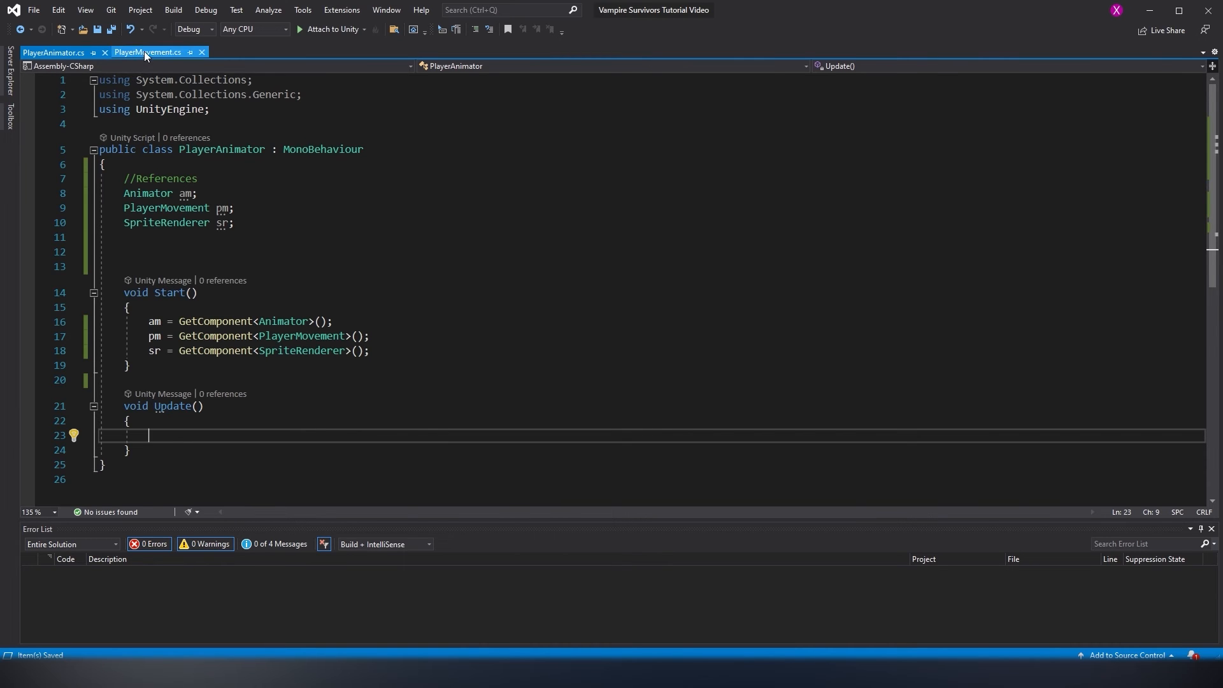
Make PlayerMovement's moveDir public with [HideInInspector], then return to PlayerAnimator
{"action": "left_click", "coordinate": [148, 52]}
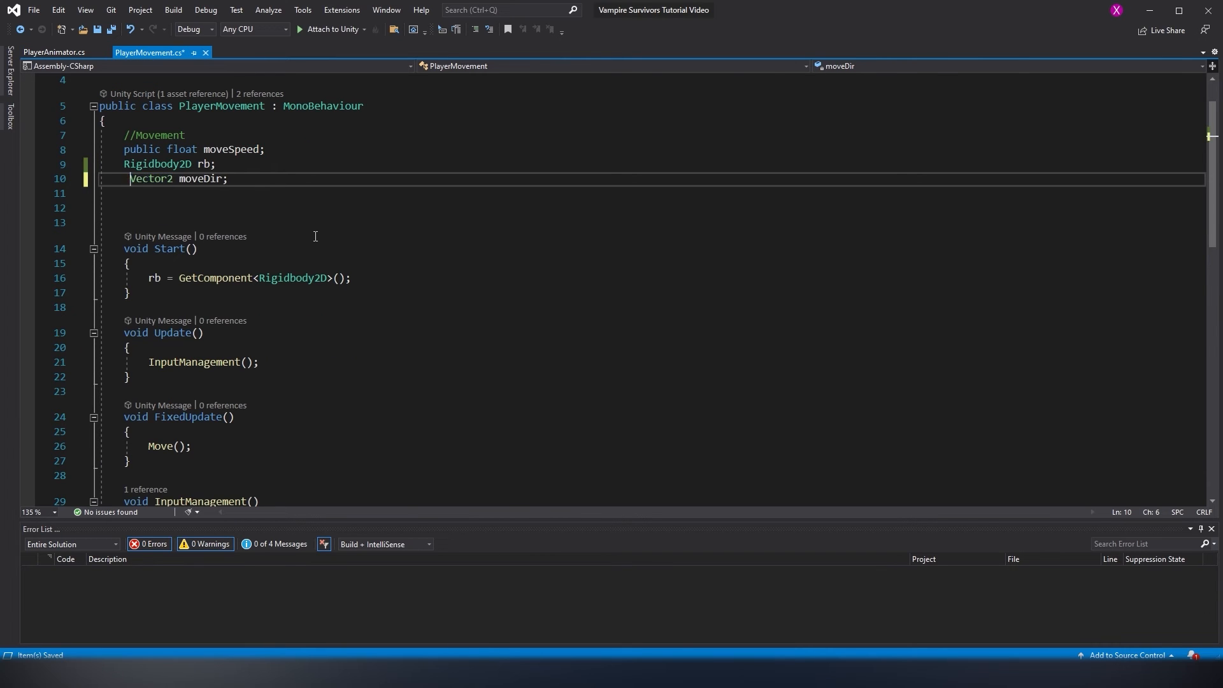
{"action": "type", "text": "public"}
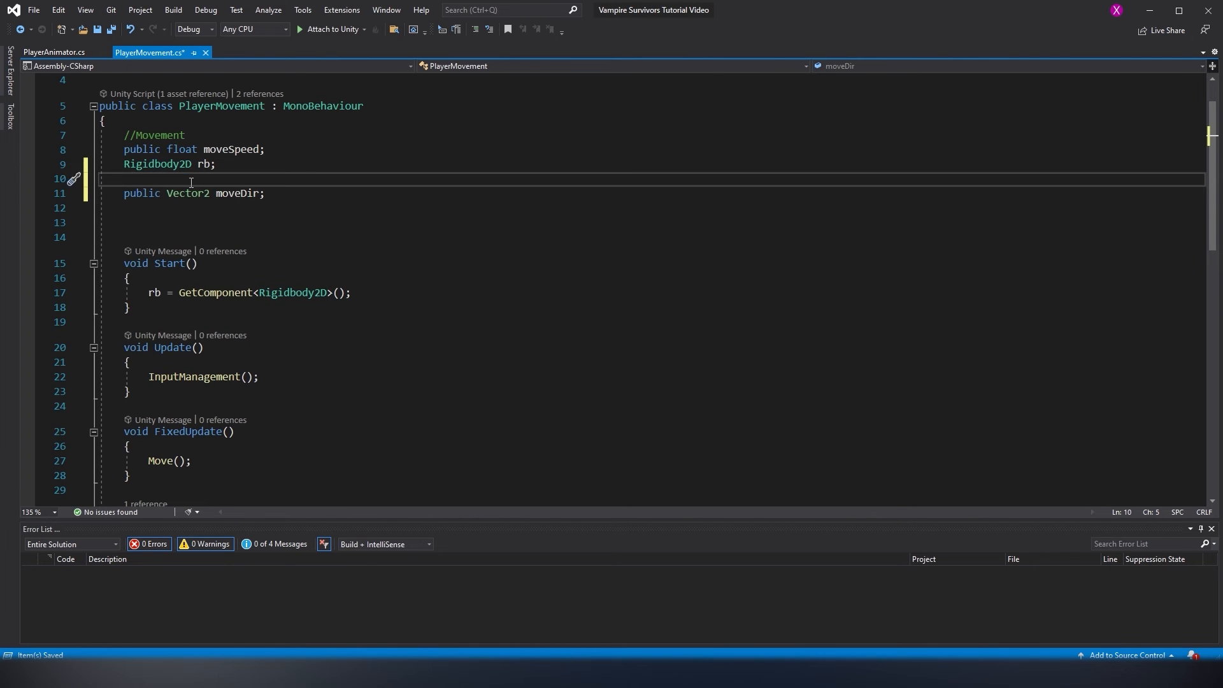
{"action": "type", "text": "[HideInInspector]"}
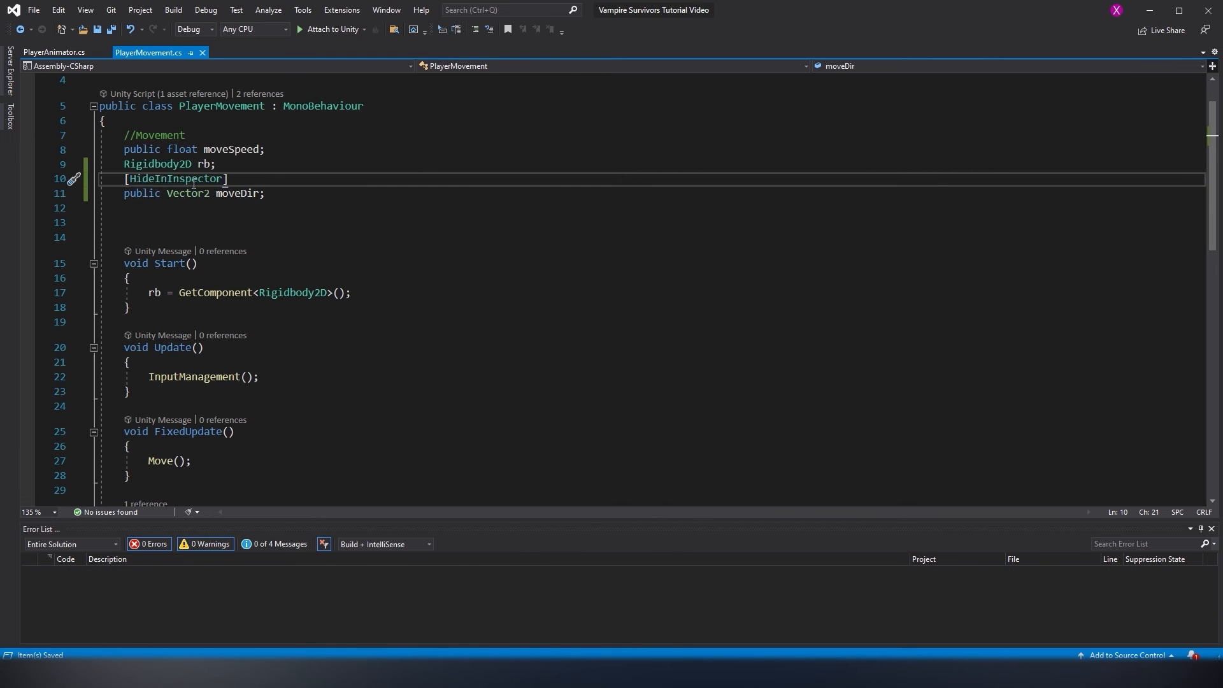
{"action": "left_click", "coordinate": [53, 53]}
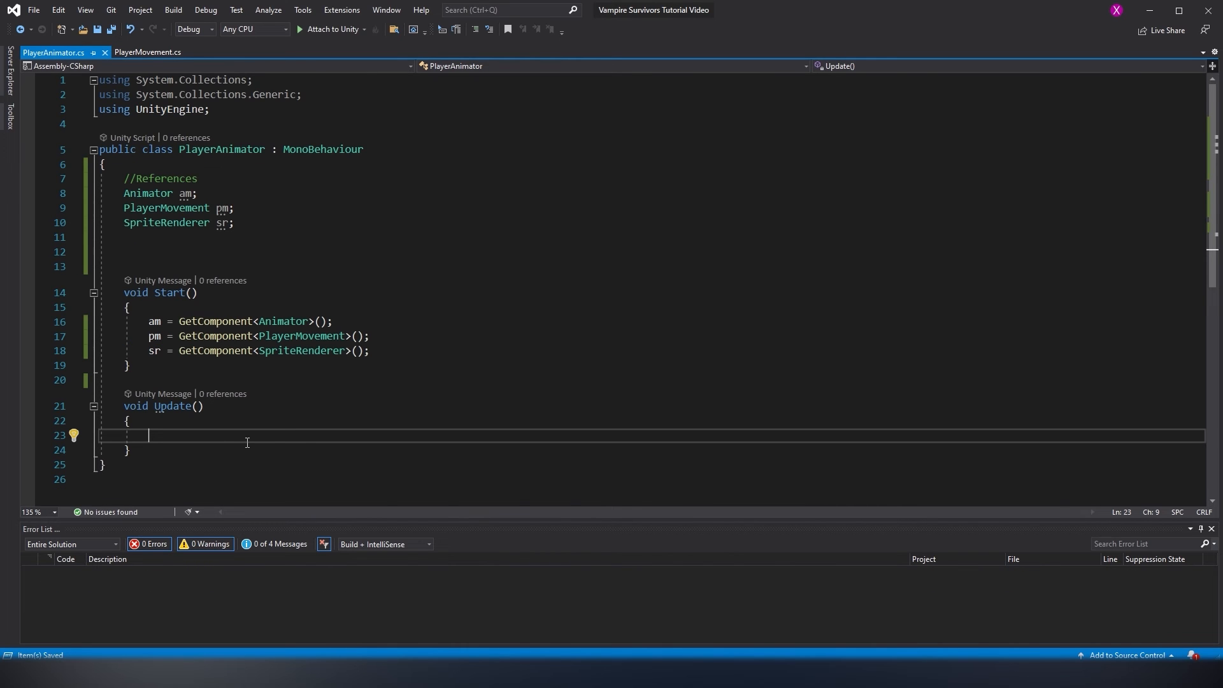
In Update, call am.SetBool("Move", true) when pm.moveDir.x or pm.moveDir.y is nonzero
{"action": "type", "text": "if (p"}
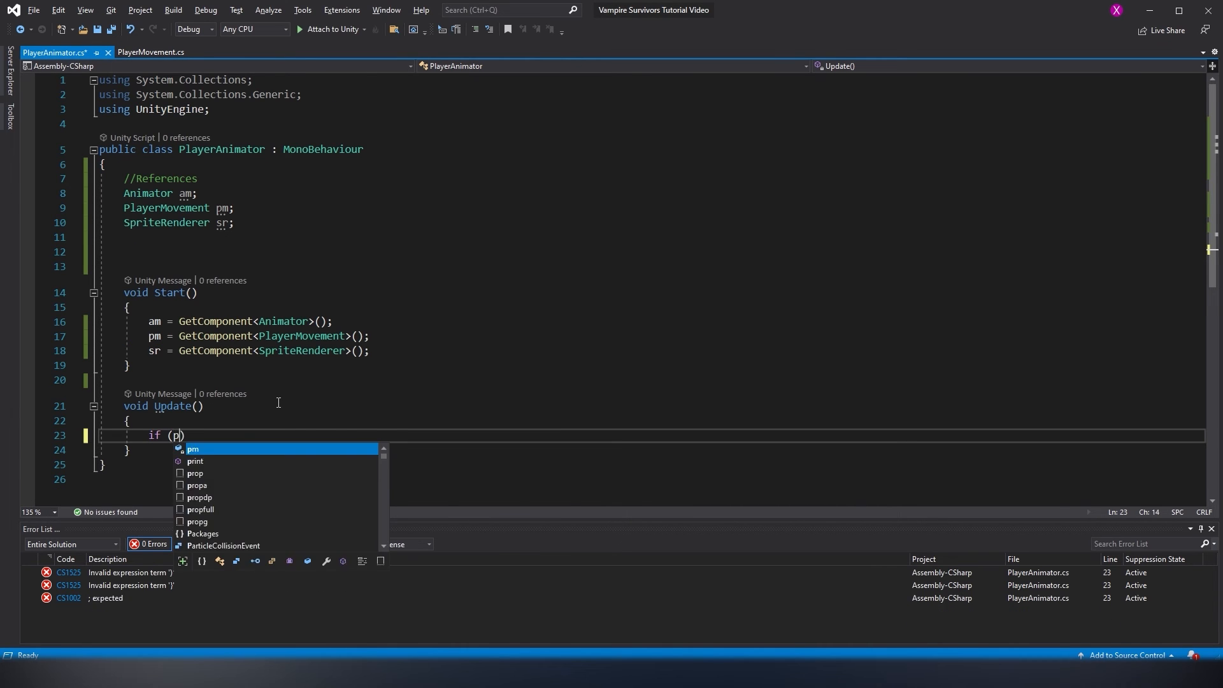
{"action": "type", "text": "m.moveDir"}
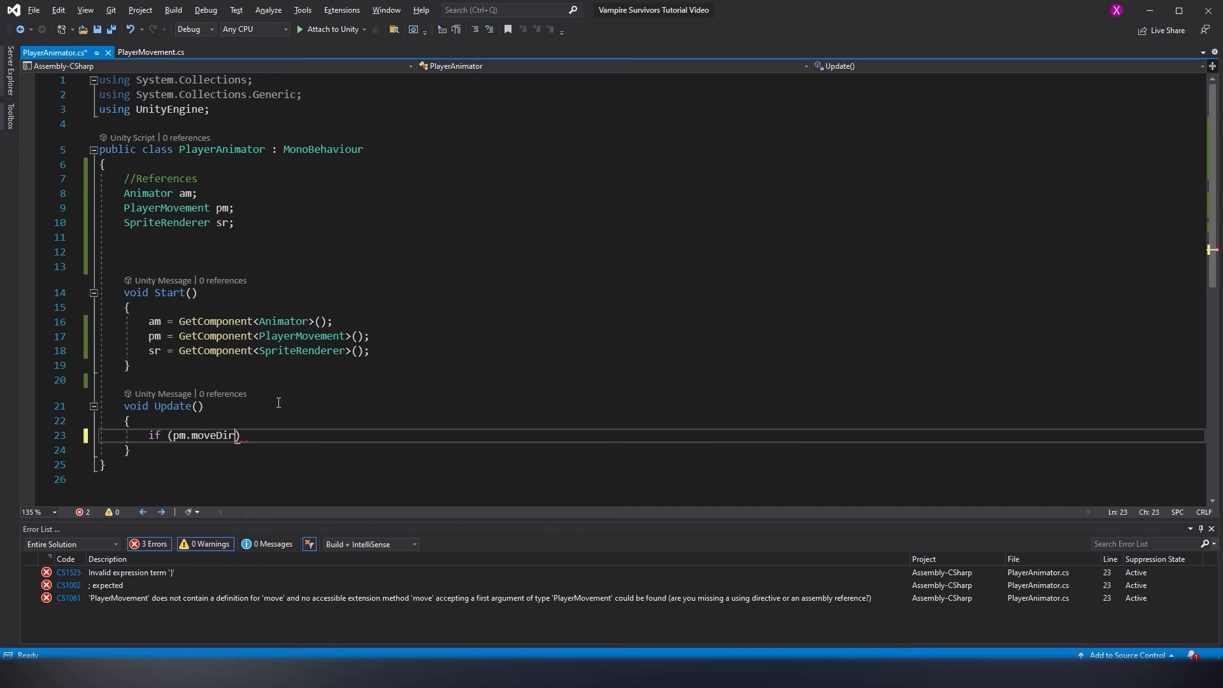
{"action": "type", "text": ".x != 0 ||"}
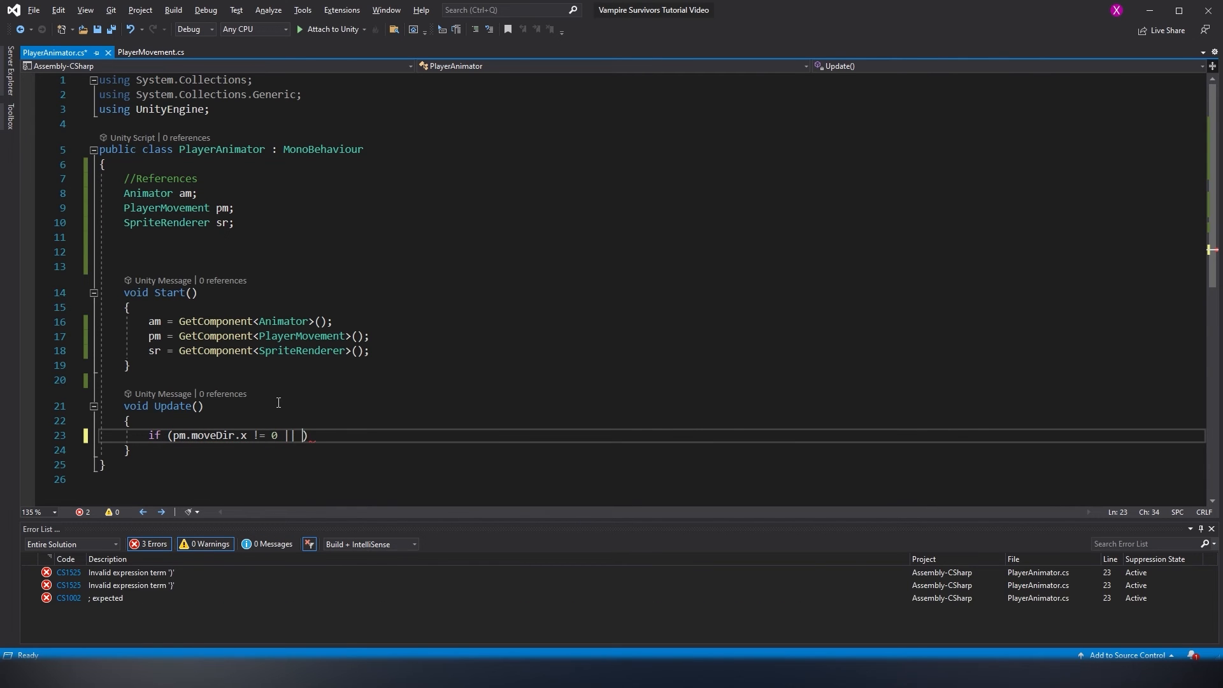
{"action": "type", "text": "pm.moveDir"}
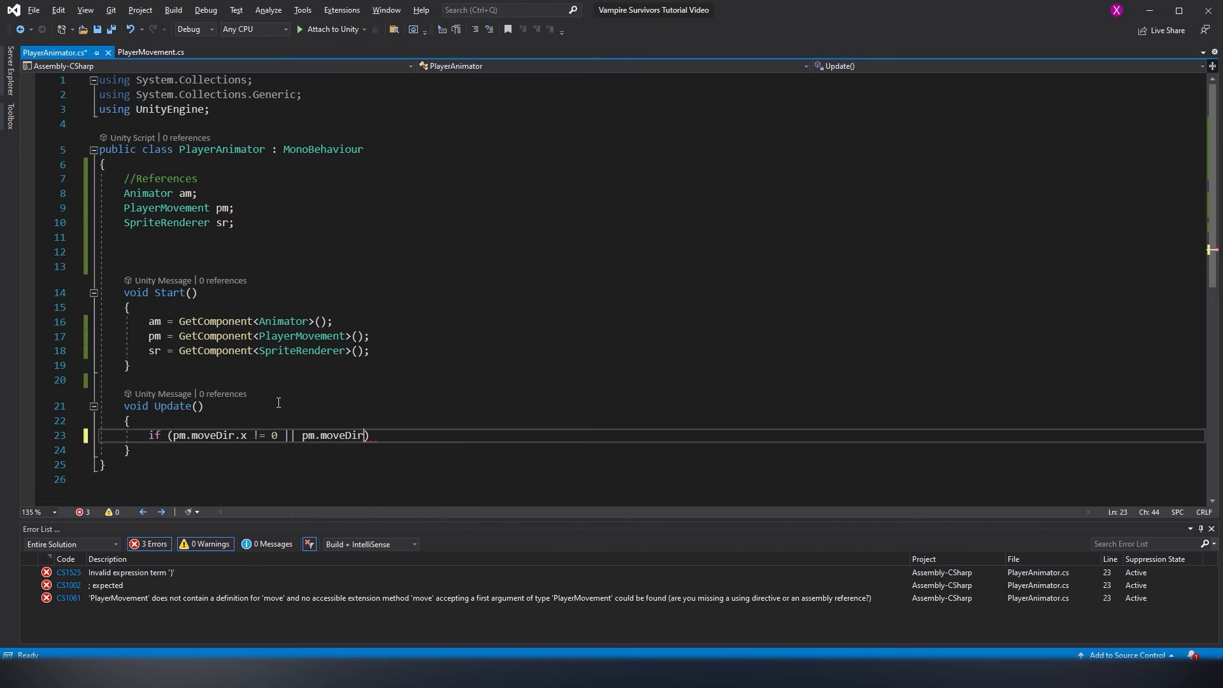
{"action": "type", "text": ".y != 0)"}
{"action": "type", "text": "am.SetBool(\""}
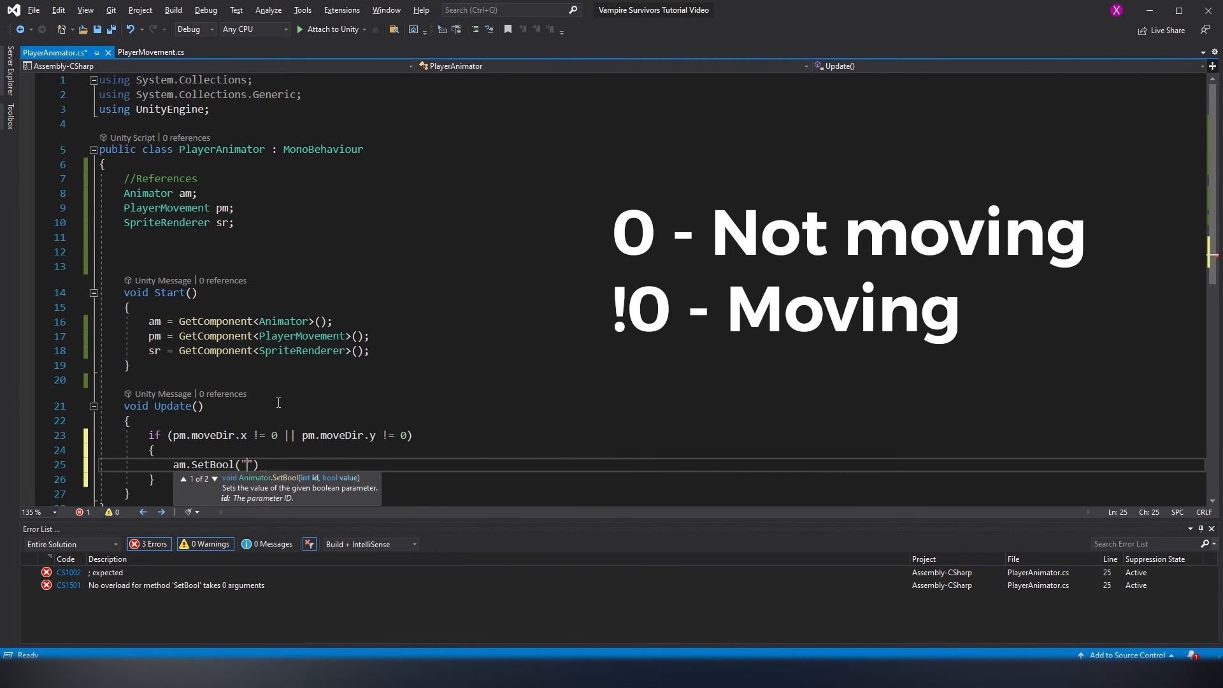
{"action": "type", "text": "Move\", true);"}
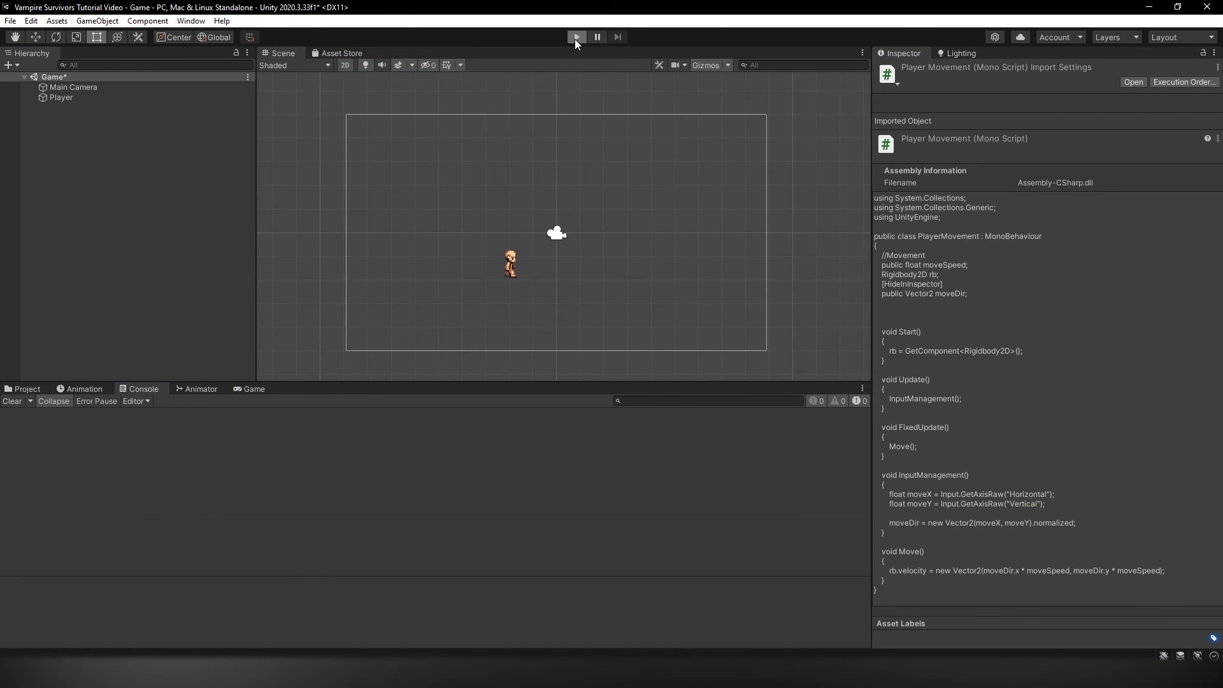
Enter play mode to test the Player's walk animation
{"action": "left_click", "coordinate": [577, 37]}
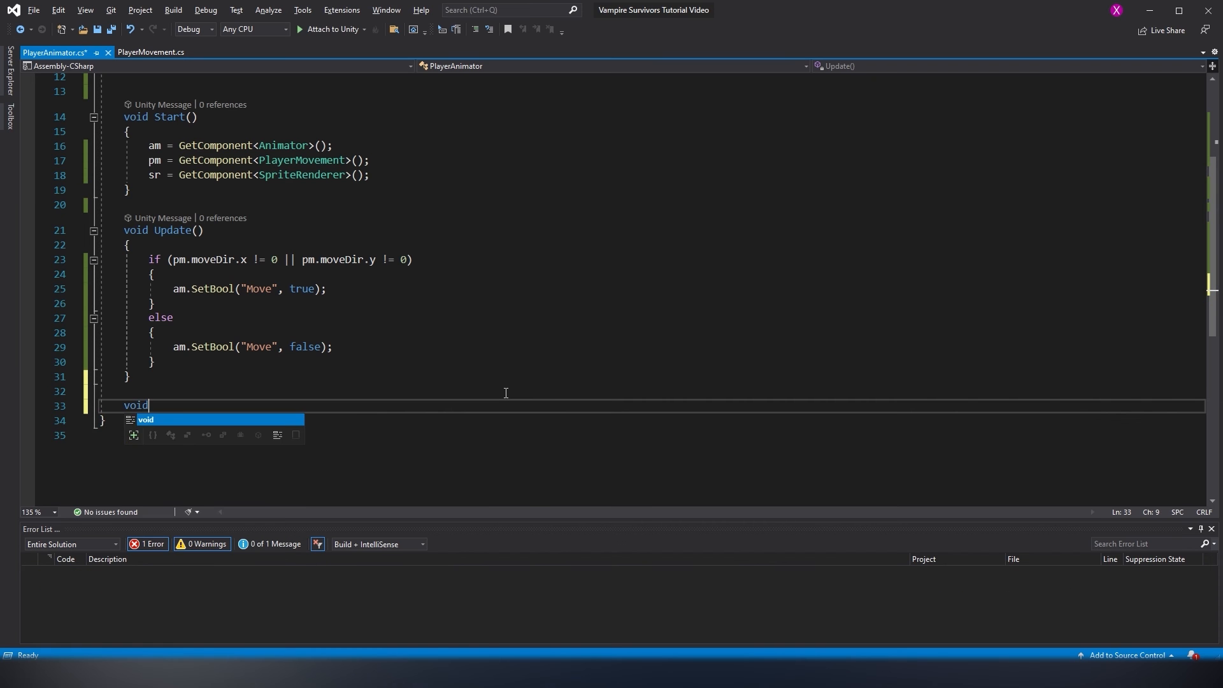
Add SpriteDirectionChecker() setting sr.flipX true for negative pm.moveDir.x, false otherwise, and call it
{"action": "type", "text": "SpriteDr"}
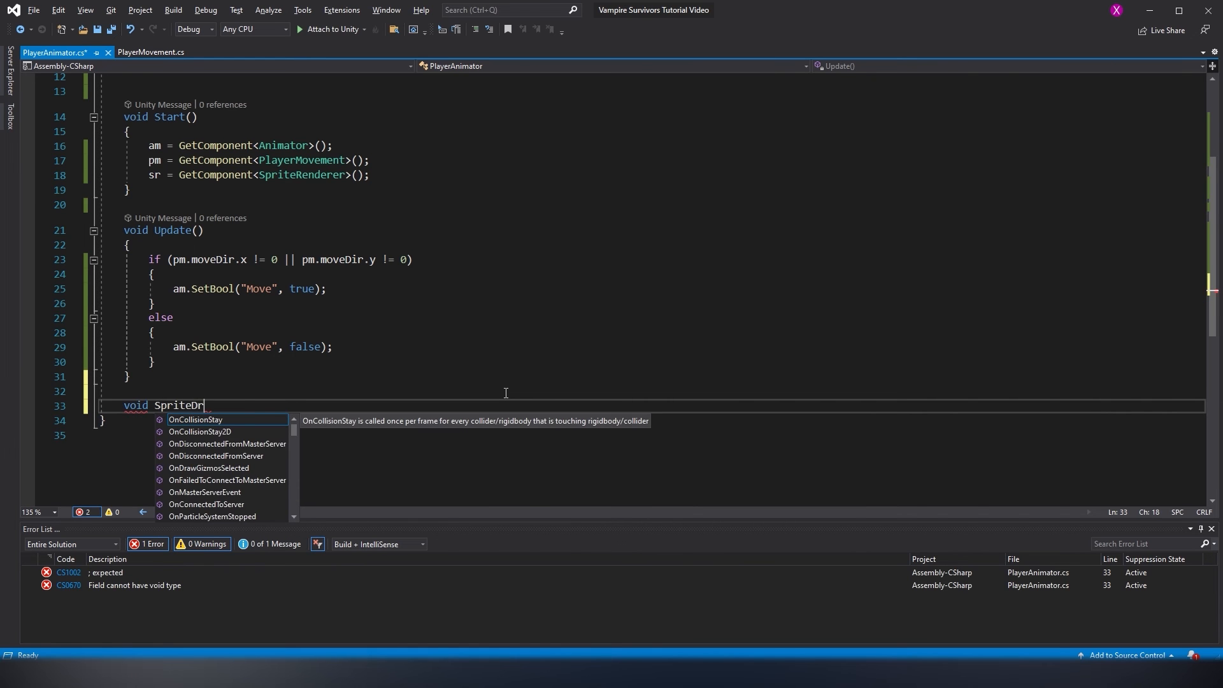
{"action": "type", "text": "ectionChecker("}
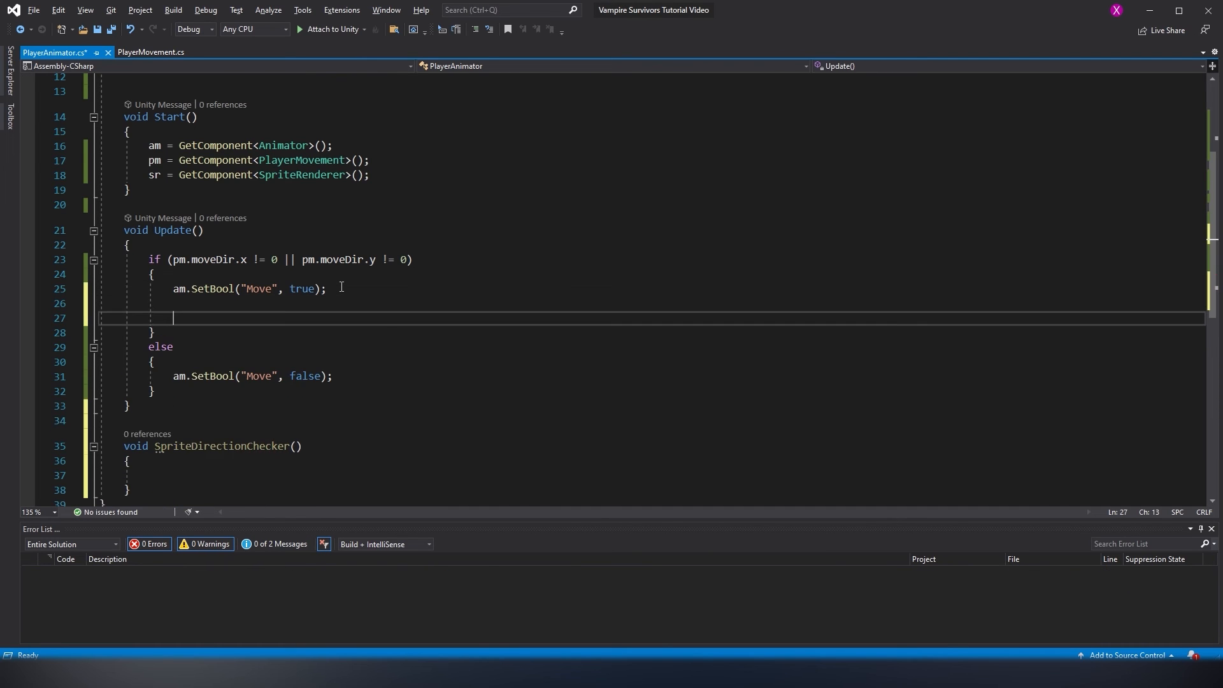
{"action": "type", "text": "SpriteDirectionChecker"}
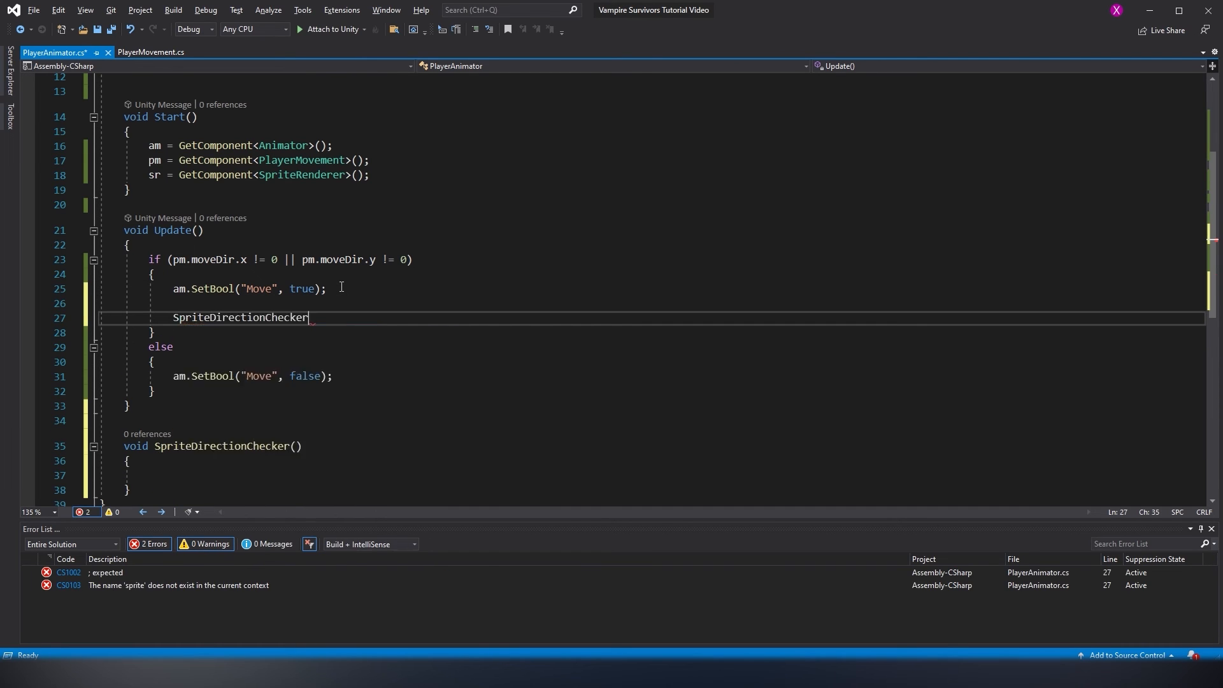
{"action": "type", "text": "();"}
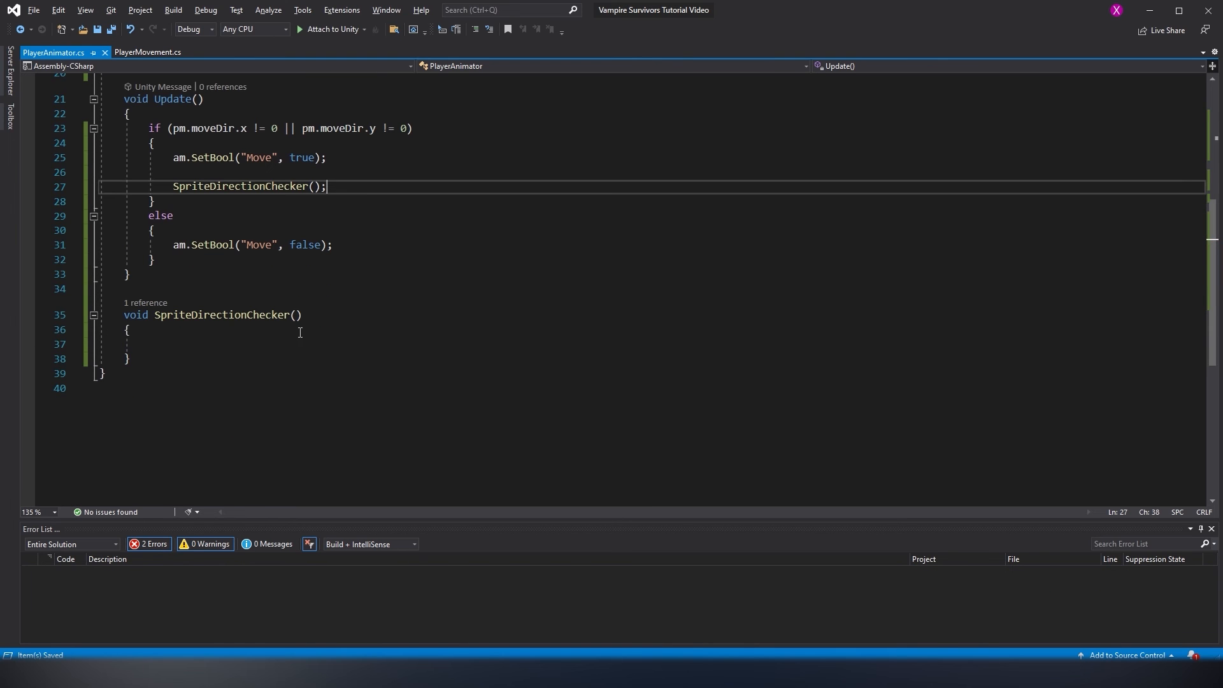
{"action": "type", "text": "if"}
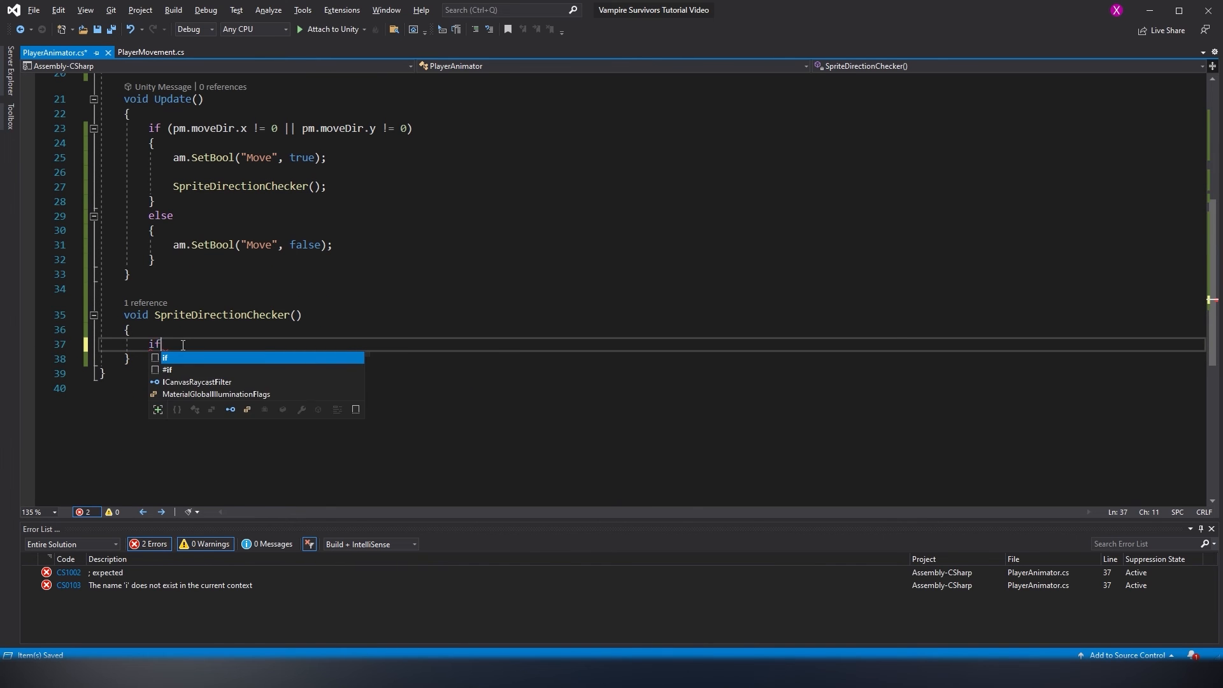
{"action": "type", "text": "(movedir)"}
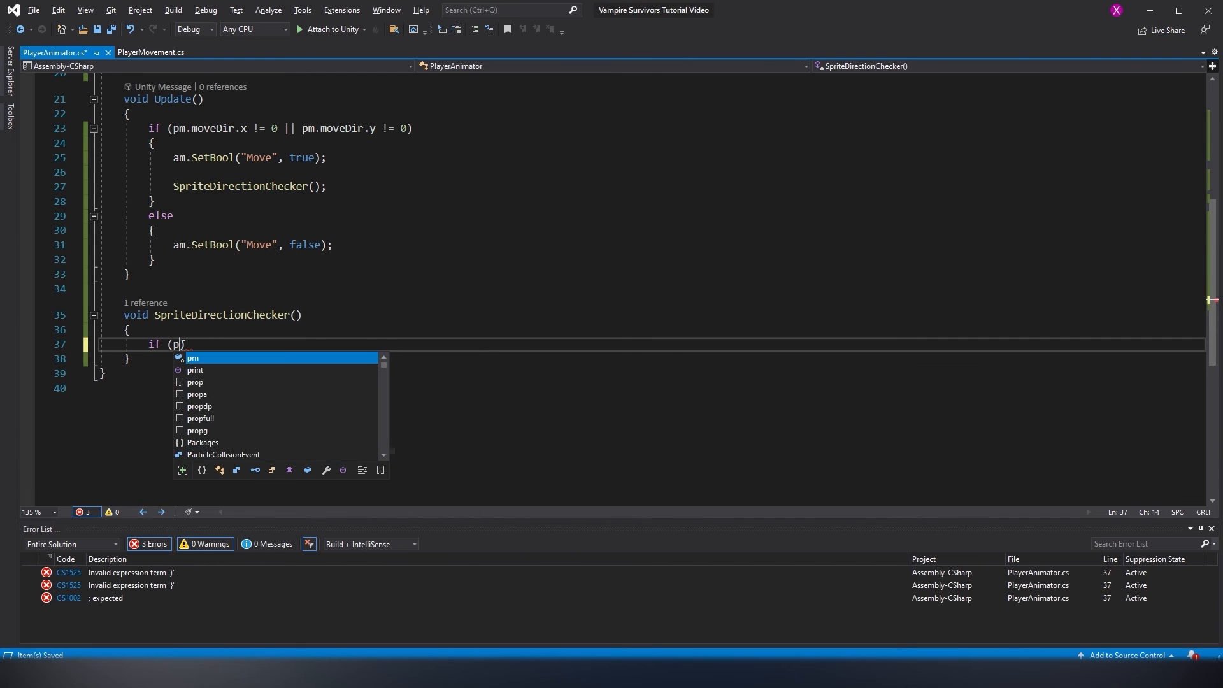
{"action": "type", "text": "m.moveDir.x < 0)"}
{"action": "type", "text": "{ "}
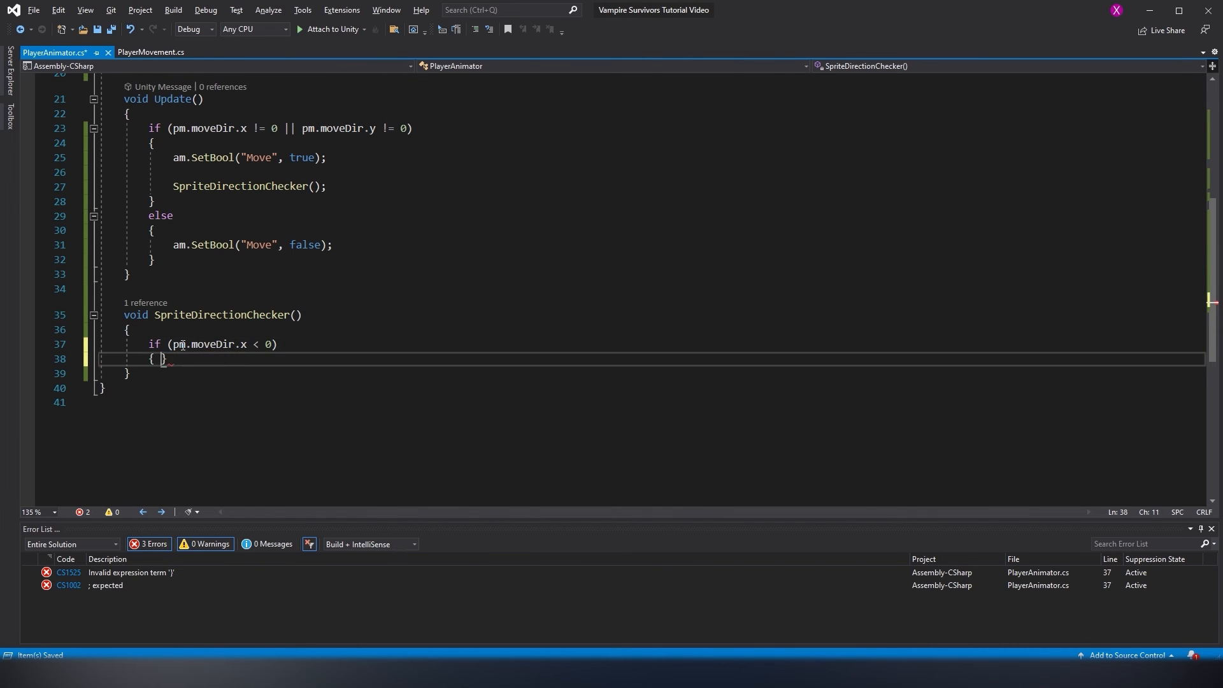
{"action": "type", "text": "sr.felip"}
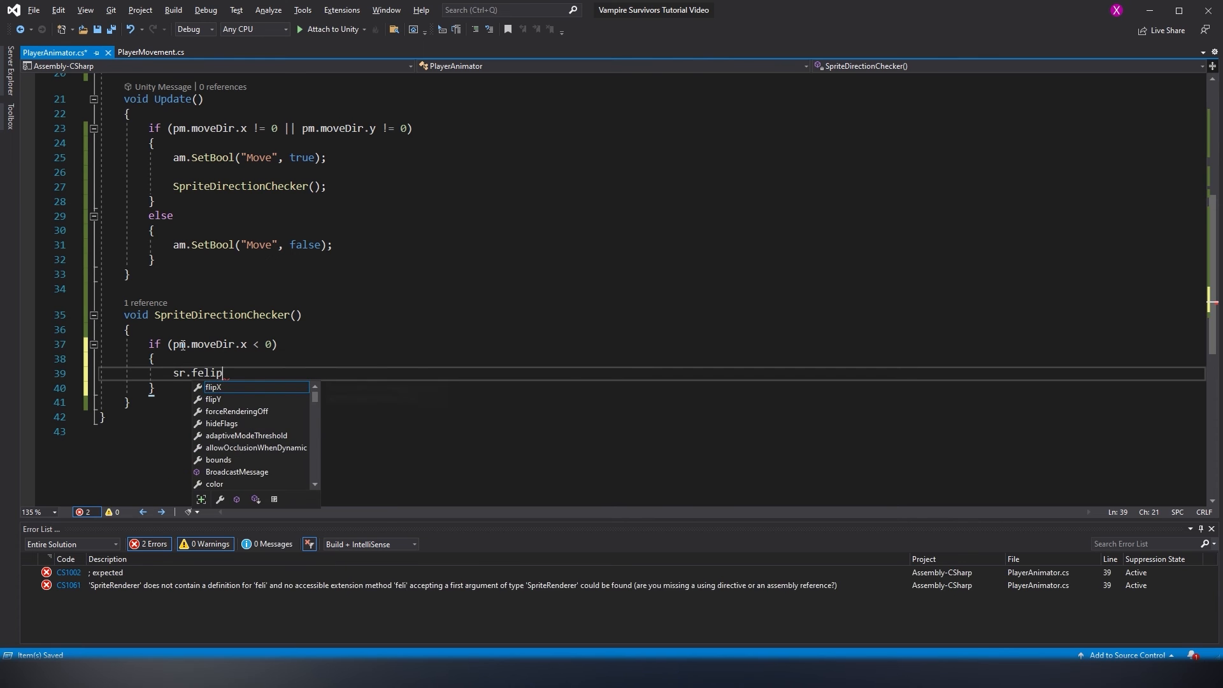
{"action": "type", "text": "X = true;"}
{"action": "type", "text": "sr.fl"}
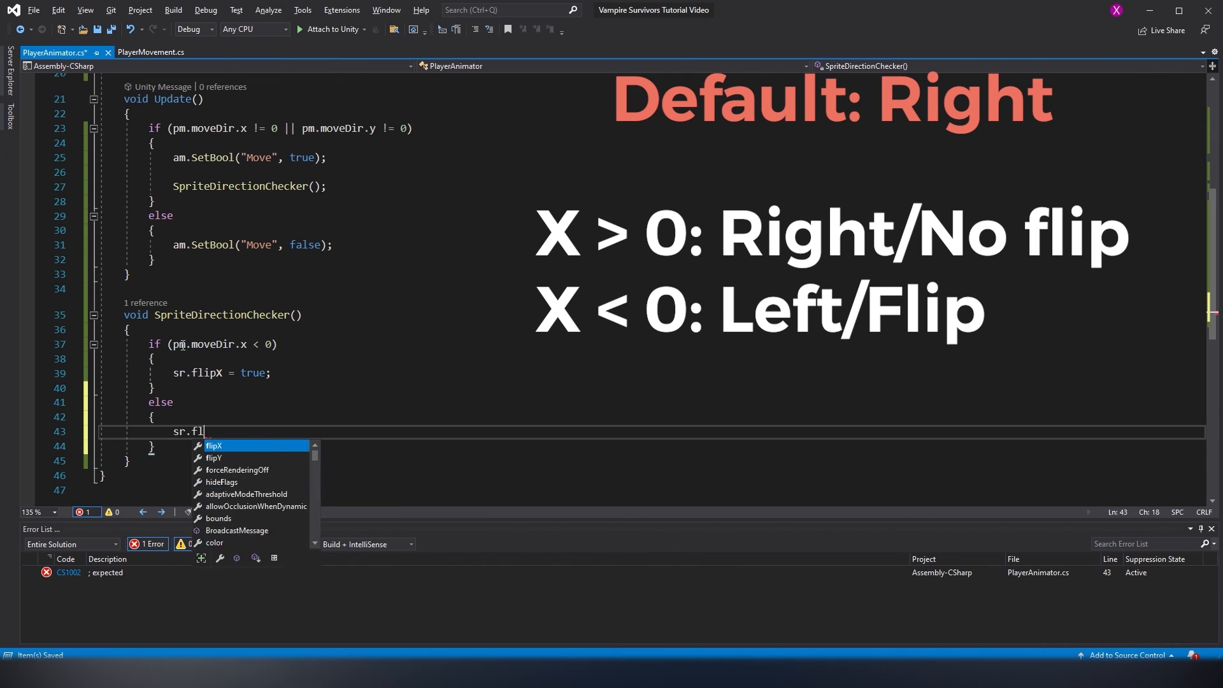
{"action": "type", "text": "ipX = fal"}
{"action": "type", "text": "public"}
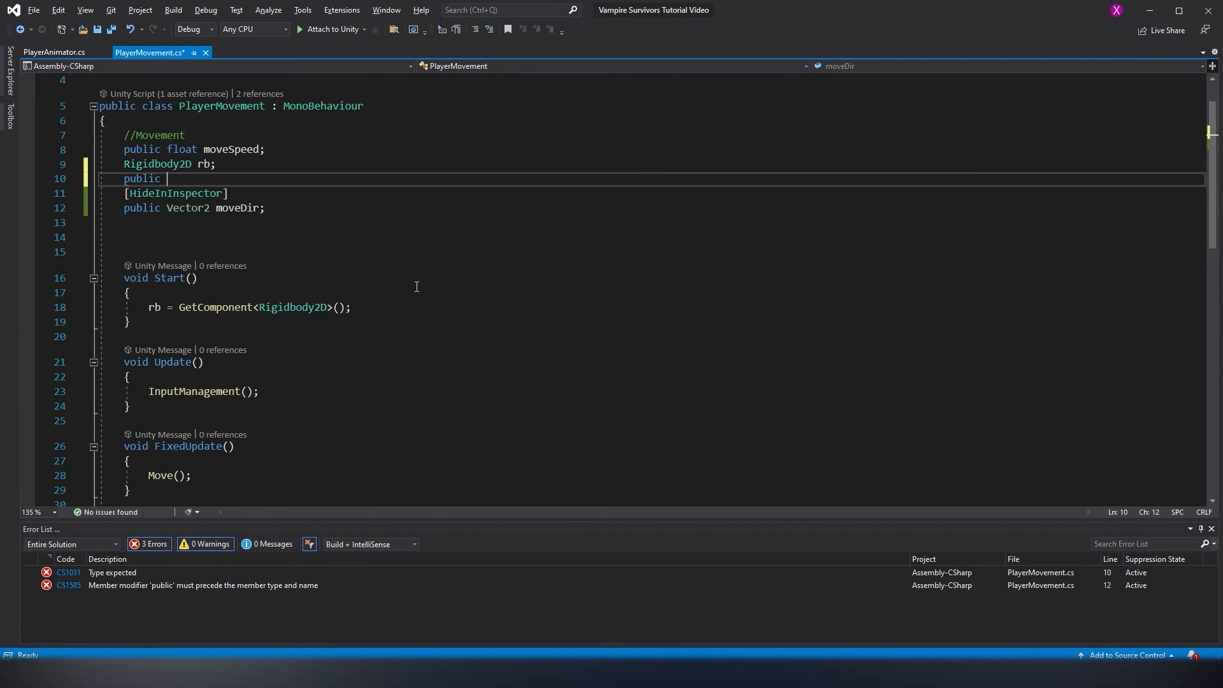
Declare public float lastHorizontalVector and lastVerticalVector in PlayerMovement and save
{"action": "type", "text": "float lastHorizontalVector;"}
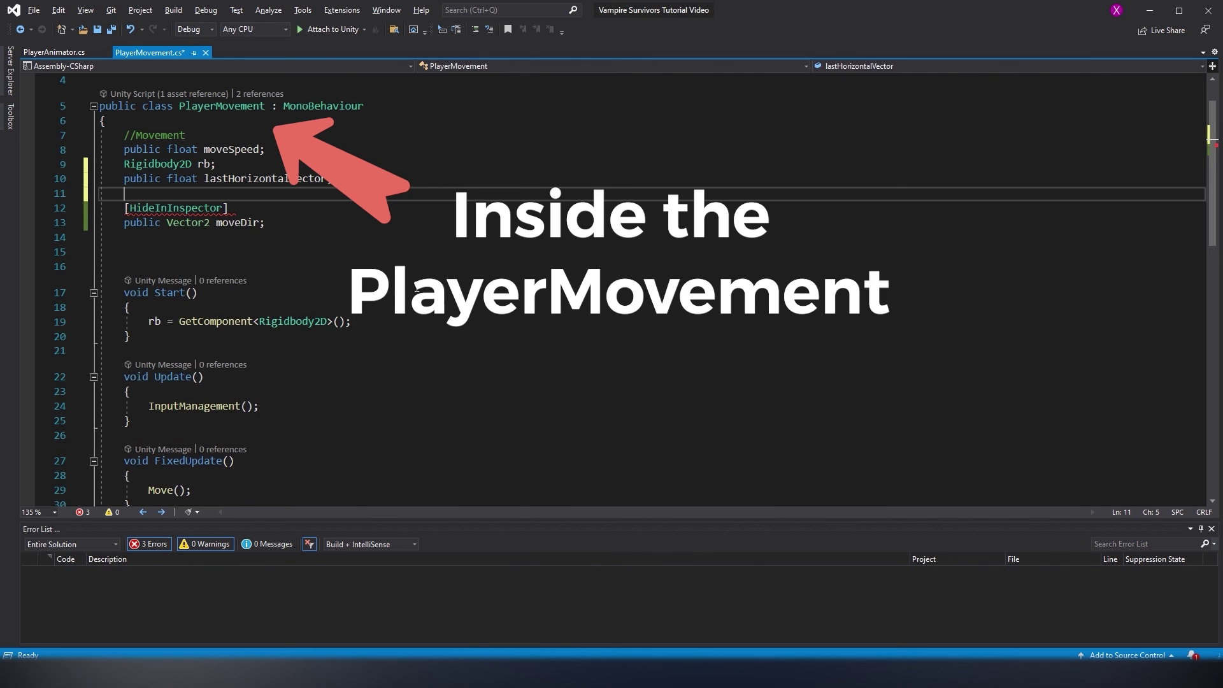
{"action": "type", "text": "public float"}
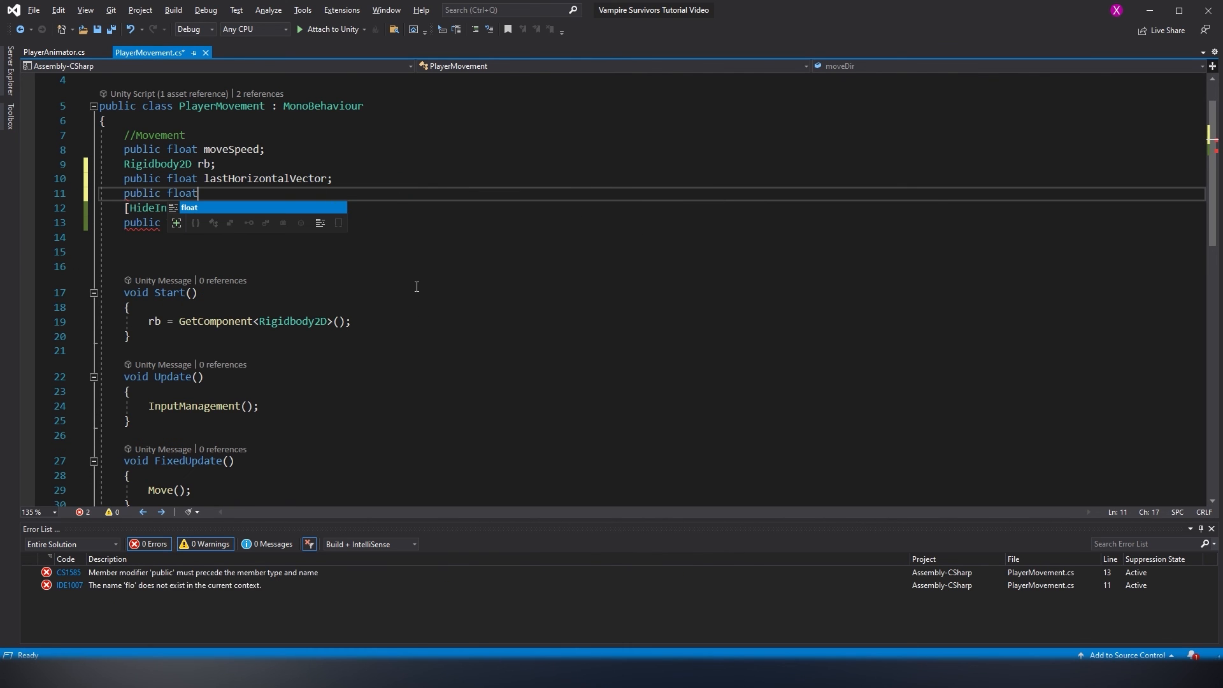
{"action": "type", "text": "lastVertialVector;"}
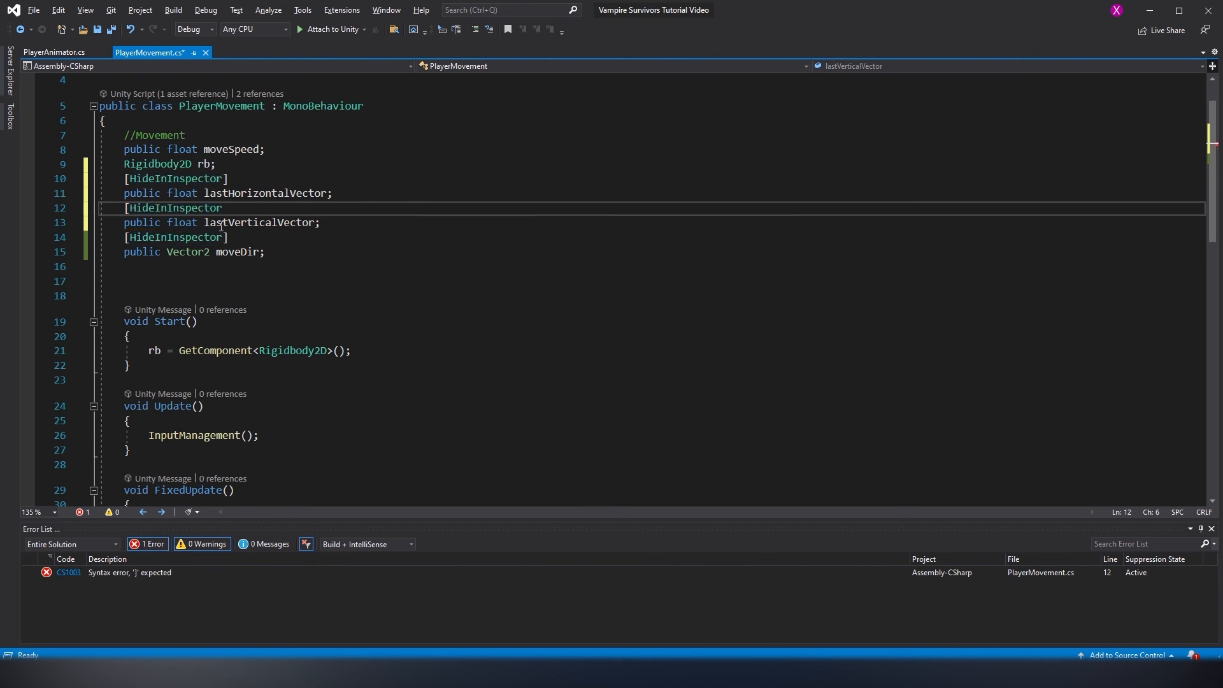
{"action": "key", "text": "ctrl+s"}
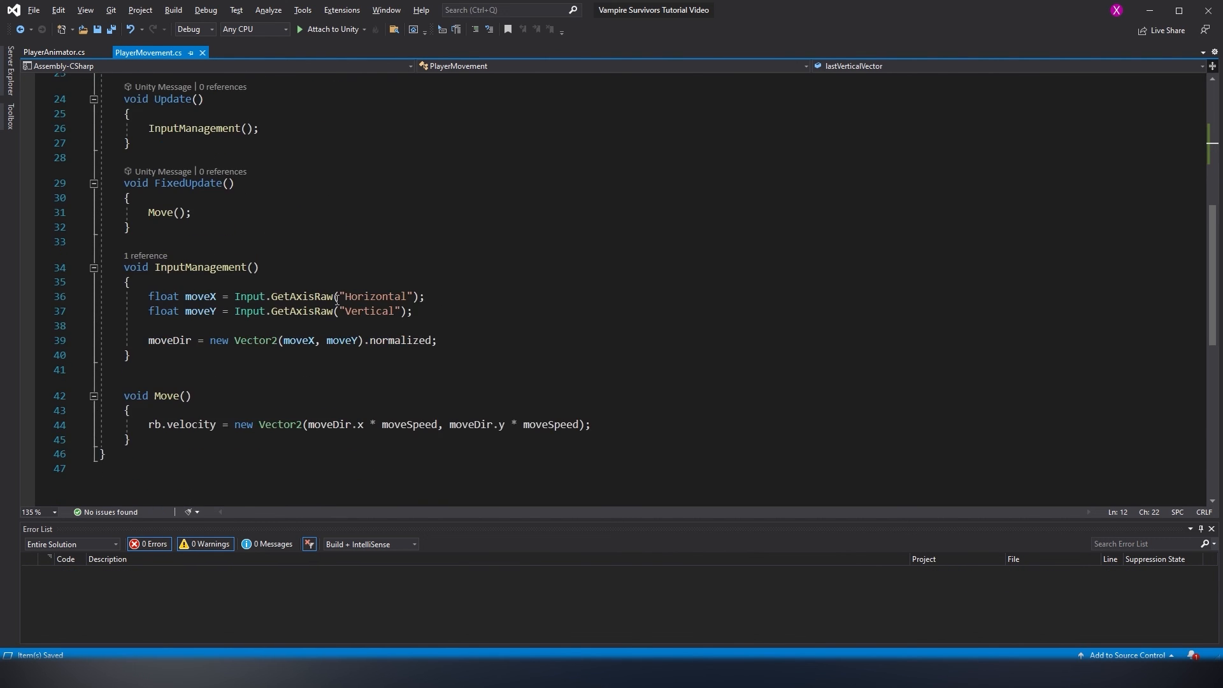
Store nonzero moveDir.y in lastVerticalVector and make the flip check use lastHorizontalVector
{"action": "left_click", "coordinate": [441, 297]}
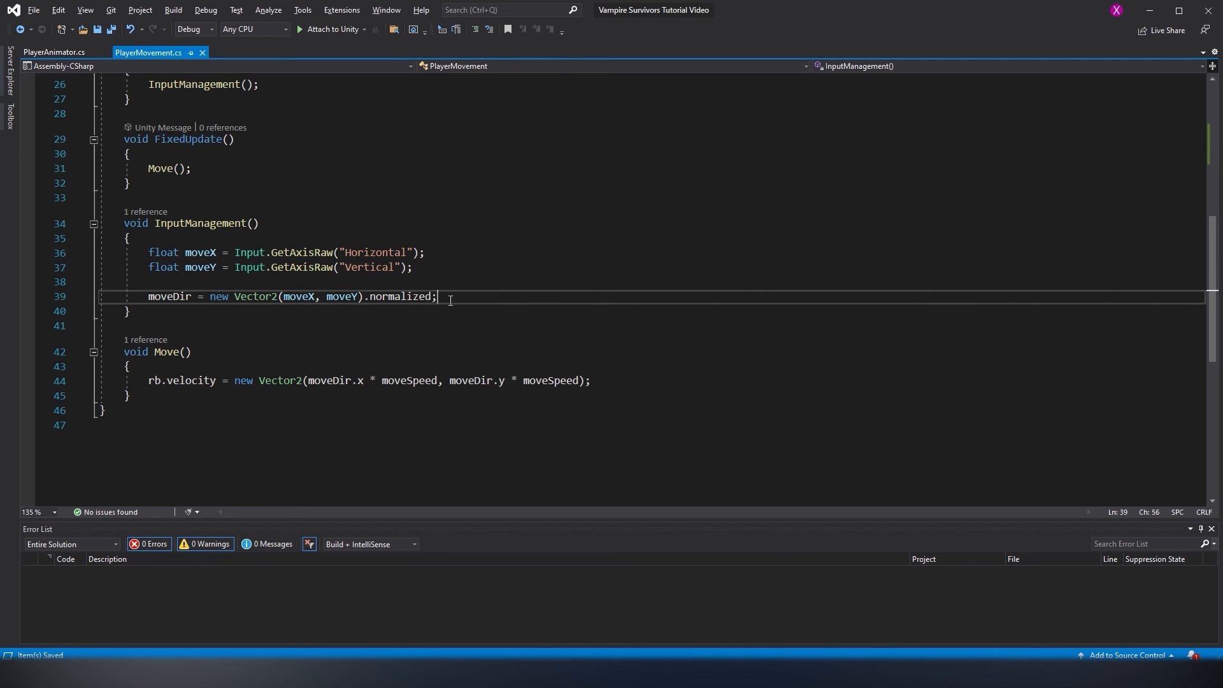
{"action": "type", "text": "if(moveDir != 0"}
{"action": "type", "text": "lastHorizontalVector = moveDir.x;"}
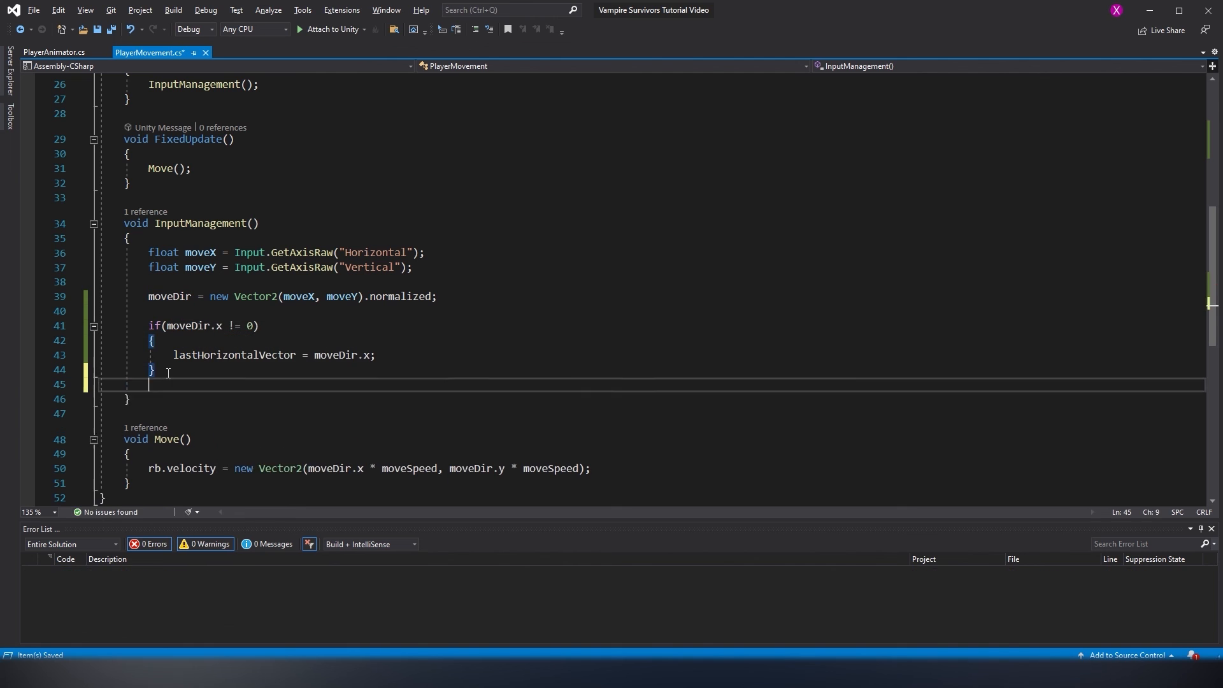
{"action": "type", "text": "if(moveDir.y != 0)"}
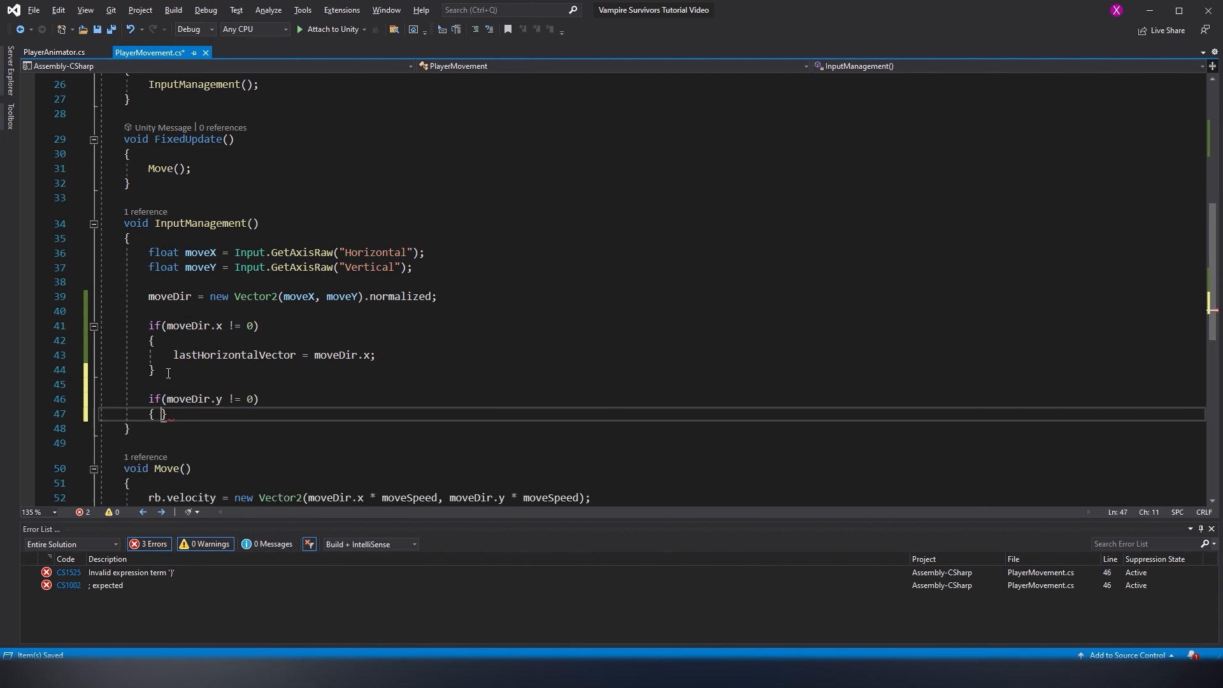
{"action": "type", "text": "lastVerticalVector = moveDir.y;"}
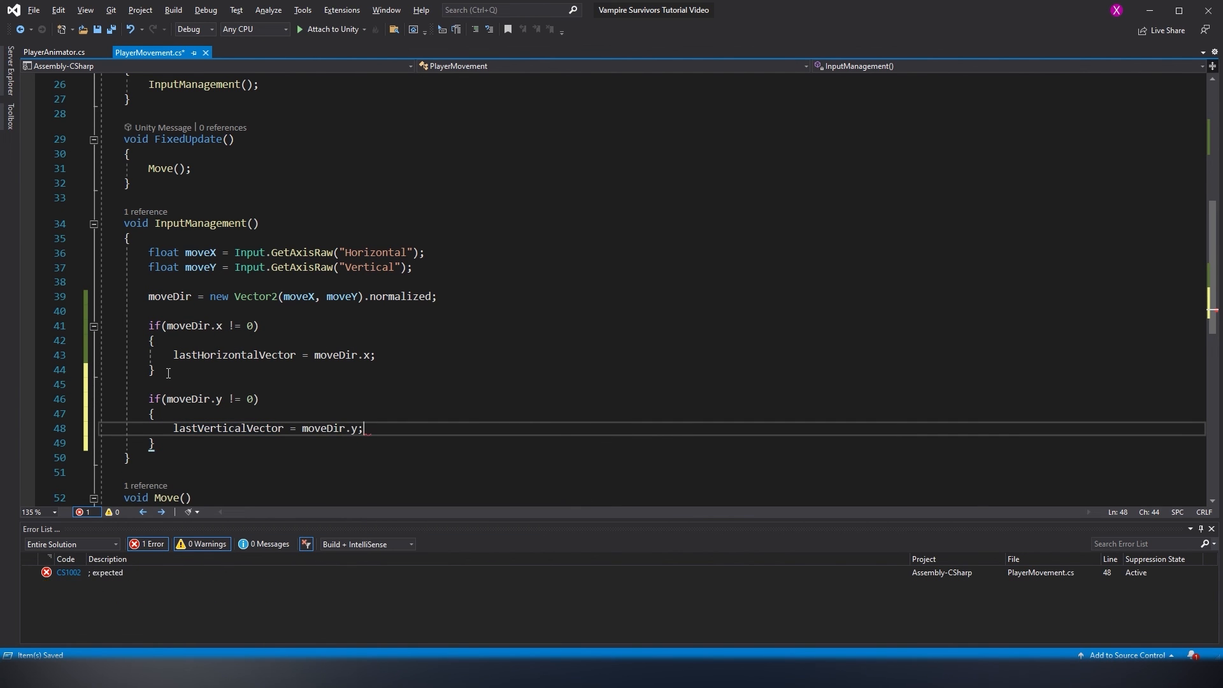
{"action": "left_click", "coordinate": [53, 52]}
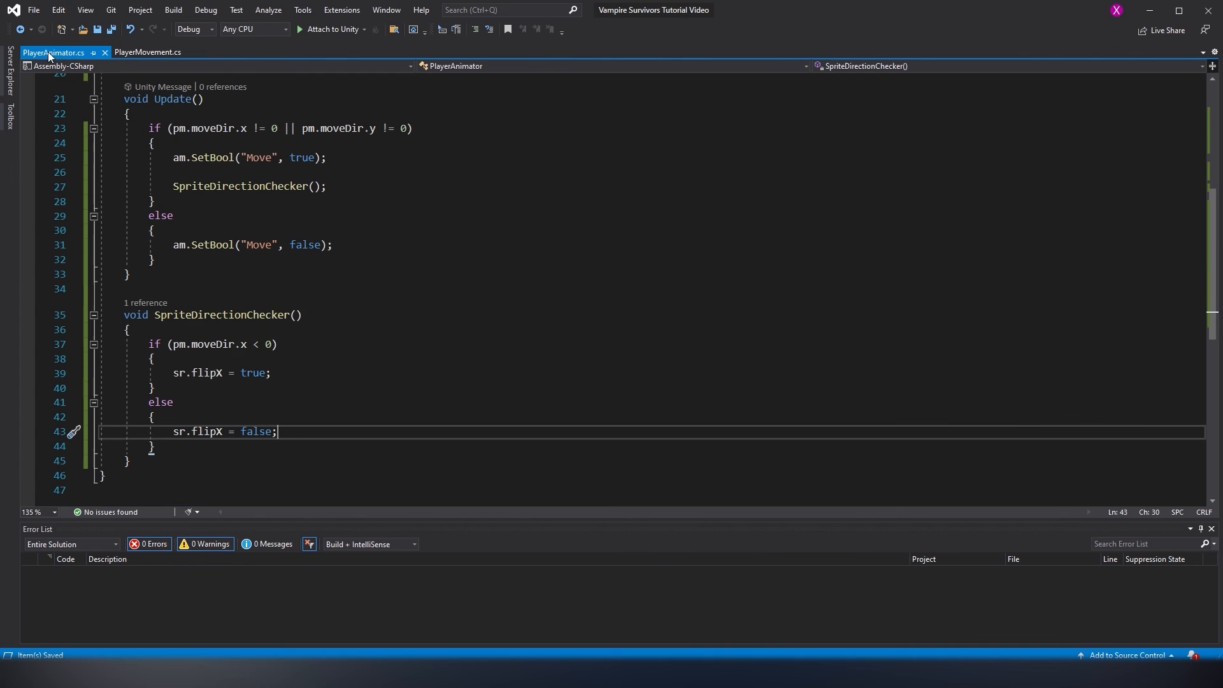
{"action": "mouse_move", "coordinate": [250, 344]}
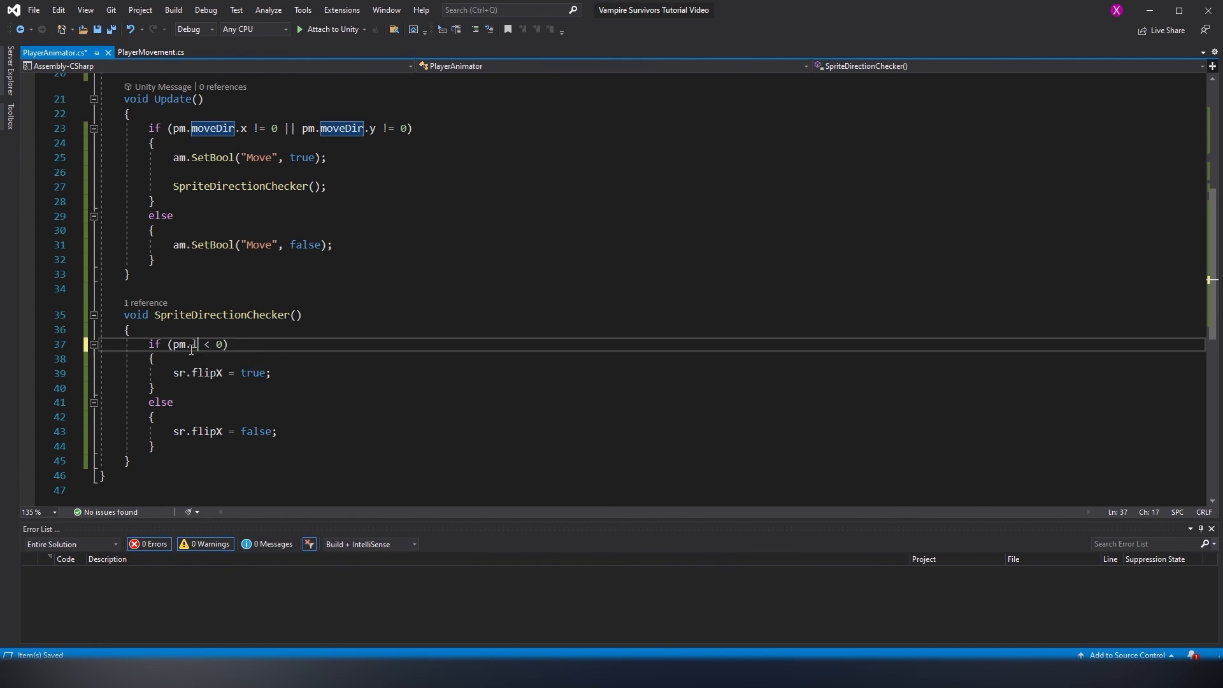
{"action": "type", "text": "lastHorizontalVector"}
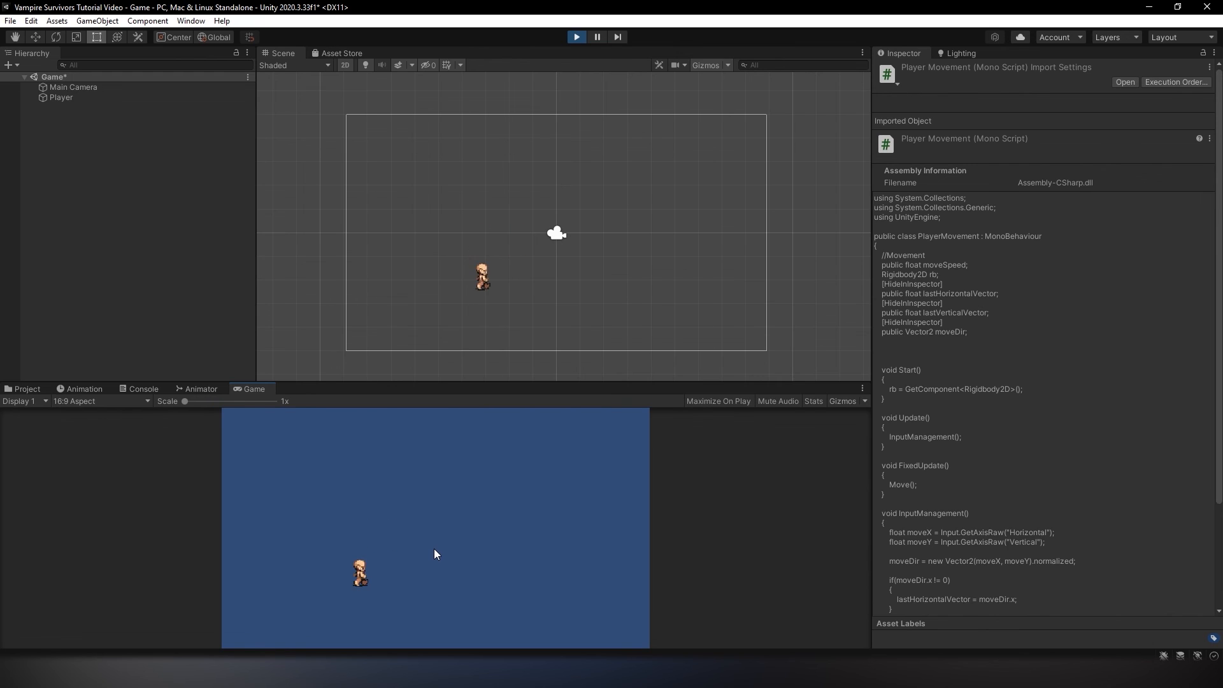
Stop play mode and create a CameraMovement C# script in Assets/Scripts
{"action": "left_click", "coordinate": [25, 389]}
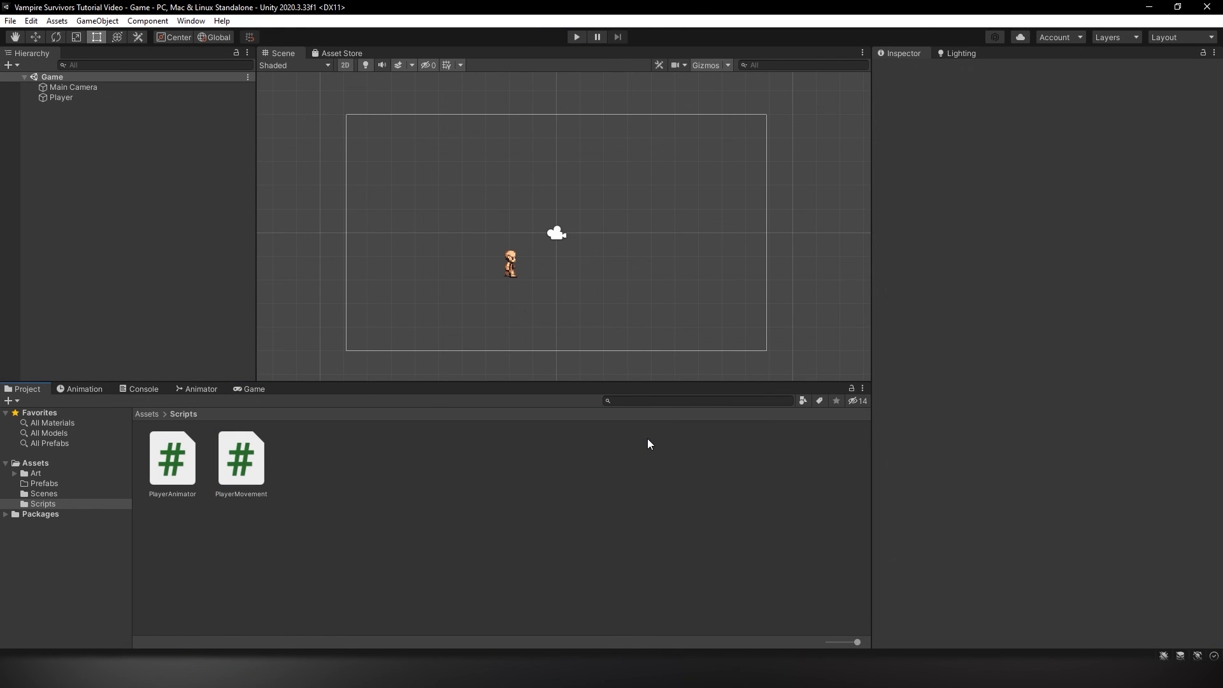
{"action": "mouse_move", "coordinate": [597, 394]}
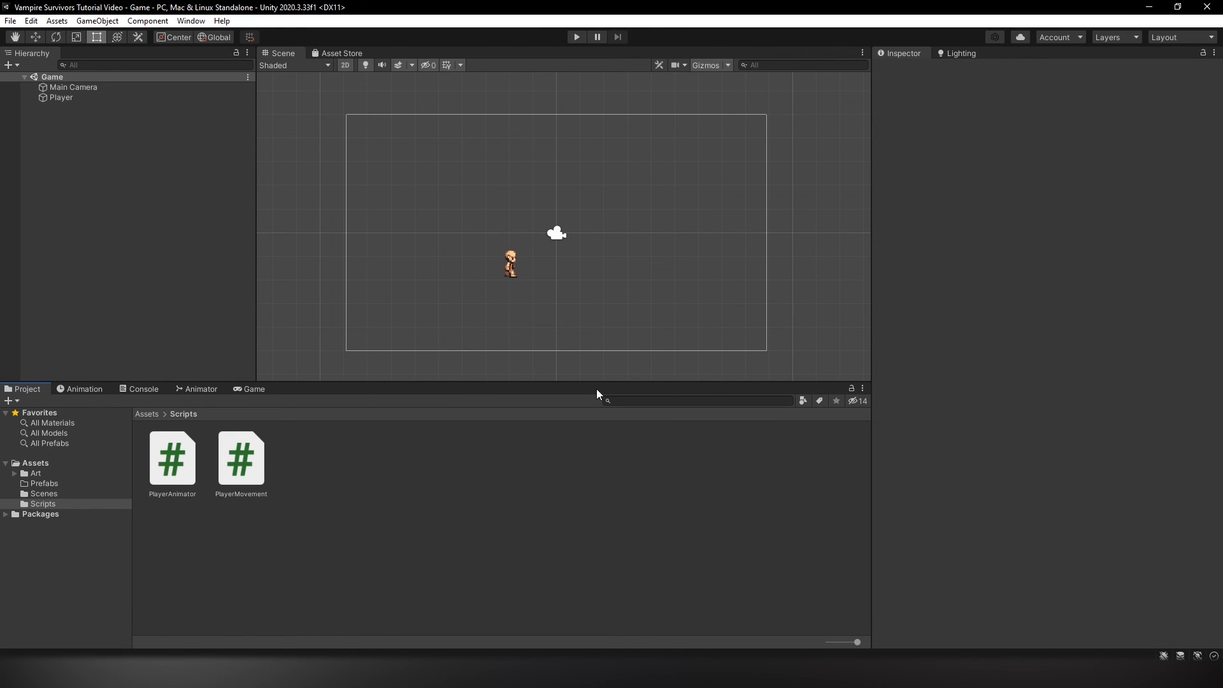
{"action": "mouse_move", "coordinate": [583, 306]}
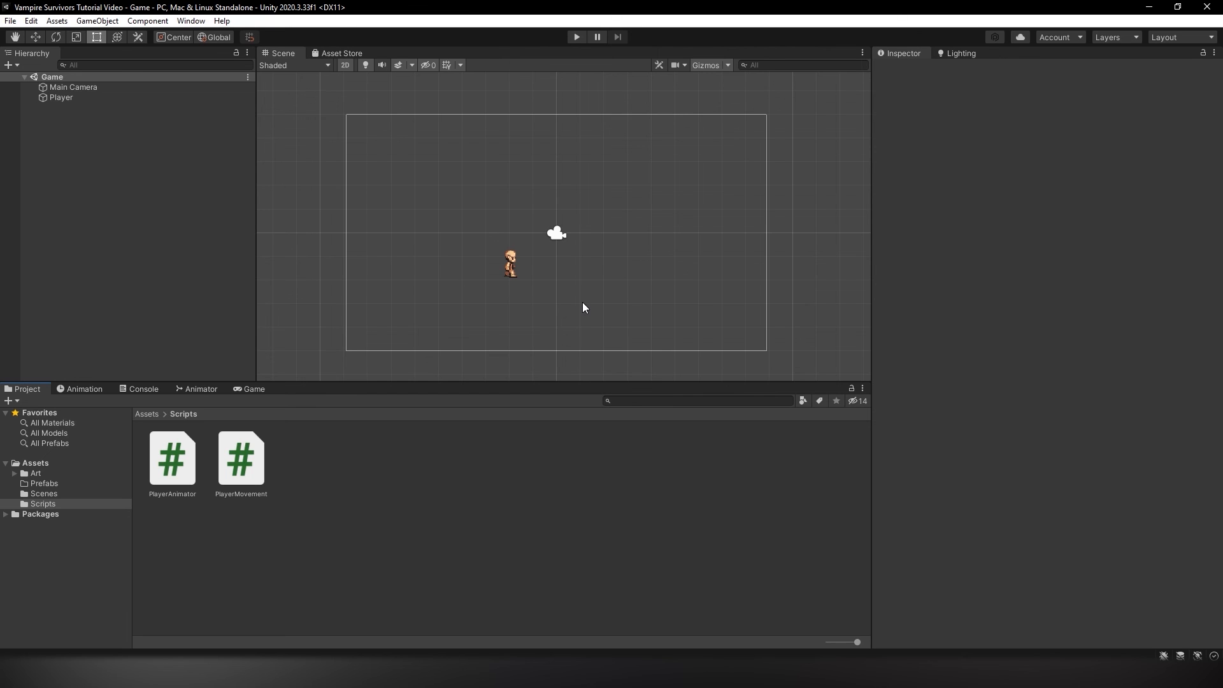
{"action": "mouse_move", "coordinate": [590, 312]}
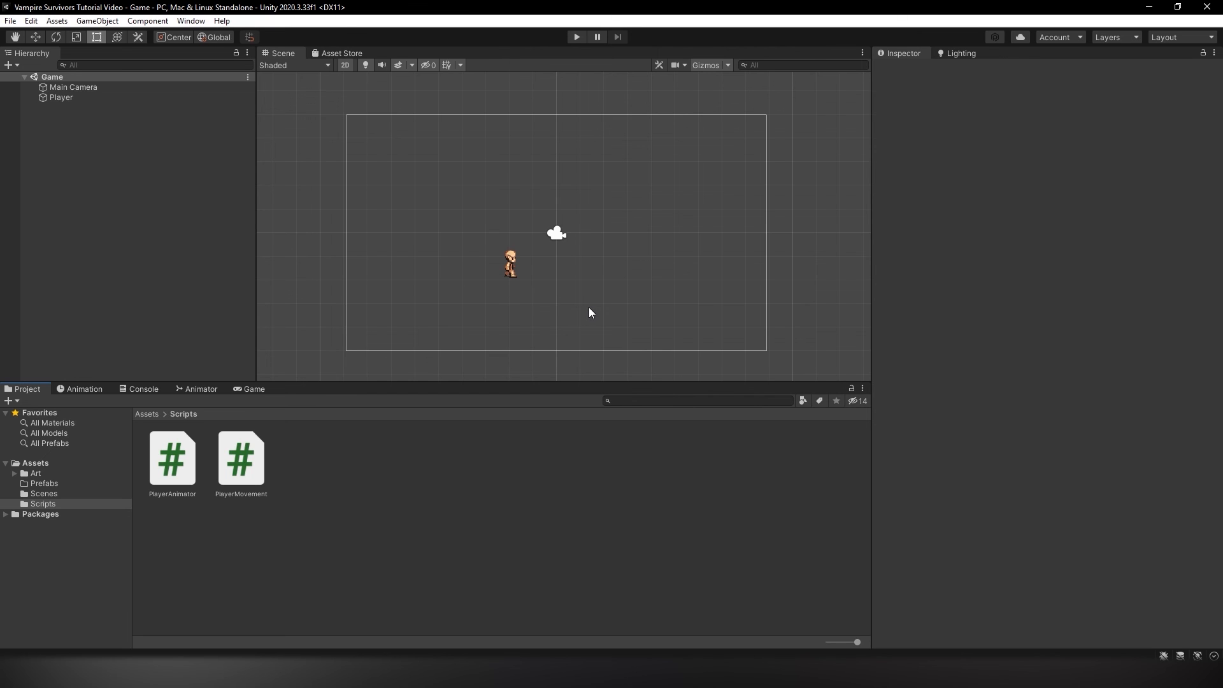
{"action": "left_click", "coordinate": [74, 87]}
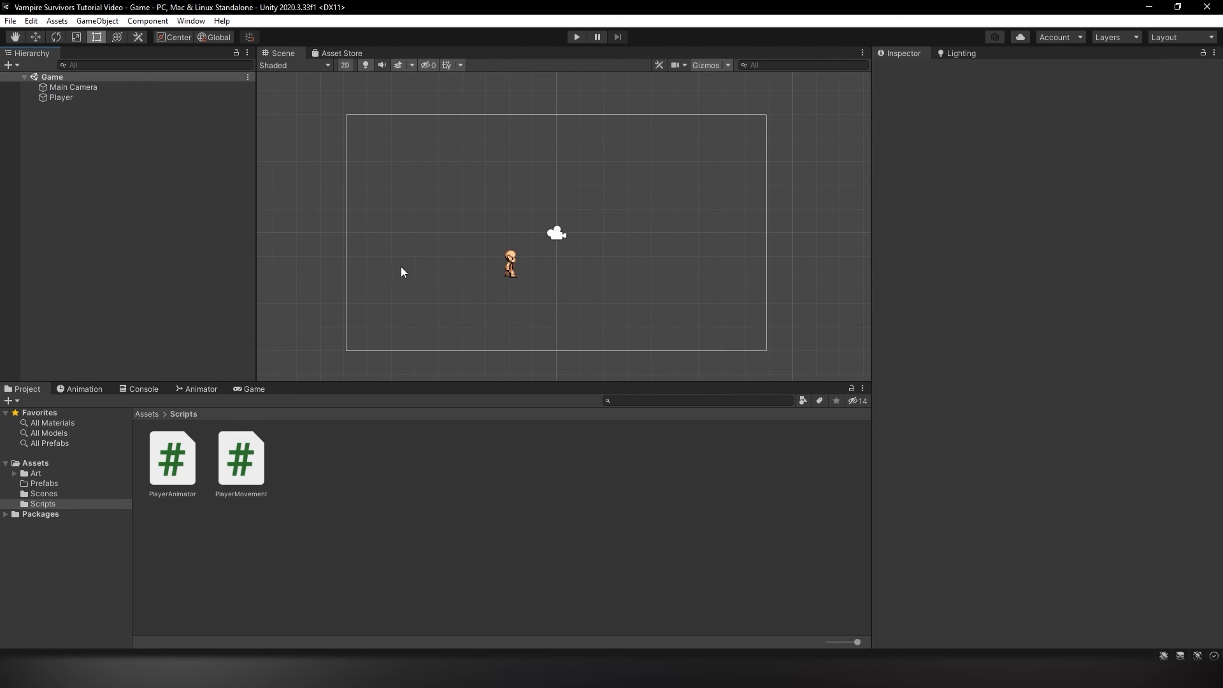
{"action": "mouse_move", "coordinate": [368, 162]}
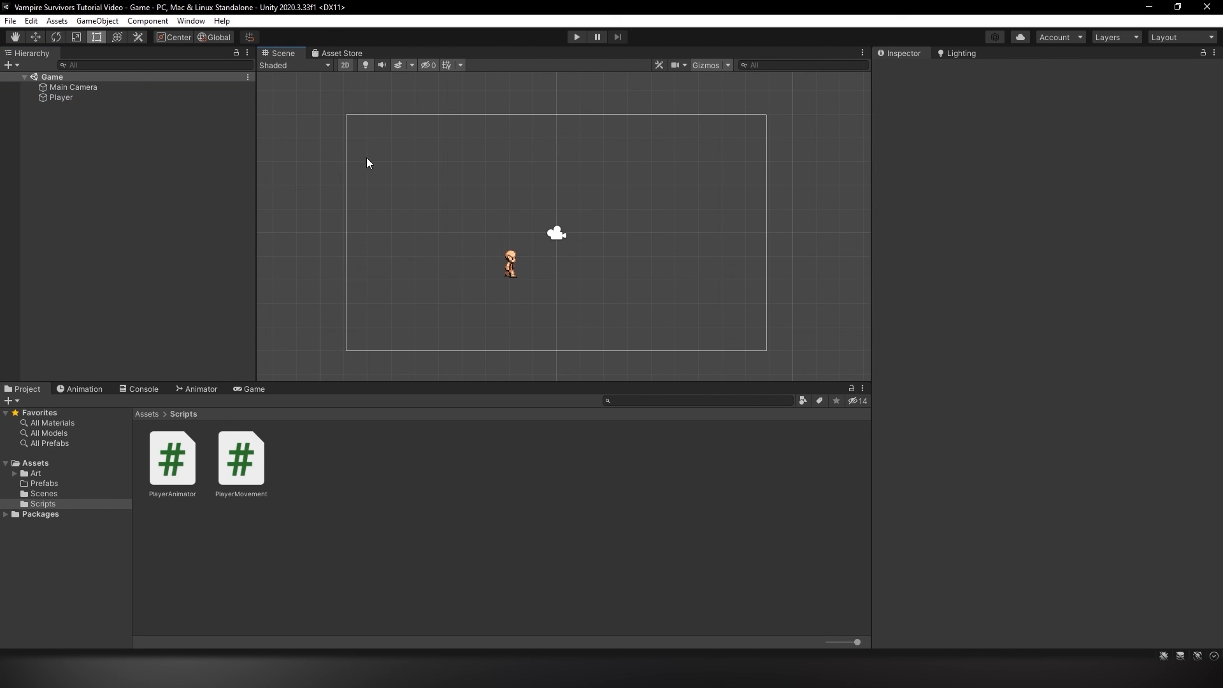
{"action": "mouse_move", "coordinate": [490, 427]}
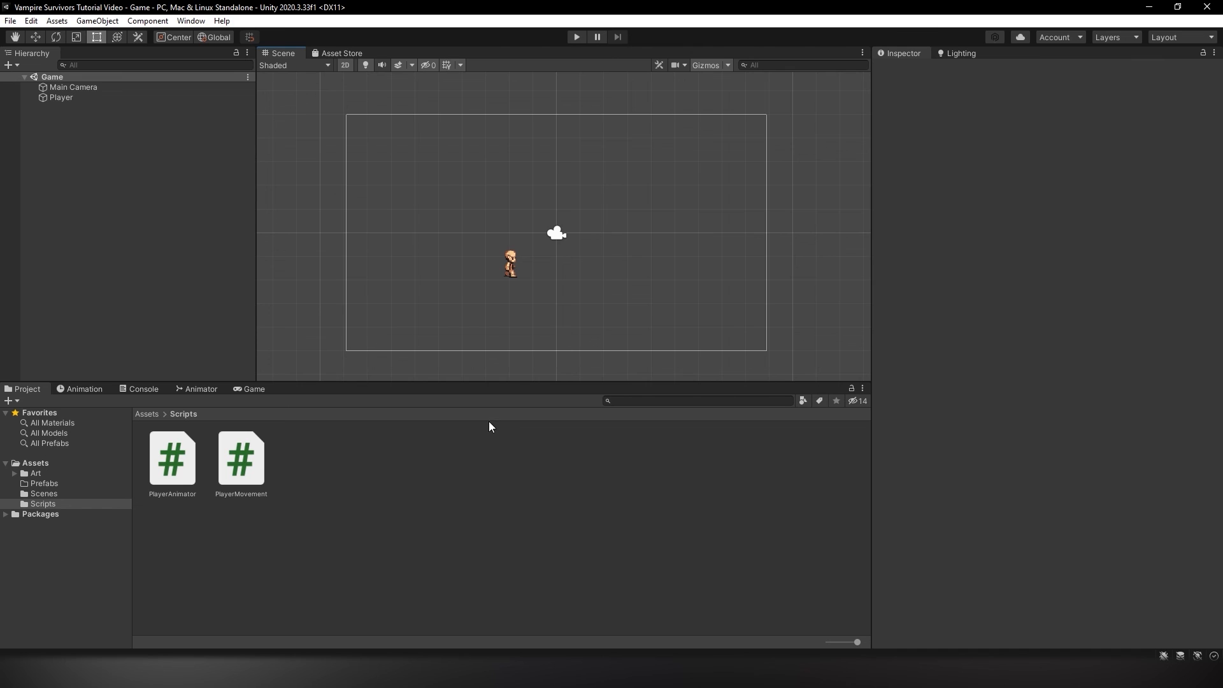
{"action": "mouse_move", "coordinate": [358, 430]}
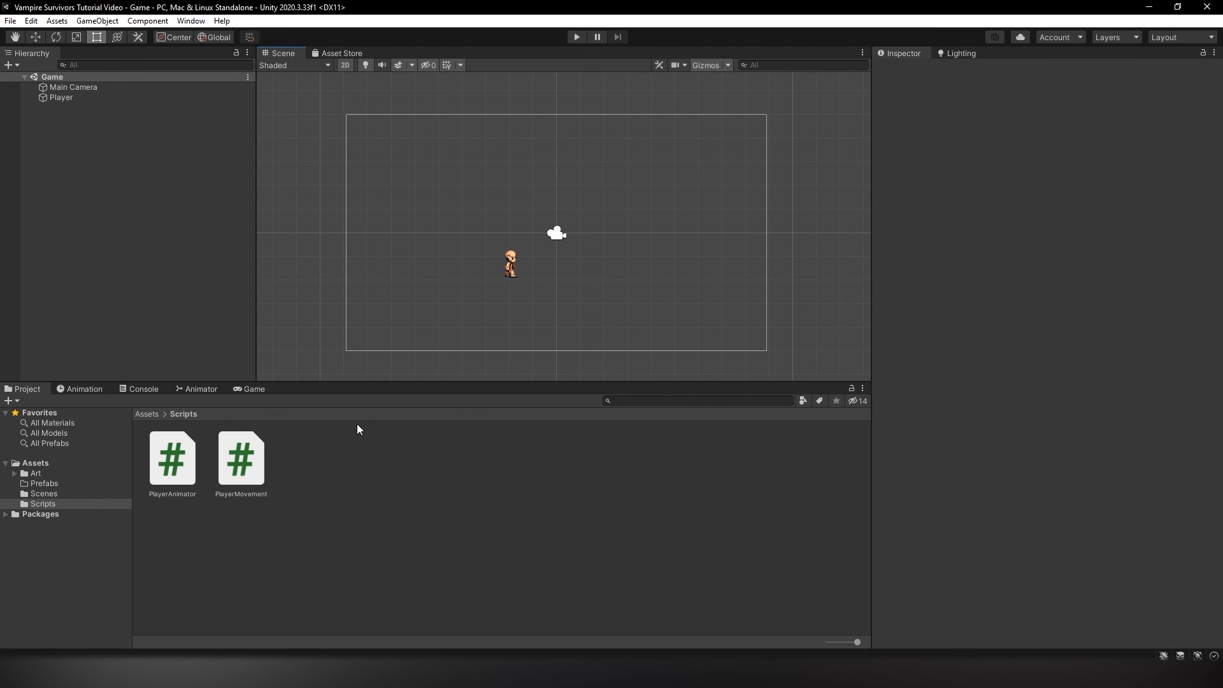
{"action": "mouse_move", "coordinate": [347, 442]}
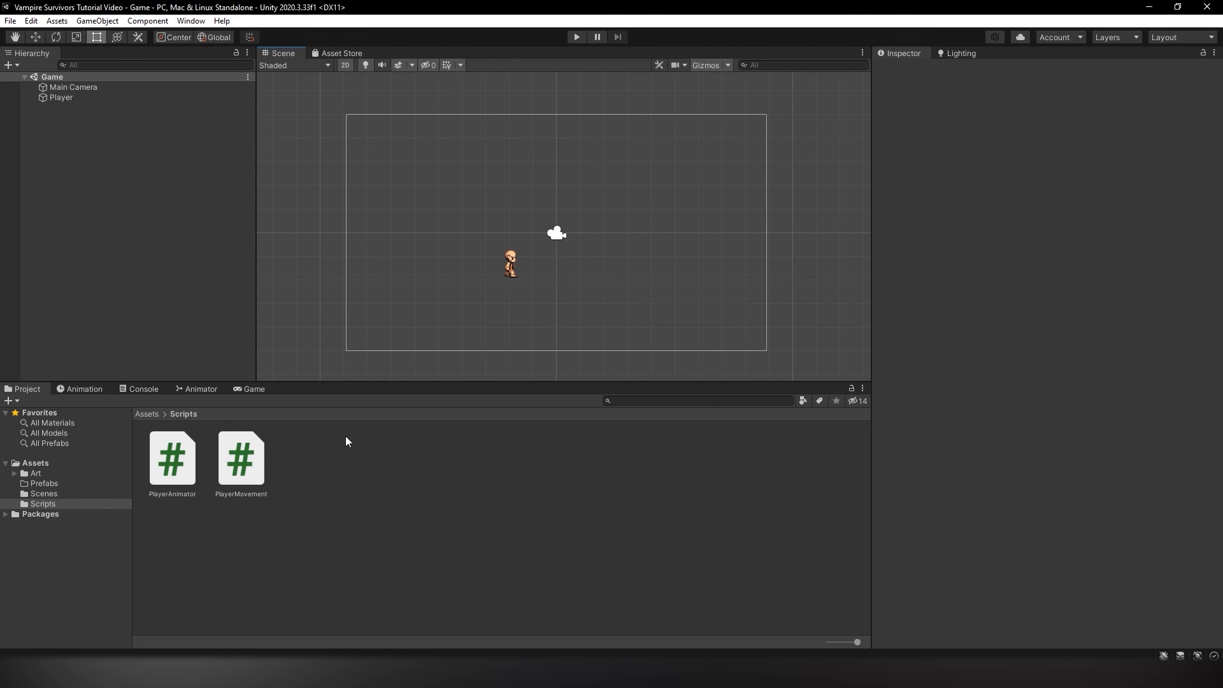
{"action": "right_click", "coordinate": [347, 442]}
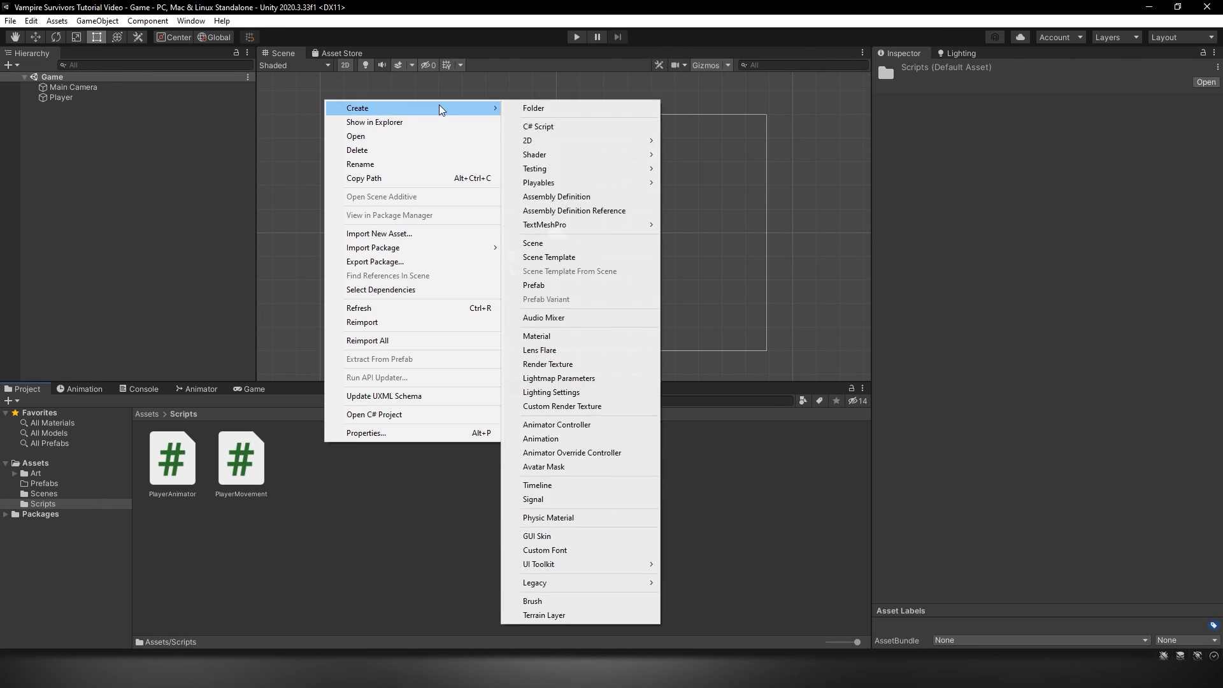
{"action": "left_click", "coordinate": [538, 126]}
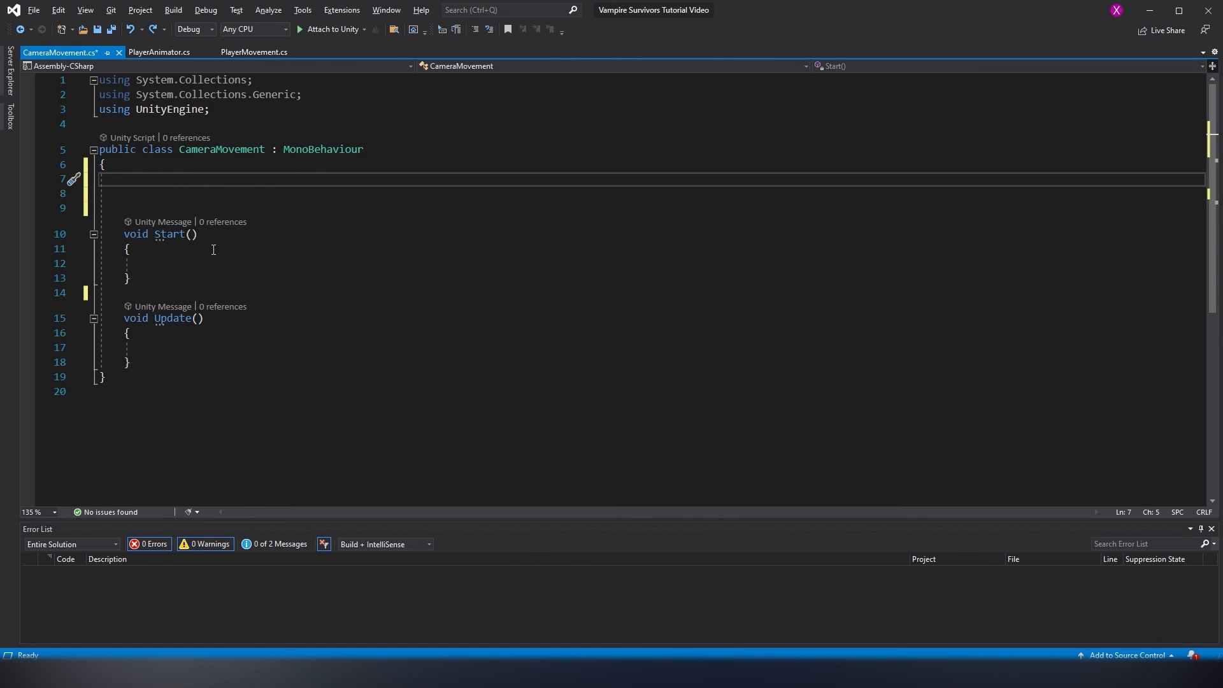
Declare public Transform target and Vector3 offset; Update sets transform.position = target.position + offset
{"action": "type", "text": "public transform target;"}
{"action": "left_click", "coordinate": [651, 193]}
{"action": "type", "text": "public Vector3"}
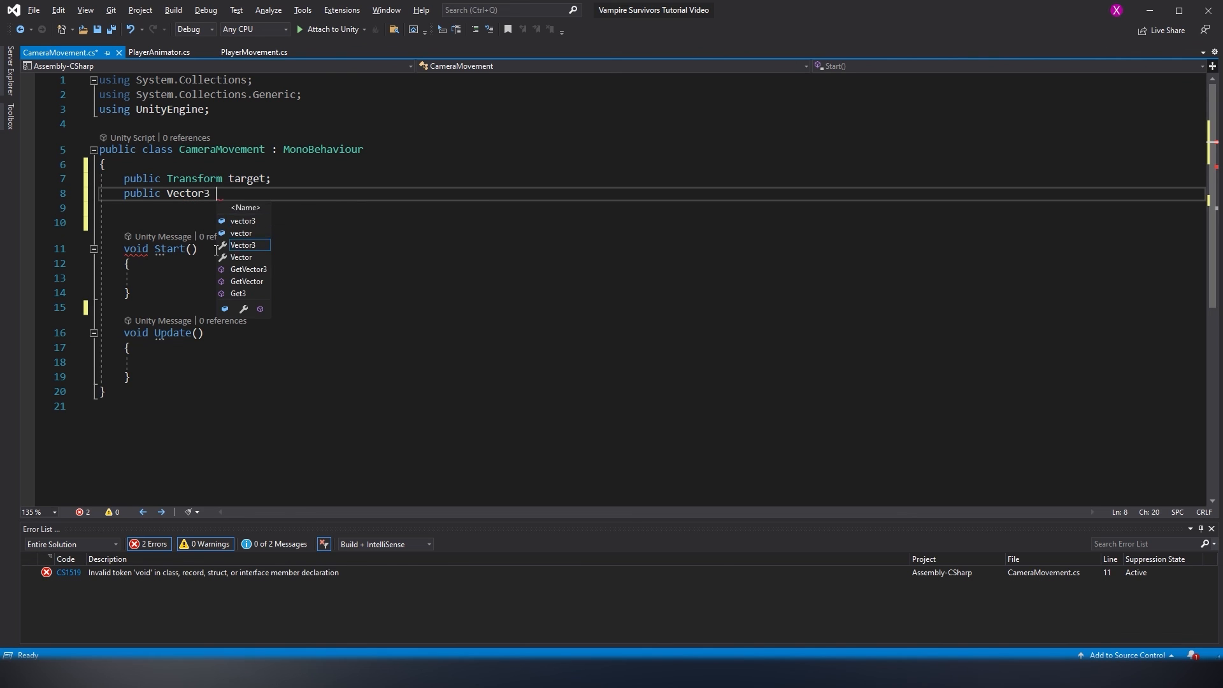
{"action": "type", "text": "offset;"}
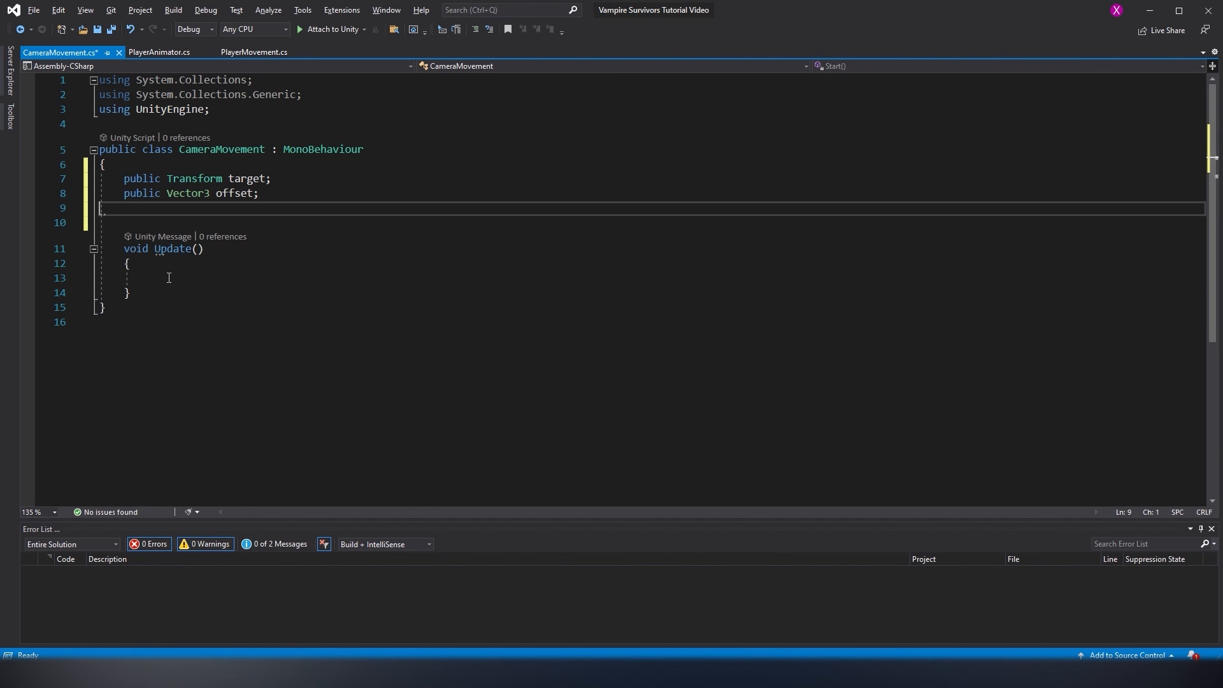
{"action": "type", "text": "transform.position ="}
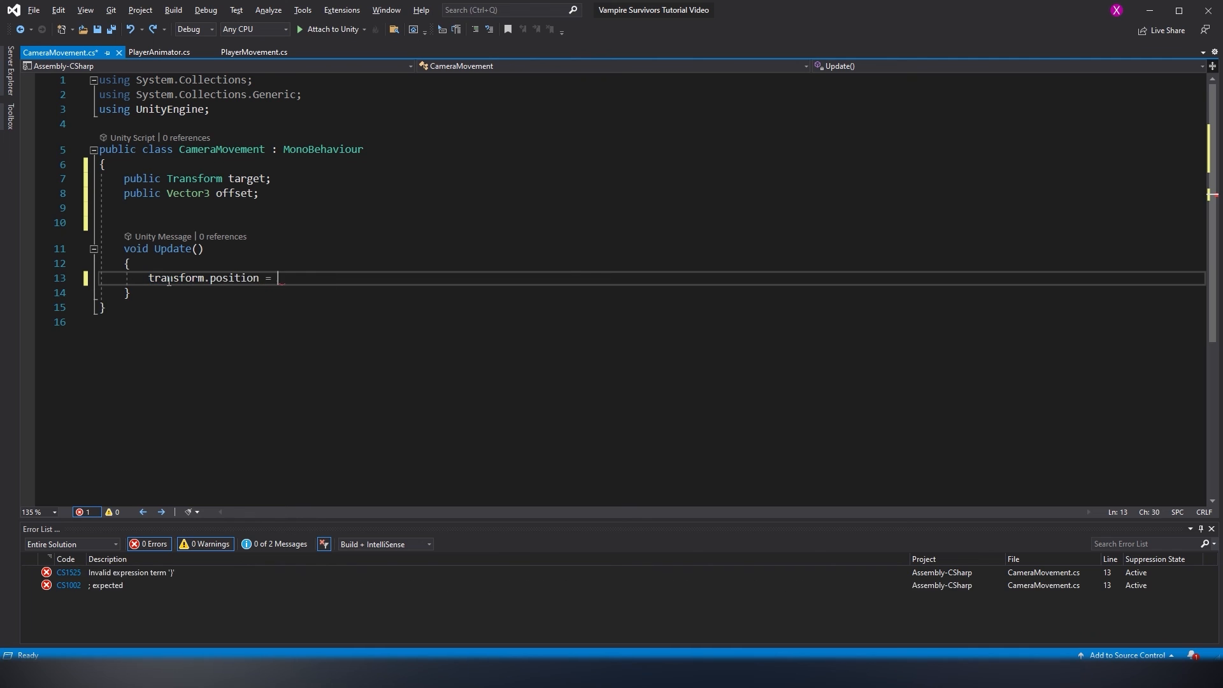
{"action": "type", "text": "target.position + offset"}
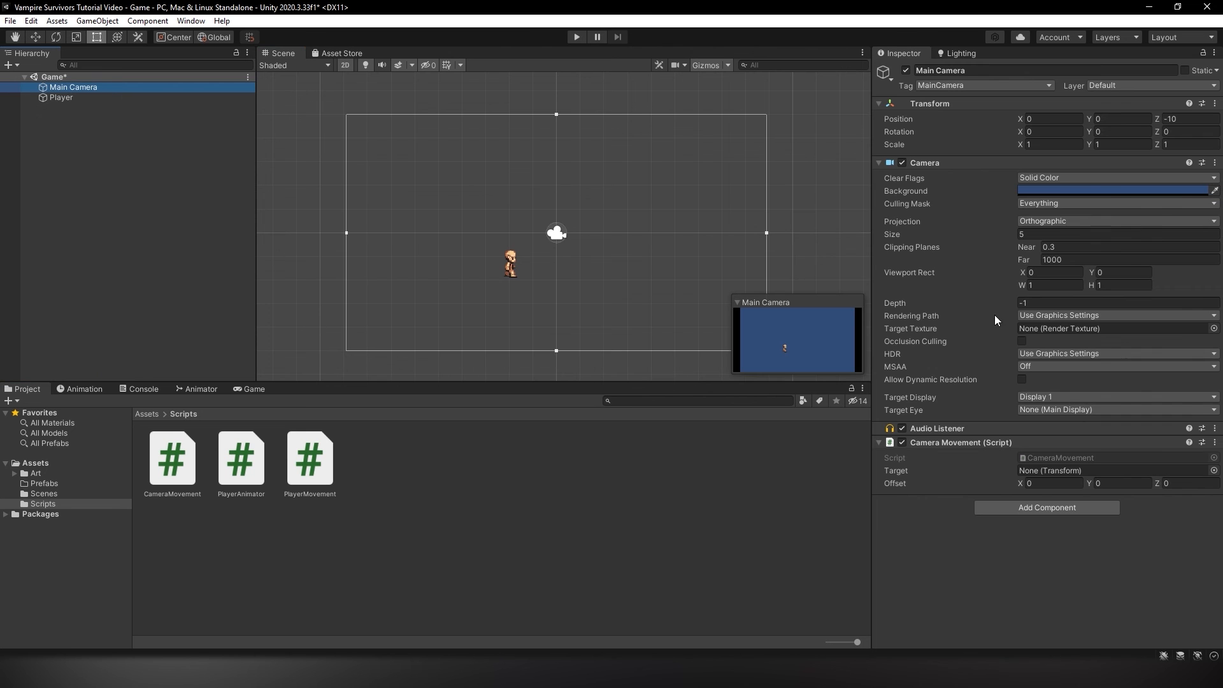
Point Main Camera's CameraMovement at Player with Offset Z -10, then play-test and stop
{"action": "left_click", "coordinate": [61, 98]}
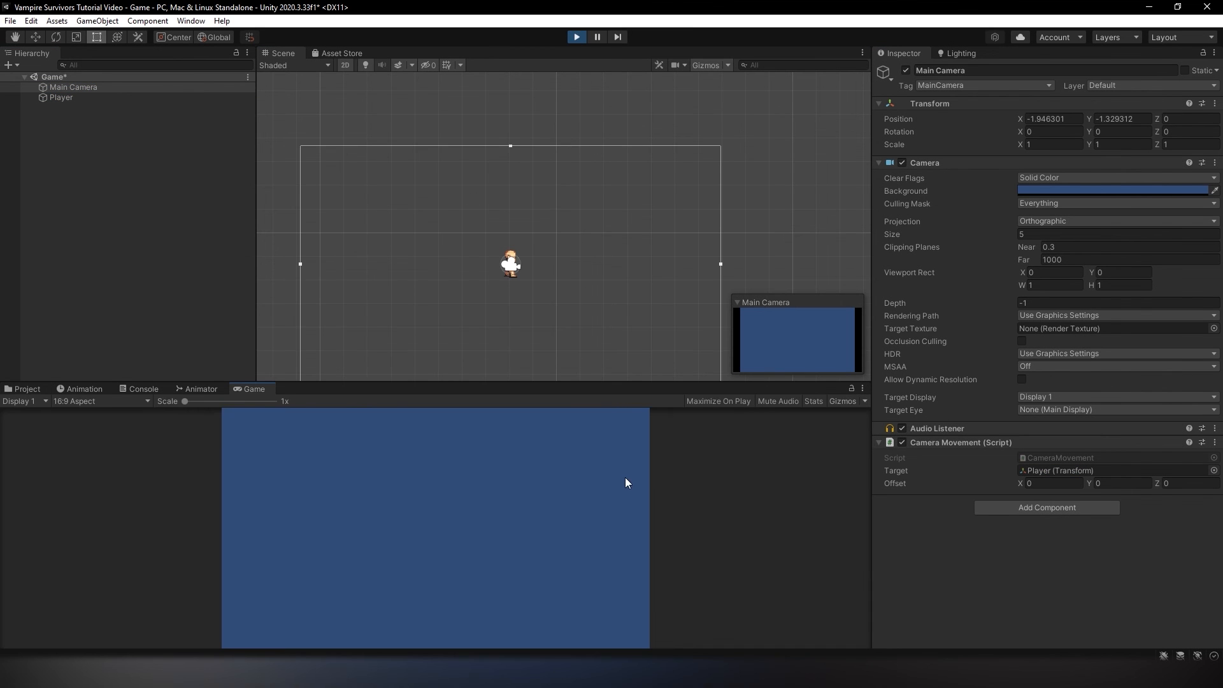
{"action": "mouse_move", "coordinate": [589, 32]}
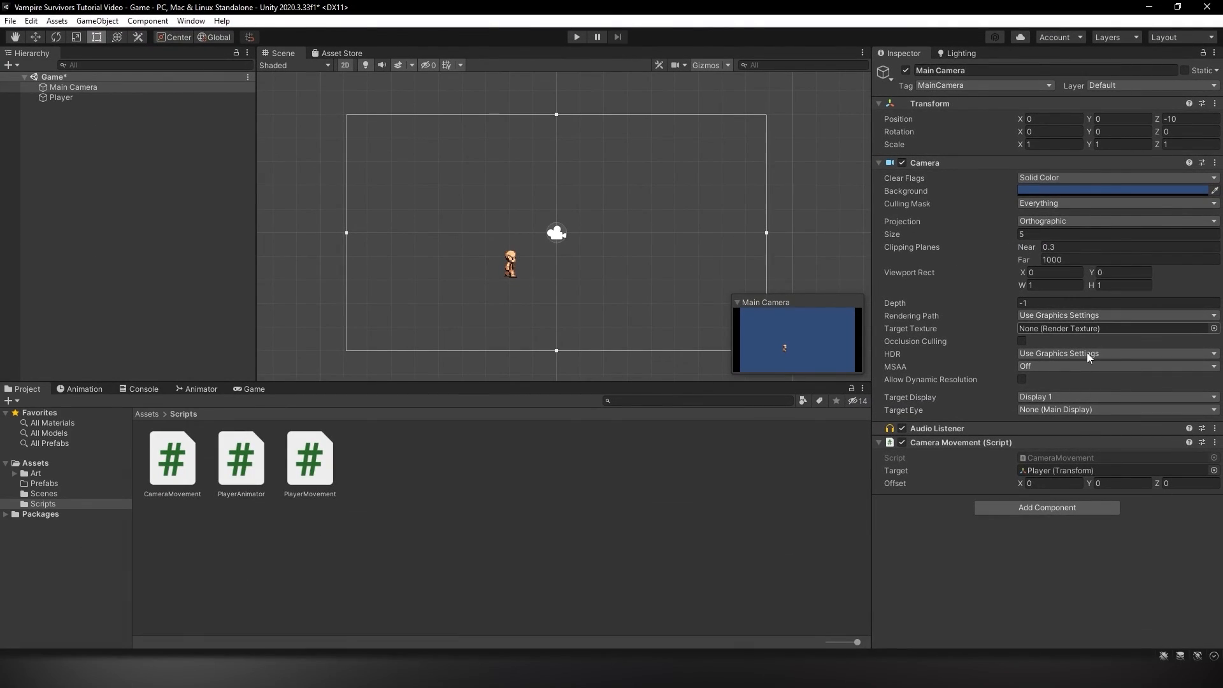
{"action": "mouse_move", "coordinate": [1106, 374]}
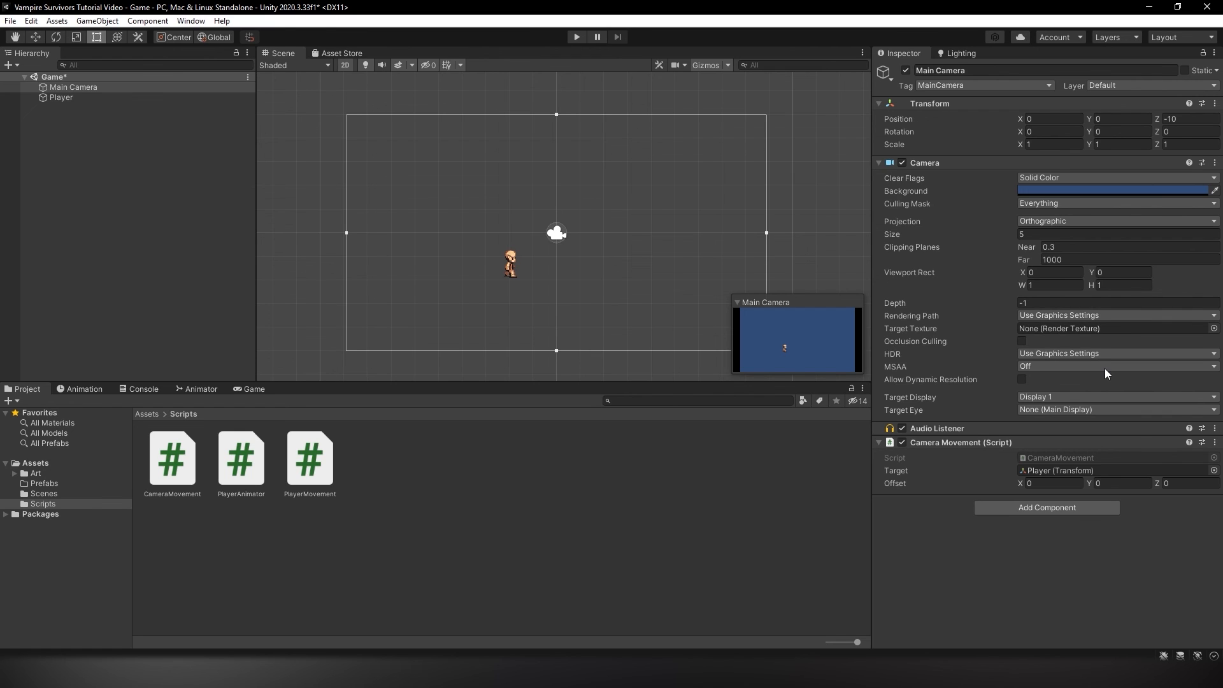
{"action": "mouse_move", "coordinate": [1175, 482]}
{"action": "type", "text": "-10"}
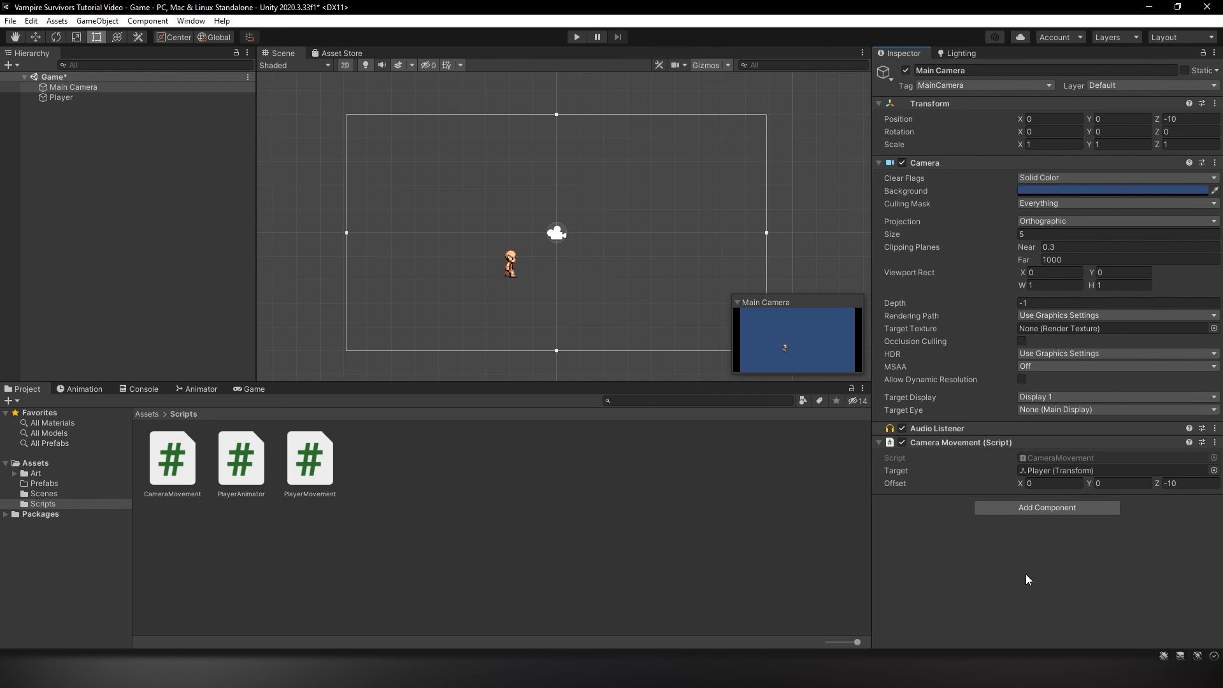
{"action": "left_click", "coordinate": [576, 36]}
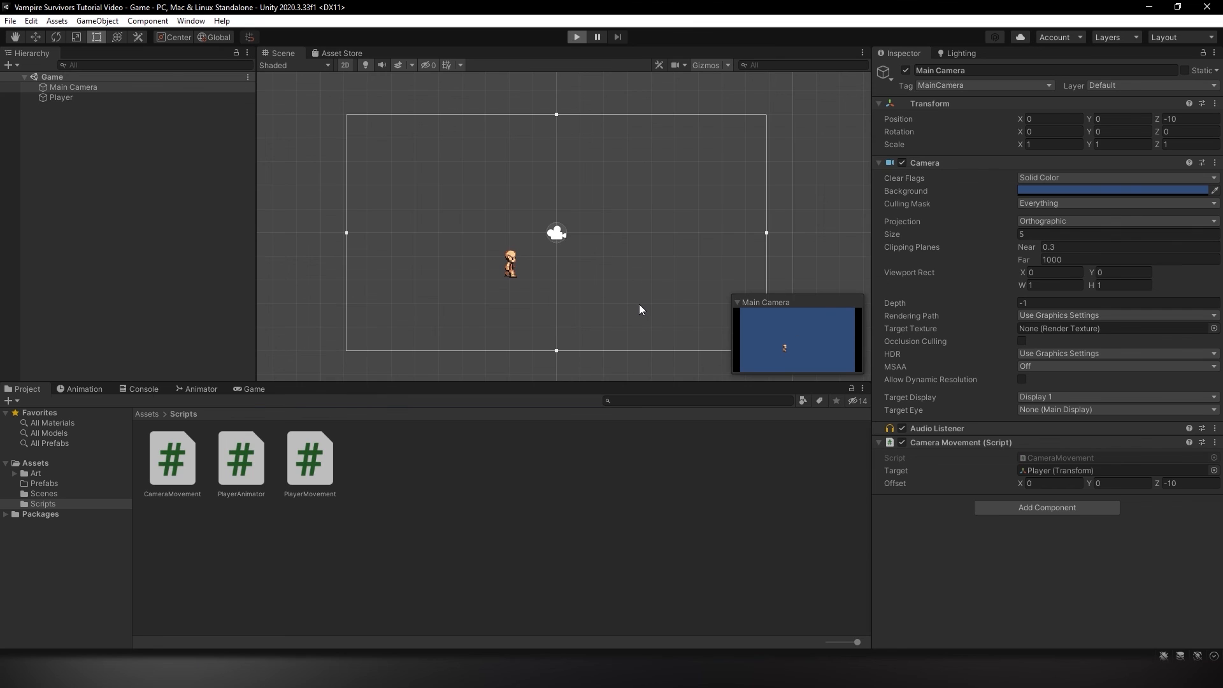
{"action": "left_click", "coordinate": [576, 37]}
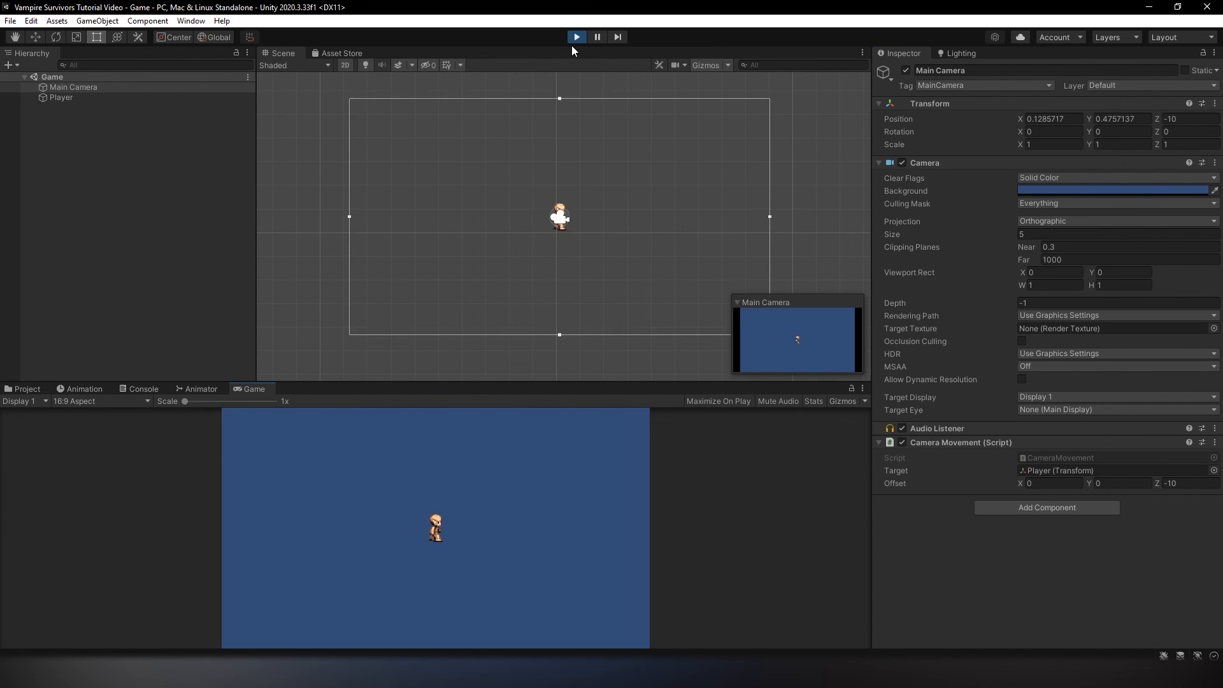
{"action": "left_click", "coordinate": [26, 389]}
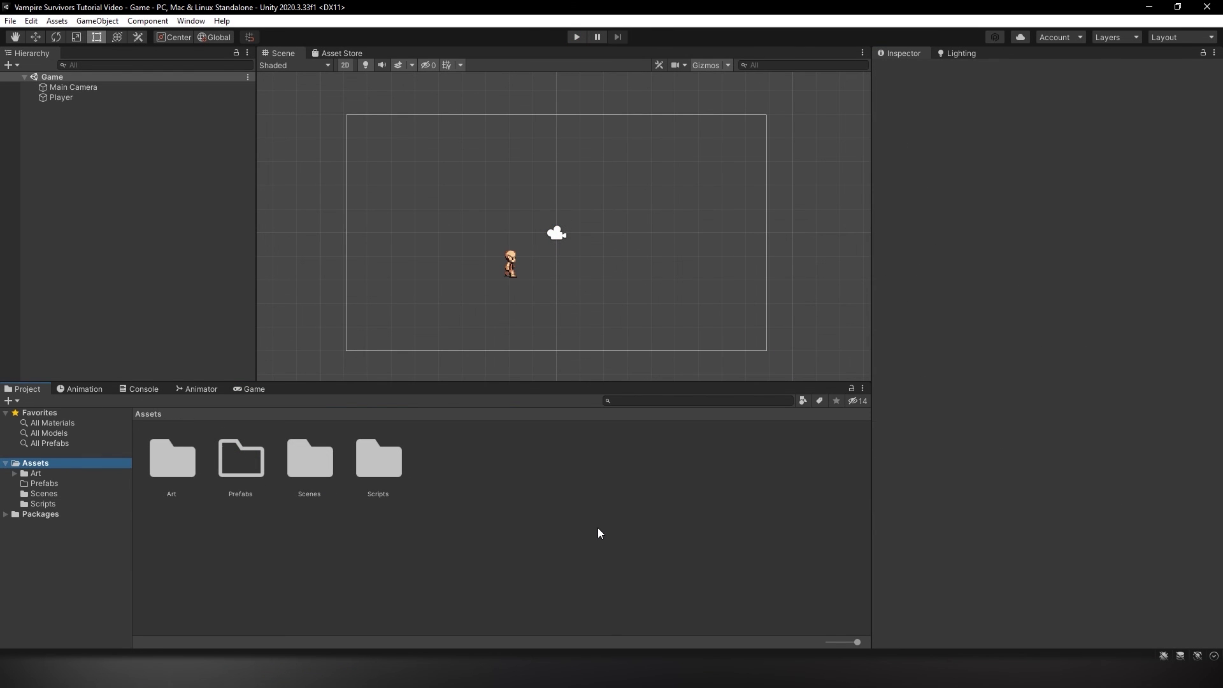